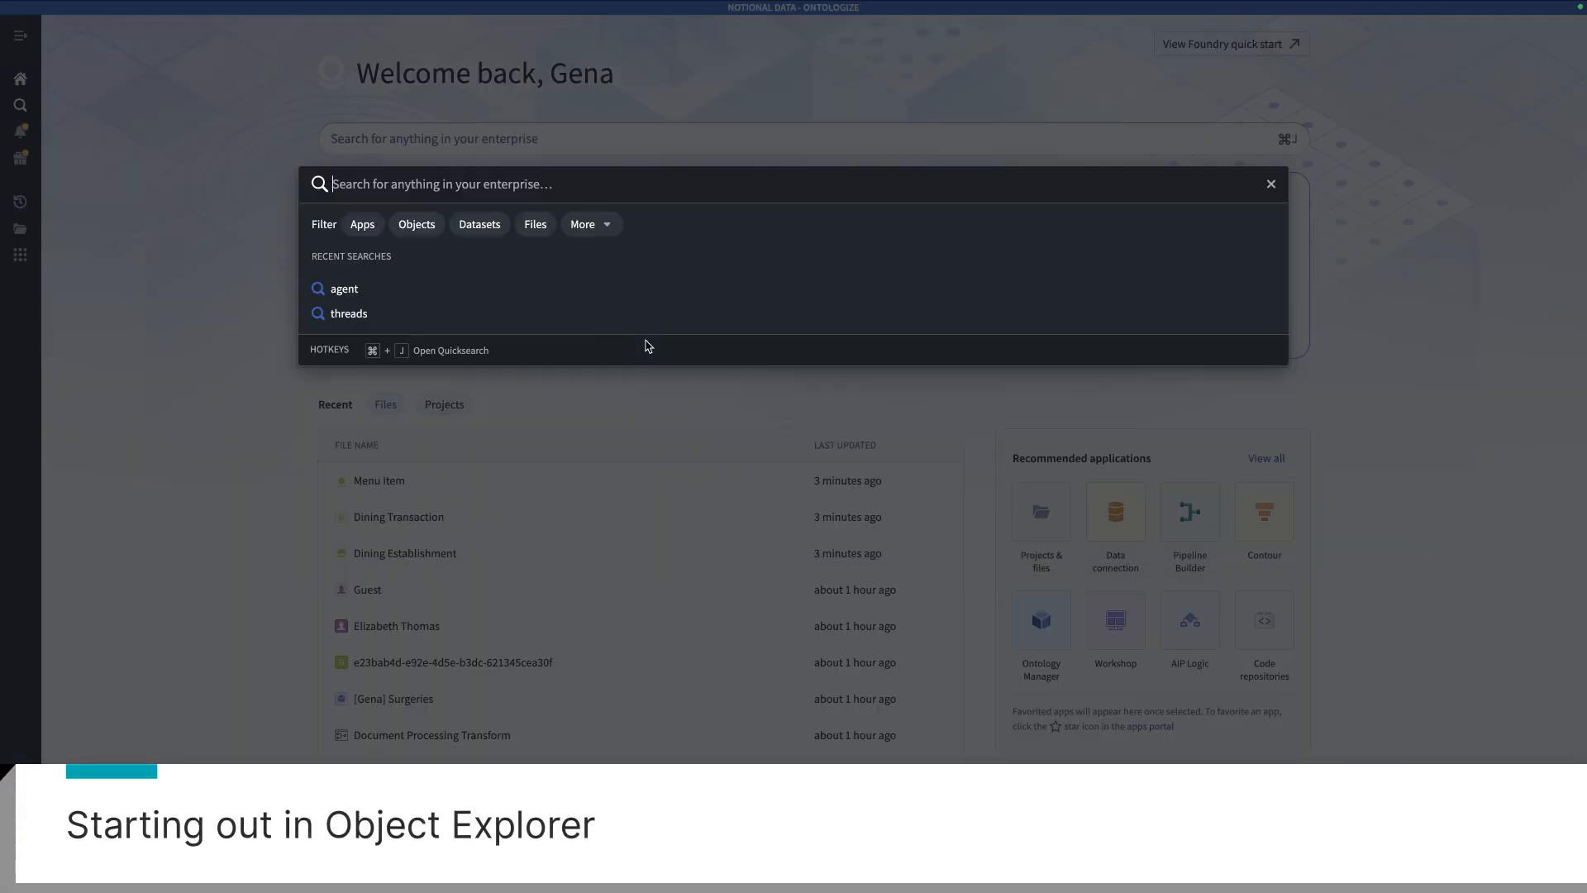
Search for 'object exp' and launch the Object Explorer app
{"action": "type", "text": "object explorer"}
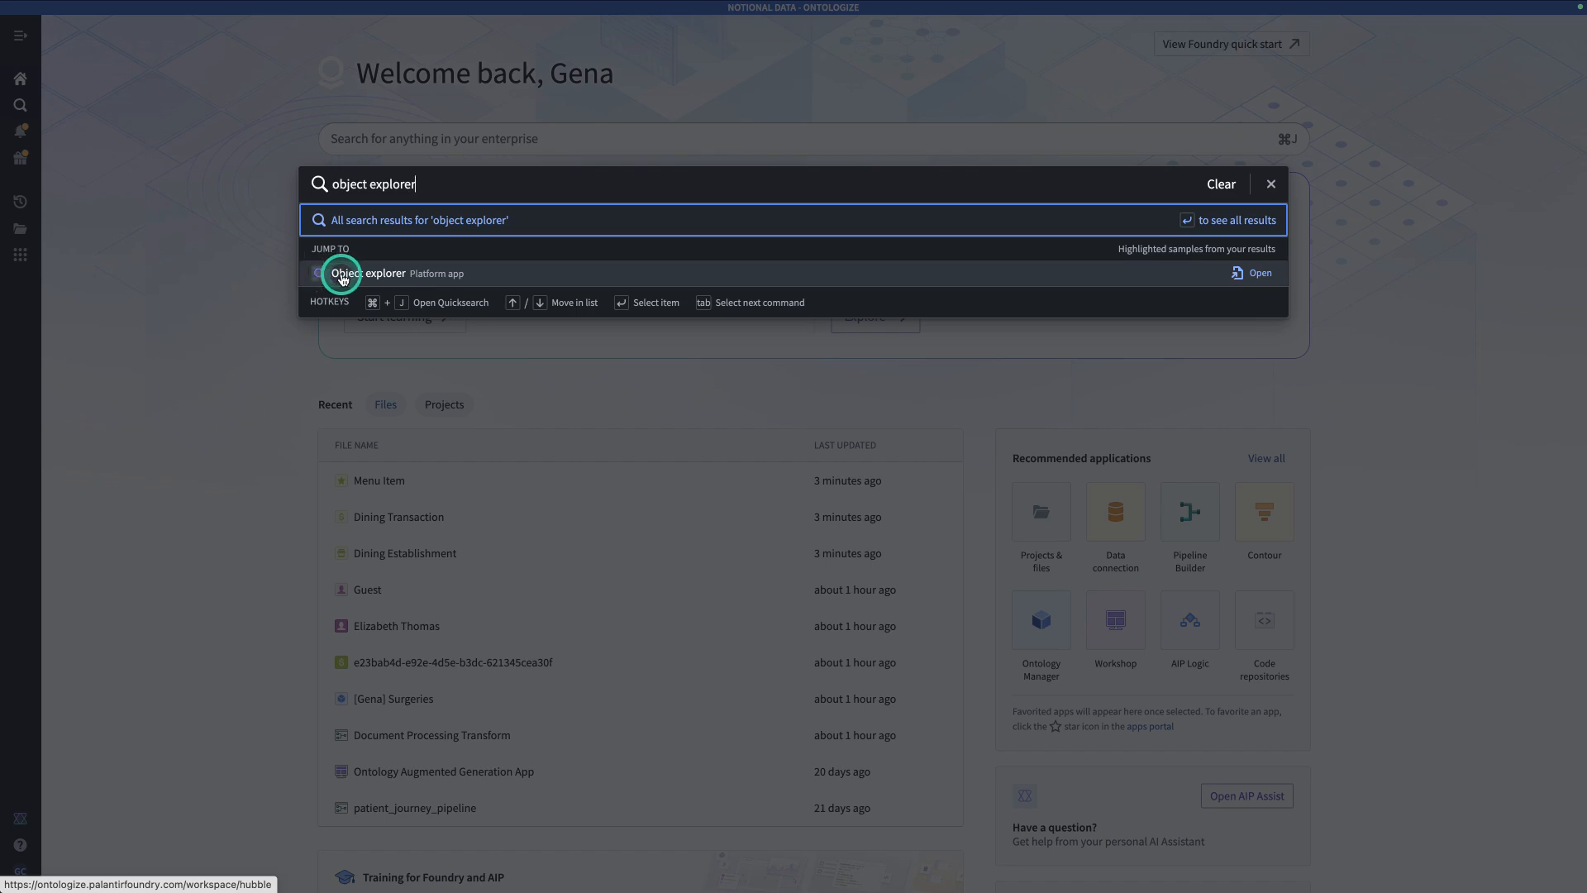
{"action": "left_click", "coordinate": [344, 273]}
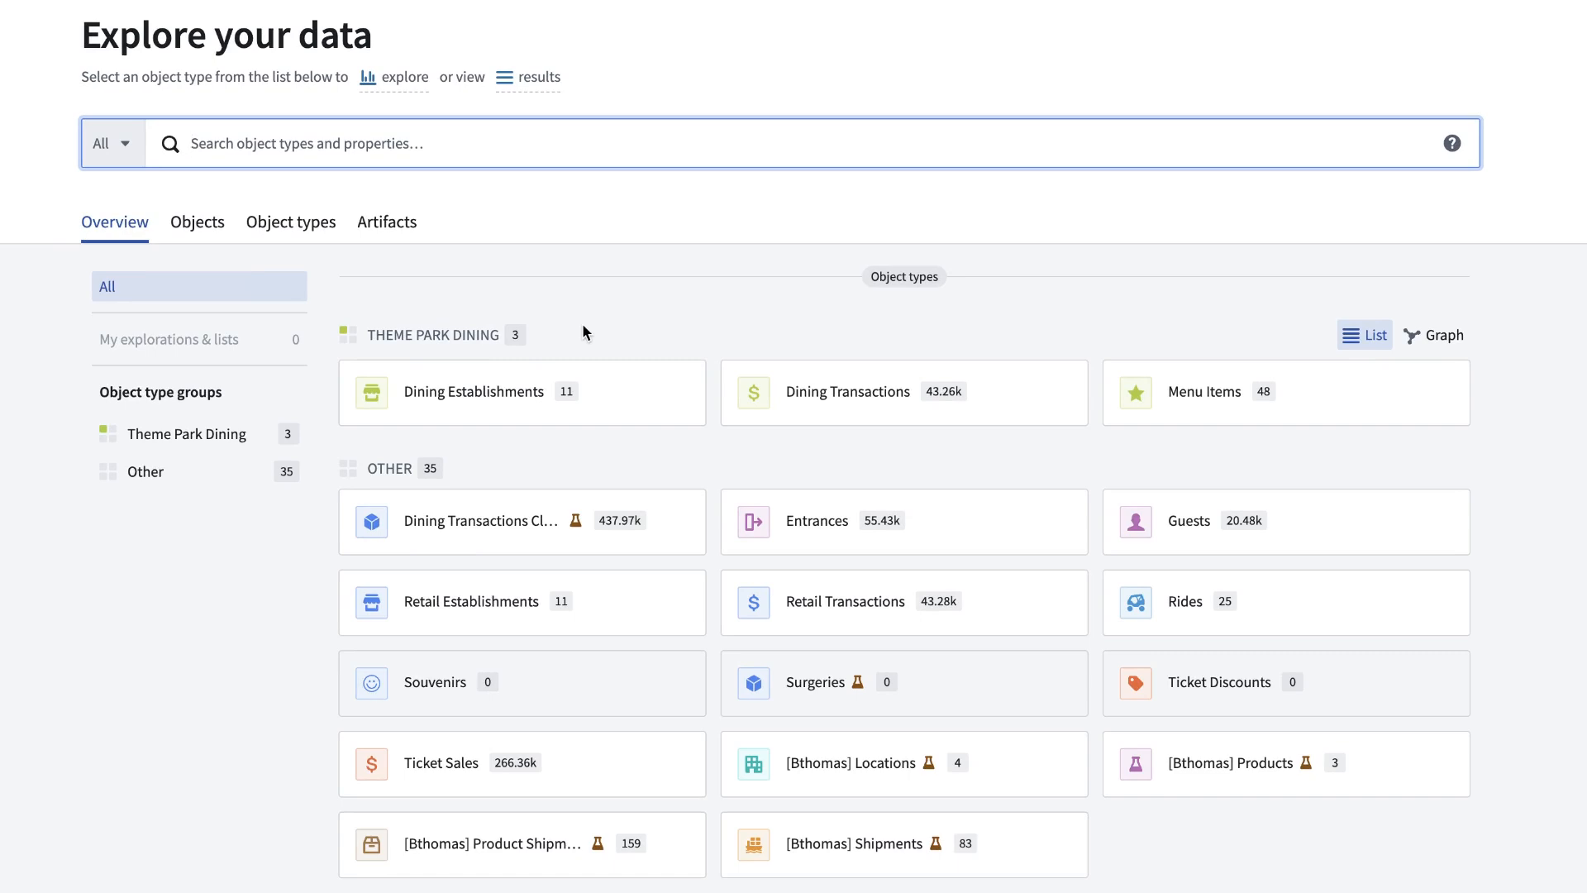
Search object types for 'dining tr' and explore Dining Transaction, showing 43,263 results
{"action": "left_click", "coordinate": [519, 262]}
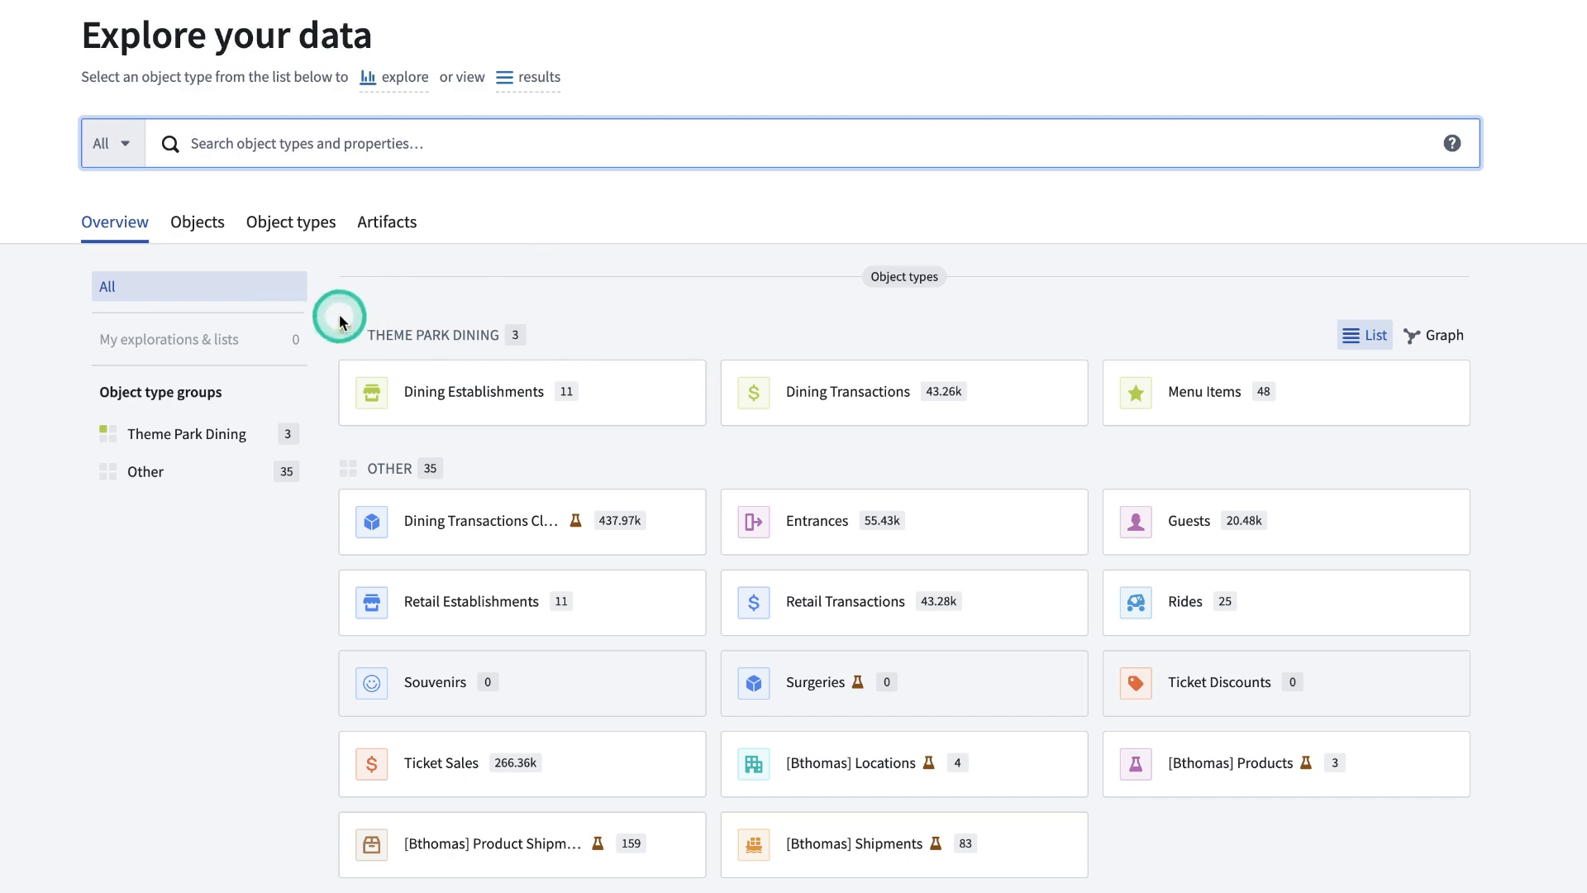
{"action": "mouse_move", "coordinate": [525, 292]}
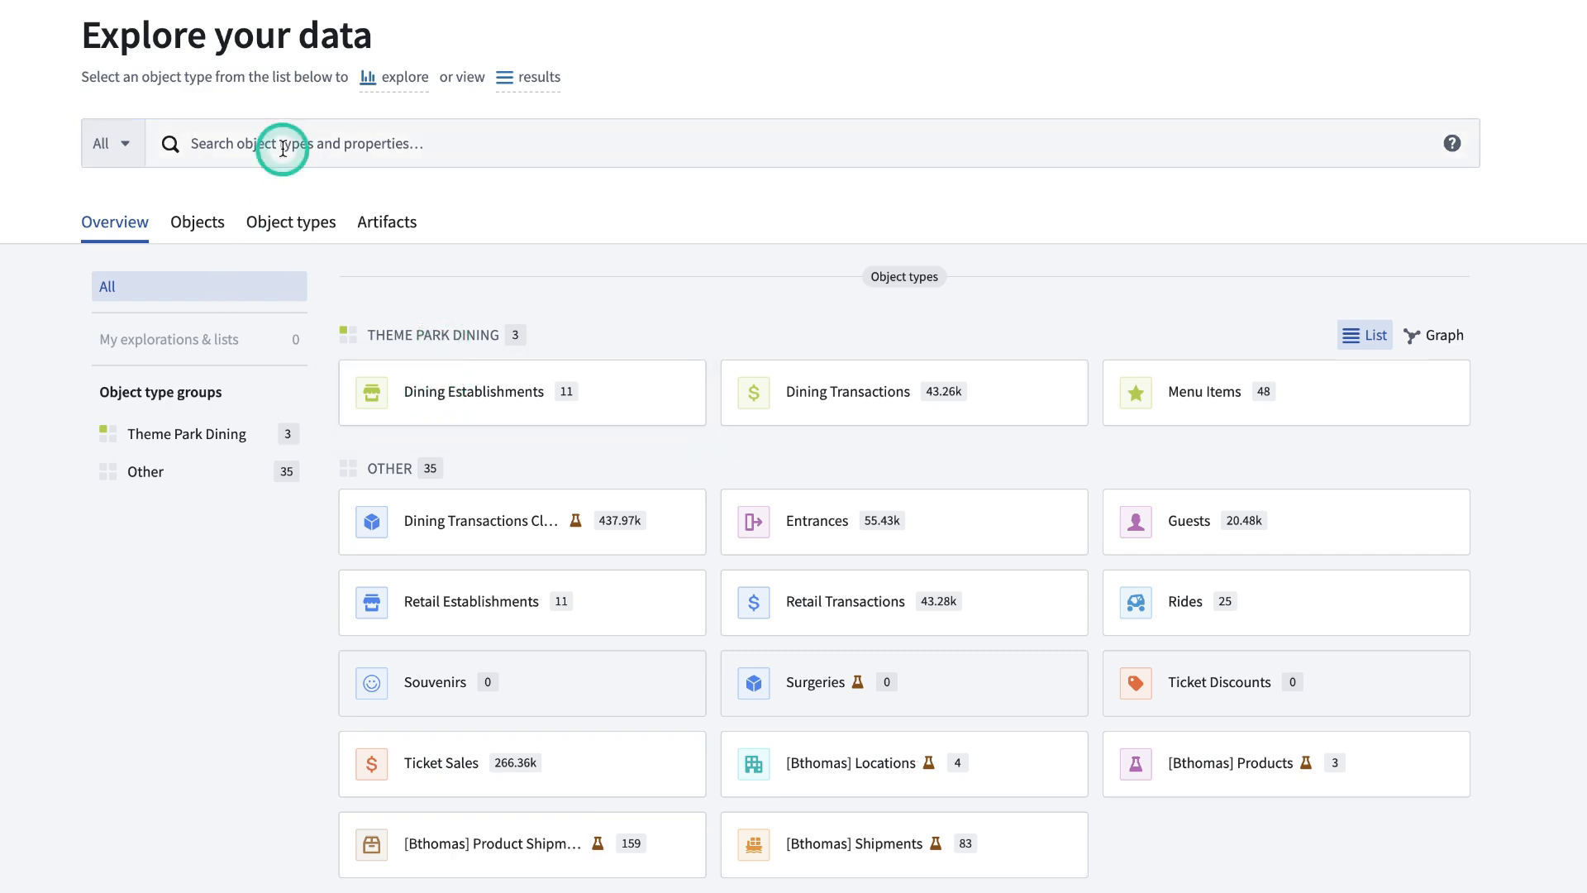
{"action": "left_click", "coordinate": [282, 144]}
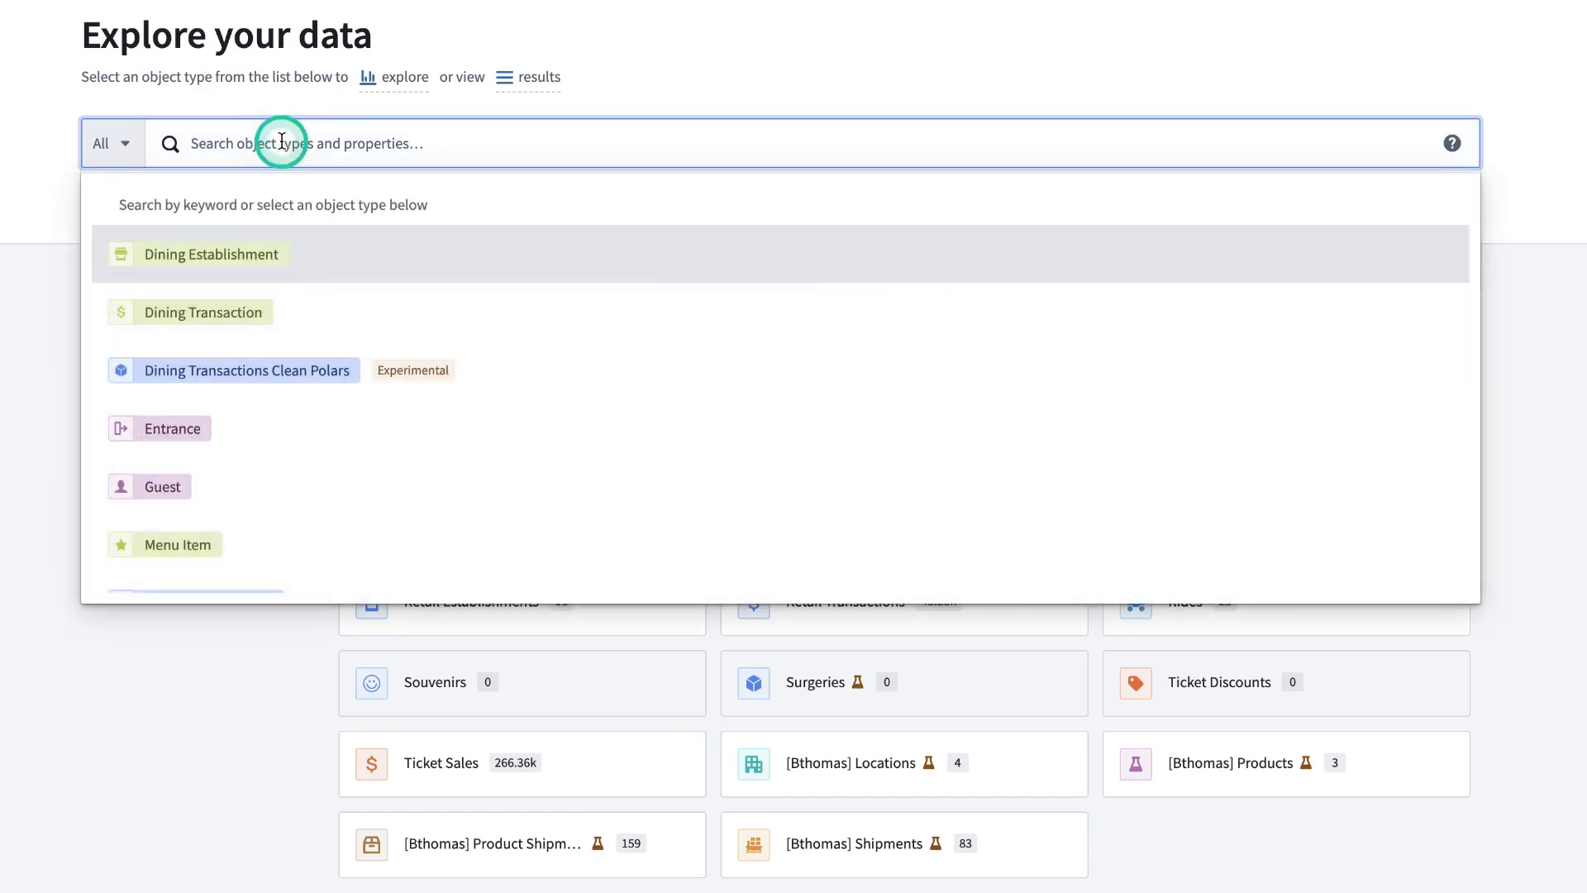
{"action": "type", "text": "dining transaction"}
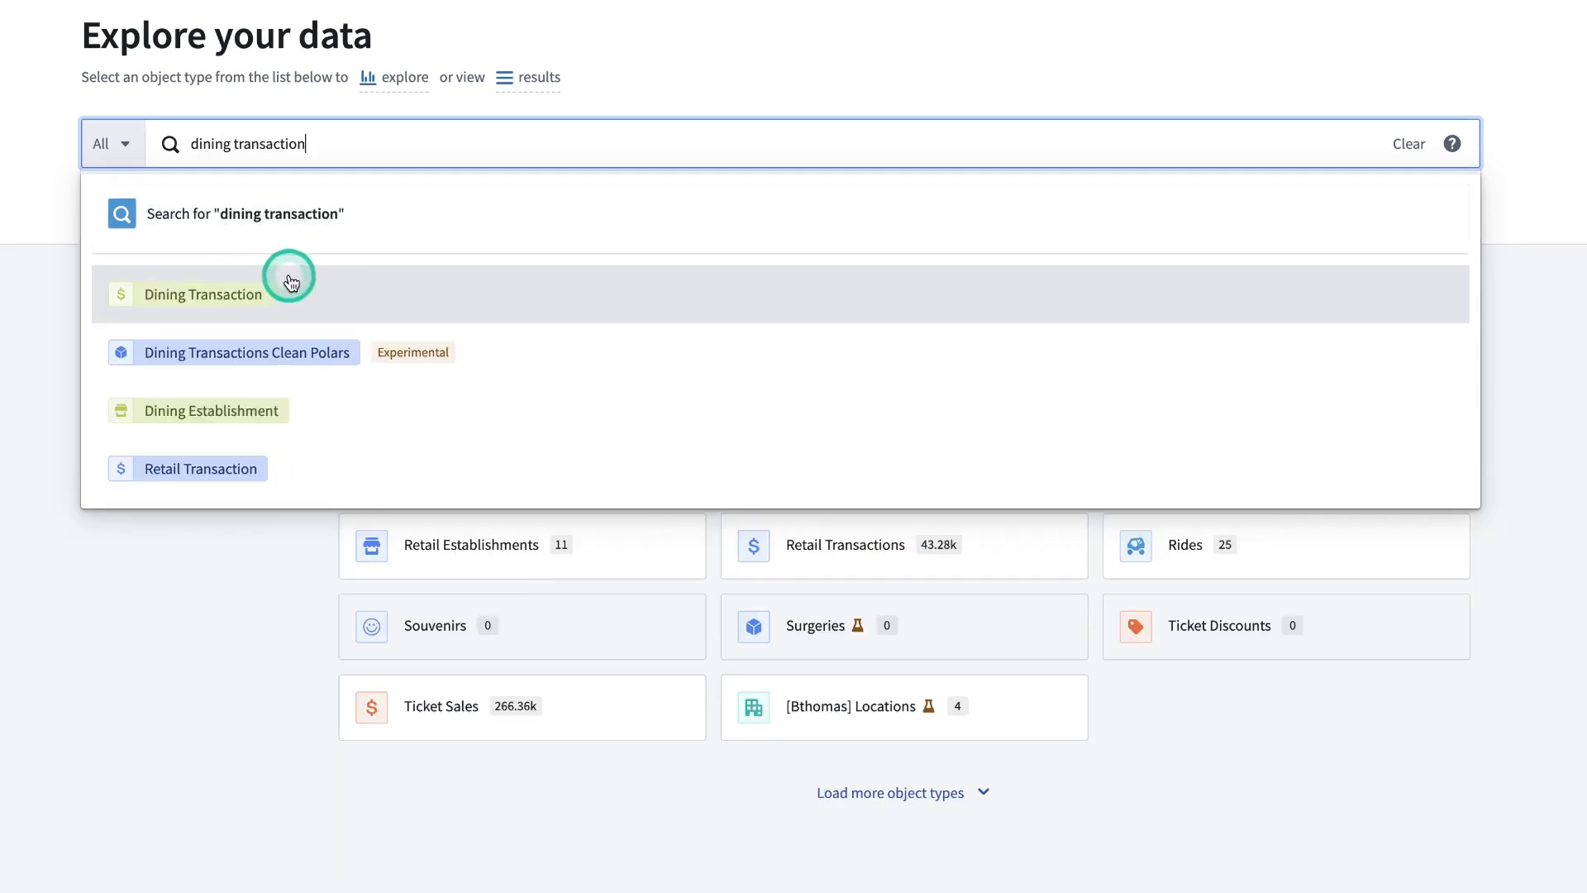
{"action": "left_click", "coordinate": [202, 294]}
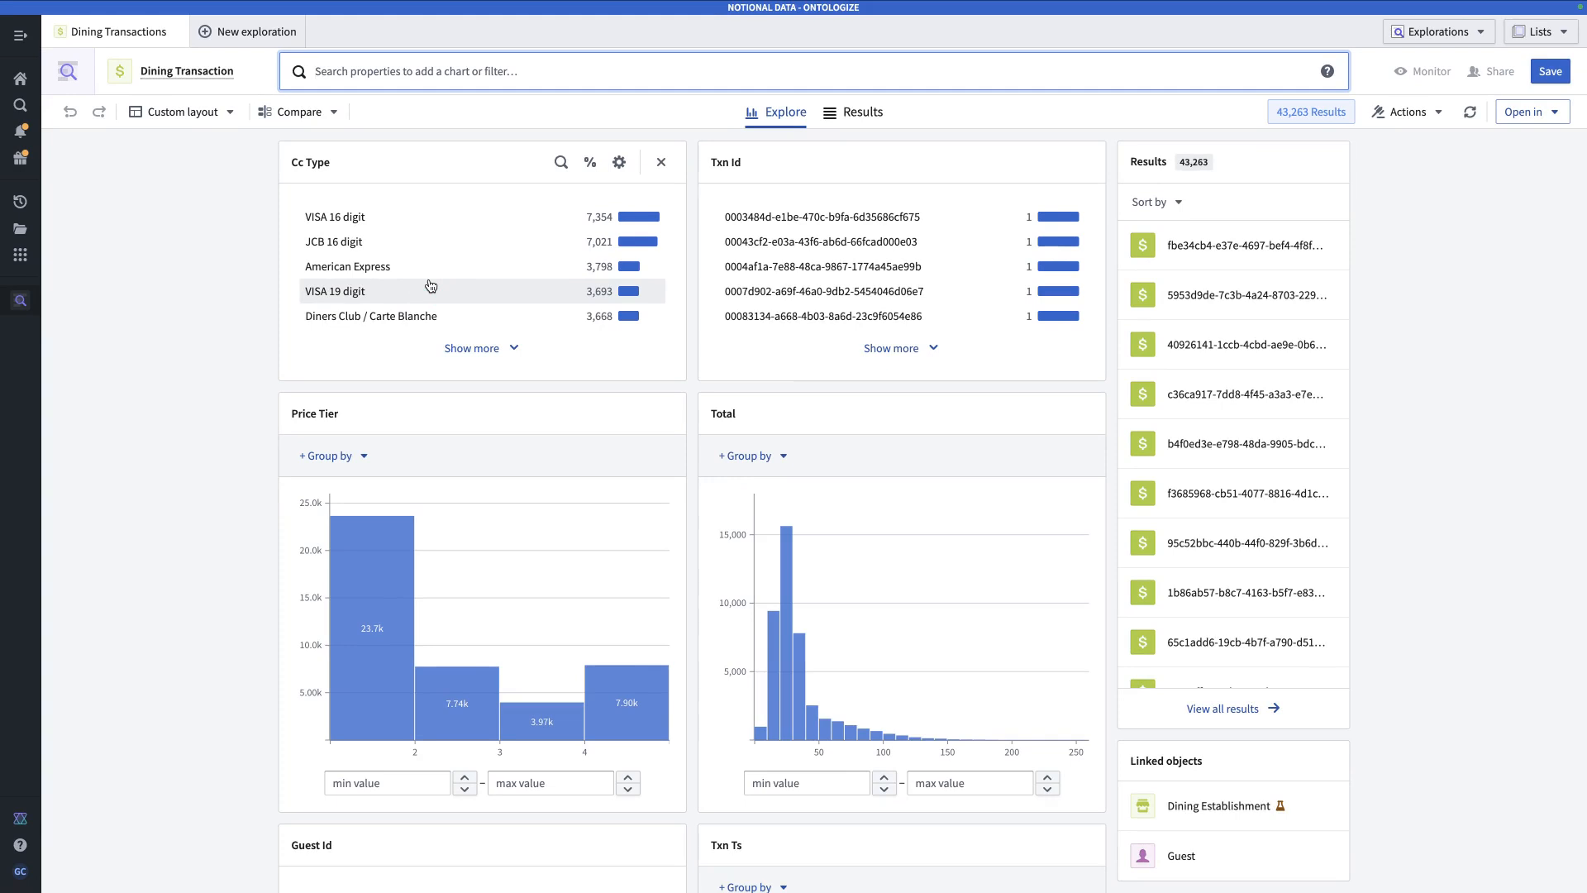
{"action": "left_click", "coordinate": [640, 237]}
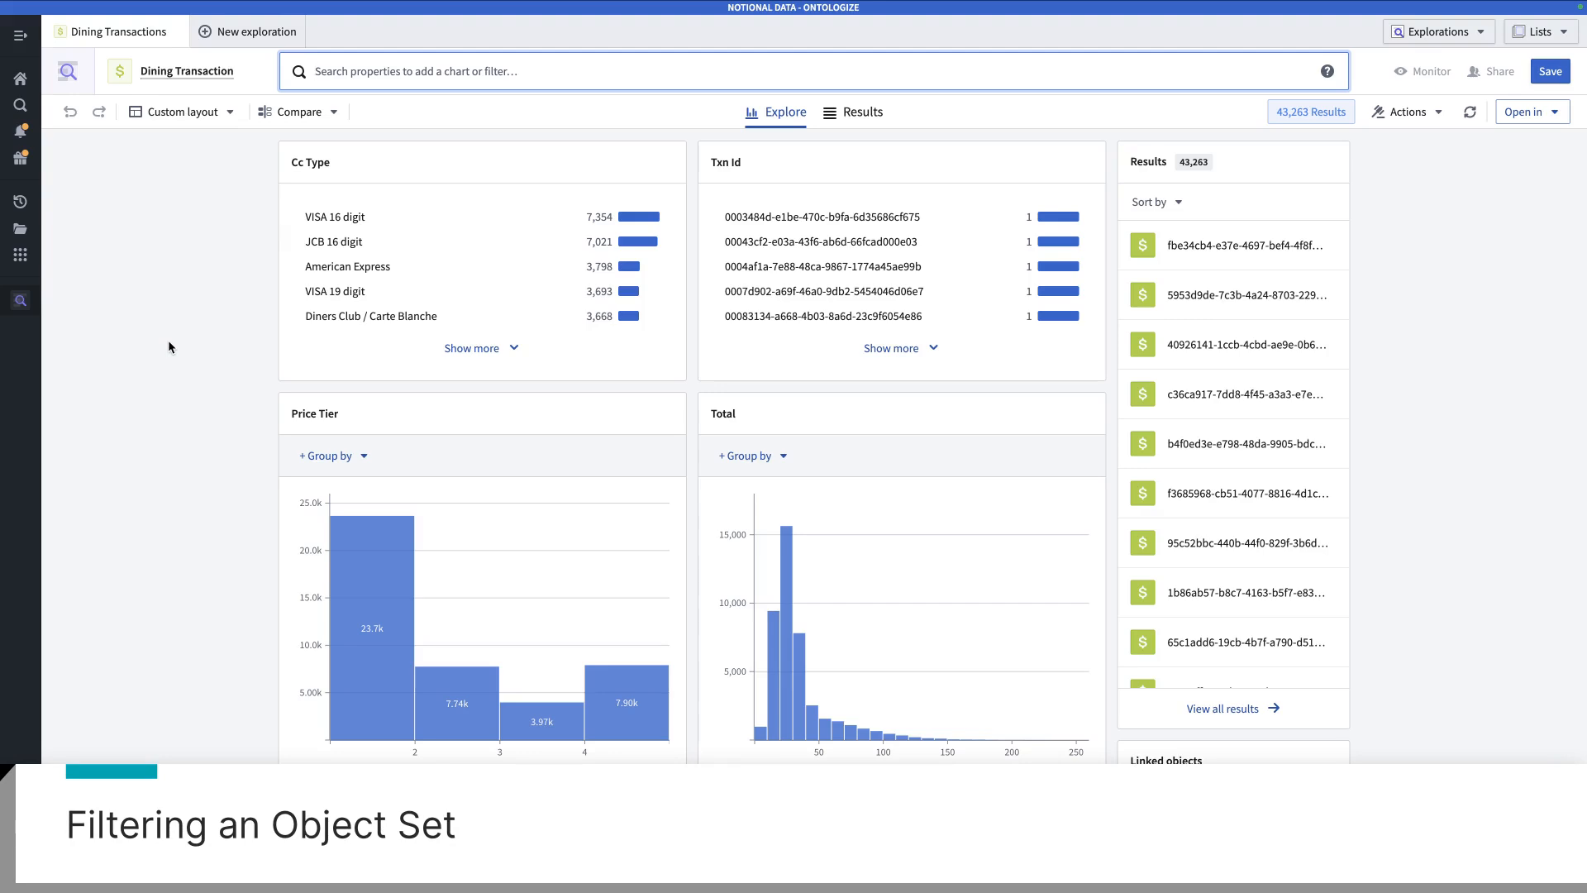
{"action": "left_click", "coordinate": [405, 302]}
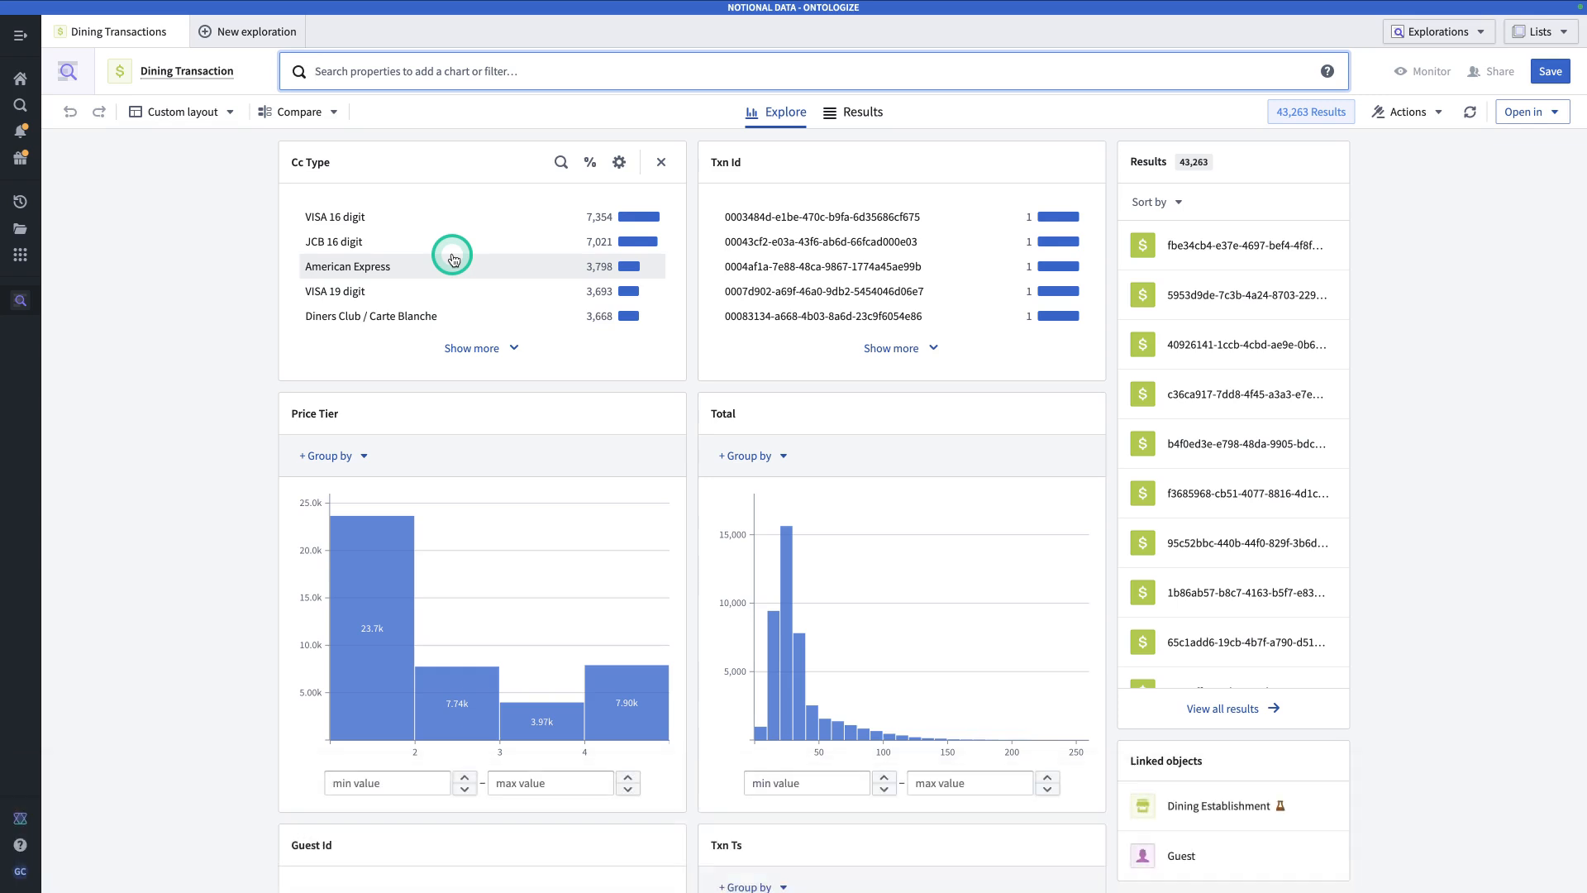
{"action": "mouse_move", "coordinate": [441, 419]}
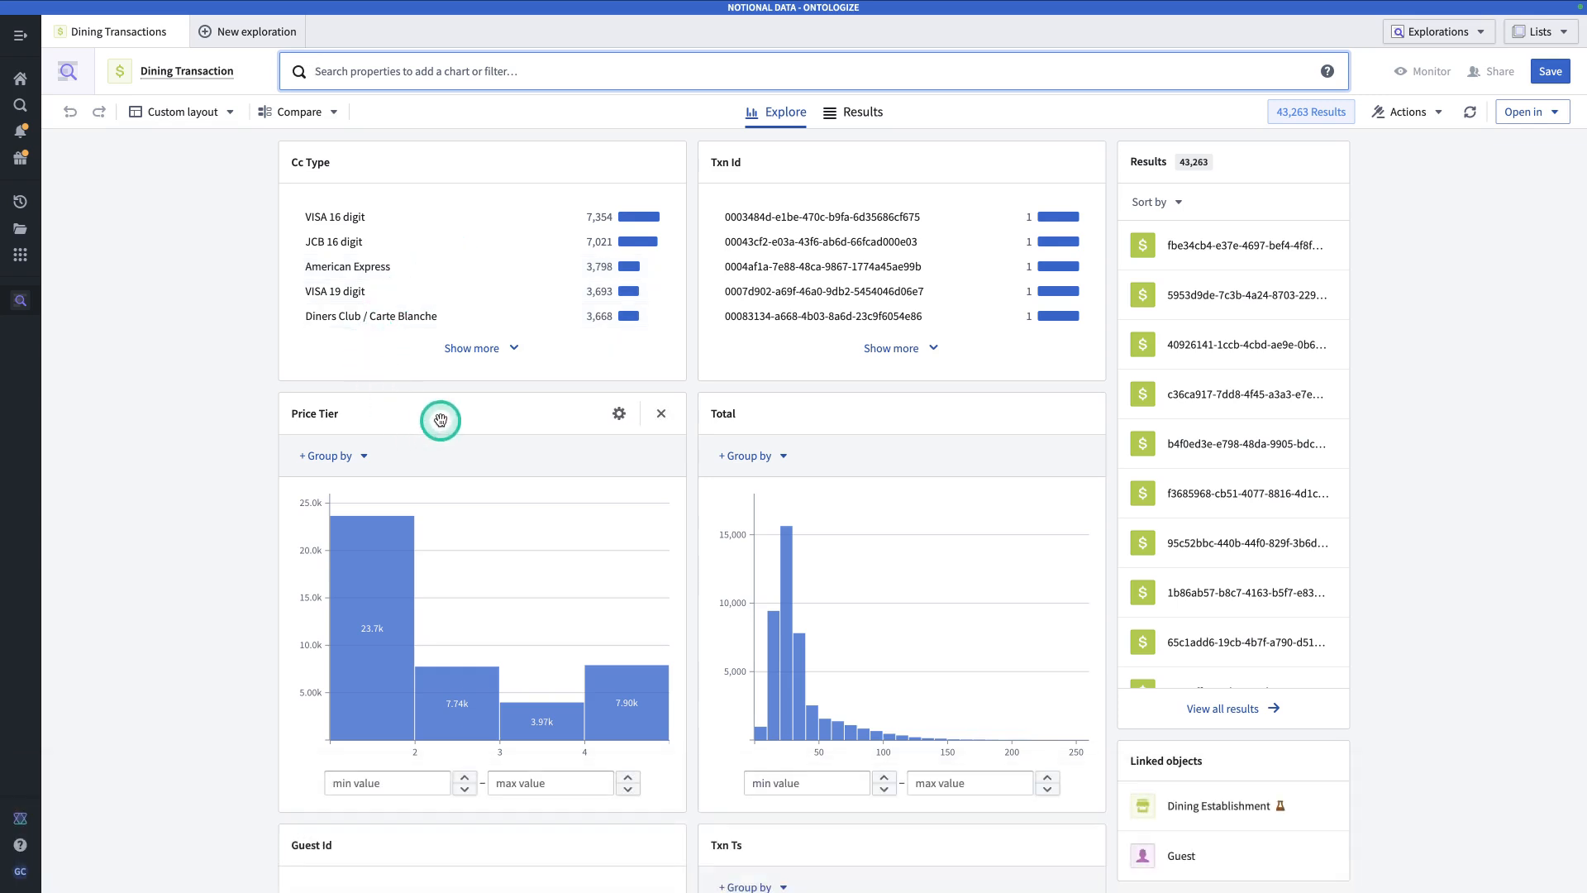
{"action": "mouse_move", "coordinate": [893, 516]}
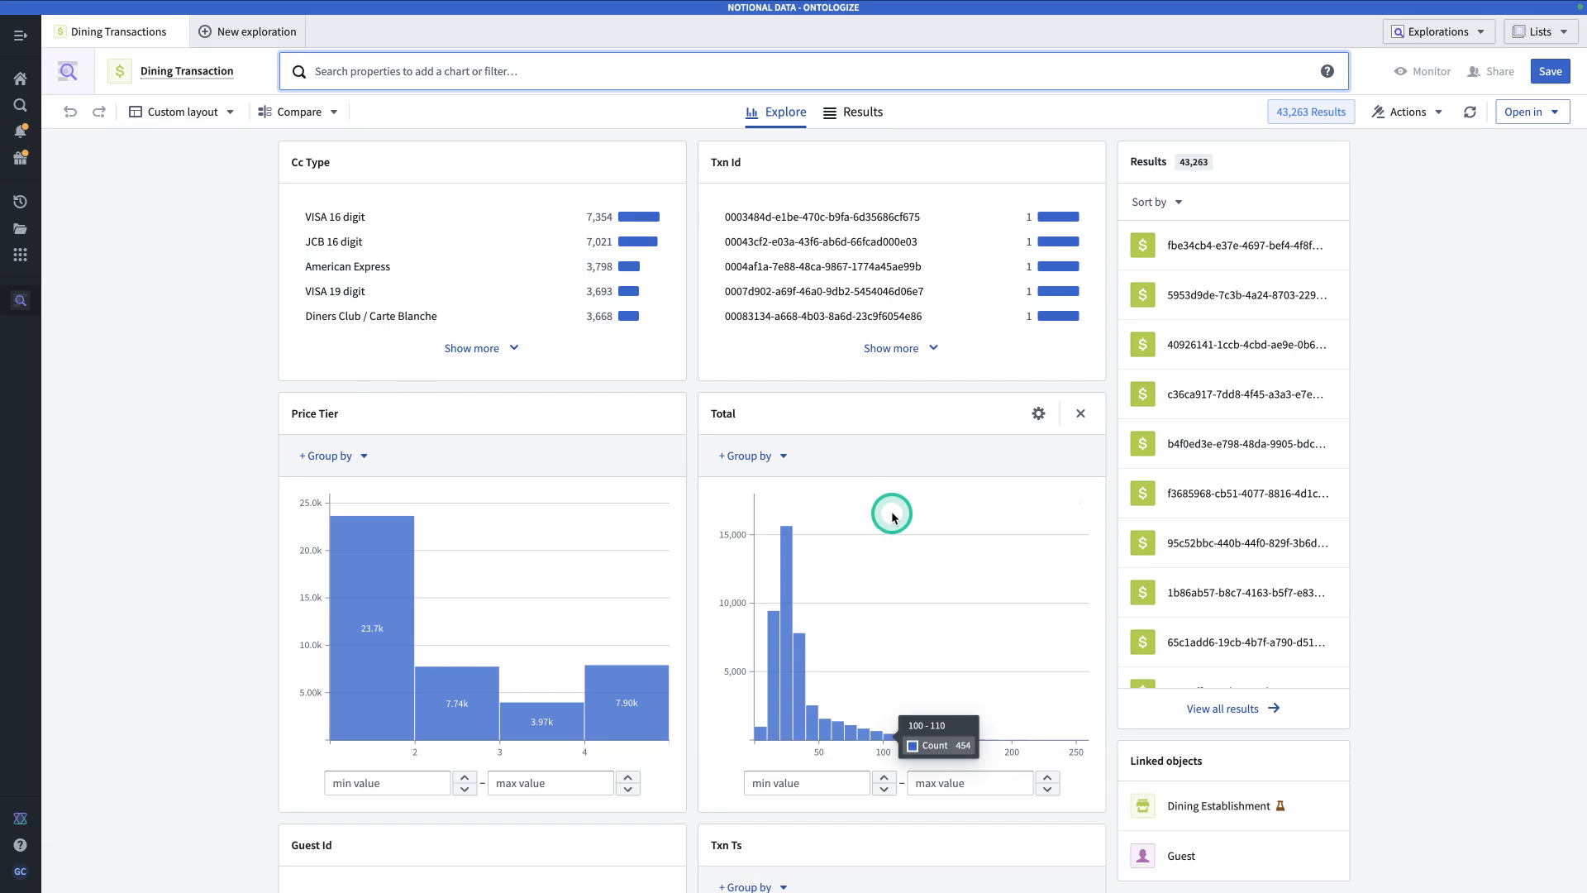
{"action": "scroll", "scroll_direction": "down", "scroll_amount": 3}
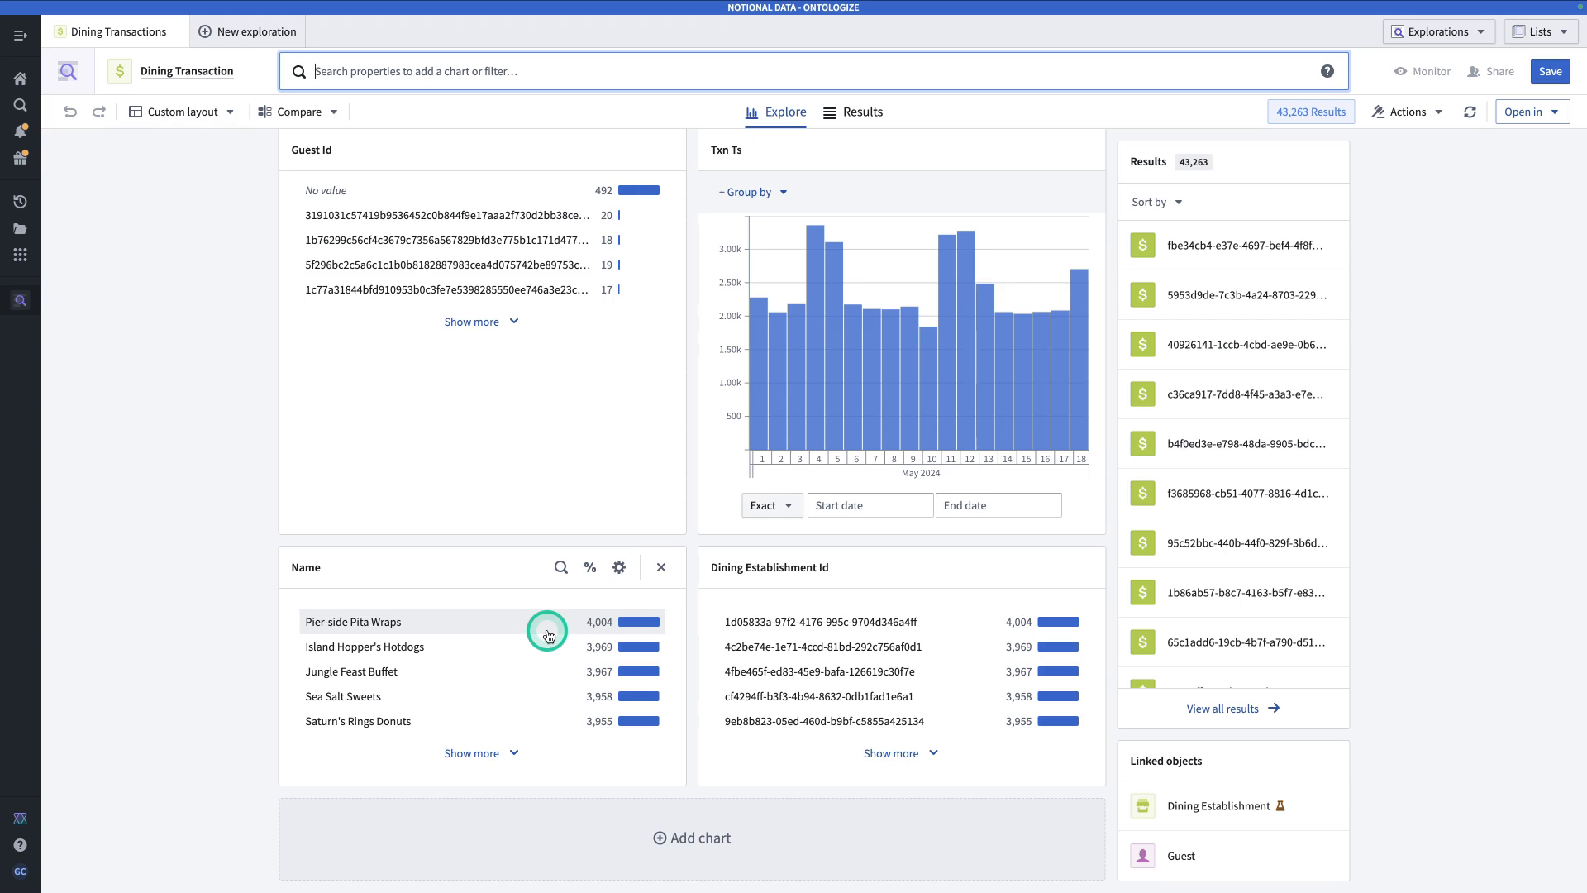
Select Pier-side Pita Wraps in the Name chart and apply the filter
{"action": "left_click", "coordinate": [548, 631]}
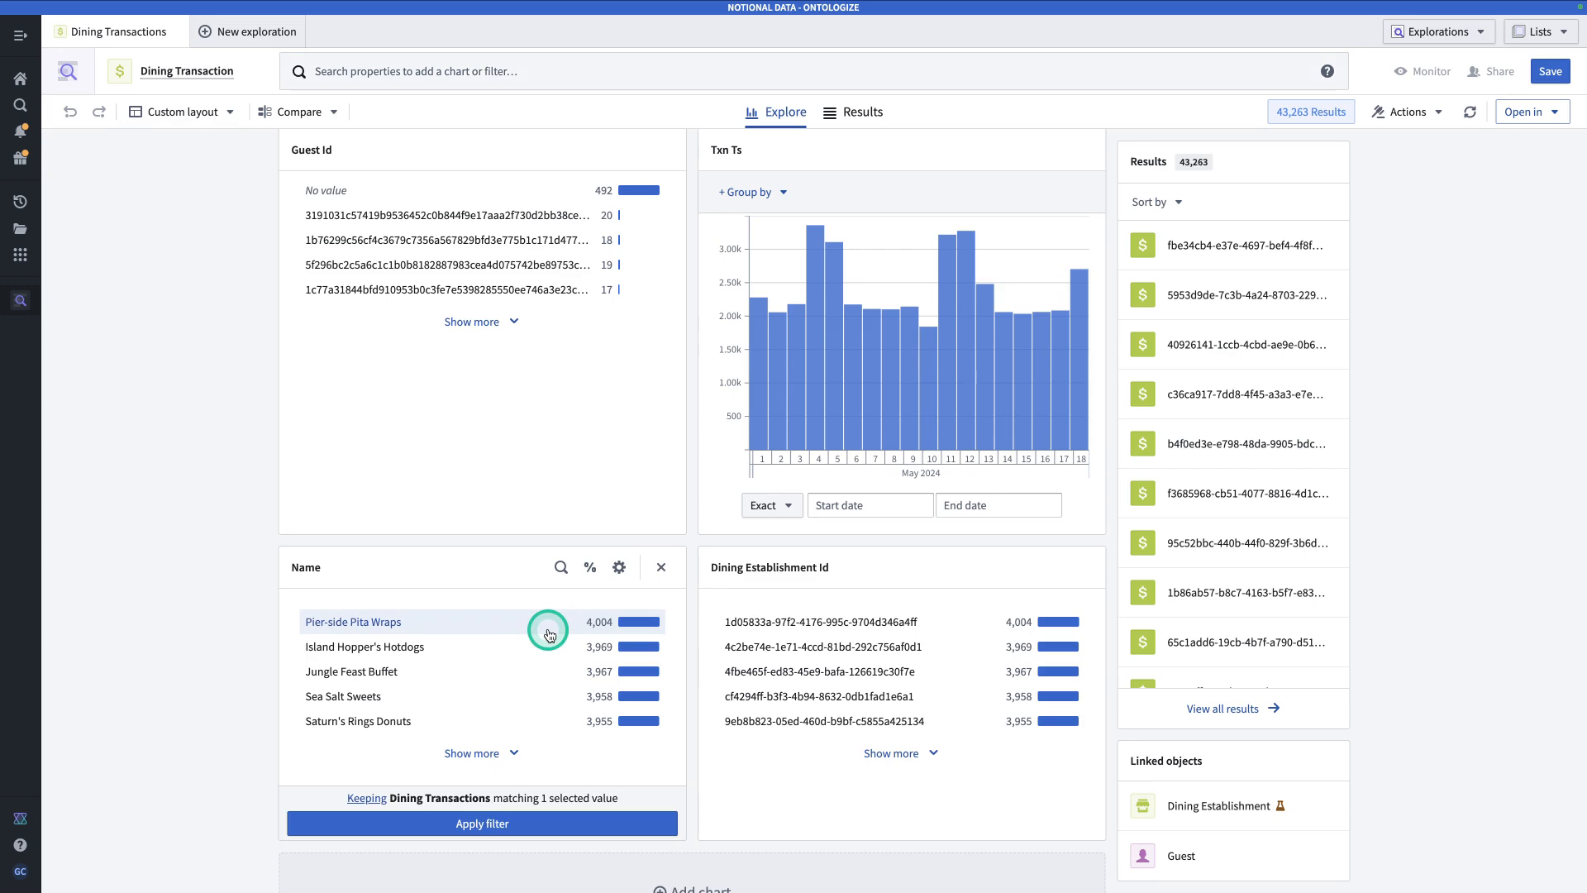
{"action": "left_click", "coordinate": [482, 823]}
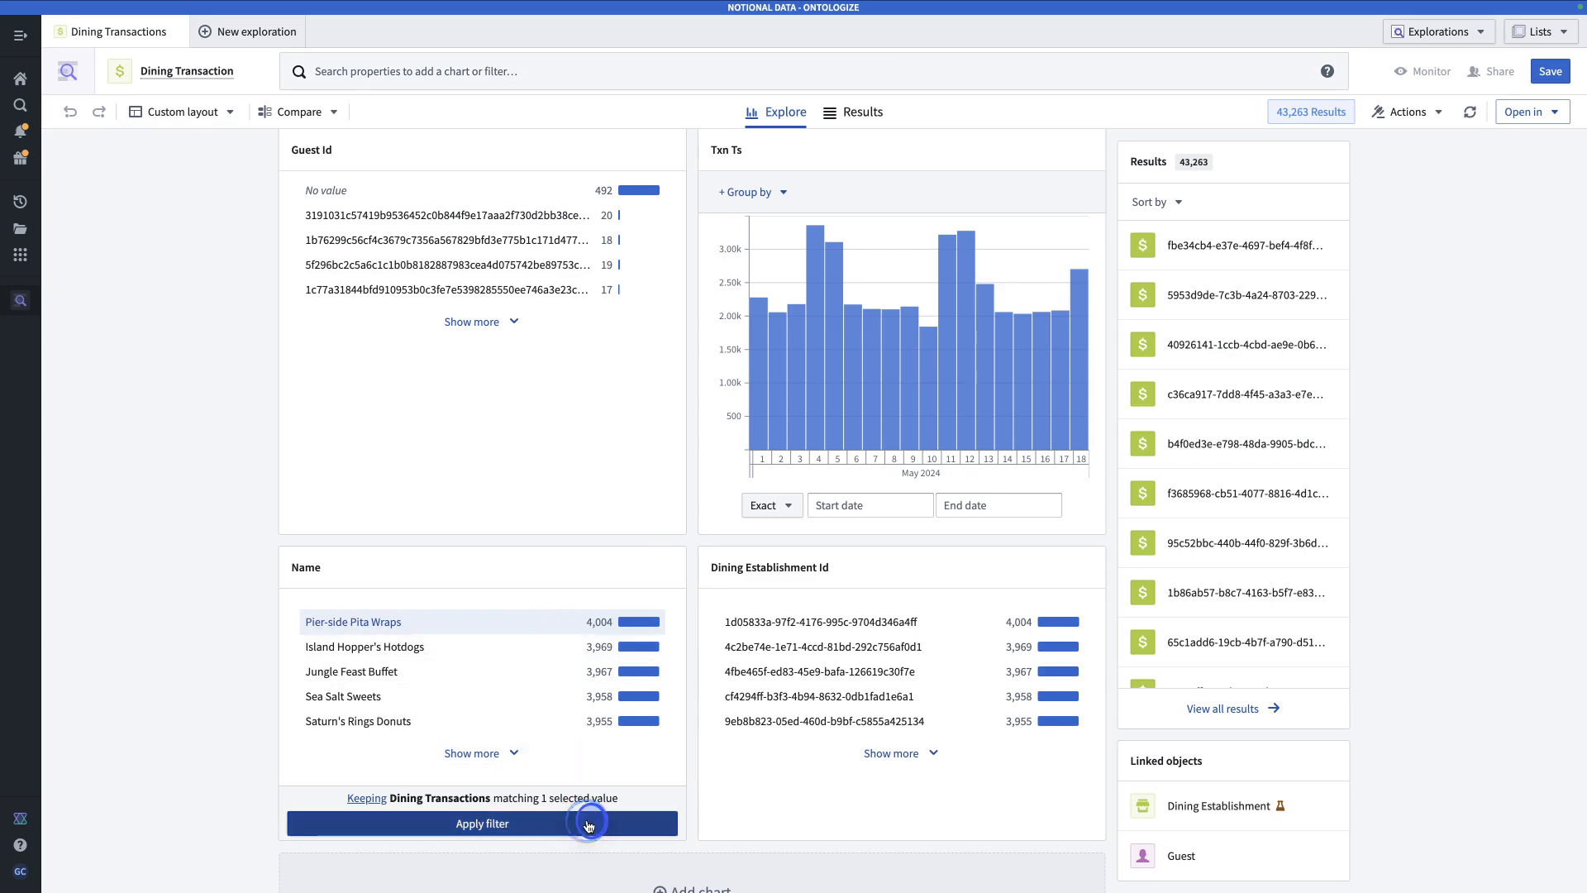
{"action": "left_click", "coordinate": [482, 823]}
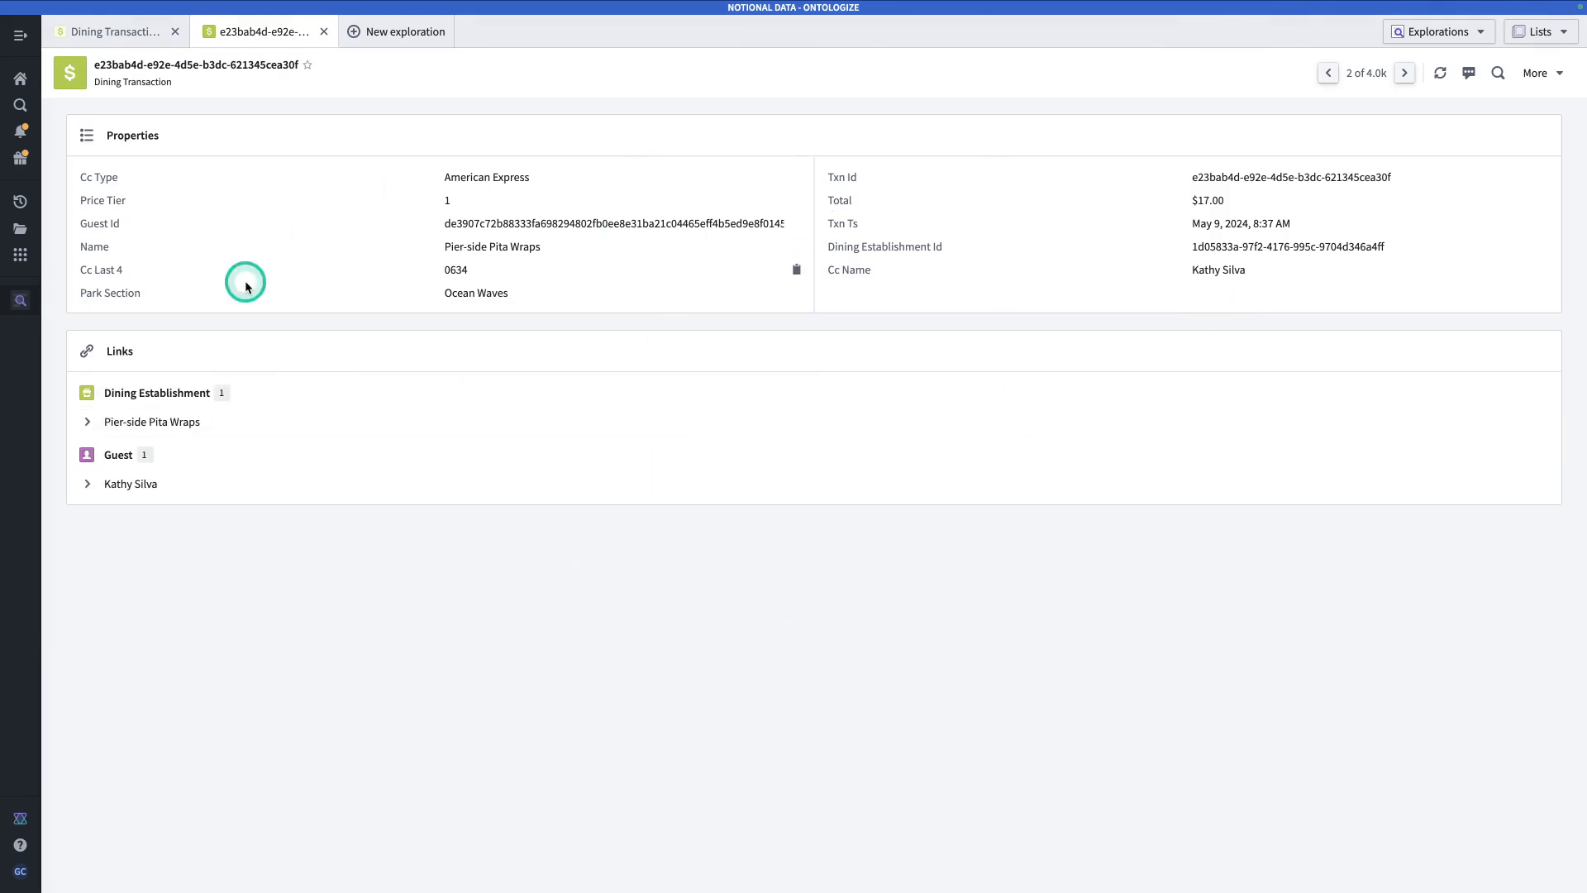
{"action": "mouse_move", "coordinate": [257, 345]}
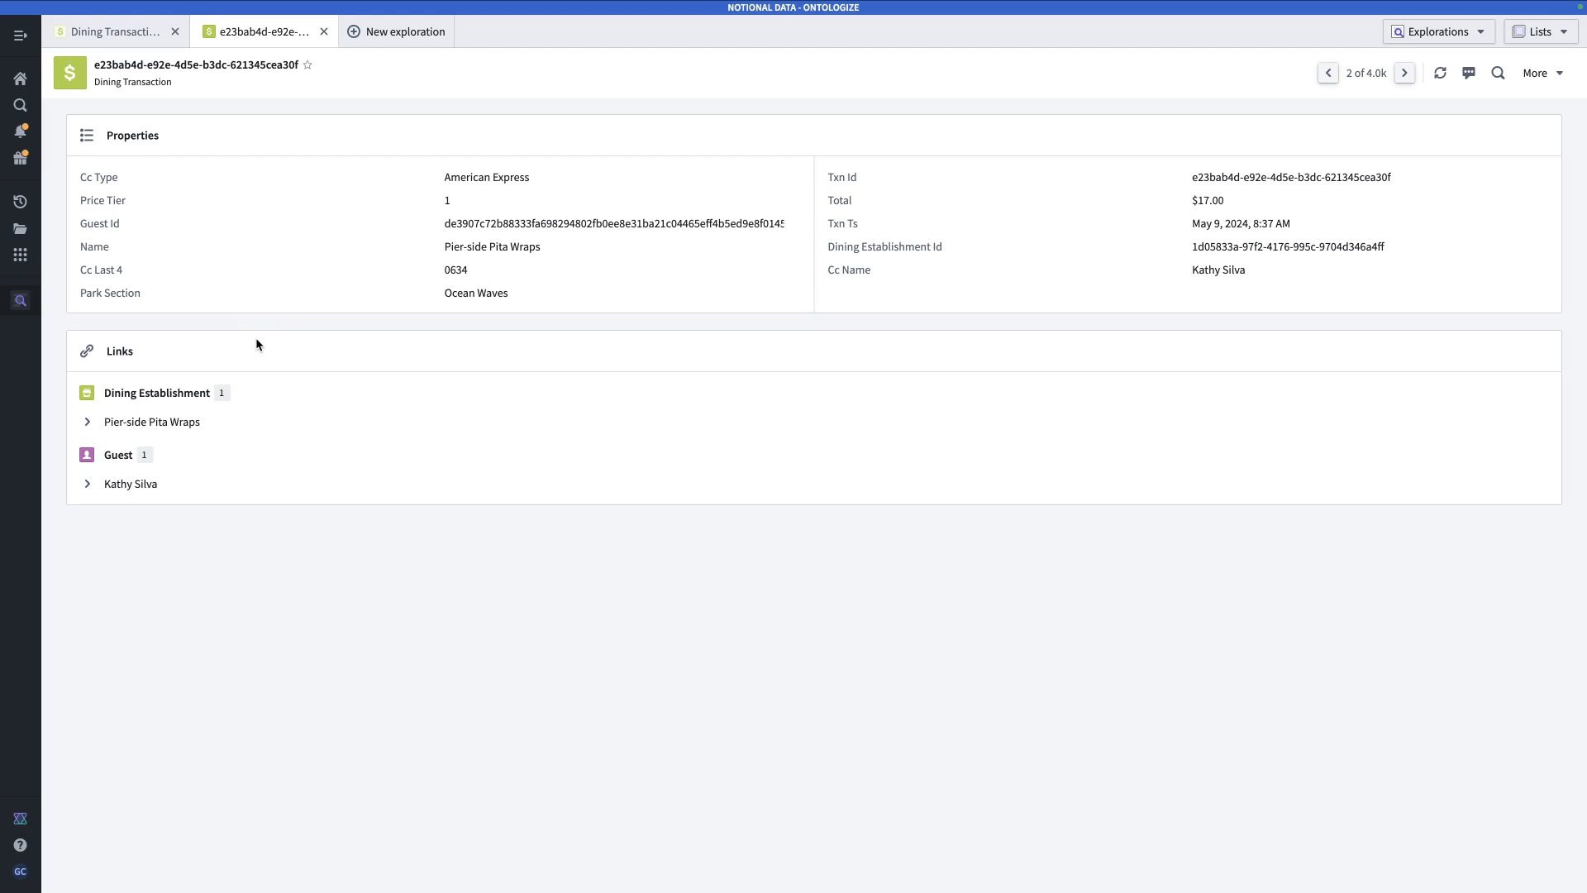
{"action": "left_click", "coordinate": [555, 526]}
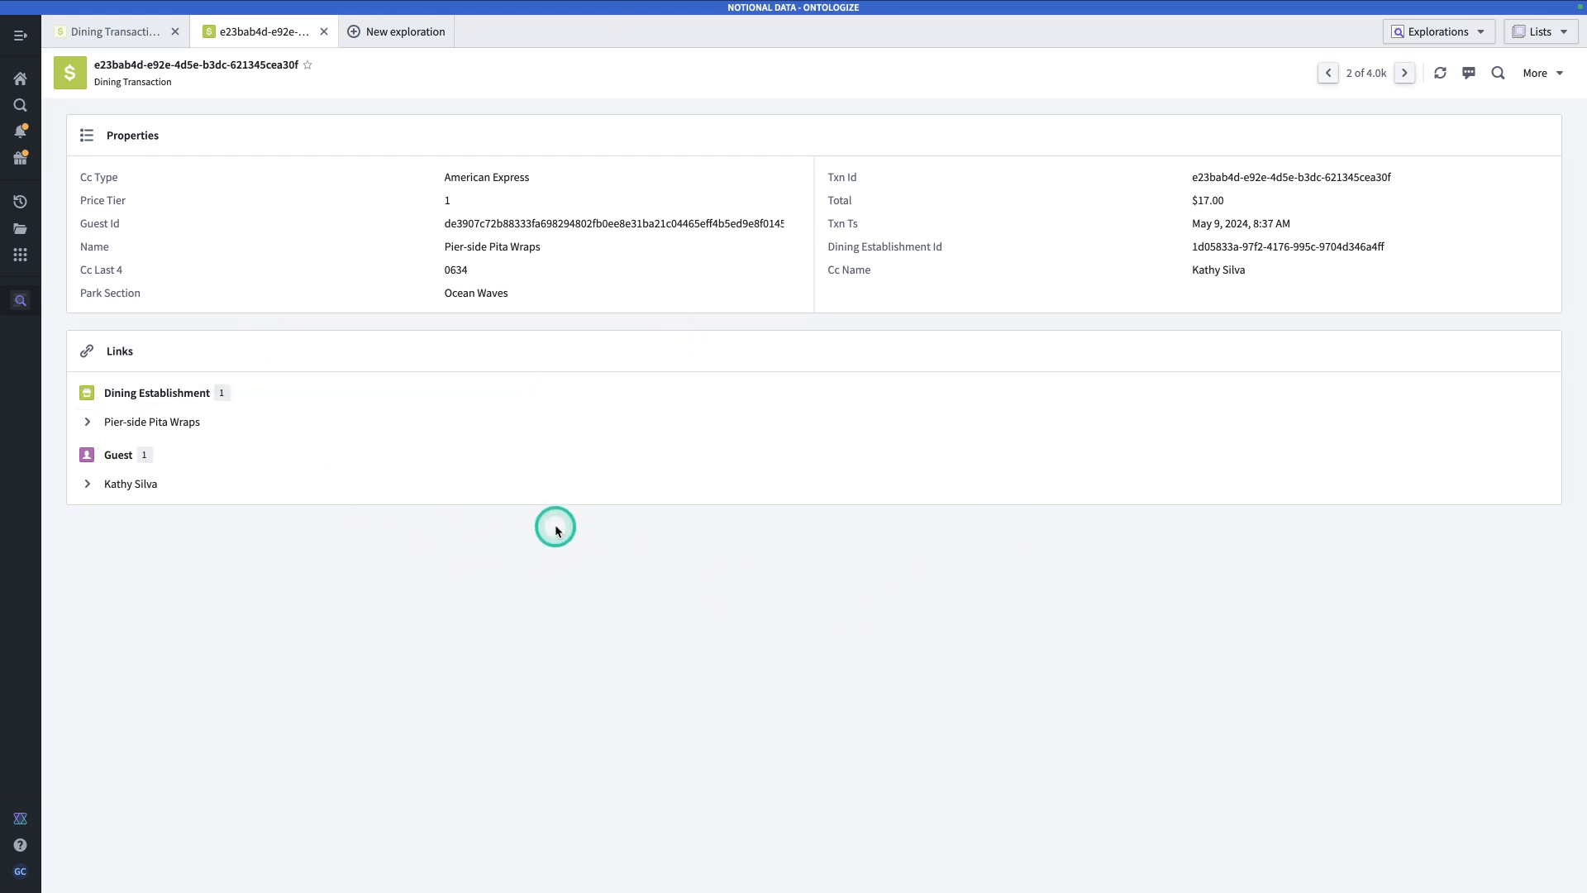
{"action": "mouse_move", "coordinate": [552, 534]}
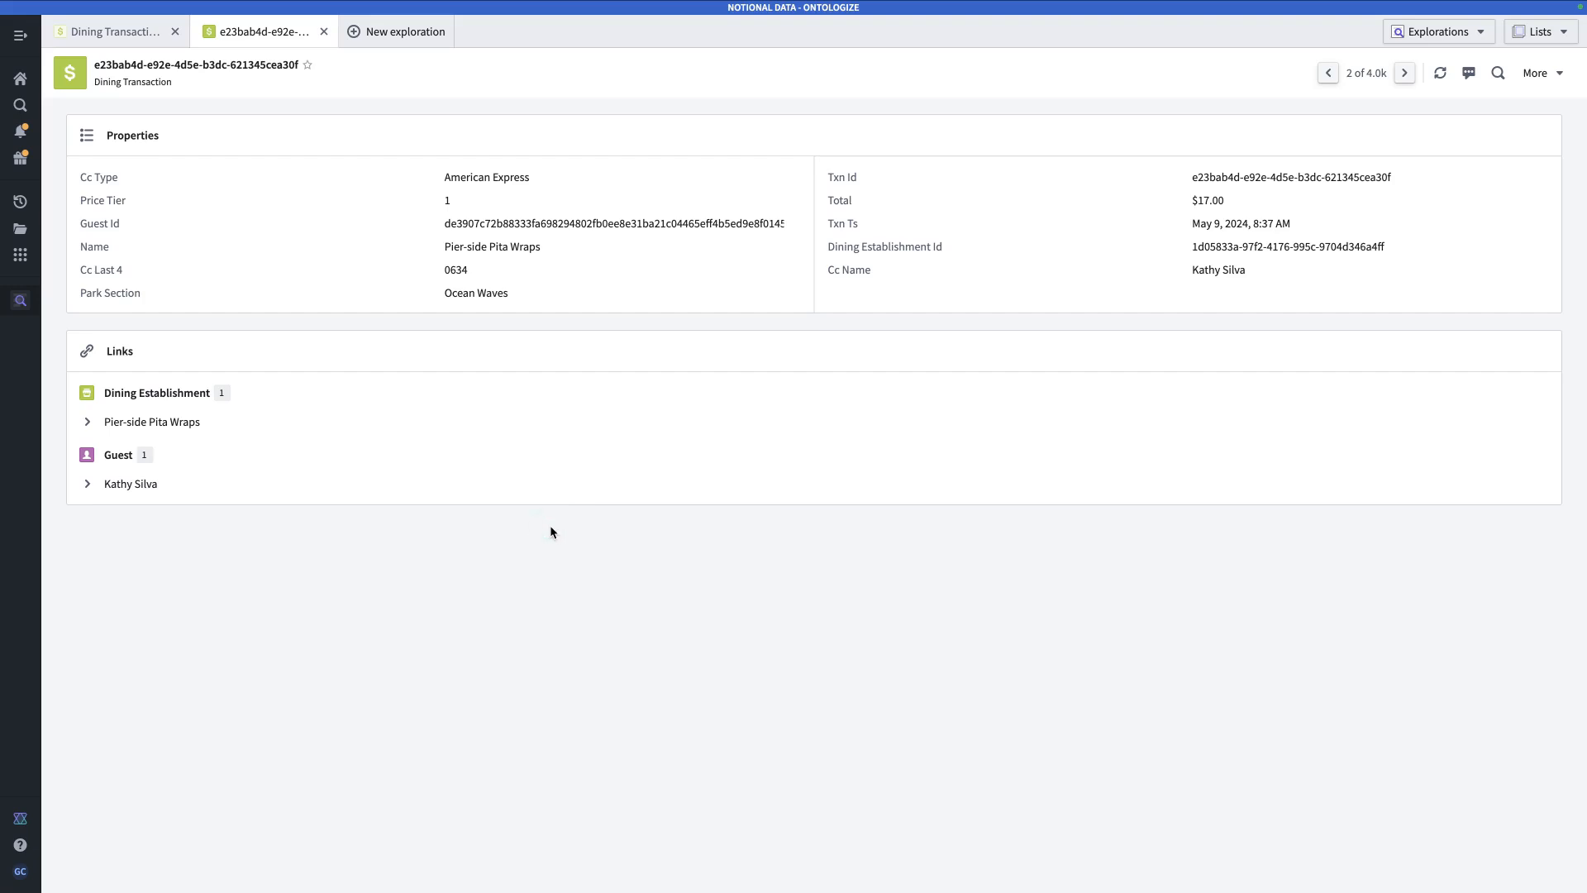
{"action": "left_click", "coordinate": [122, 31]}
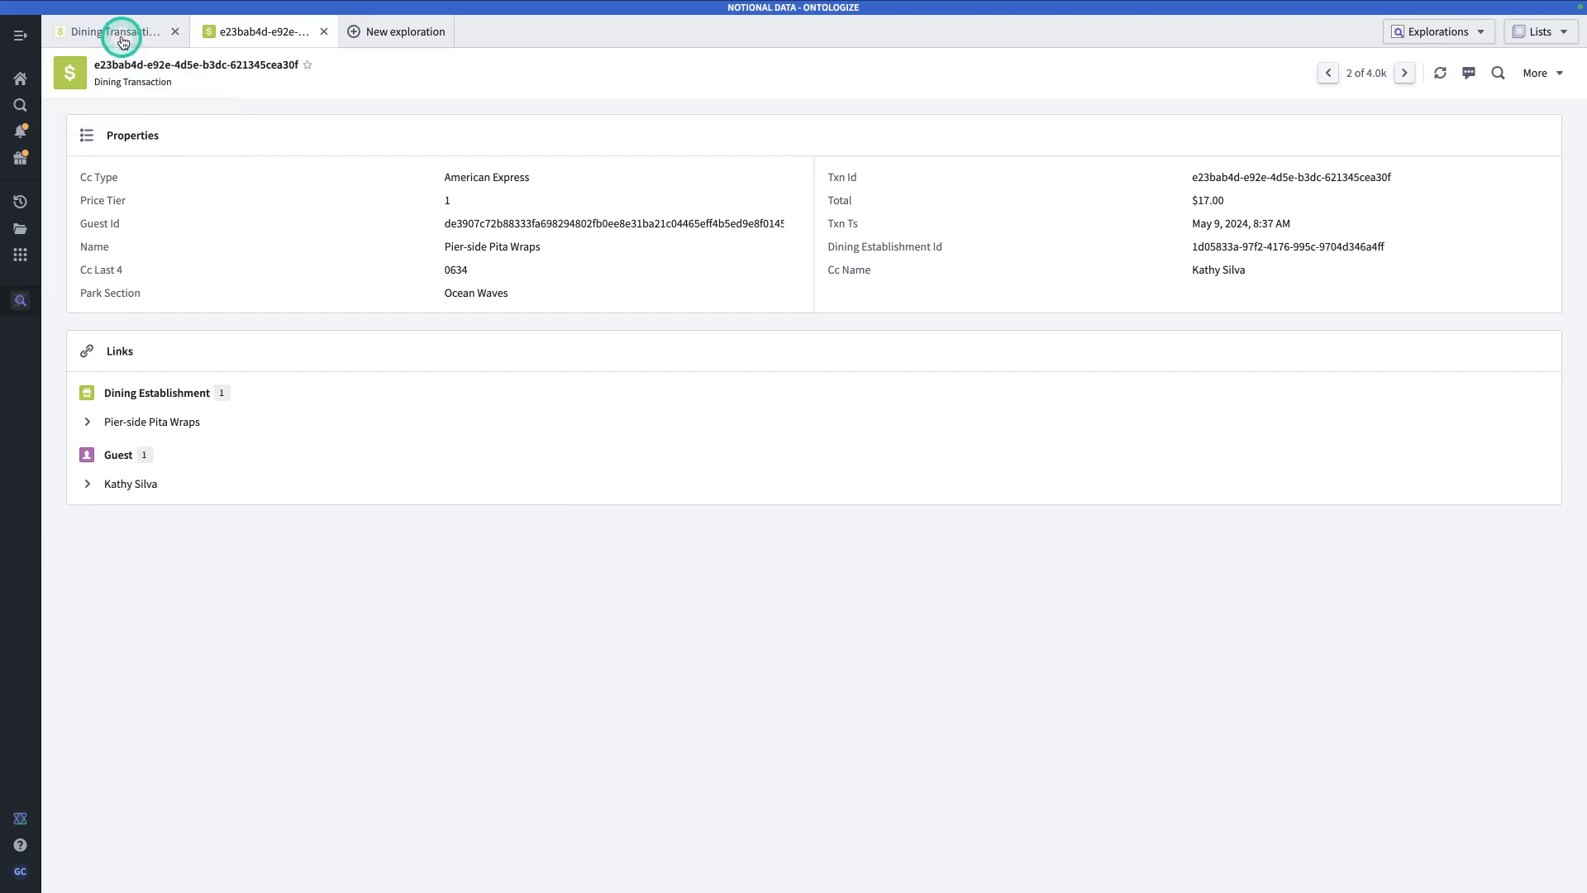
Return to the Dining Transactions tab and remove the Pier-side Pita Wraps Name filter
{"action": "left_click", "coordinate": [121, 31]}
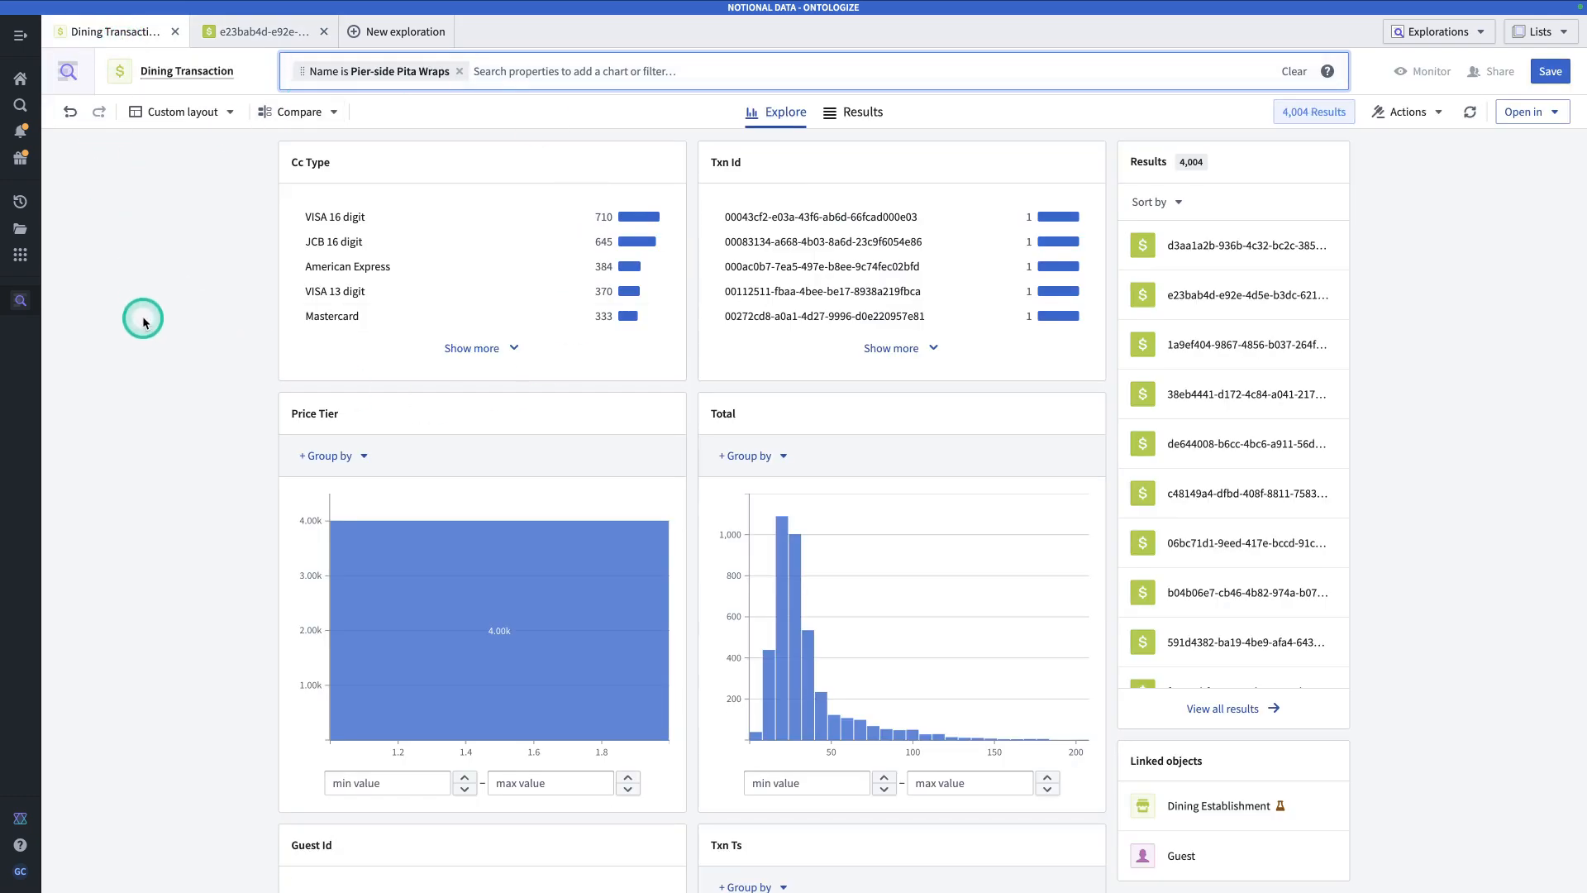
{"action": "scroll", "scroll_direction": "down", "scroll_amount": 3}
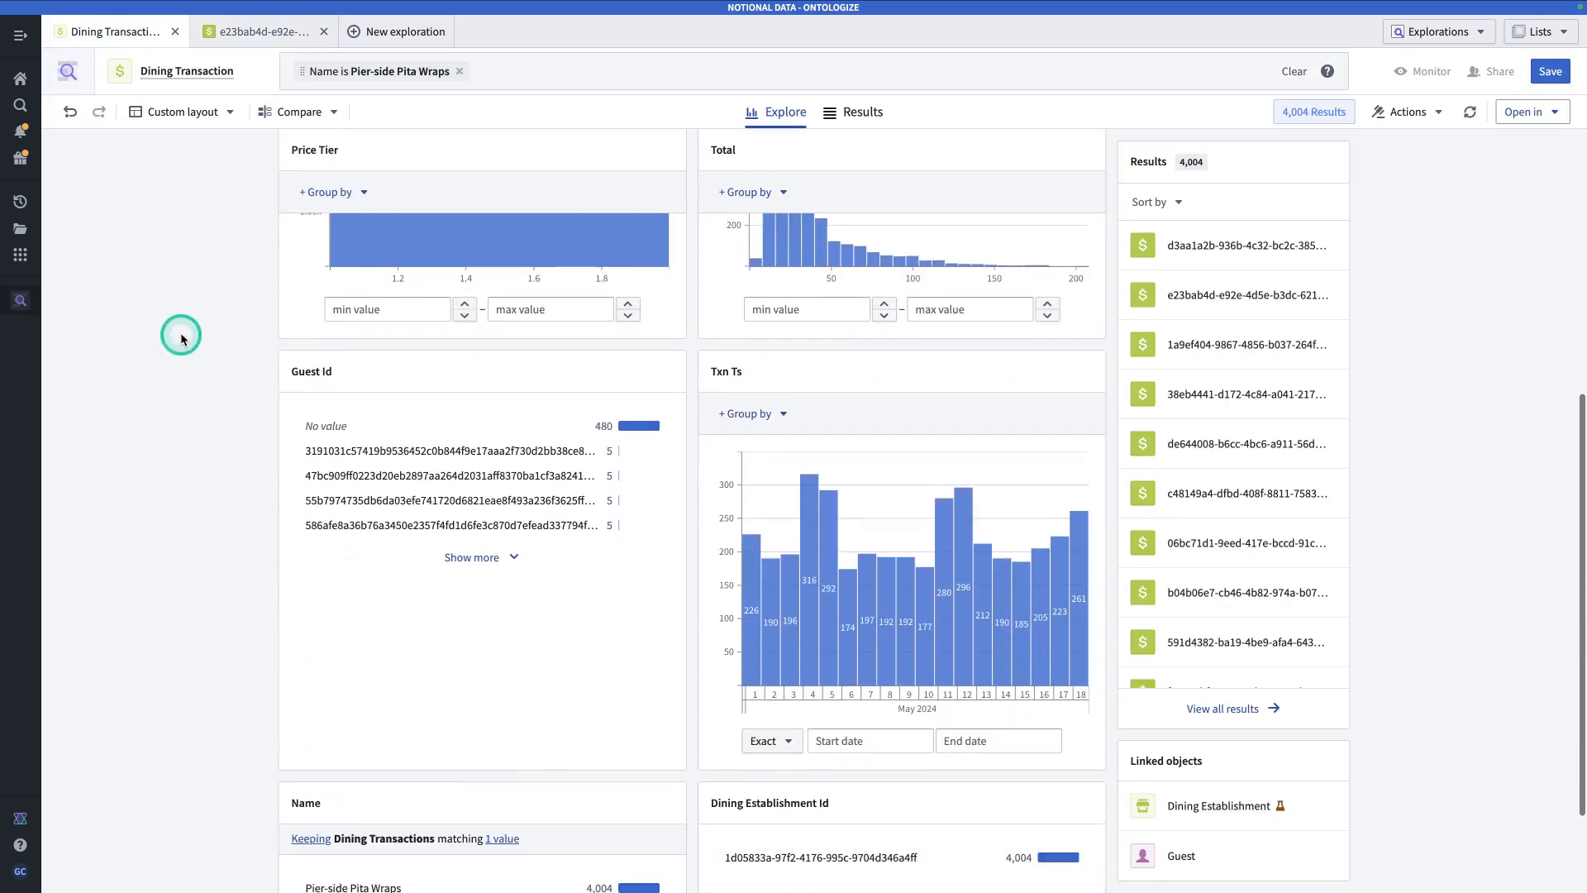
{"action": "scroll", "scroll_direction": "down", "scroll_amount": 3}
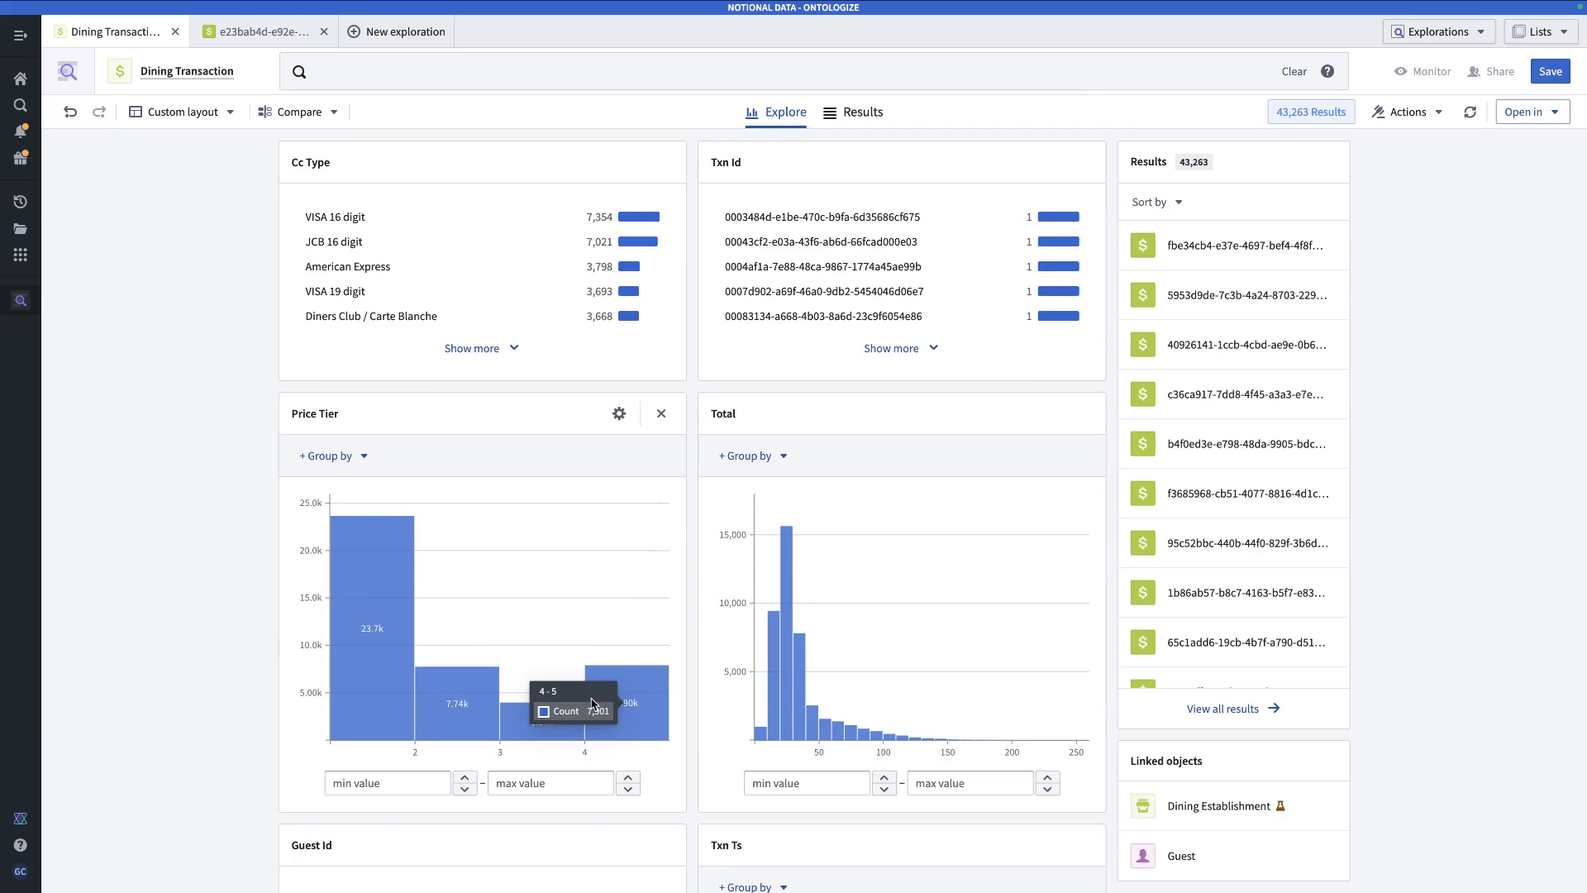
{"action": "mouse_move", "coordinate": [558, 692]}
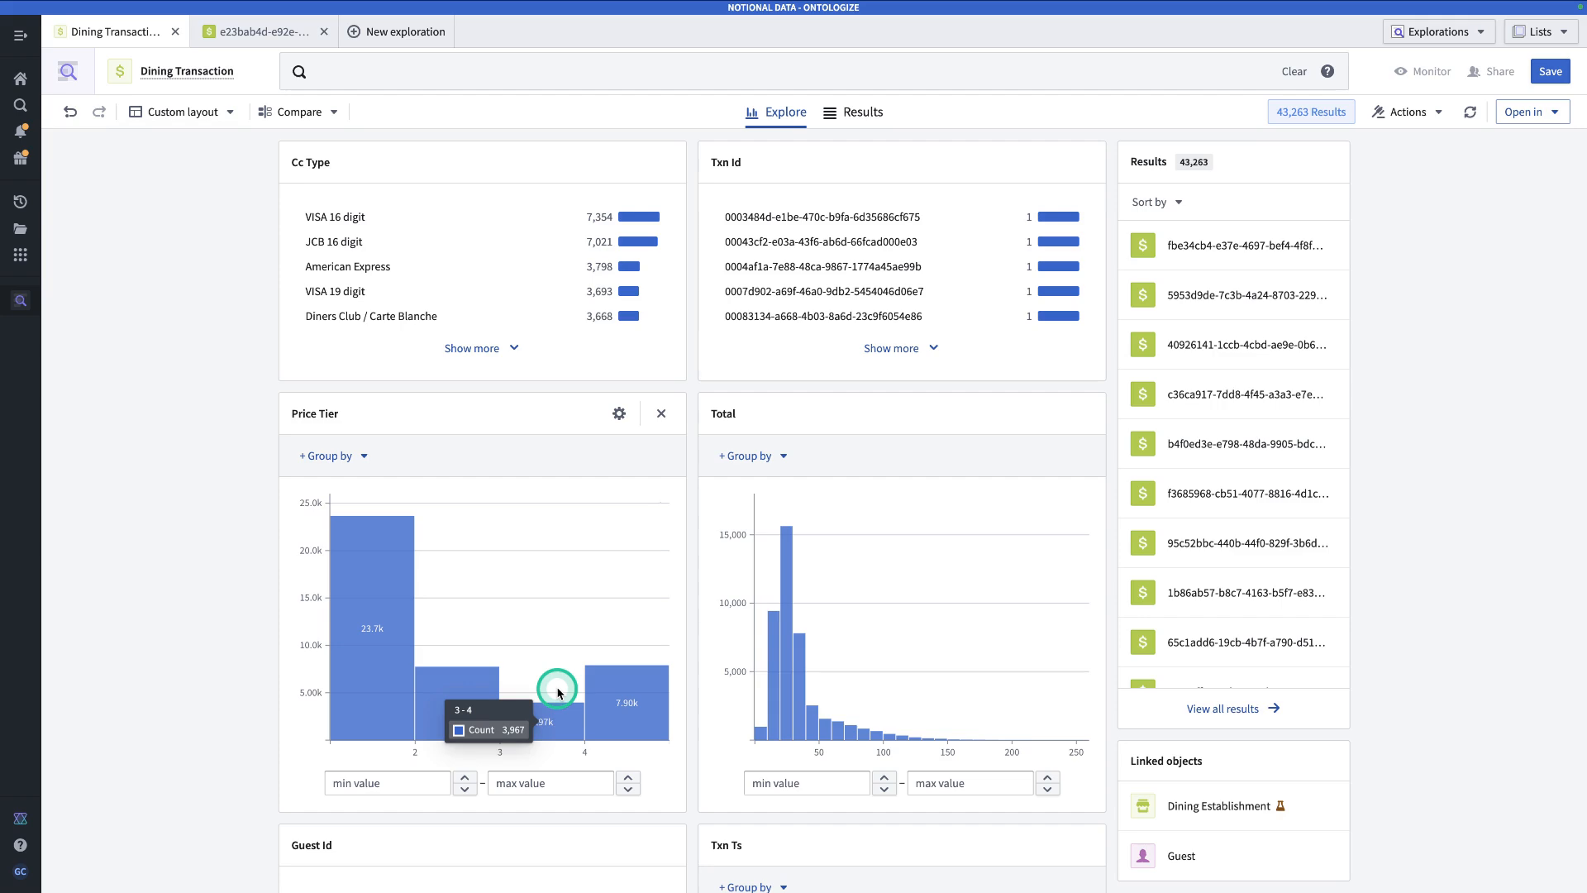
{"action": "scroll", "scroll_direction": "down", "scroll_amount": 3}
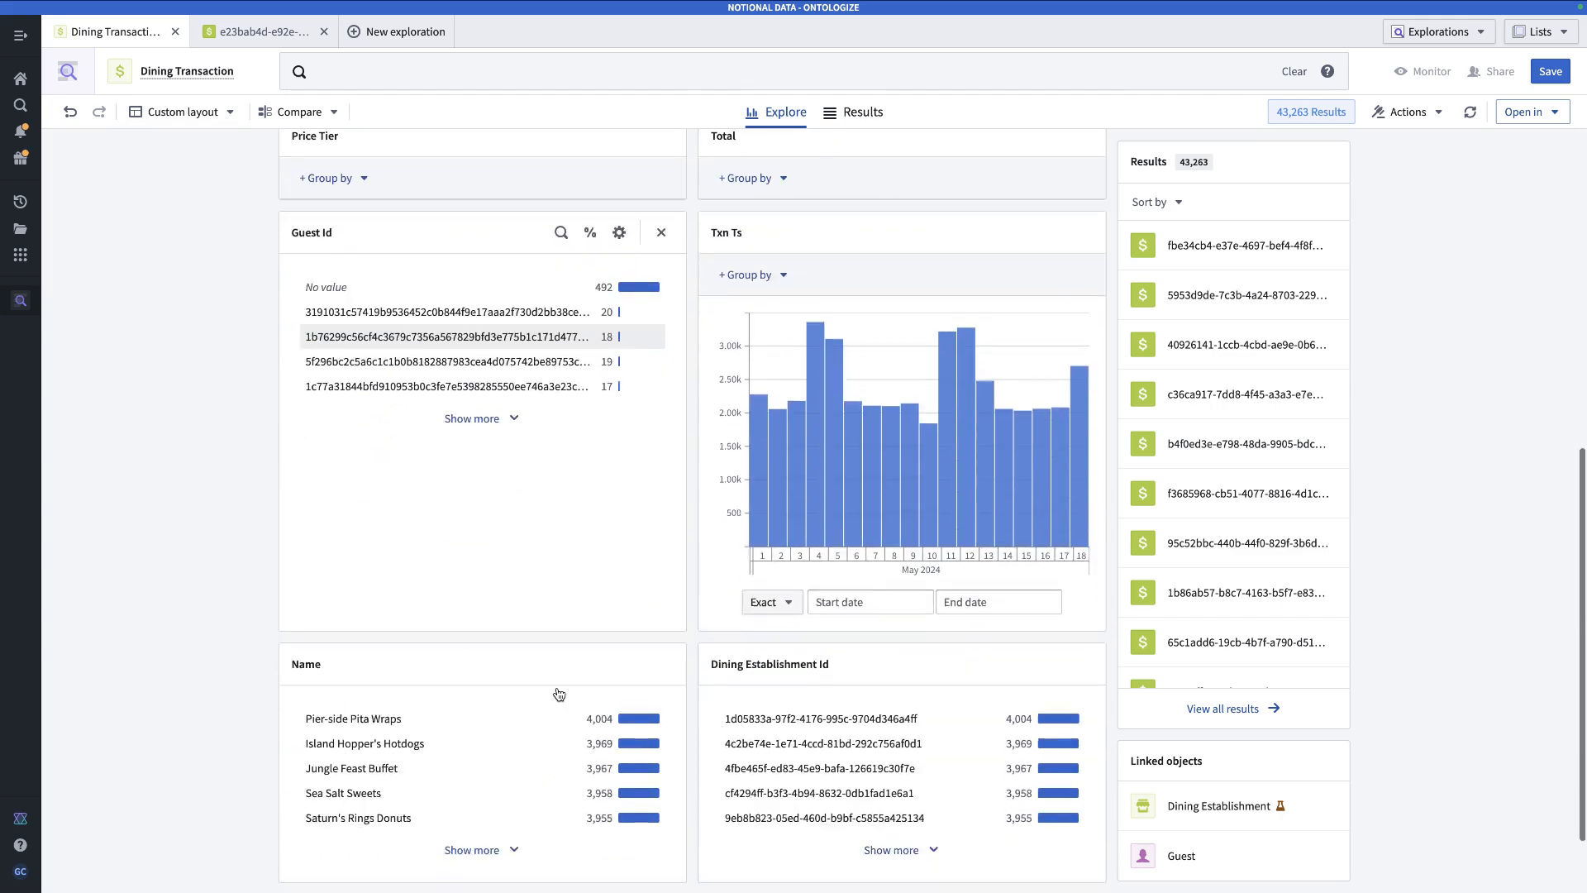
Add a Total property distribution chart covering all 43,263 transactions
{"action": "scroll", "scroll_direction": "down", "scroll_amount": 3}
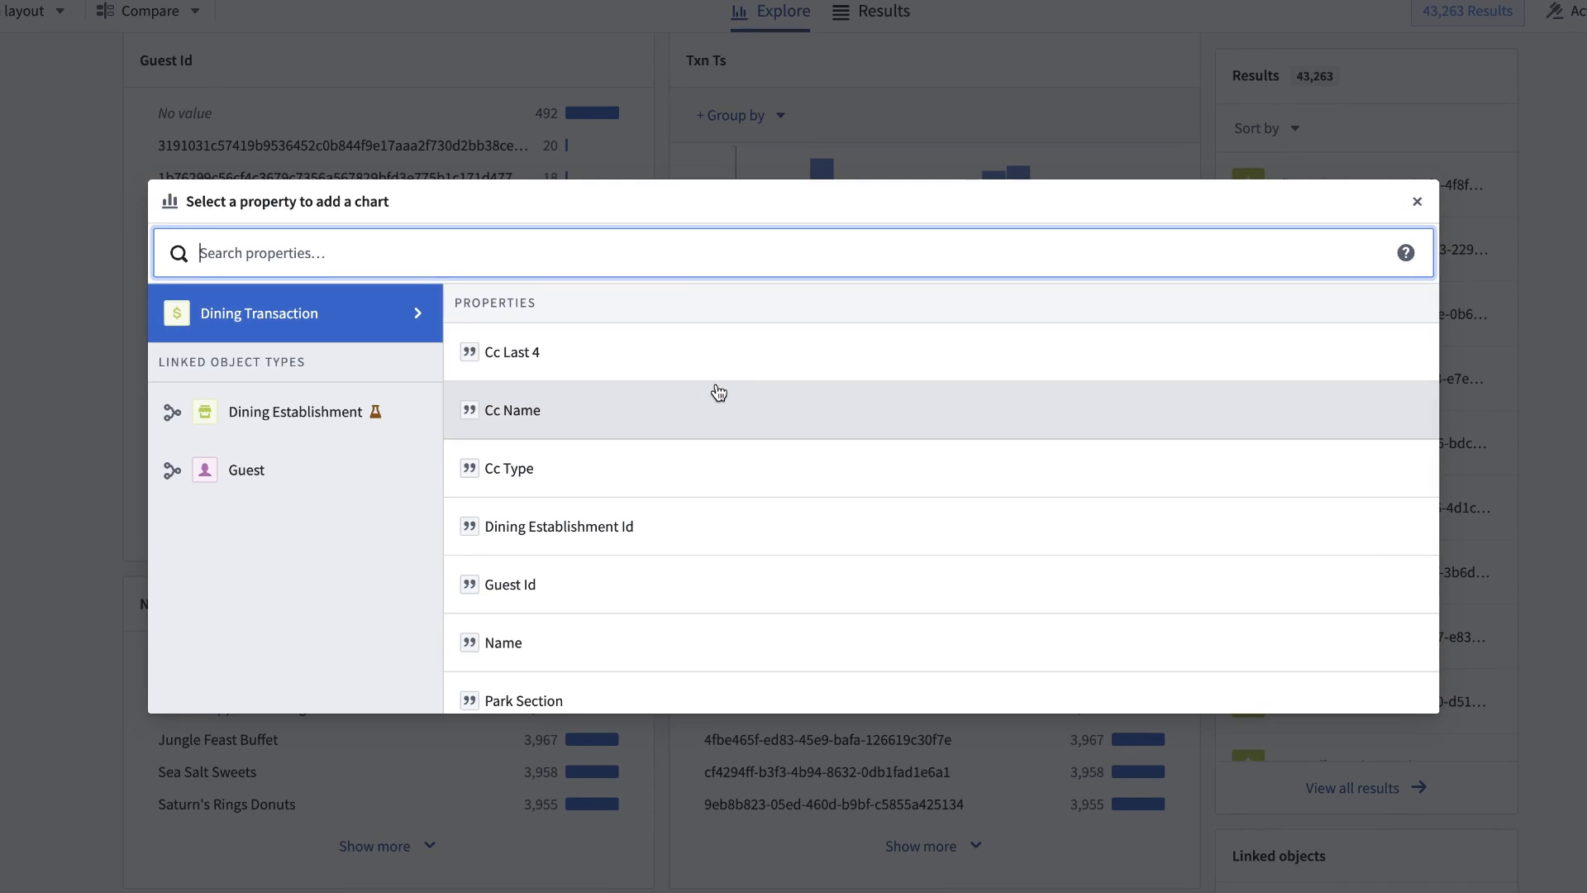
{"action": "type", "text": "tot"}
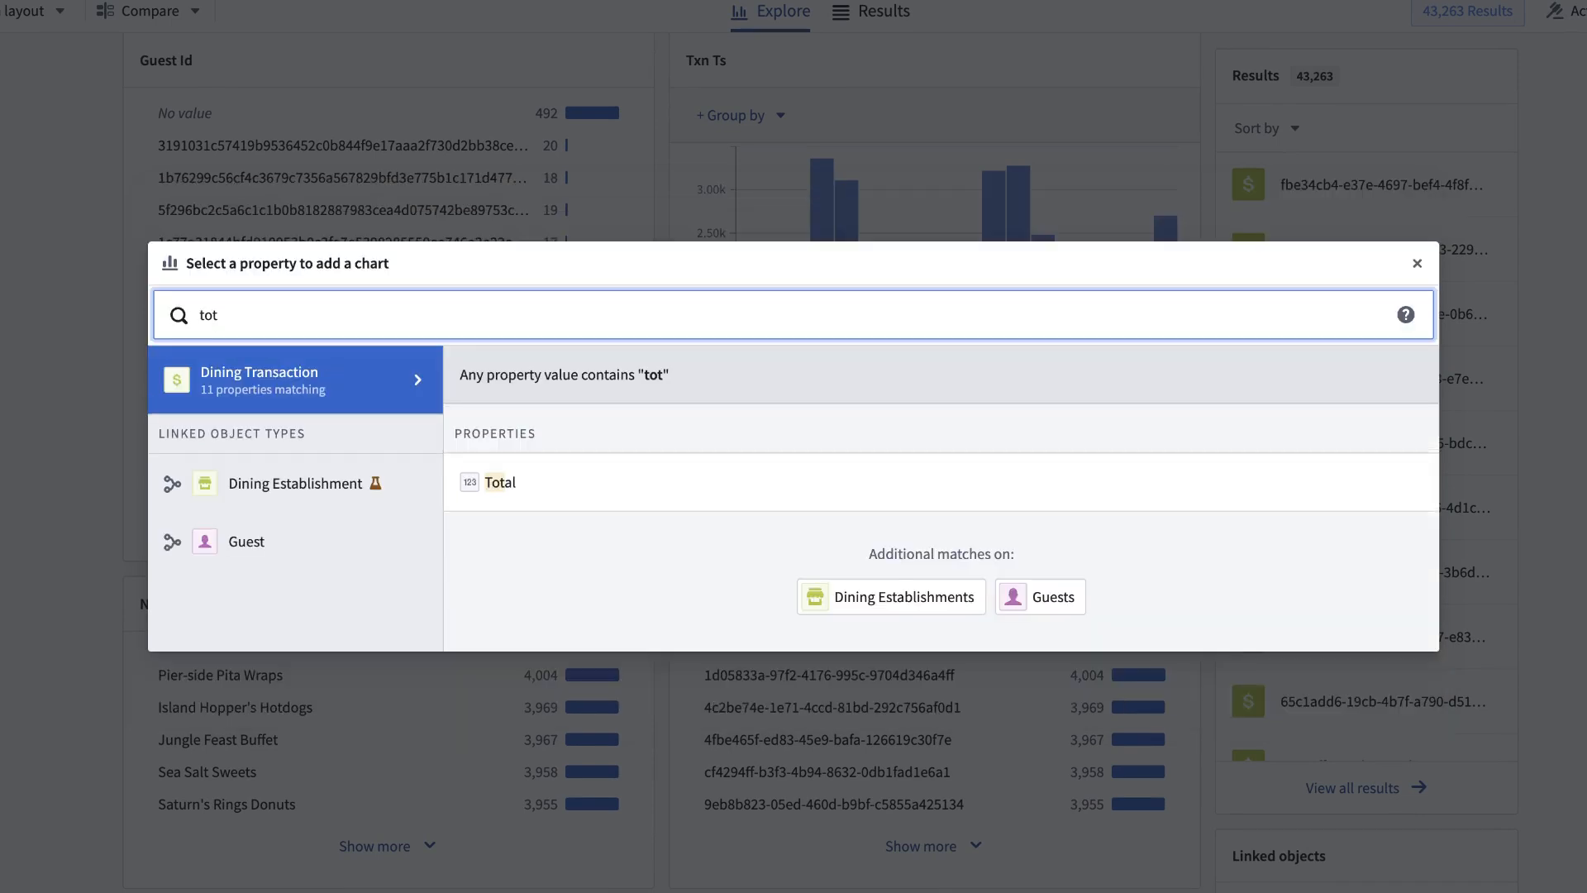
{"action": "left_click", "coordinate": [500, 482]}
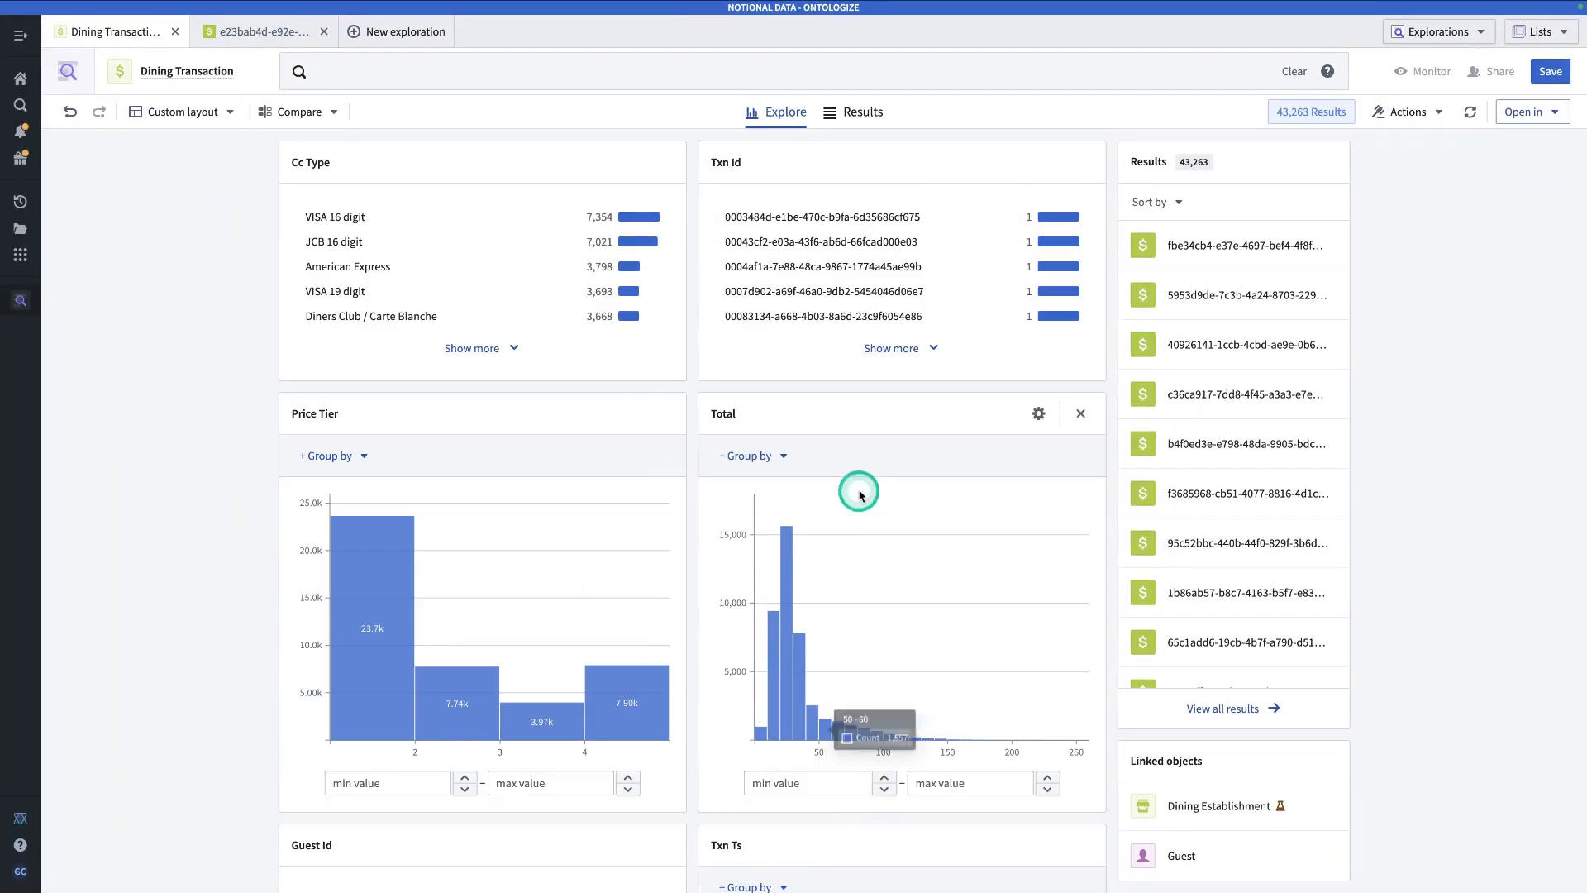
{"action": "scroll", "scroll_direction": "down", "scroll_amount": 3}
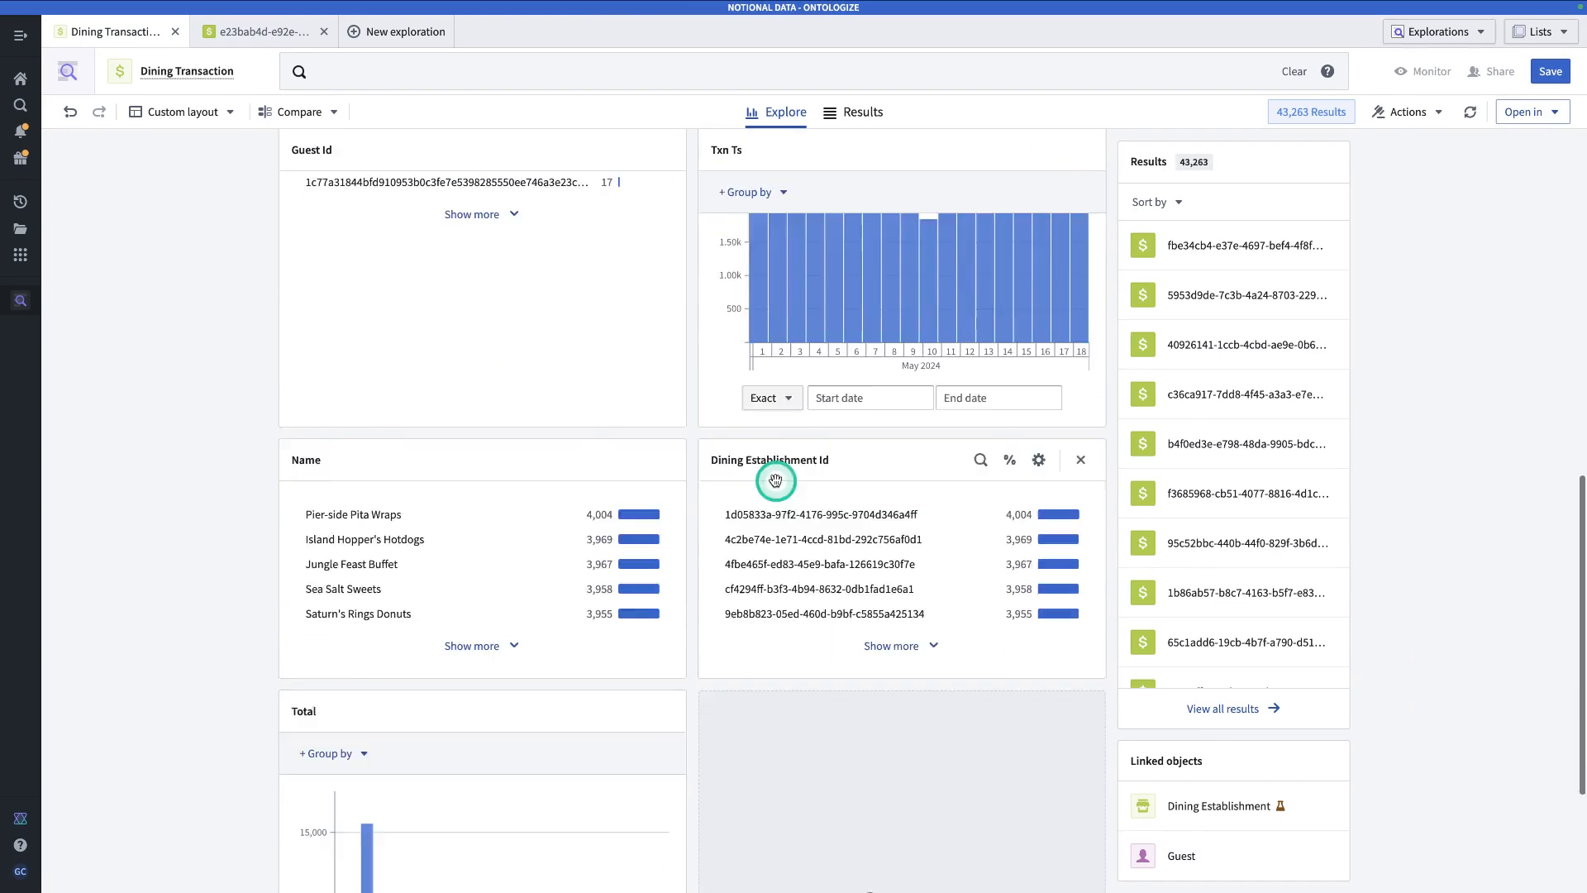
{"action": "scroll", "scroll_direction": "down", "scroll_amount": 3}
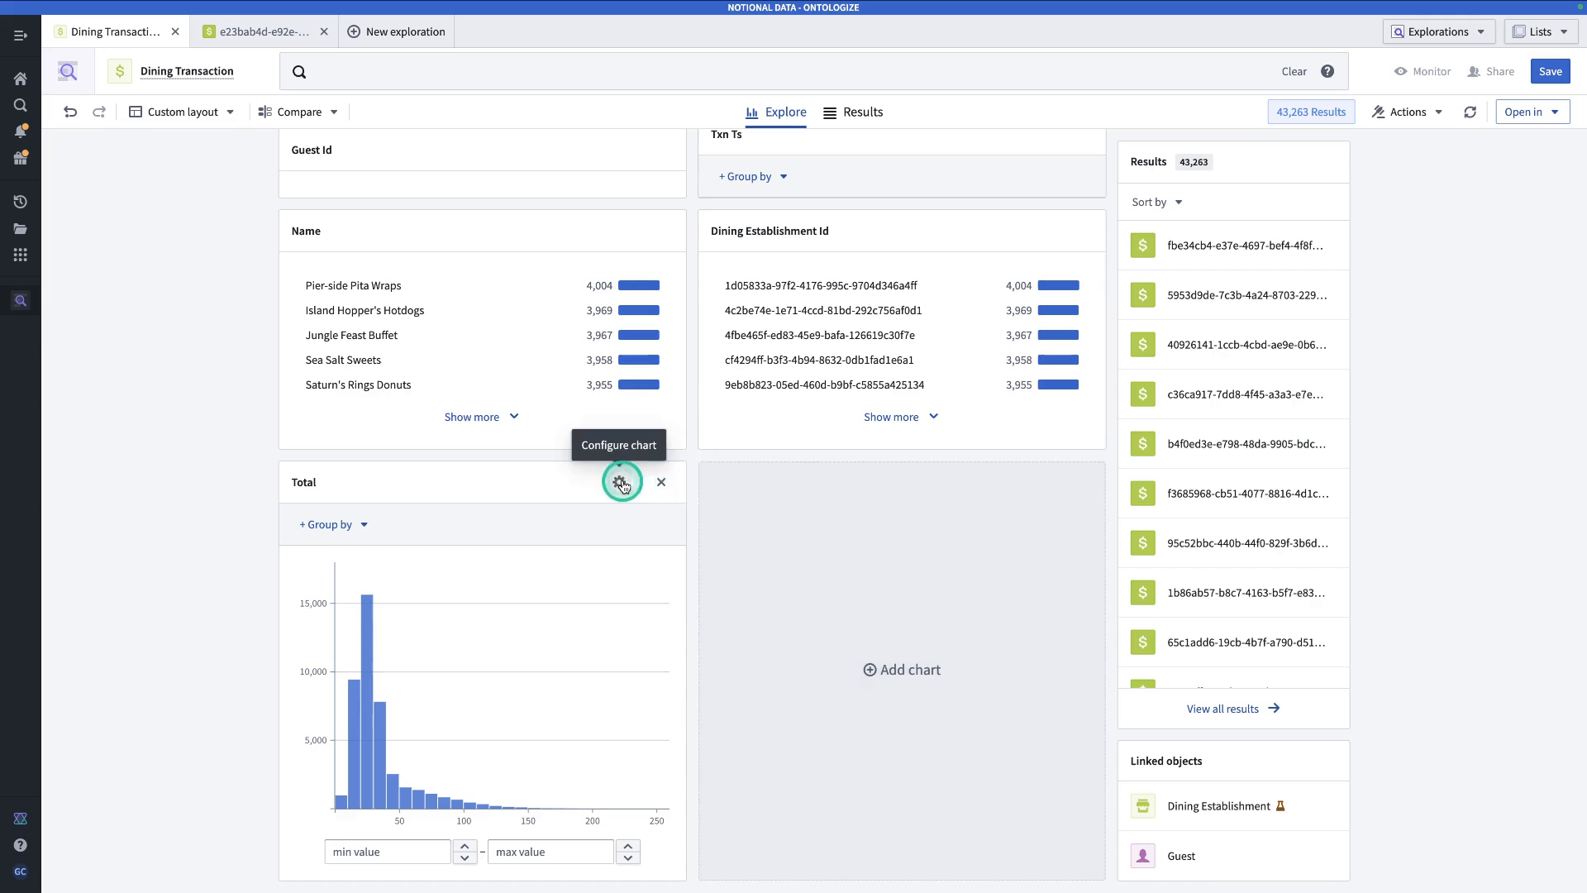
{"action": "mouse_move", "coordinate": [622, 482]}
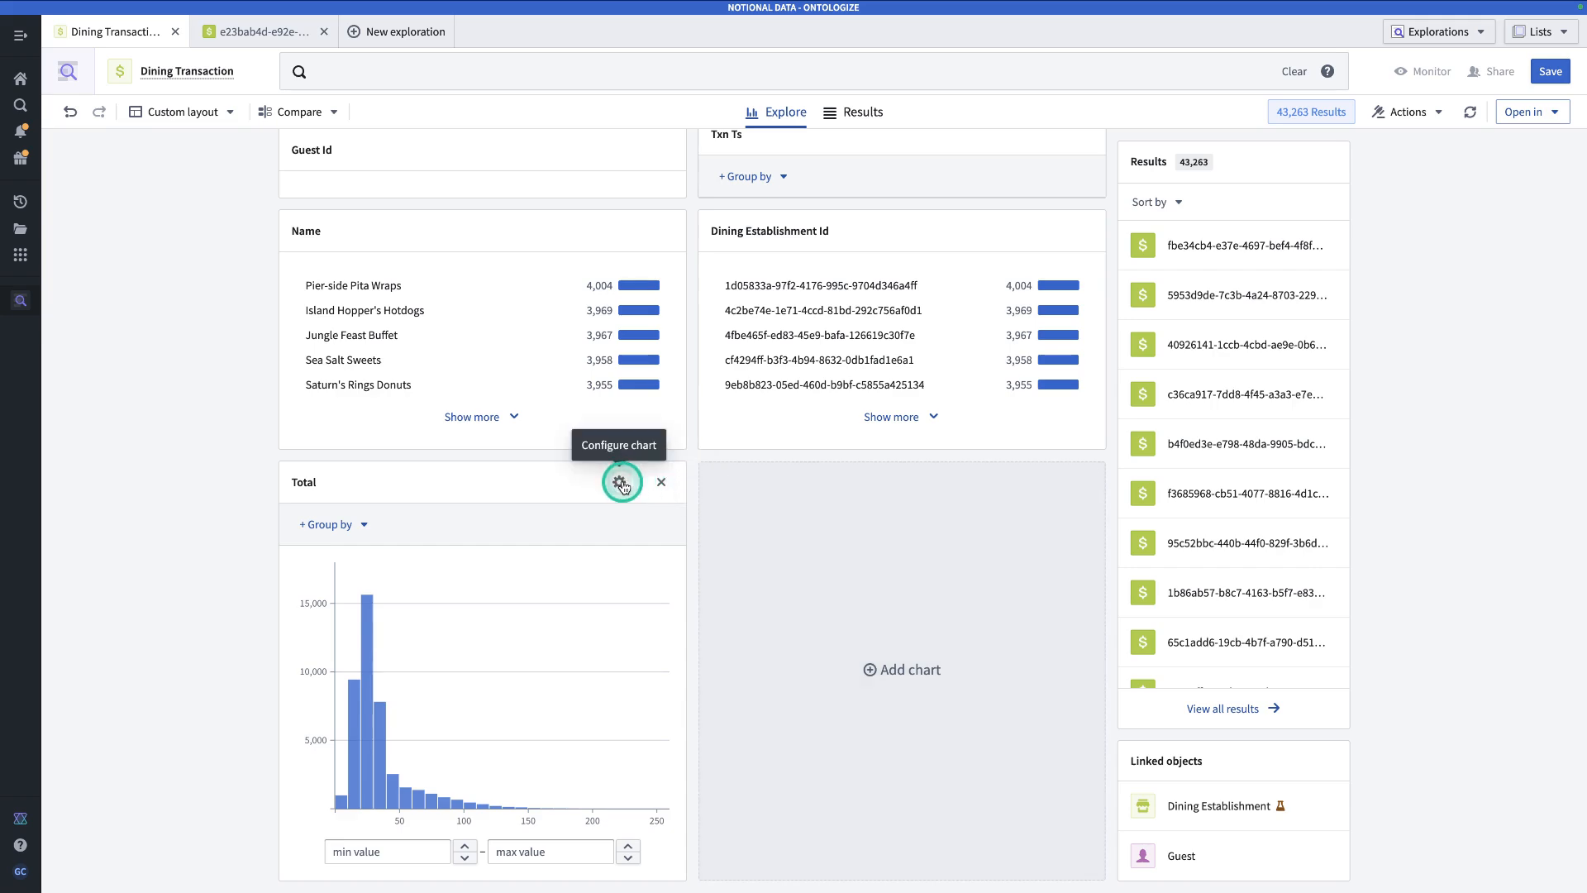
Make the Total chart a Stats table: sum $1,463,281, average $33.82, min $1, max $255
{"action": "left_click", "coordinate": [620, 481]}
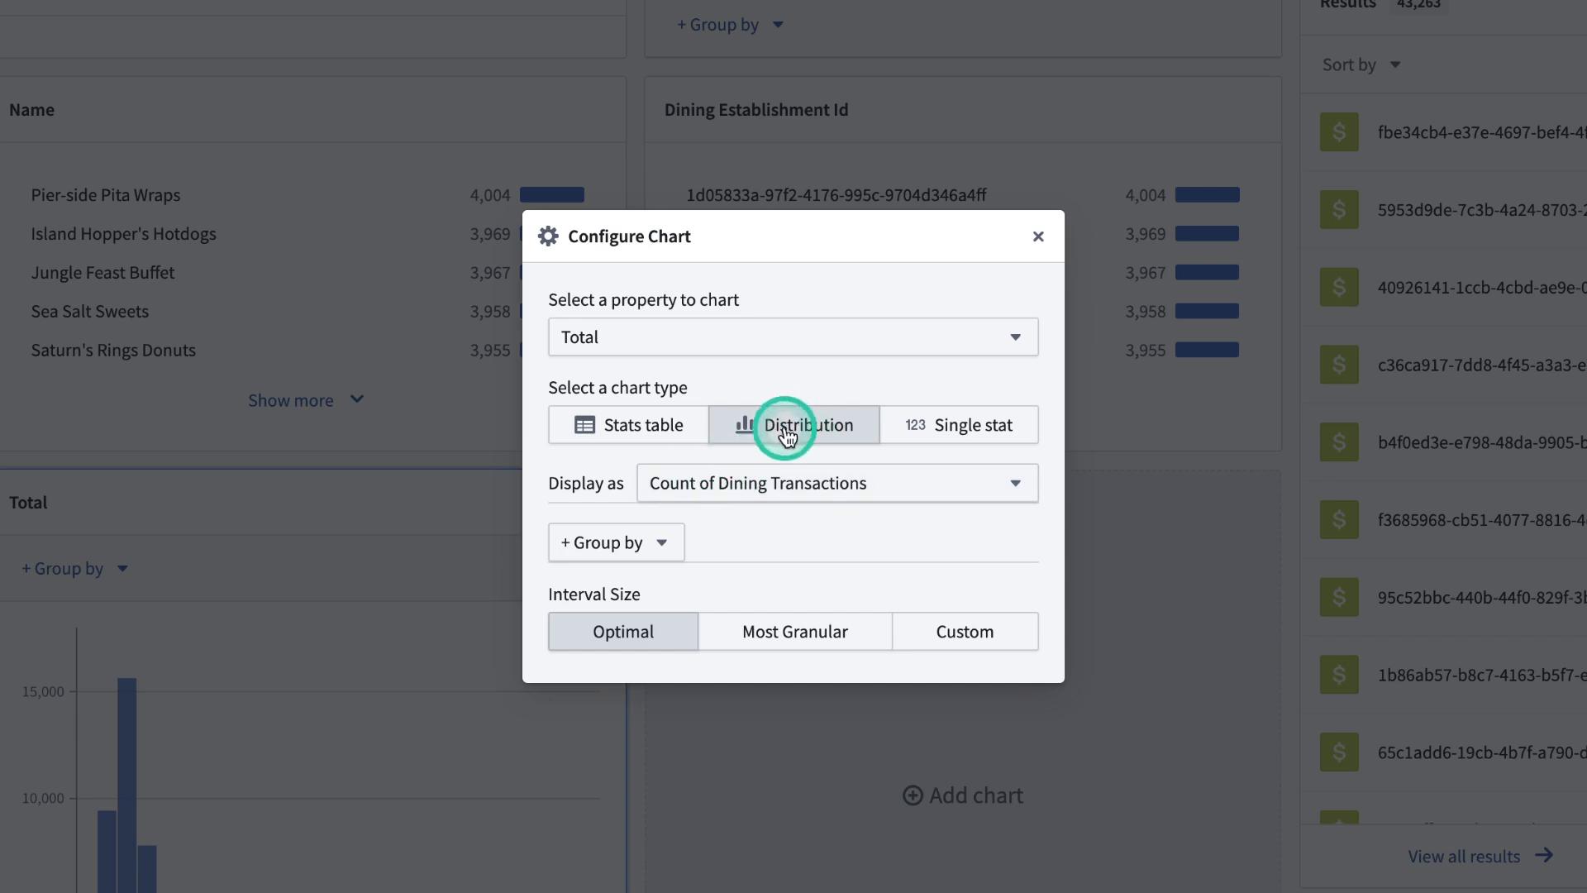
{"action": "left_click", "coordinate": [615, 542]}
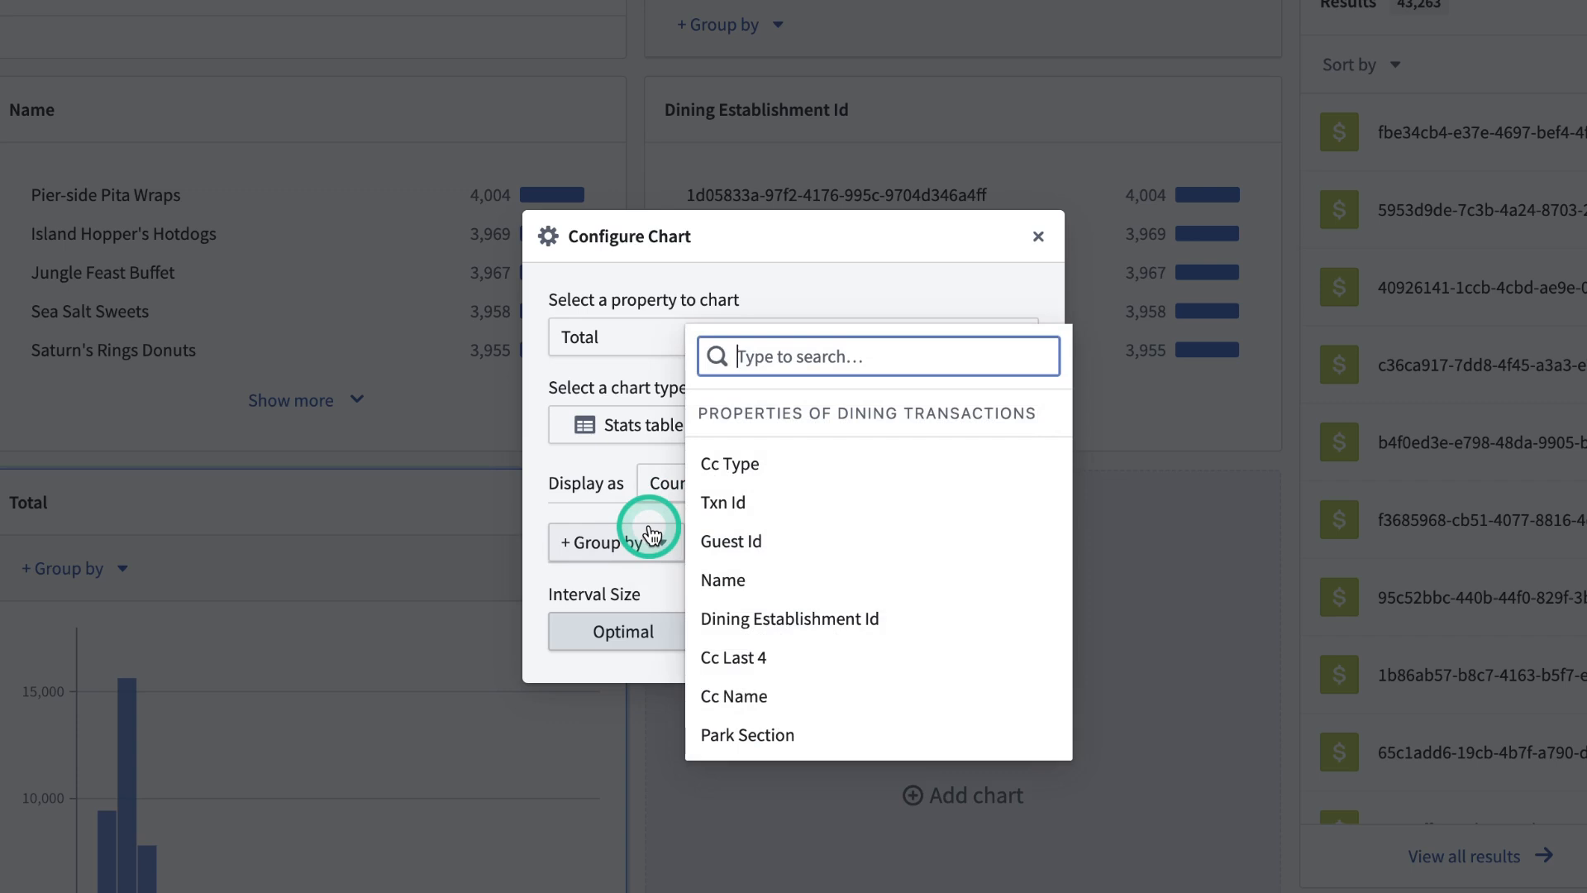
{"action": "left_click", "coordinate": [928, 425]}
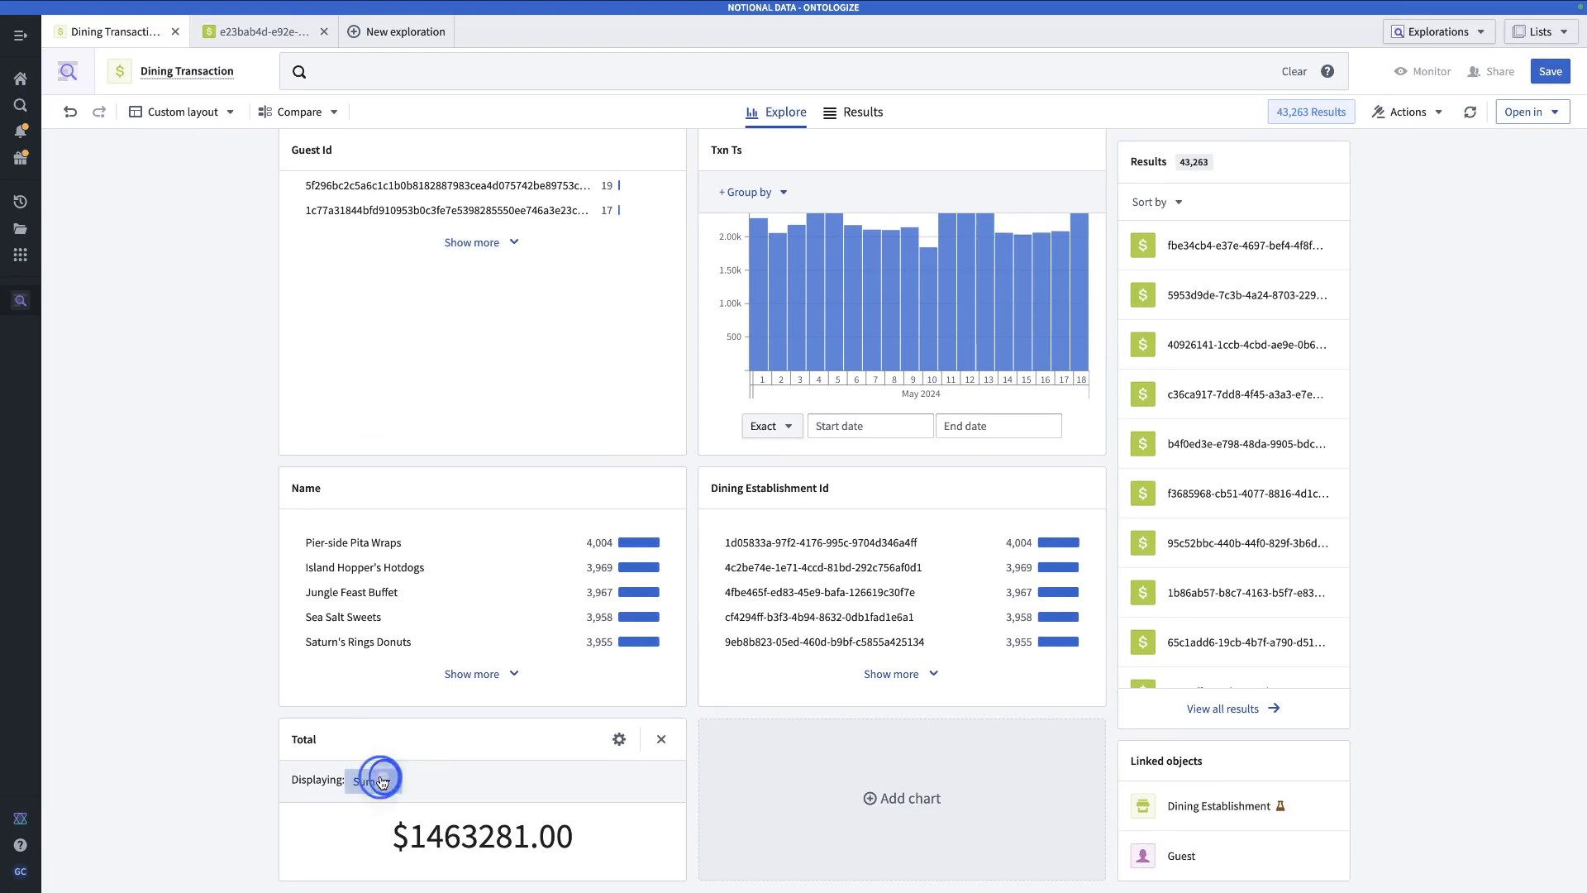
{"action": "left_click", "coordinate": [373, 780]}
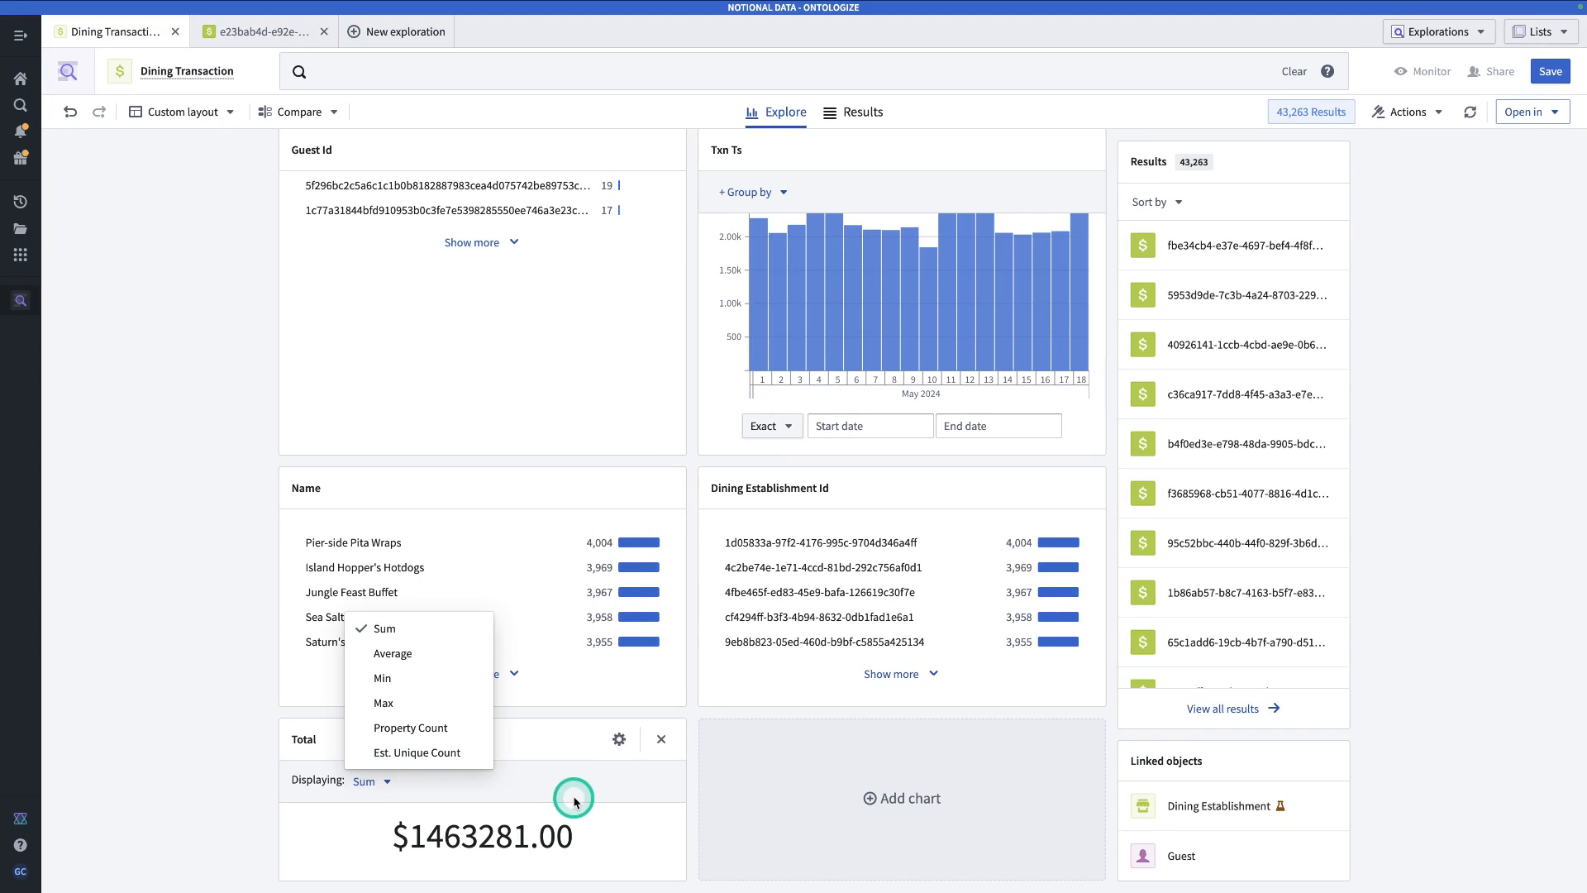
{"action": "mouse_move", "coordinate": [618, 744]}
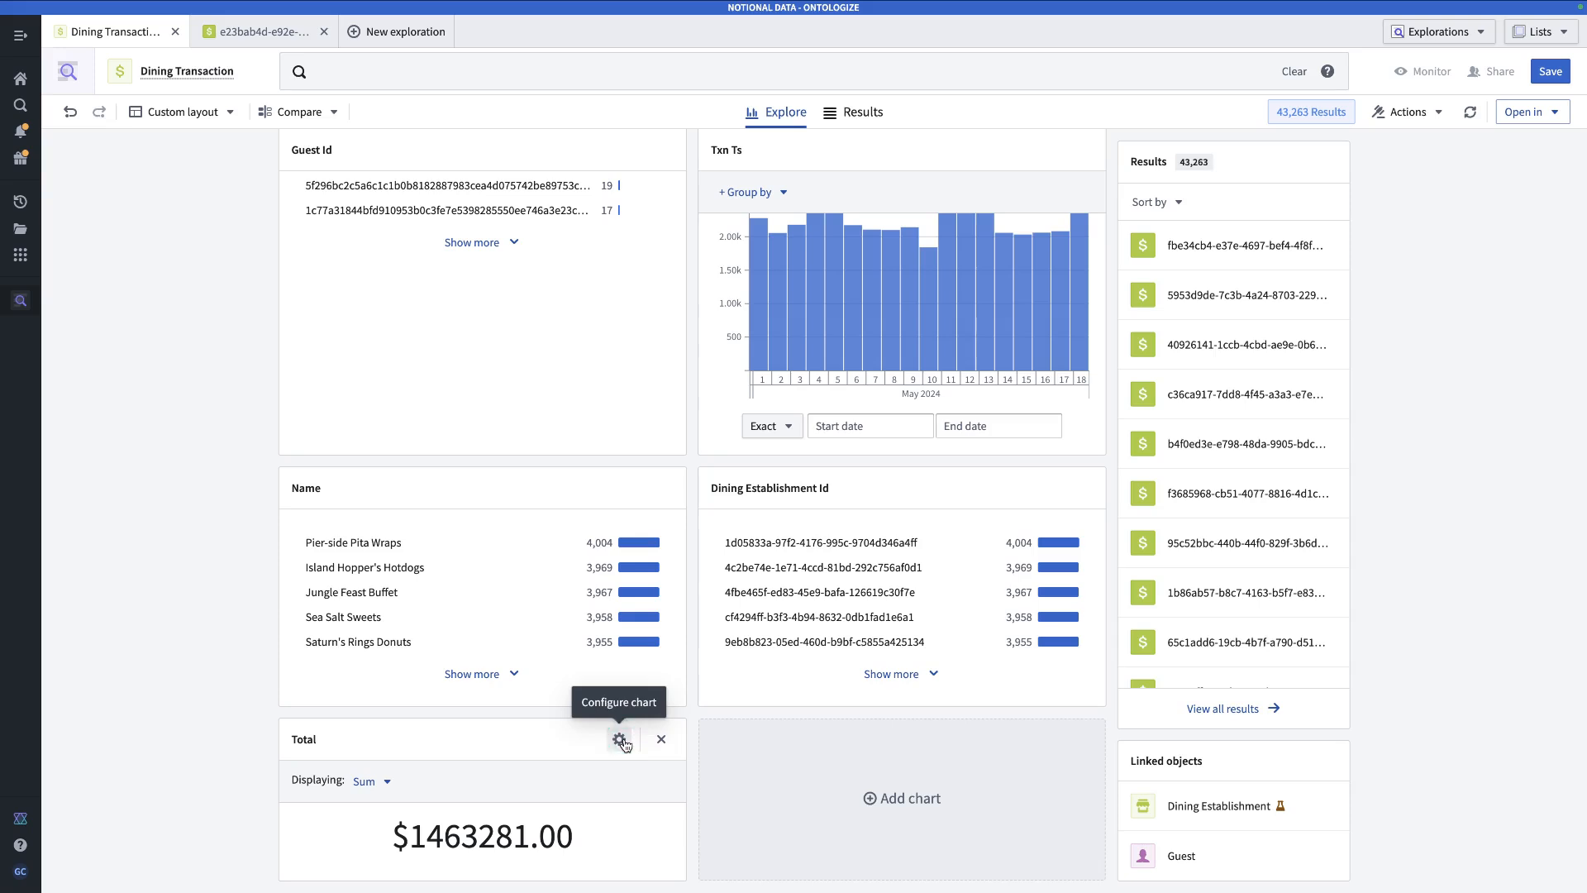
{"action": "left_click", "coordinate": [620, 739]}
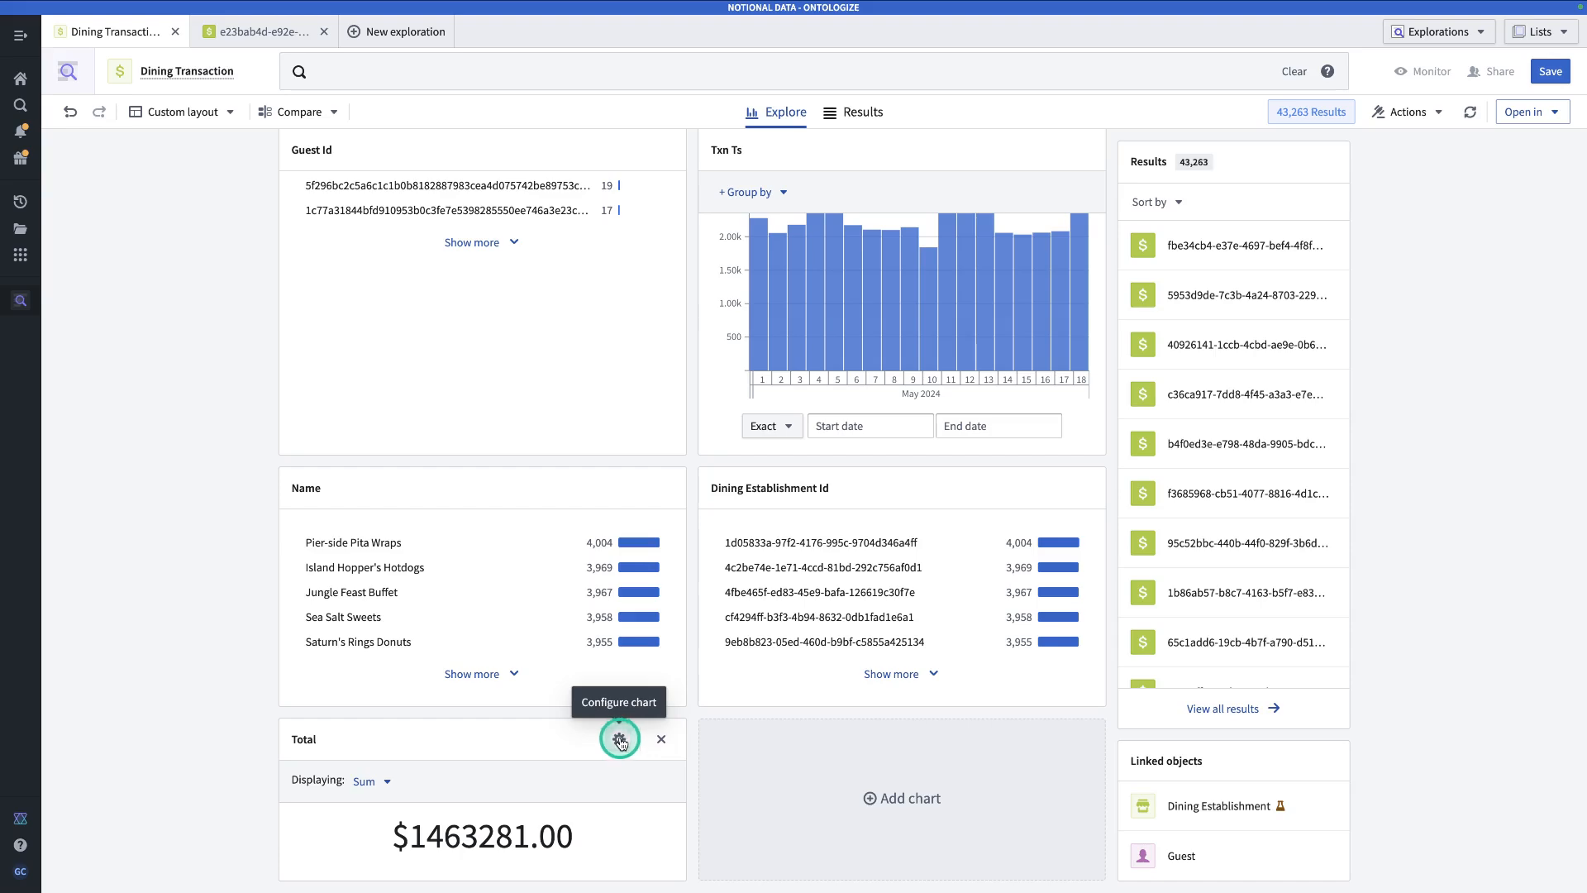
{"action": "left_click", "coordinate": [619, 740]}
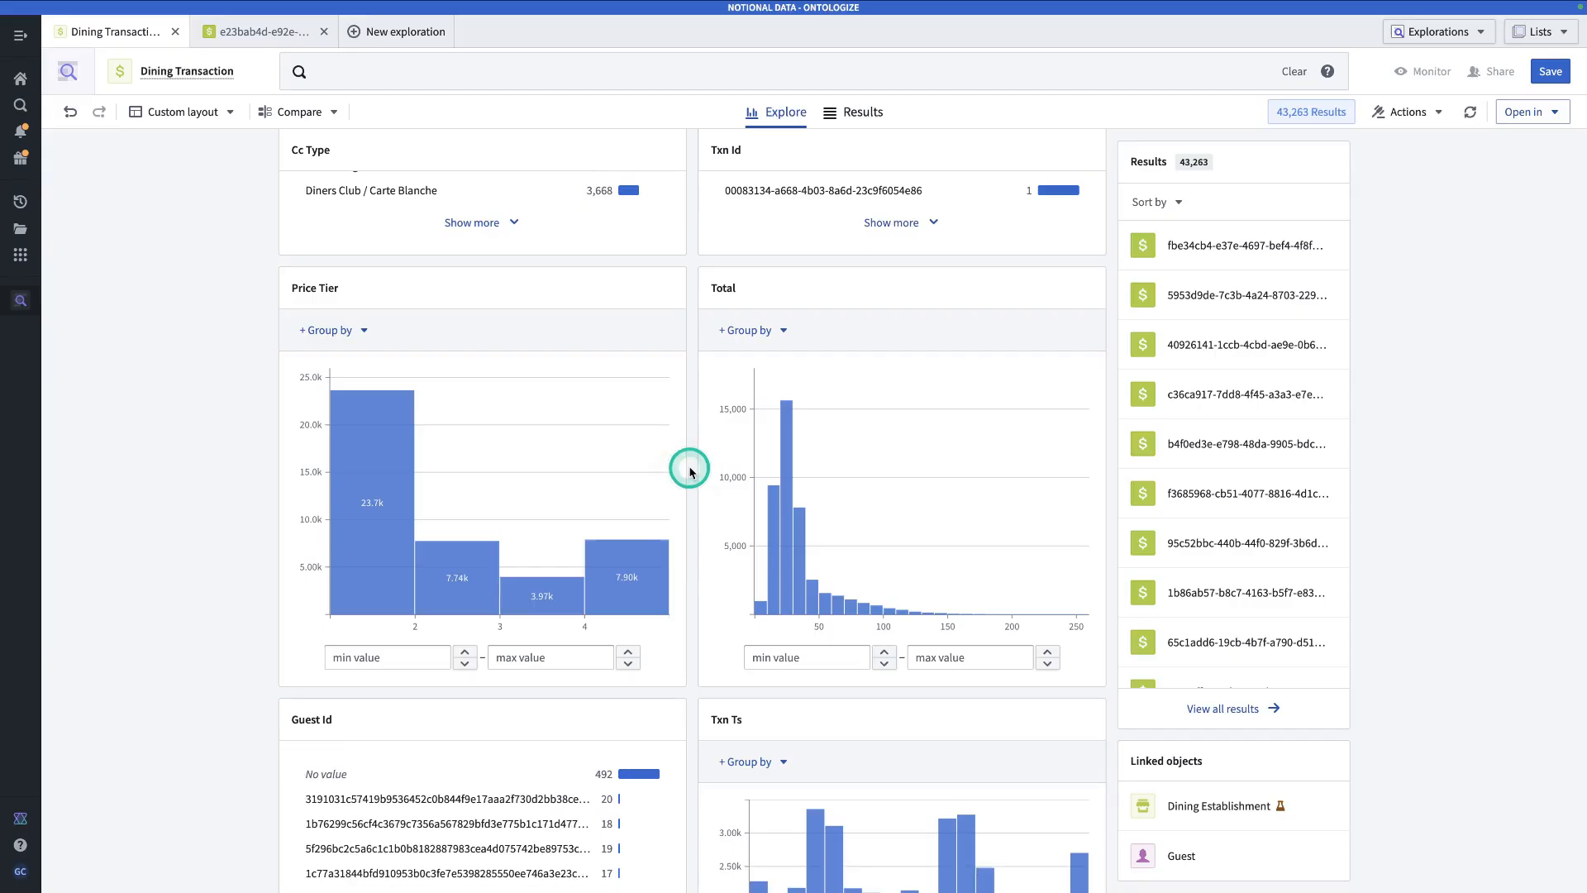
{"action": "scroll", "scroll_direction": "down", "scroll_amount": 3}
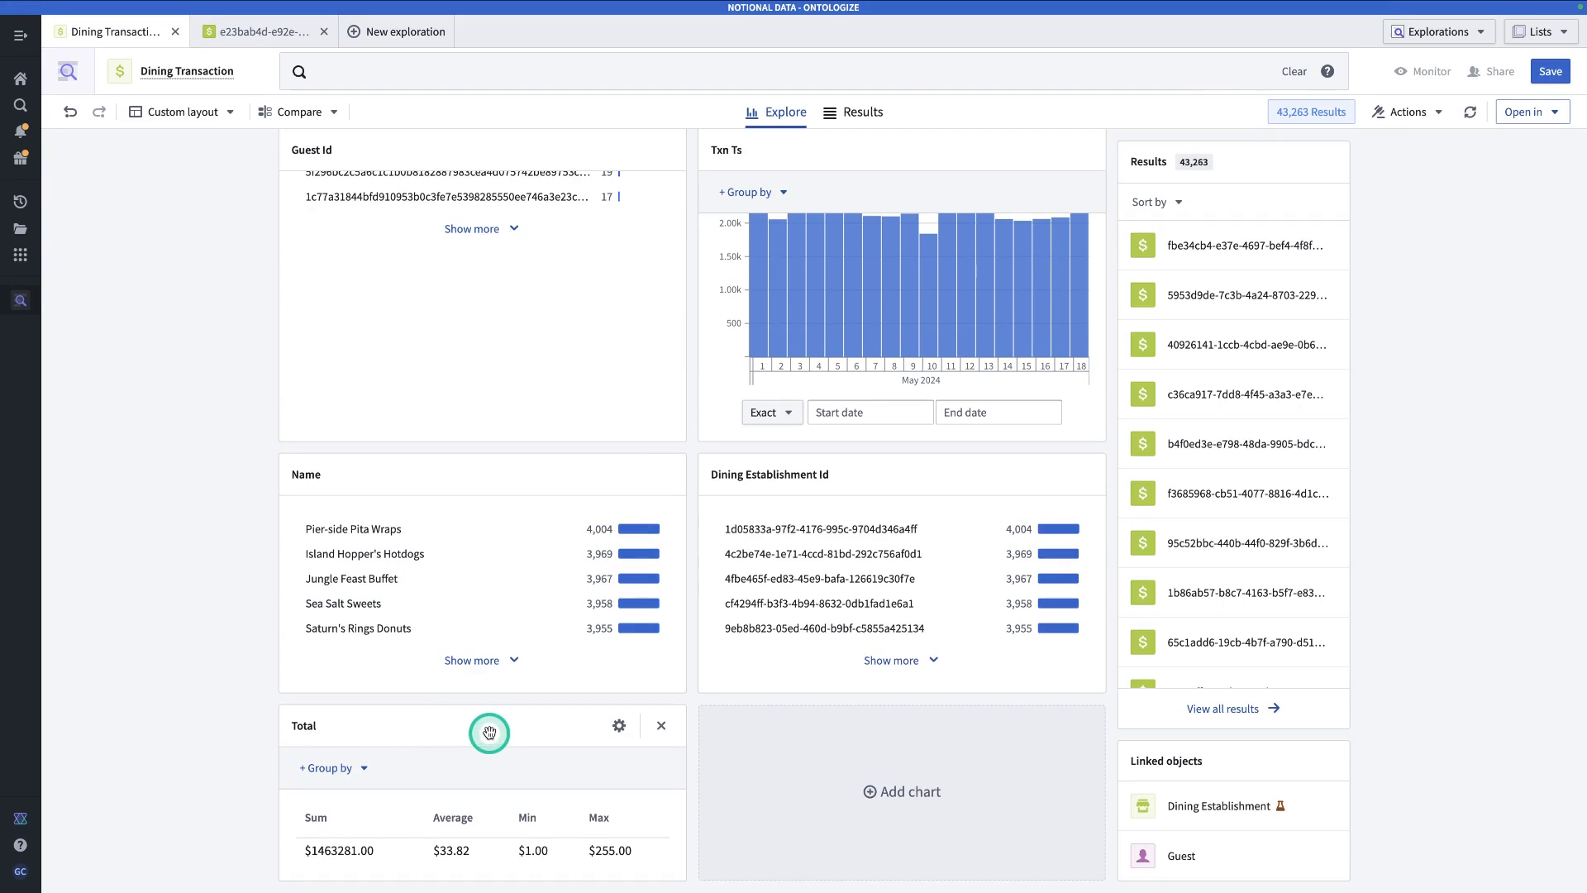
{"action": "mouse_move", "coordinate": [411, 767]}
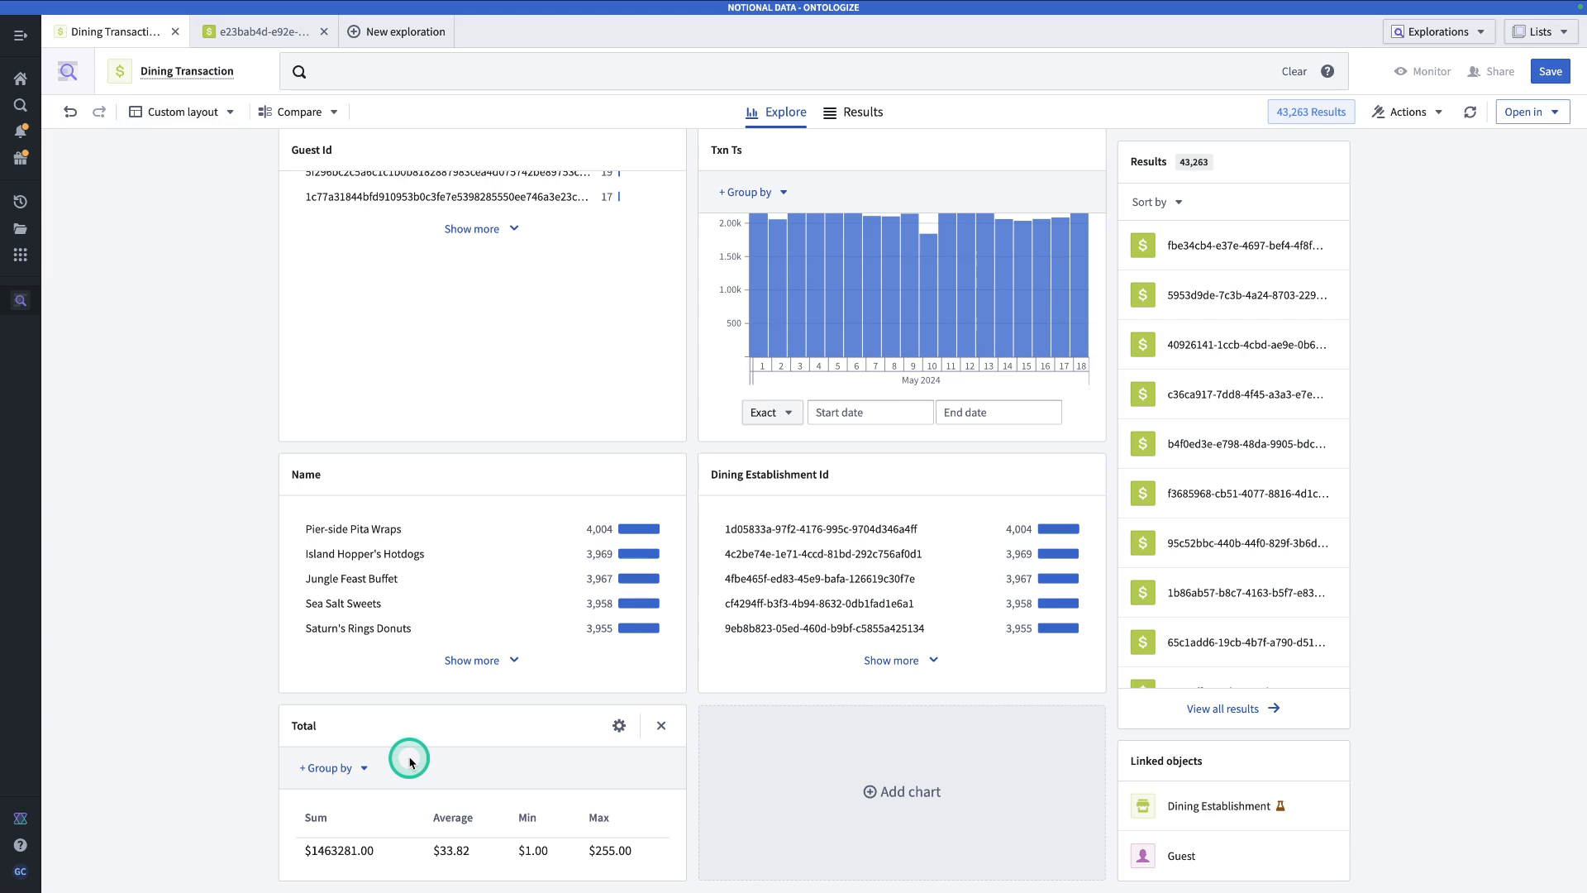
{"action": "left_click", "coordinate": [333, 768]}
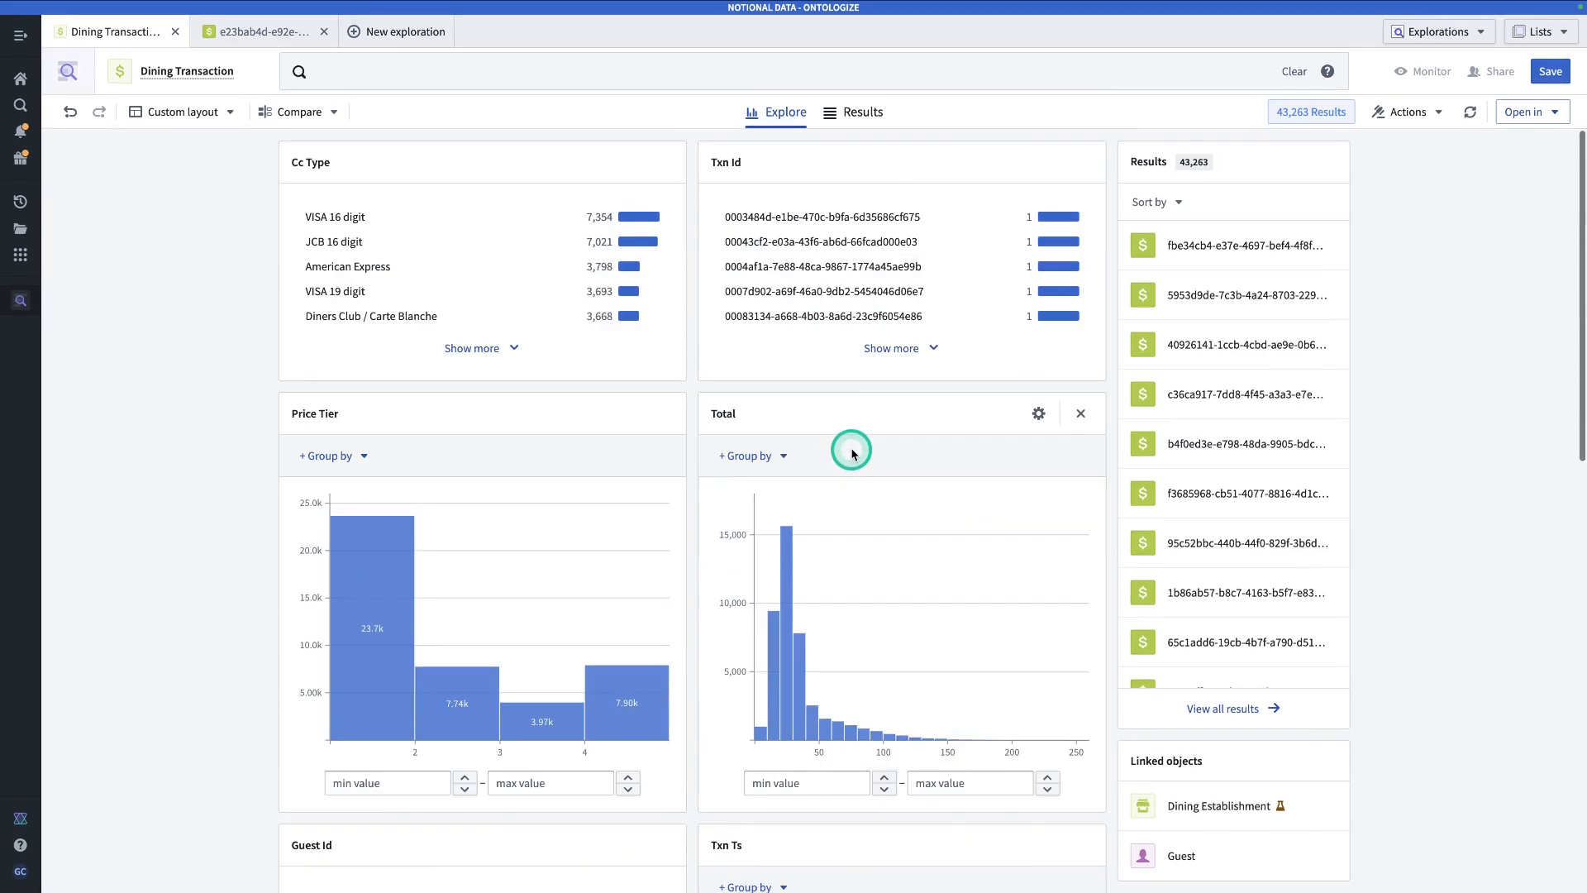
{"action": "mouse_move", "coordinate": [840, 469]}
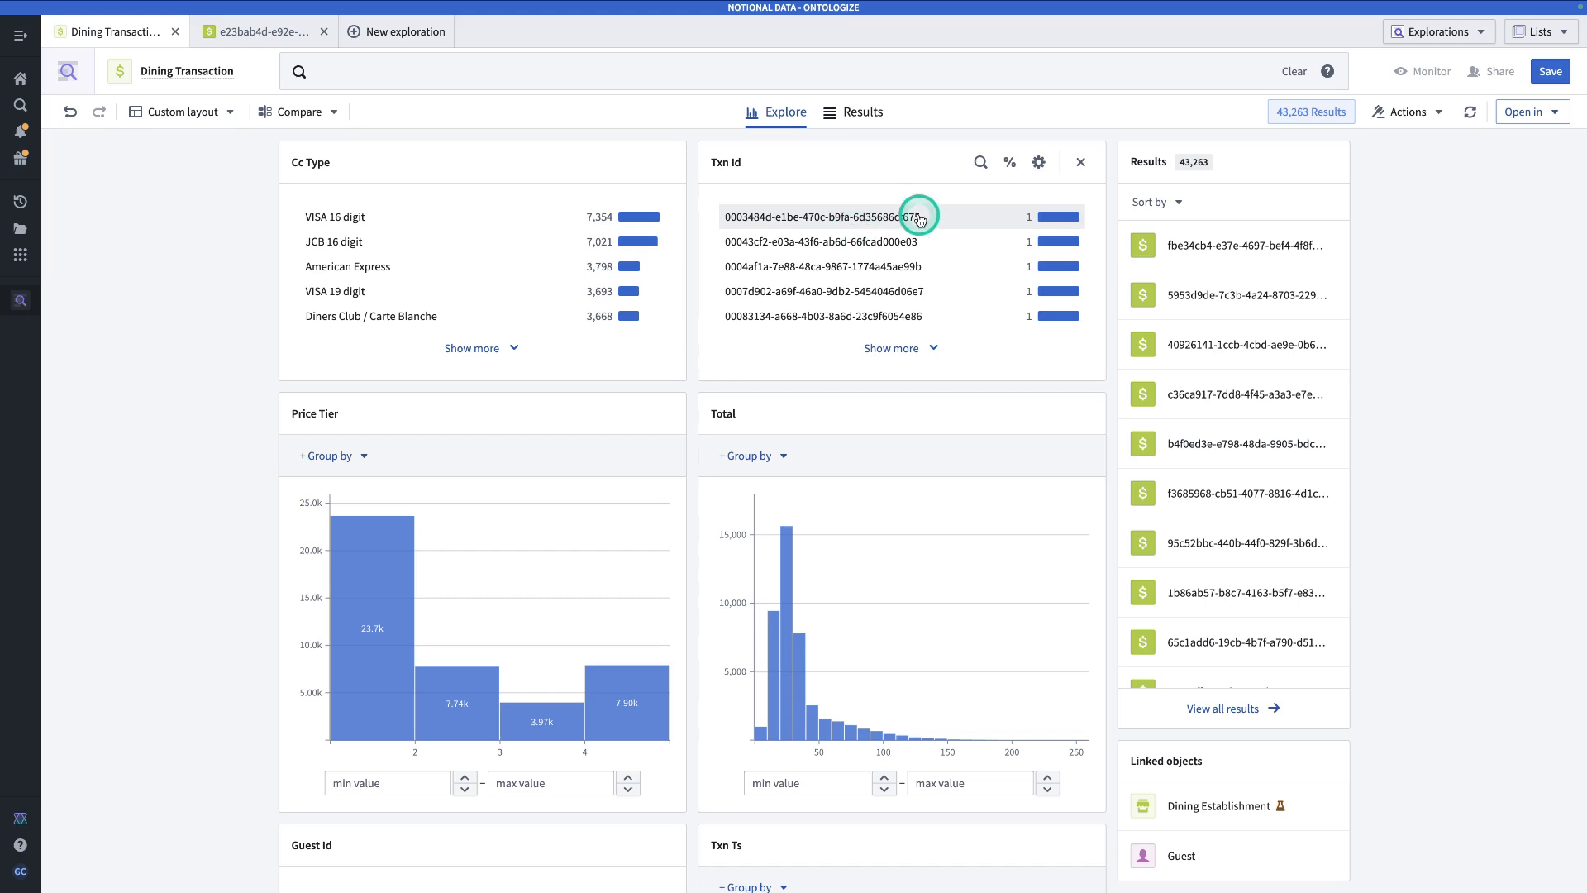
{"action": "mouse_move", "coordinate": [1080, 162]}
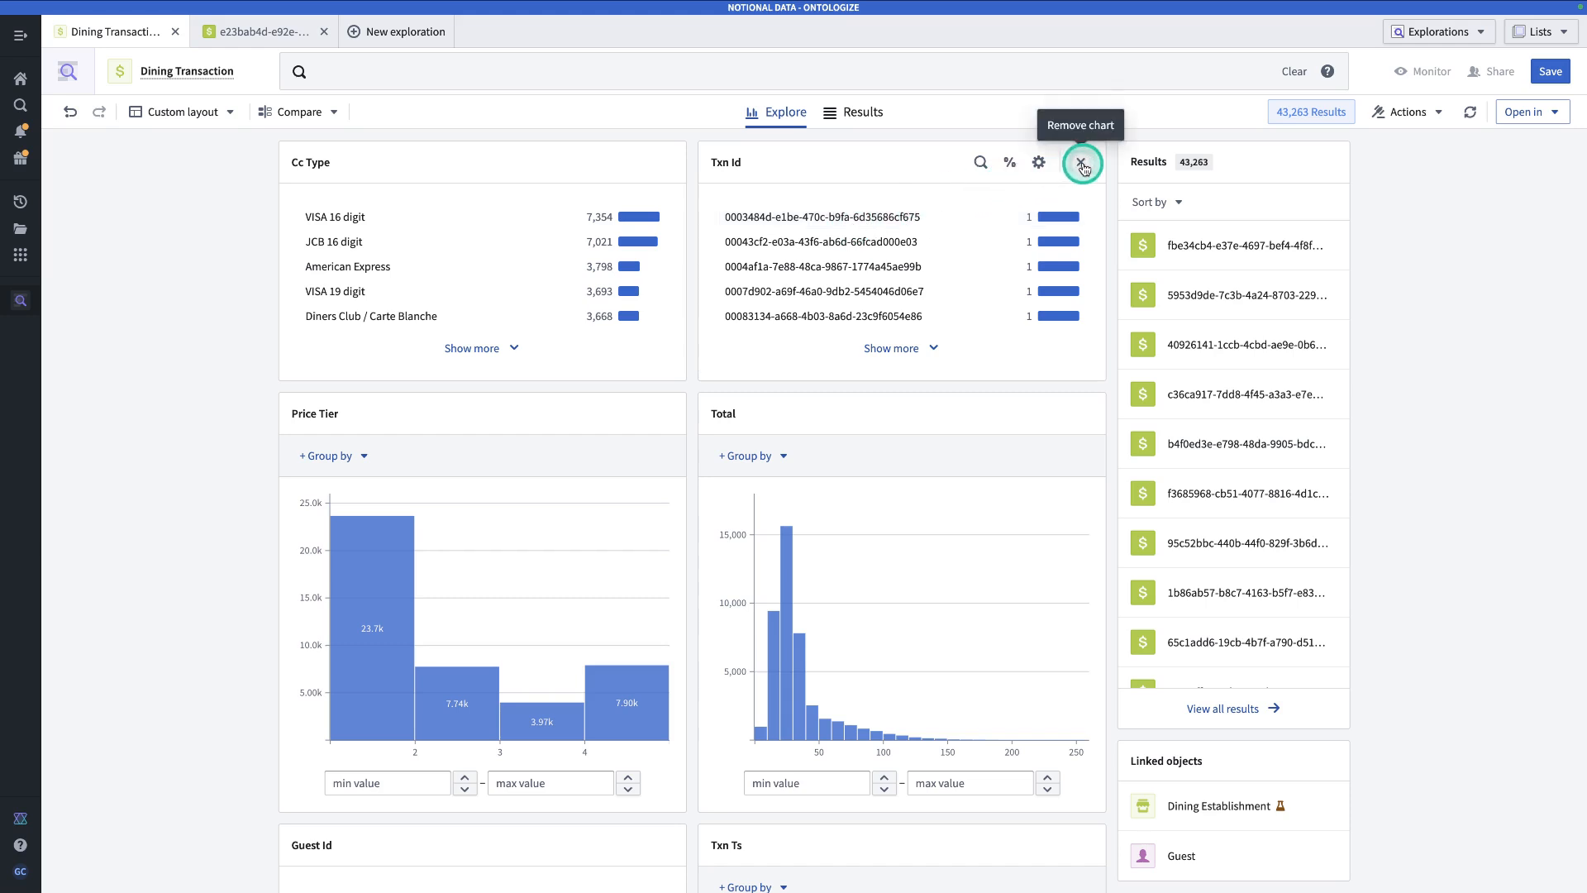
Delete the Txn Id chart and drag the Total-by-Name stats table to the top-left slot
{"action": "left_click", "coordinate": [1086, 165]}
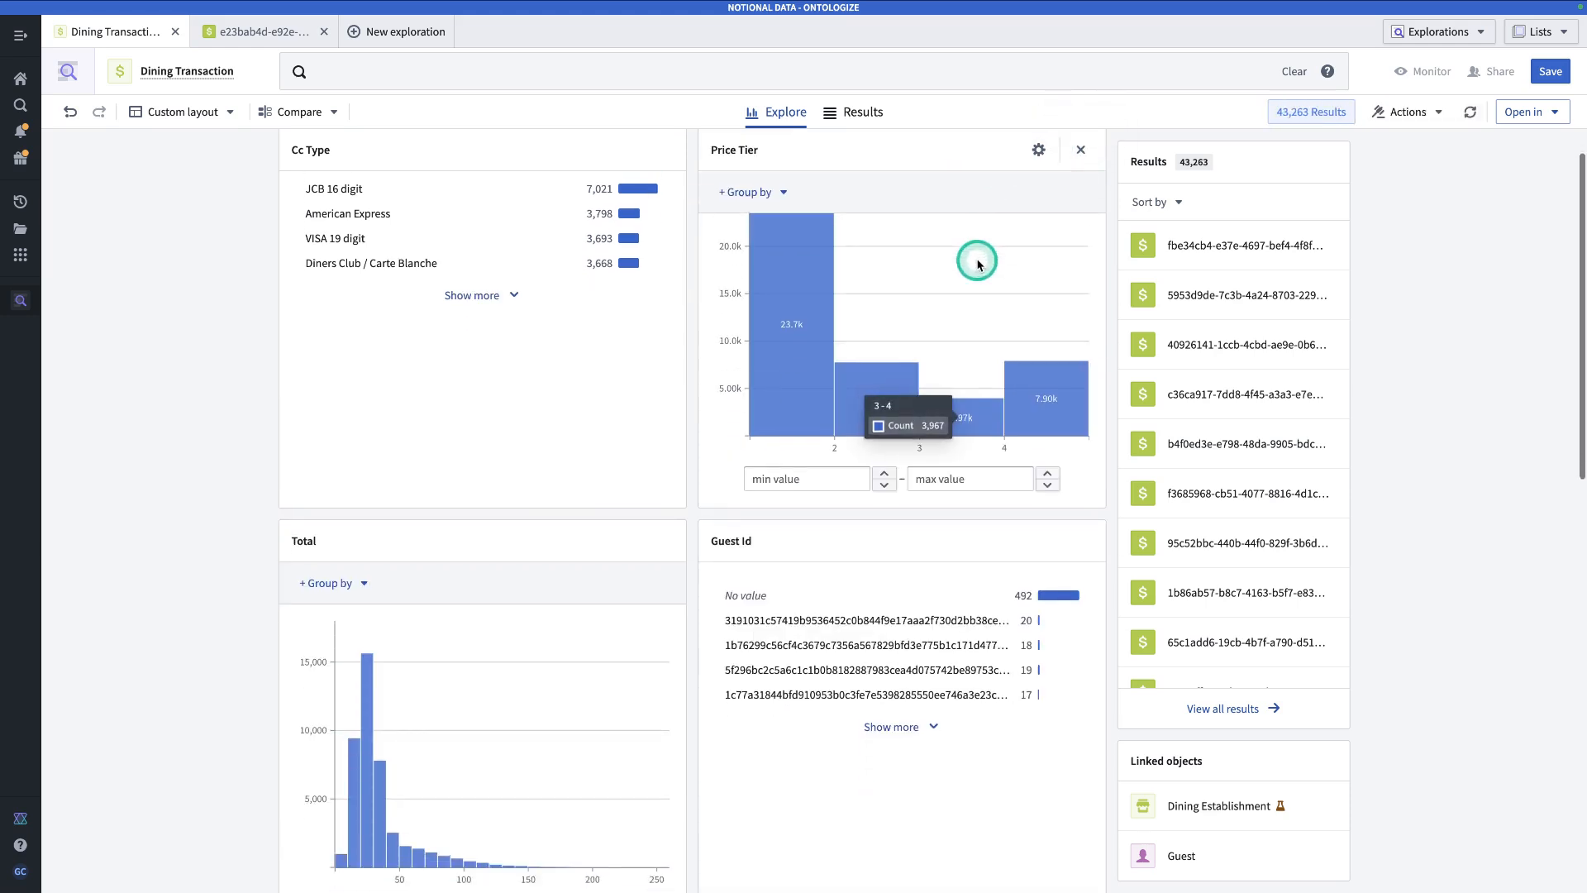
{"action": "scroll", "scroll_direction": "down", "scroll_amount": 3}
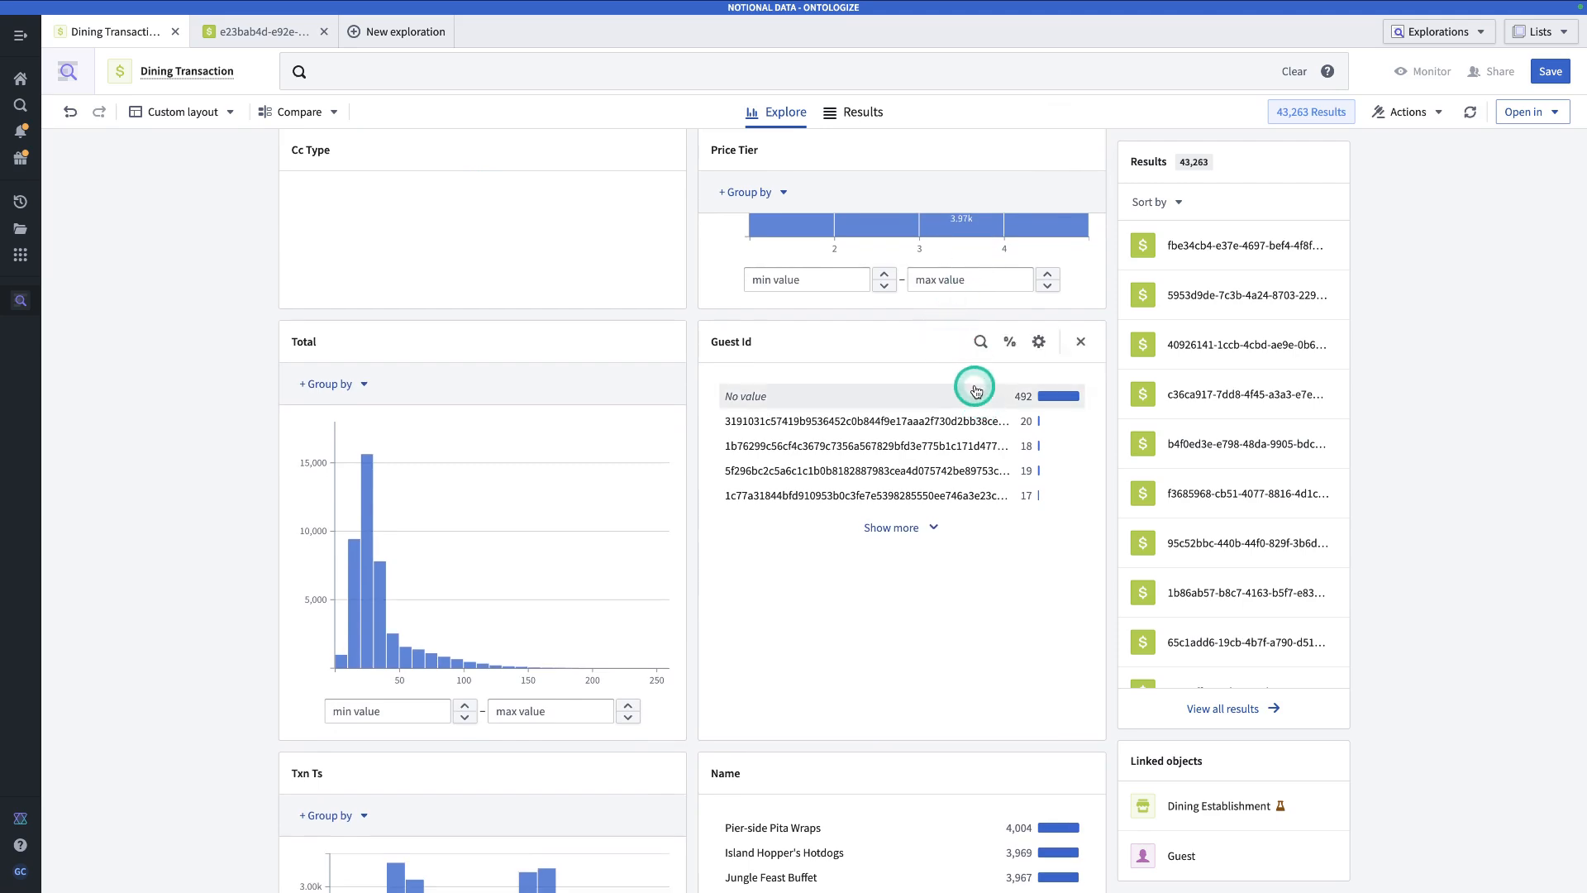
{"action": "mouse_move", "coordinate": [933, 401]}
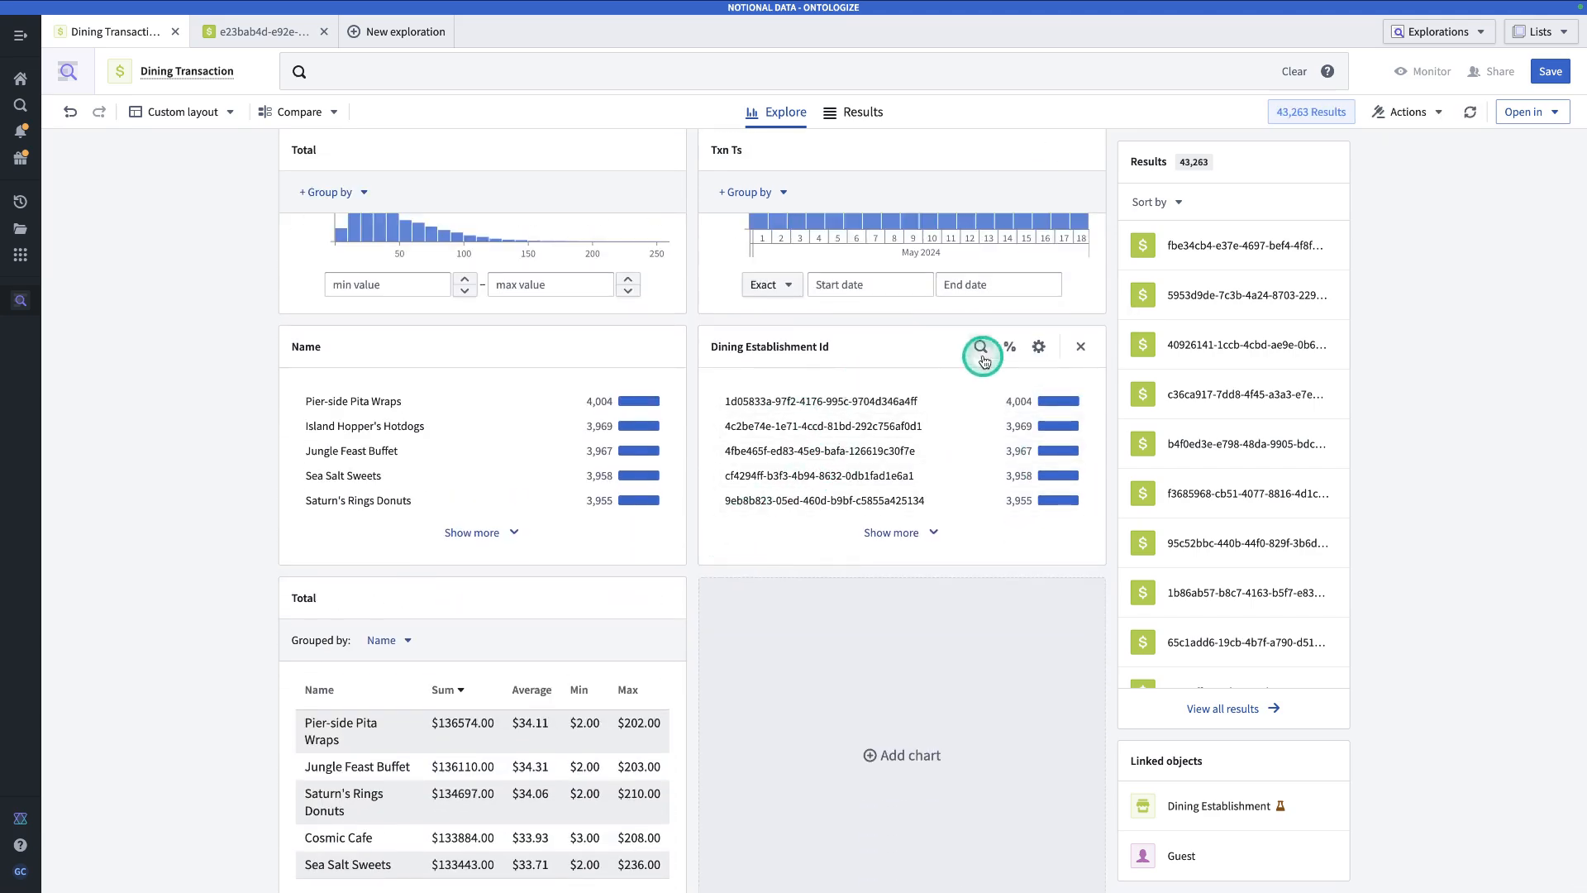
{"action": "mouse_move", "coordinate": [1072, 346]}
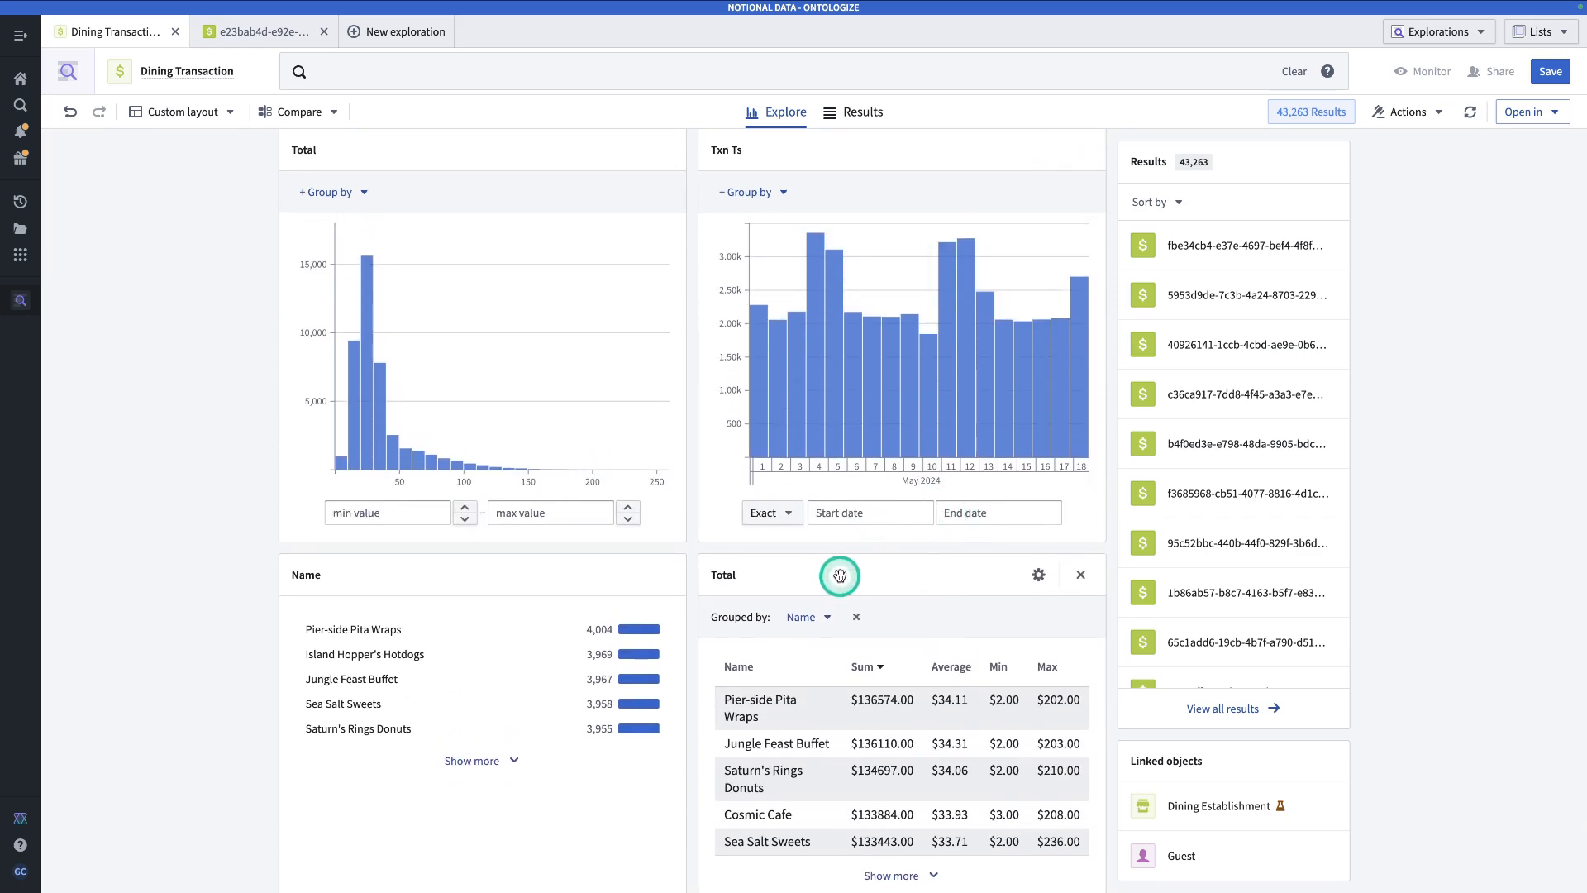
{"action": "left_click_drag", "start_coordinate": [839, 576], "coordinate": [531, 20]}
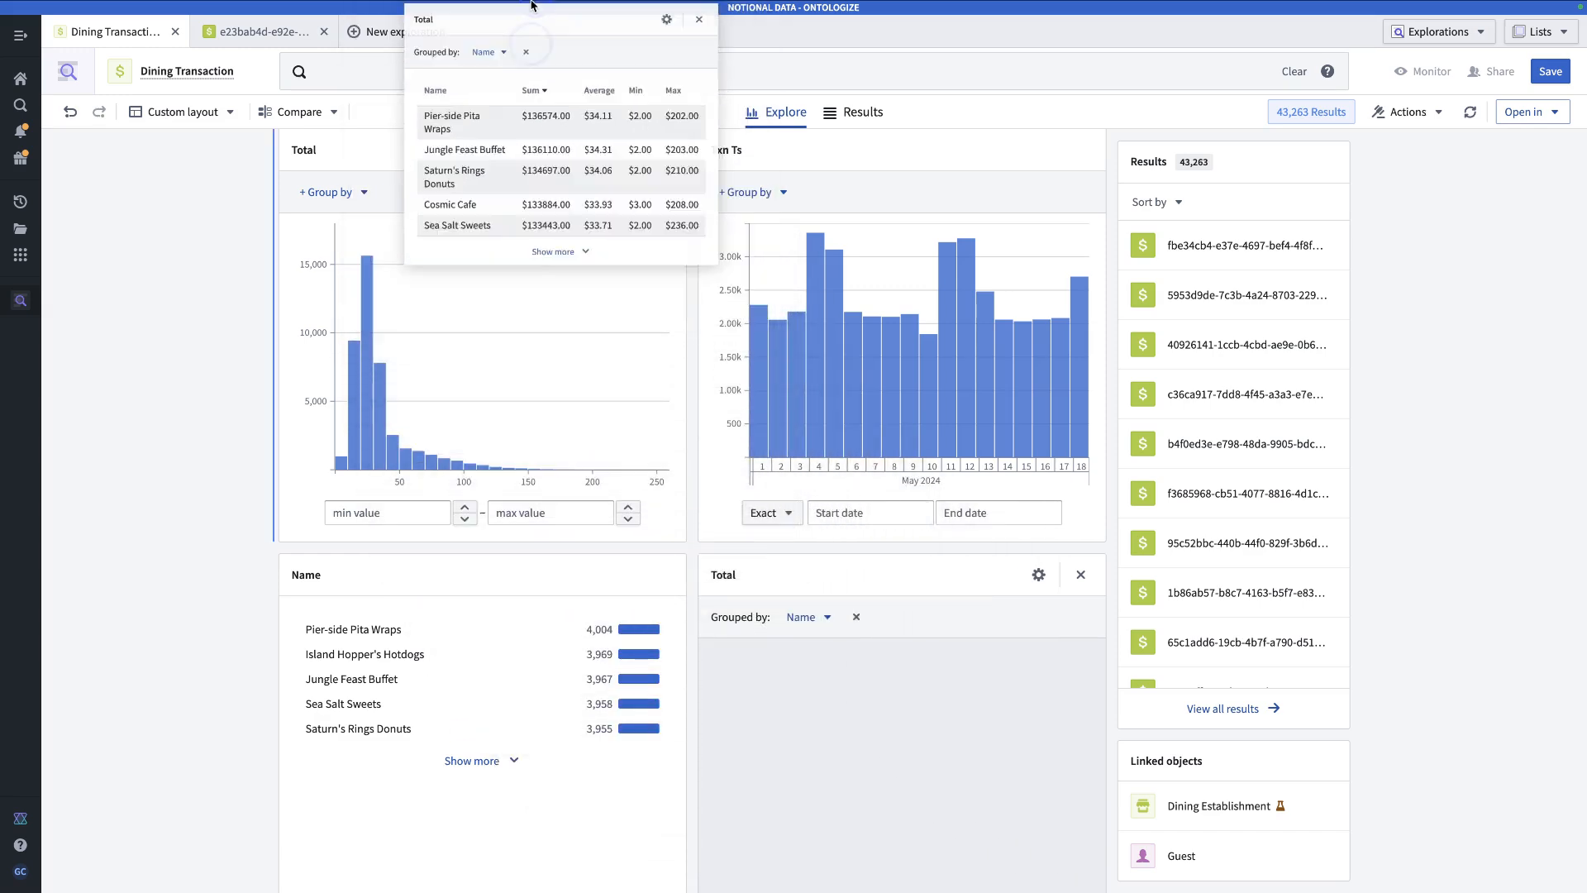
{"action": "left_click", "coordinate": [697, 19]}
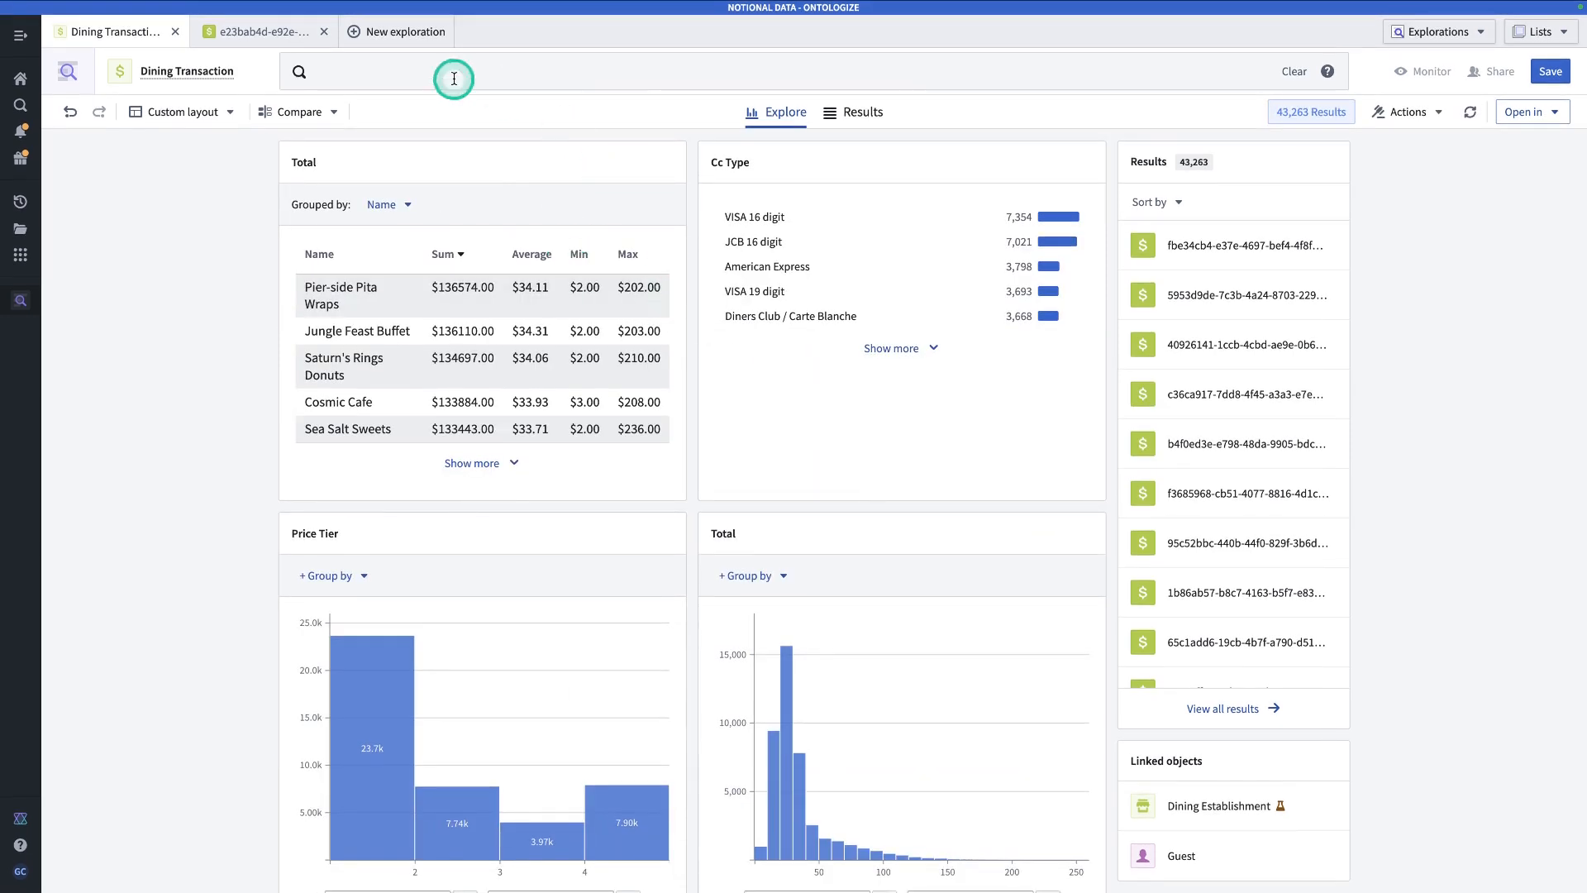
{"action": "mouse_move", "coordinate": [301, 340]}
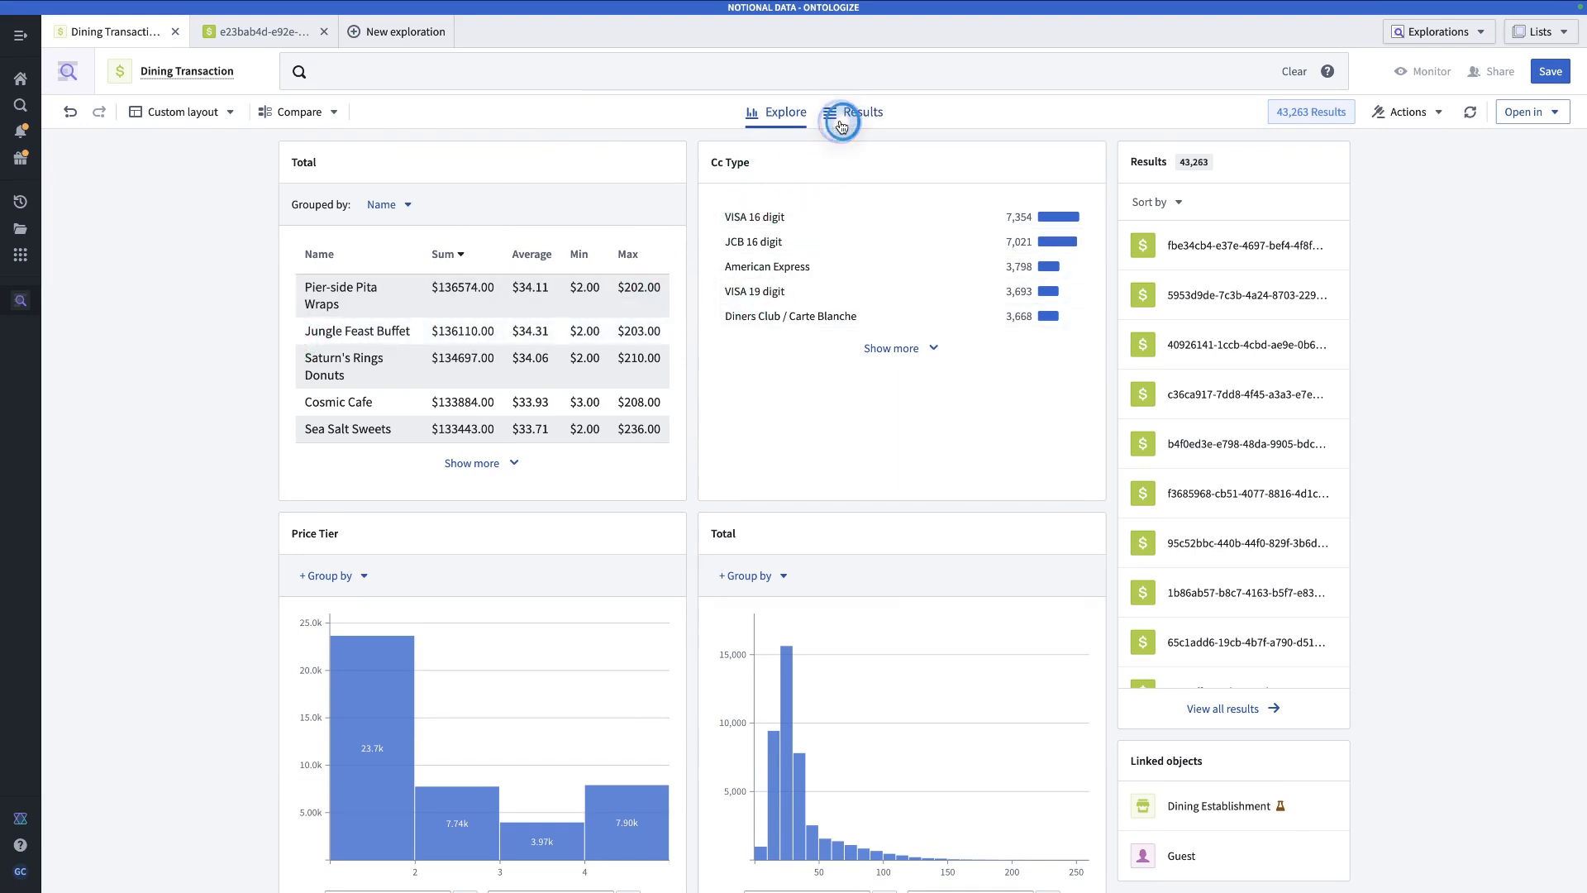
Show the Results table listing card type, price tier, total, timestamp and restaurant name
{"action": "left_click", "coordinate": [862, 113]}
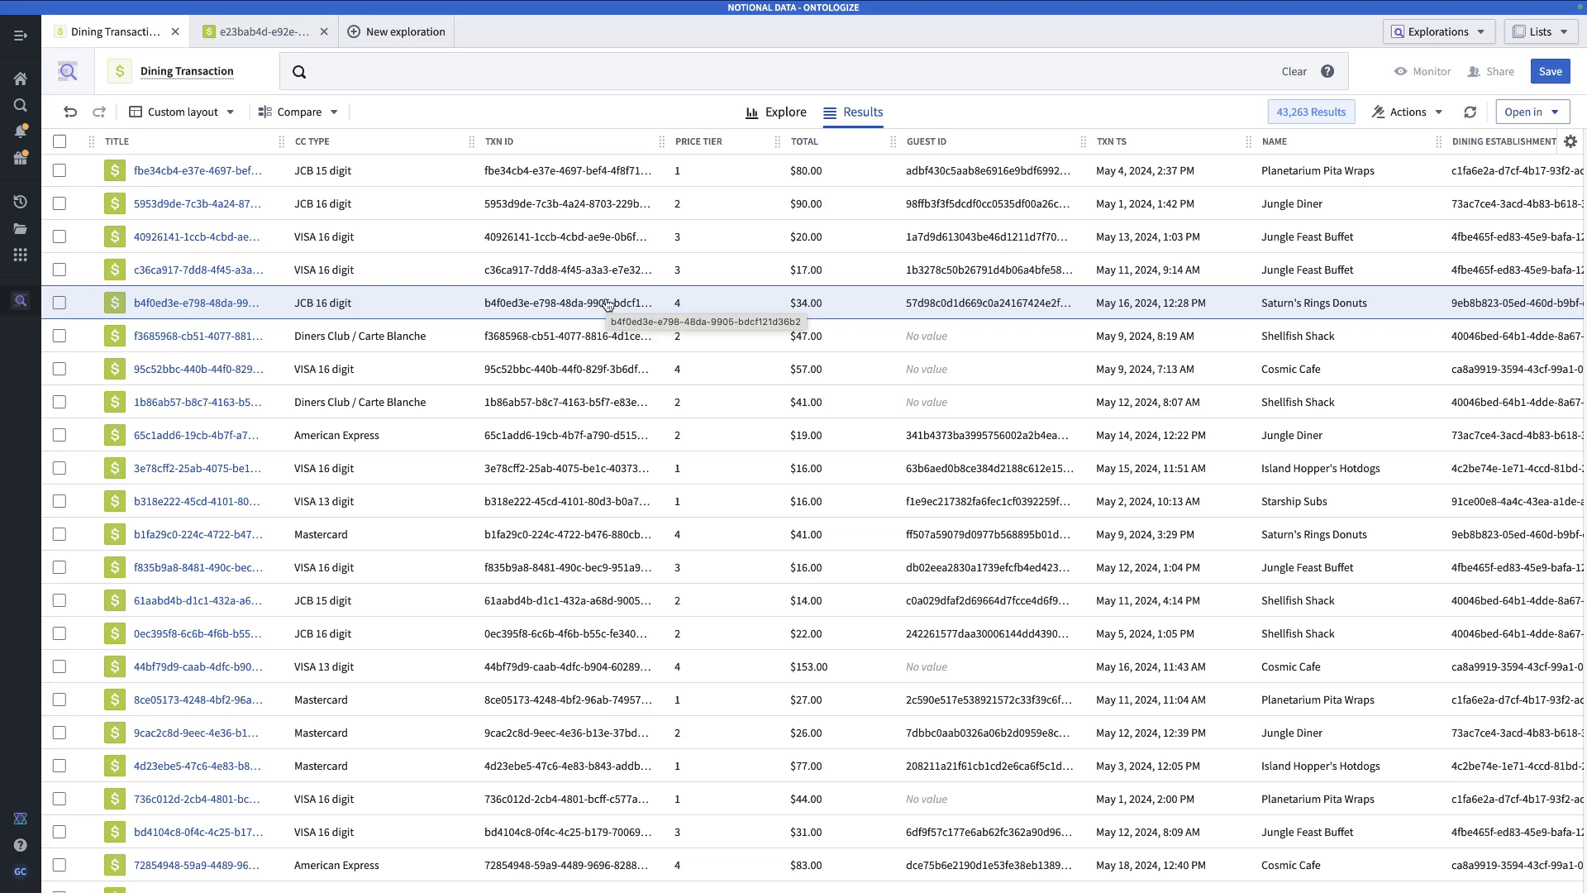
{"action": "mouse_move", "coordinate": [630, 299]}
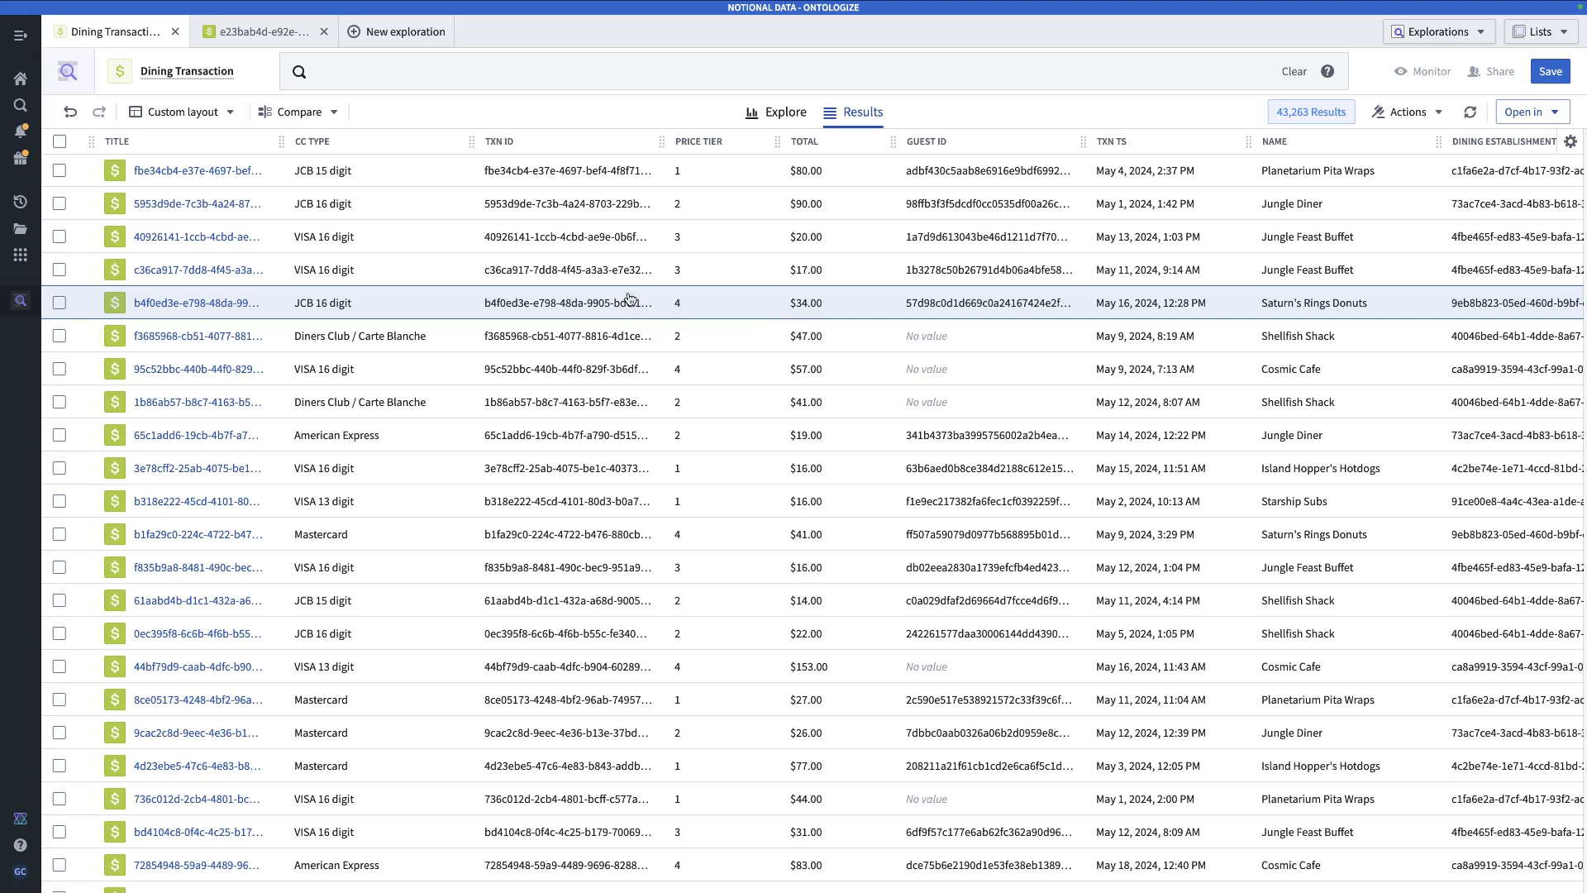
{"action": "left_click", "coordinate": [750, 203]}
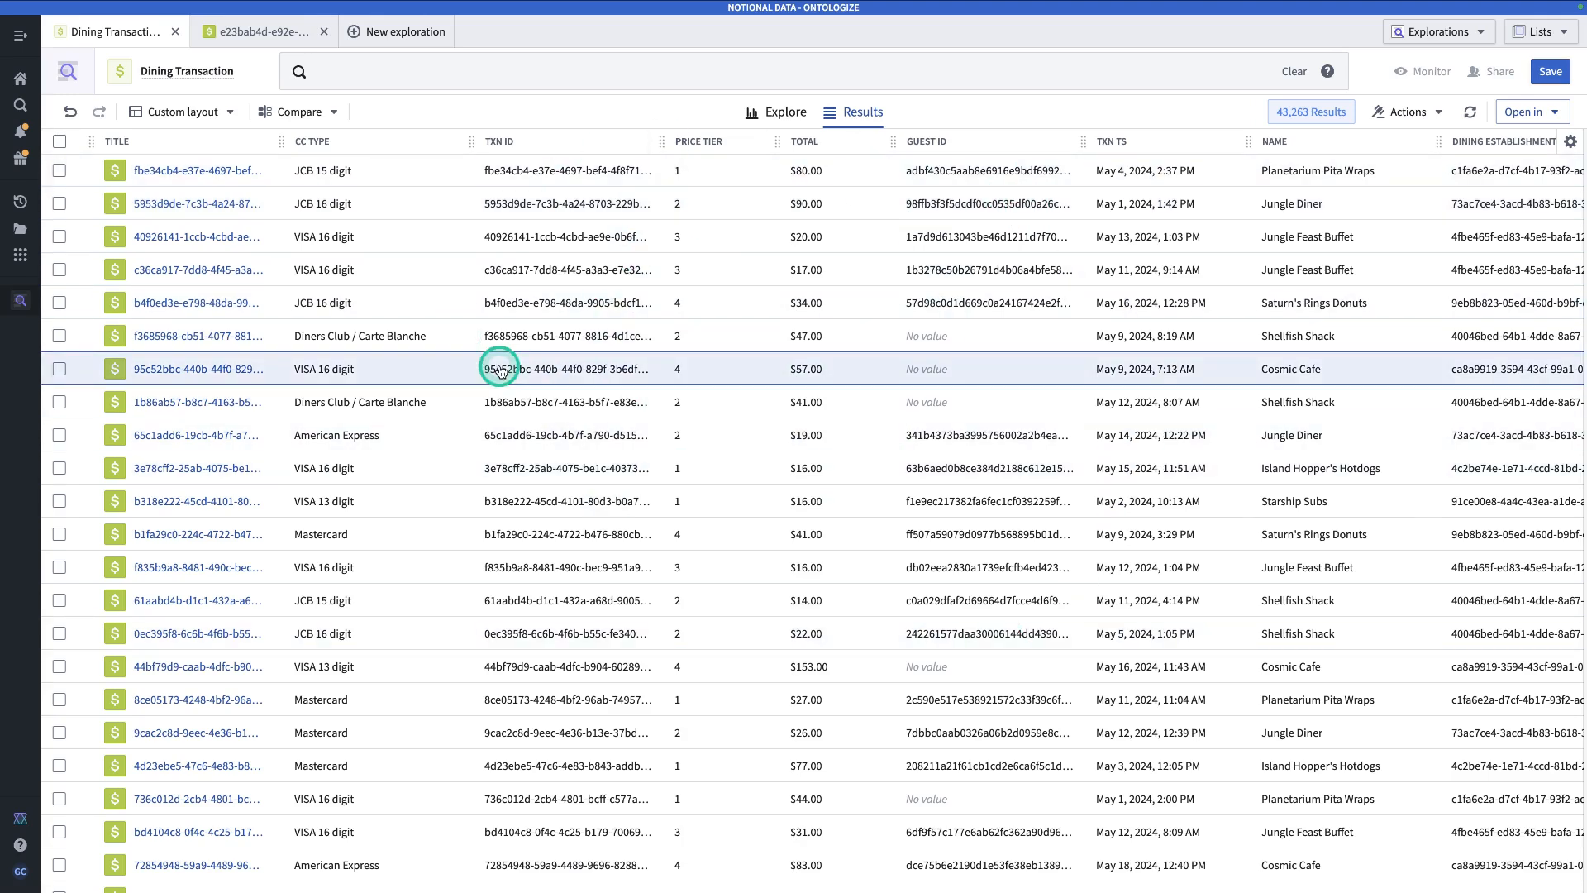
{"action": "mouse_move", "coordinate": [500, 370]}
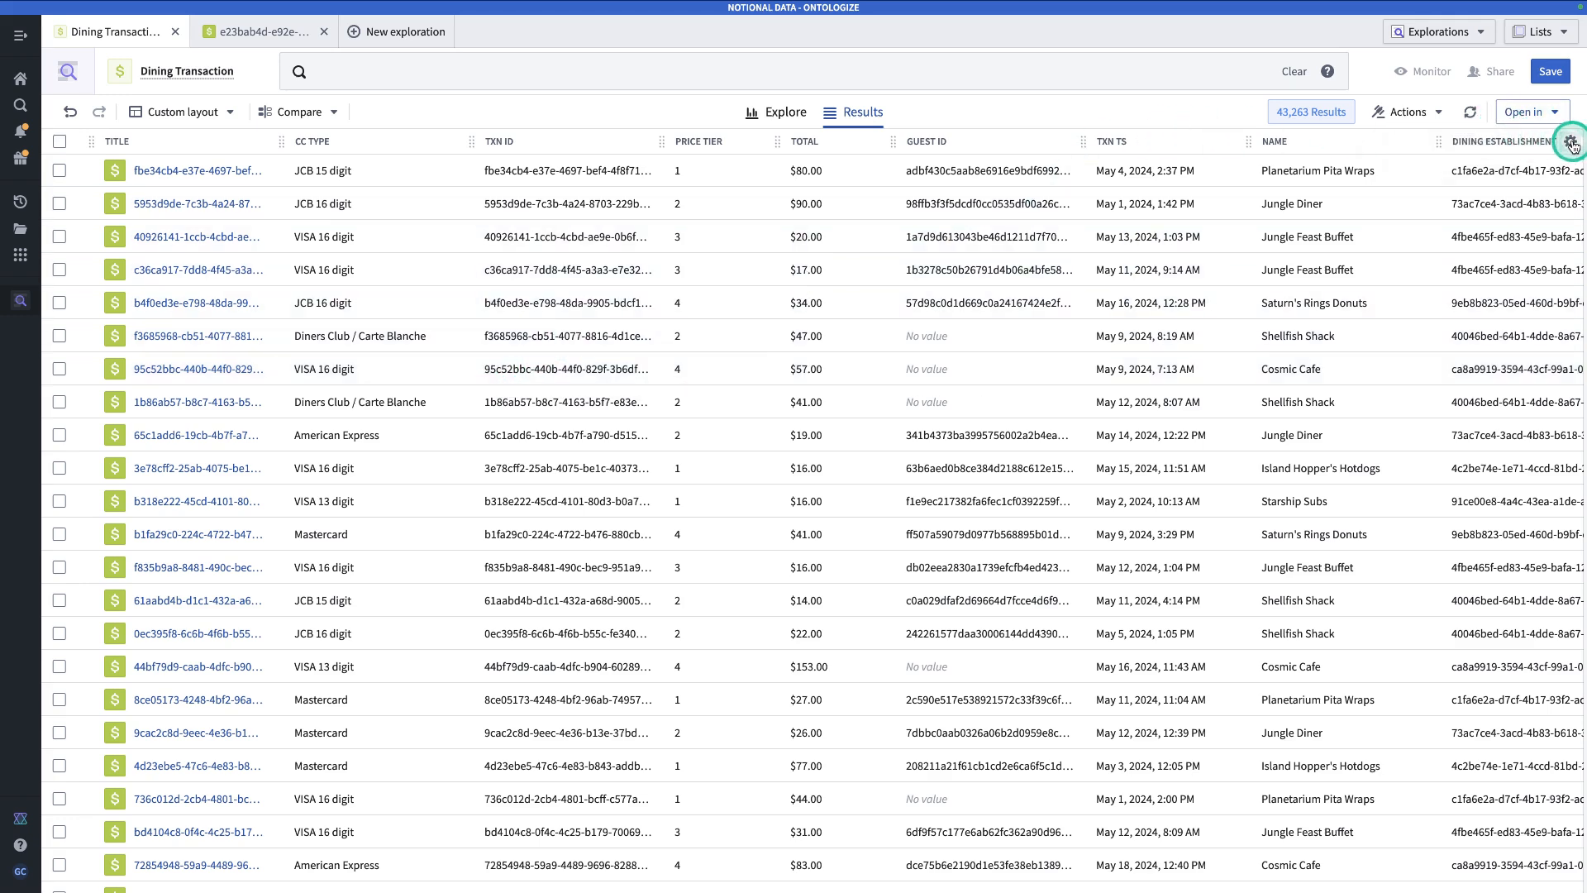
Hide the Txn Id and Guest Id columns and save the column configuration
{"action": "left_click", "coordinate": [1576, 143]}
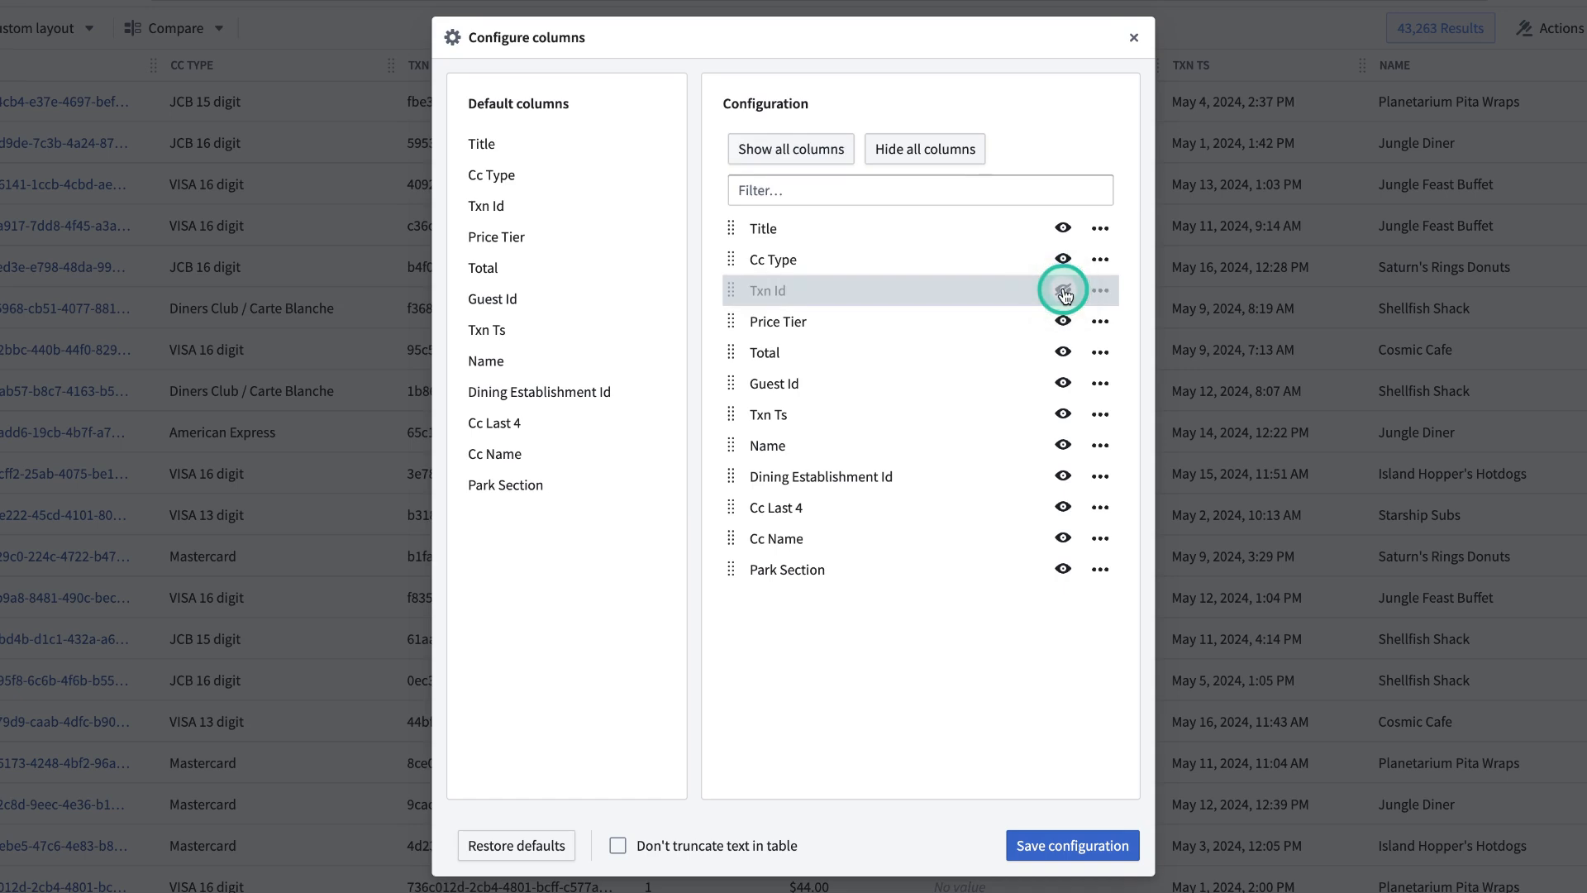
{"action": "left_click", "coordinate": [1063, 290]}
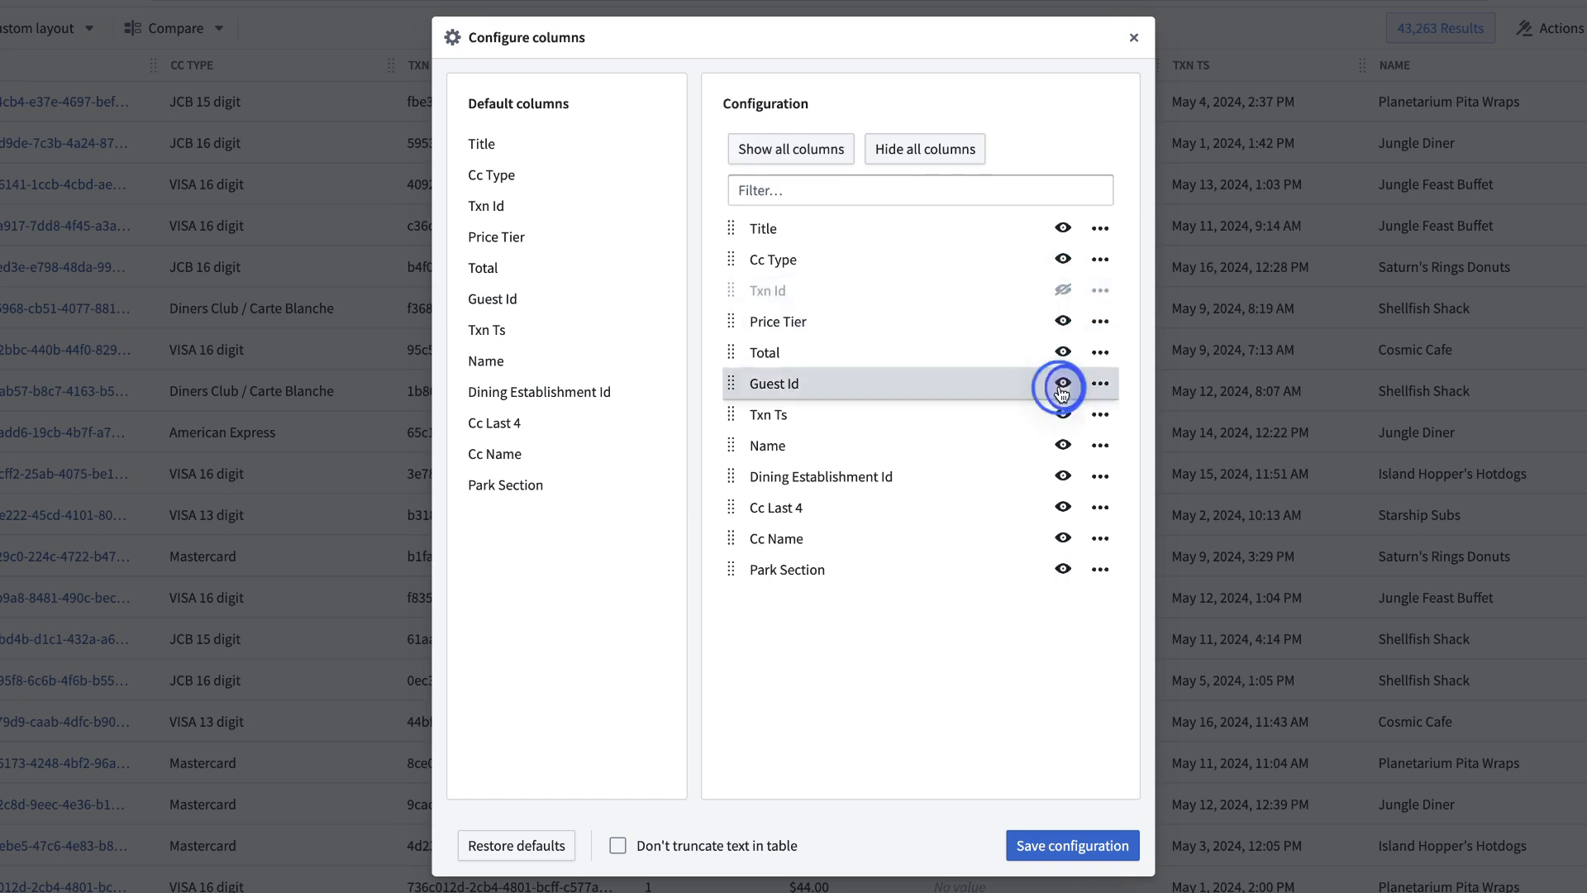
{"action": "left_click", "coordinate": [1063, 383]}
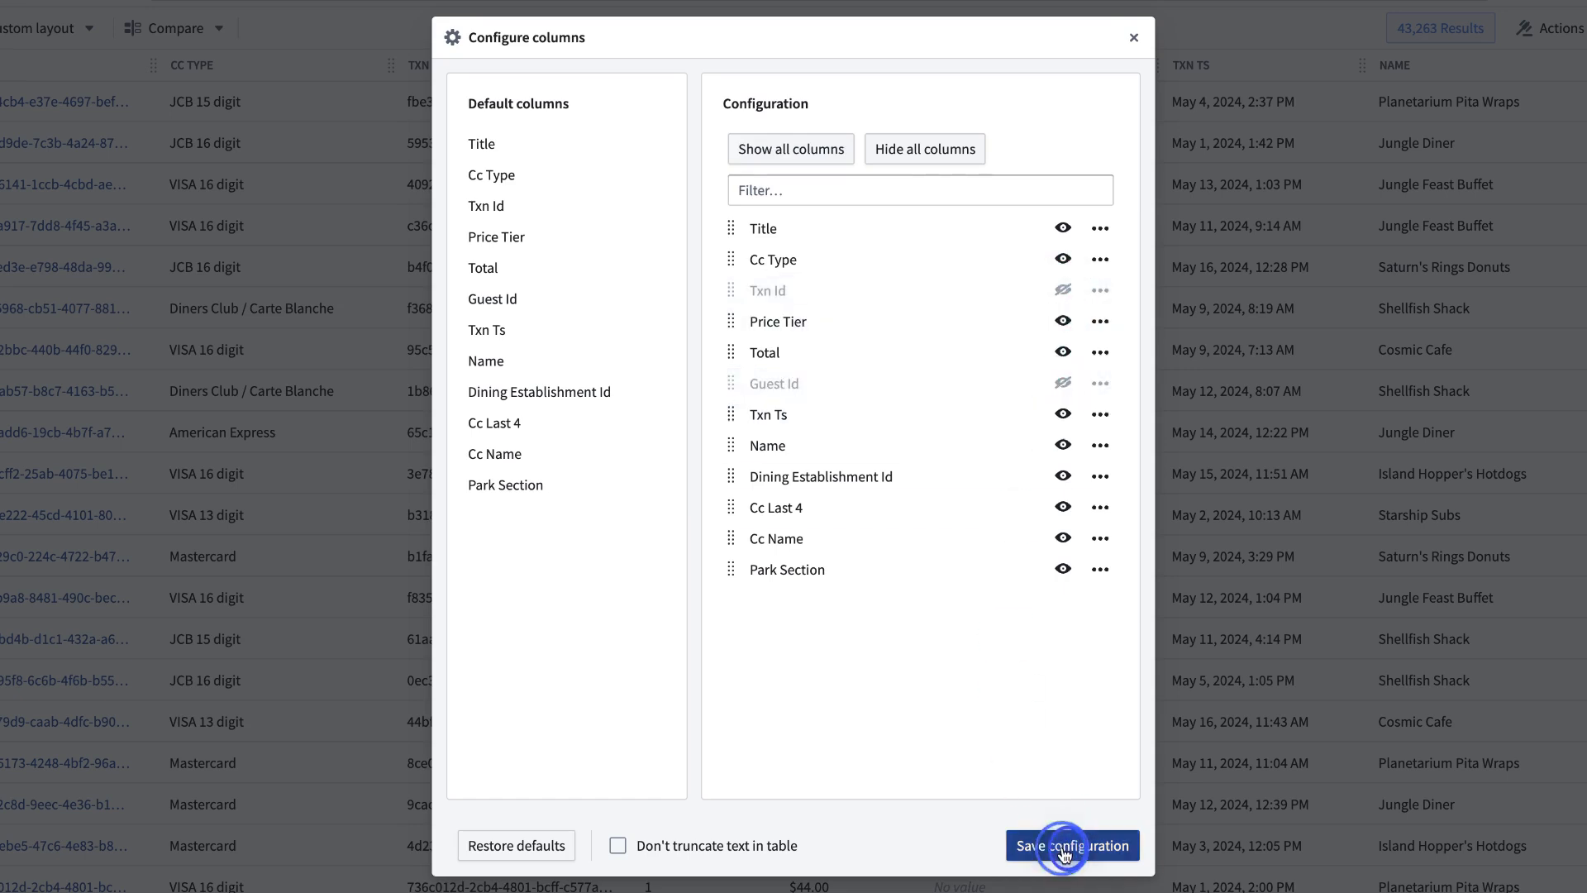
{"action": "left_click", "coordinate": [1071, 845]}
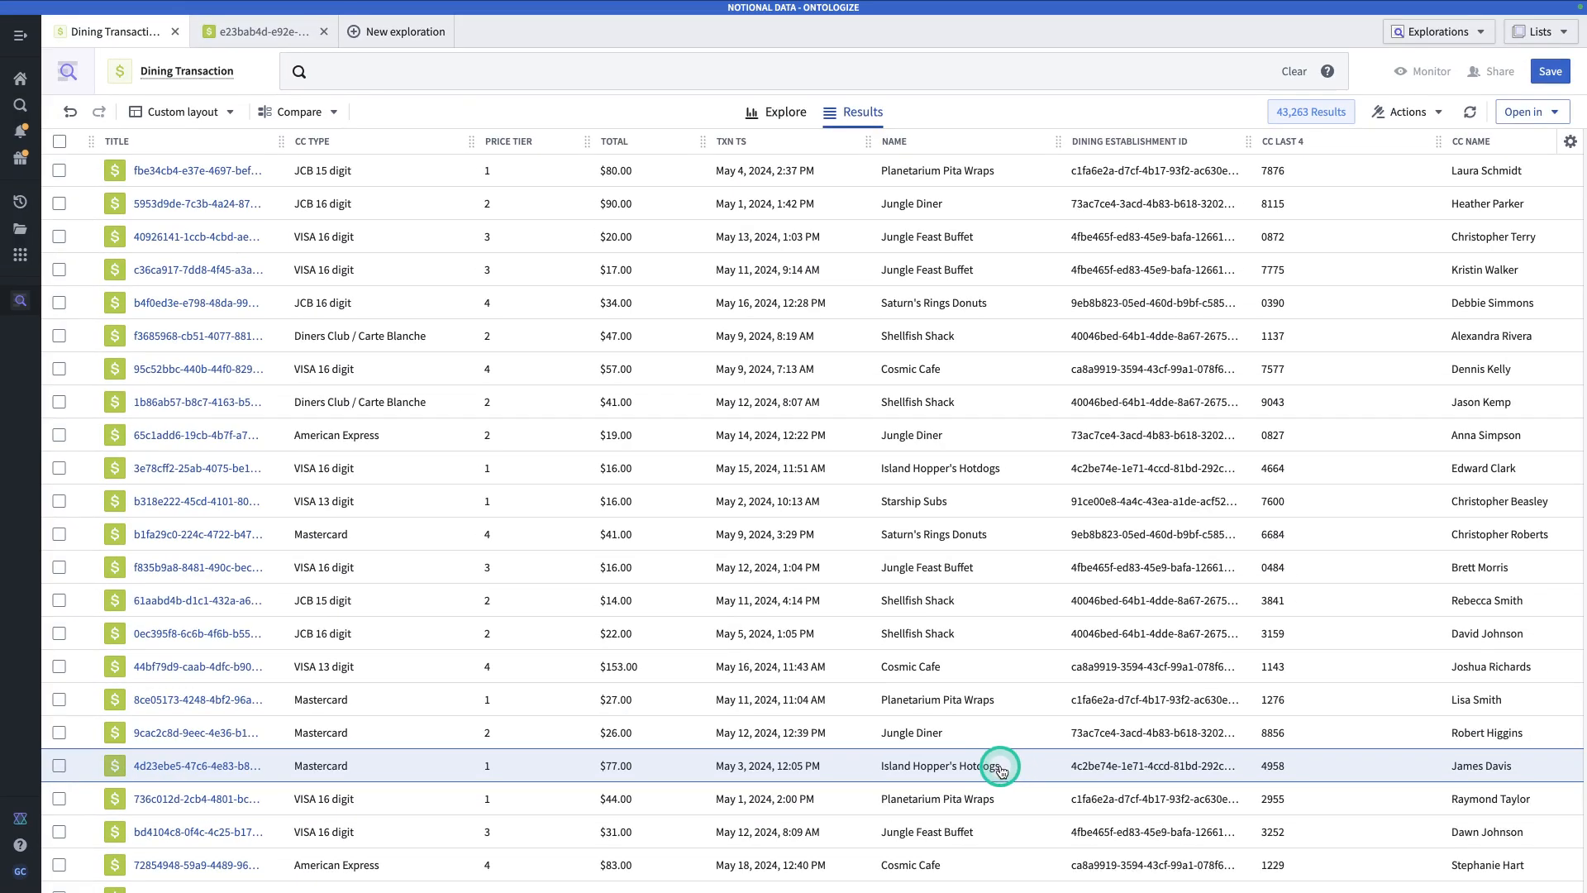
{"action": "left_click", "coordinate": [786, 112]}
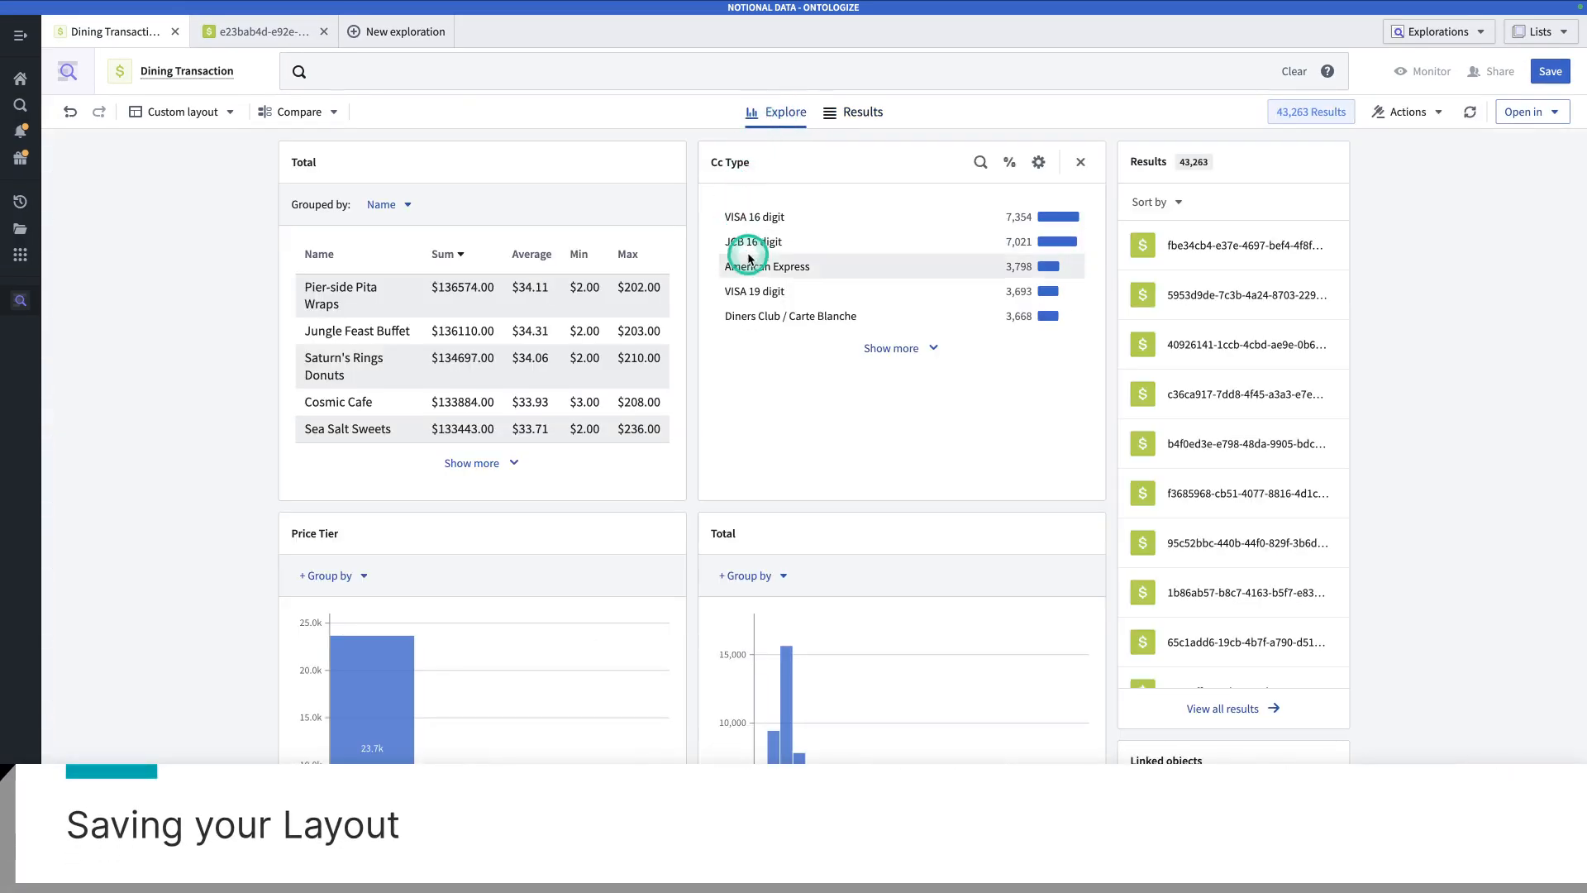
{"action": "mouse_move", "coordinate": [786, 291]}
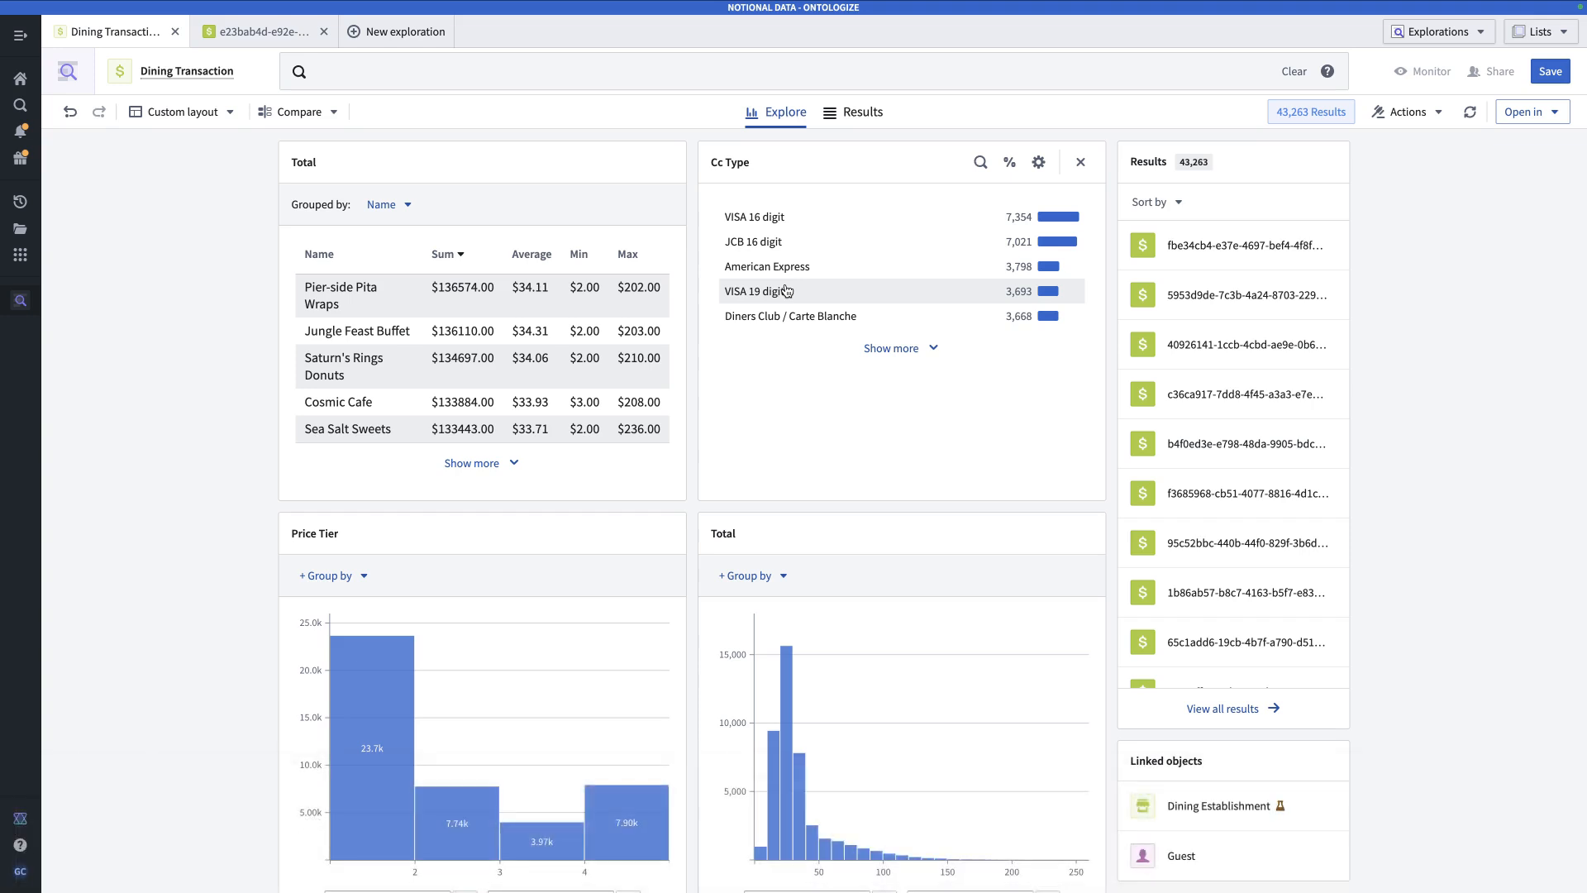
Choose 'Save current view as new layout' from the Custom layout dropdown
{"action": "left_click", "coordinate": [784, 290]}
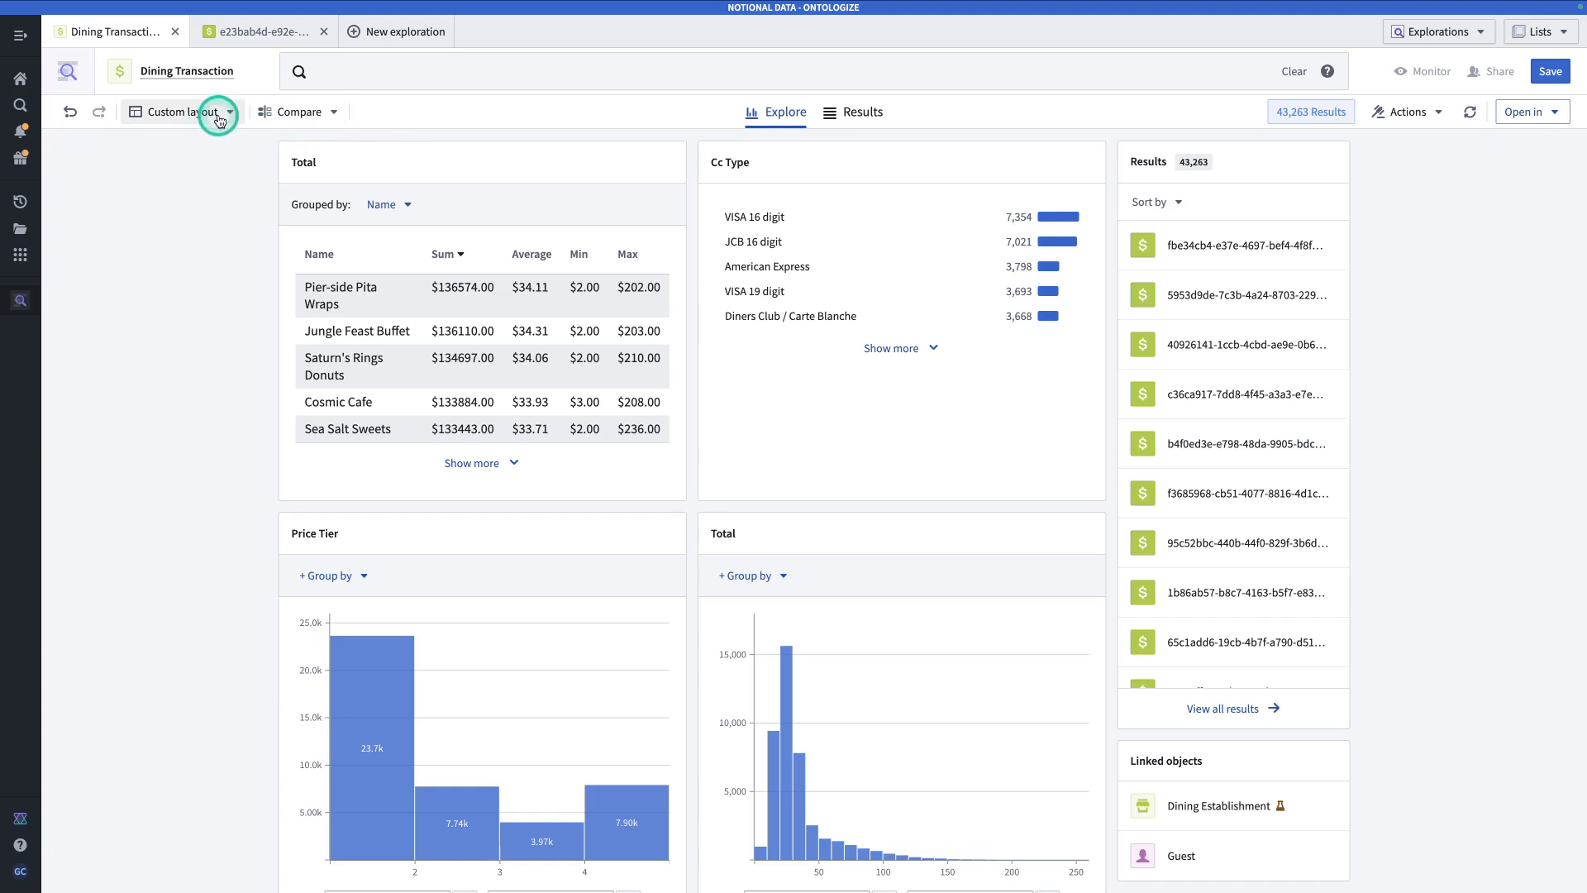
{"action": "left_click", "coordinate": [234, 112]}
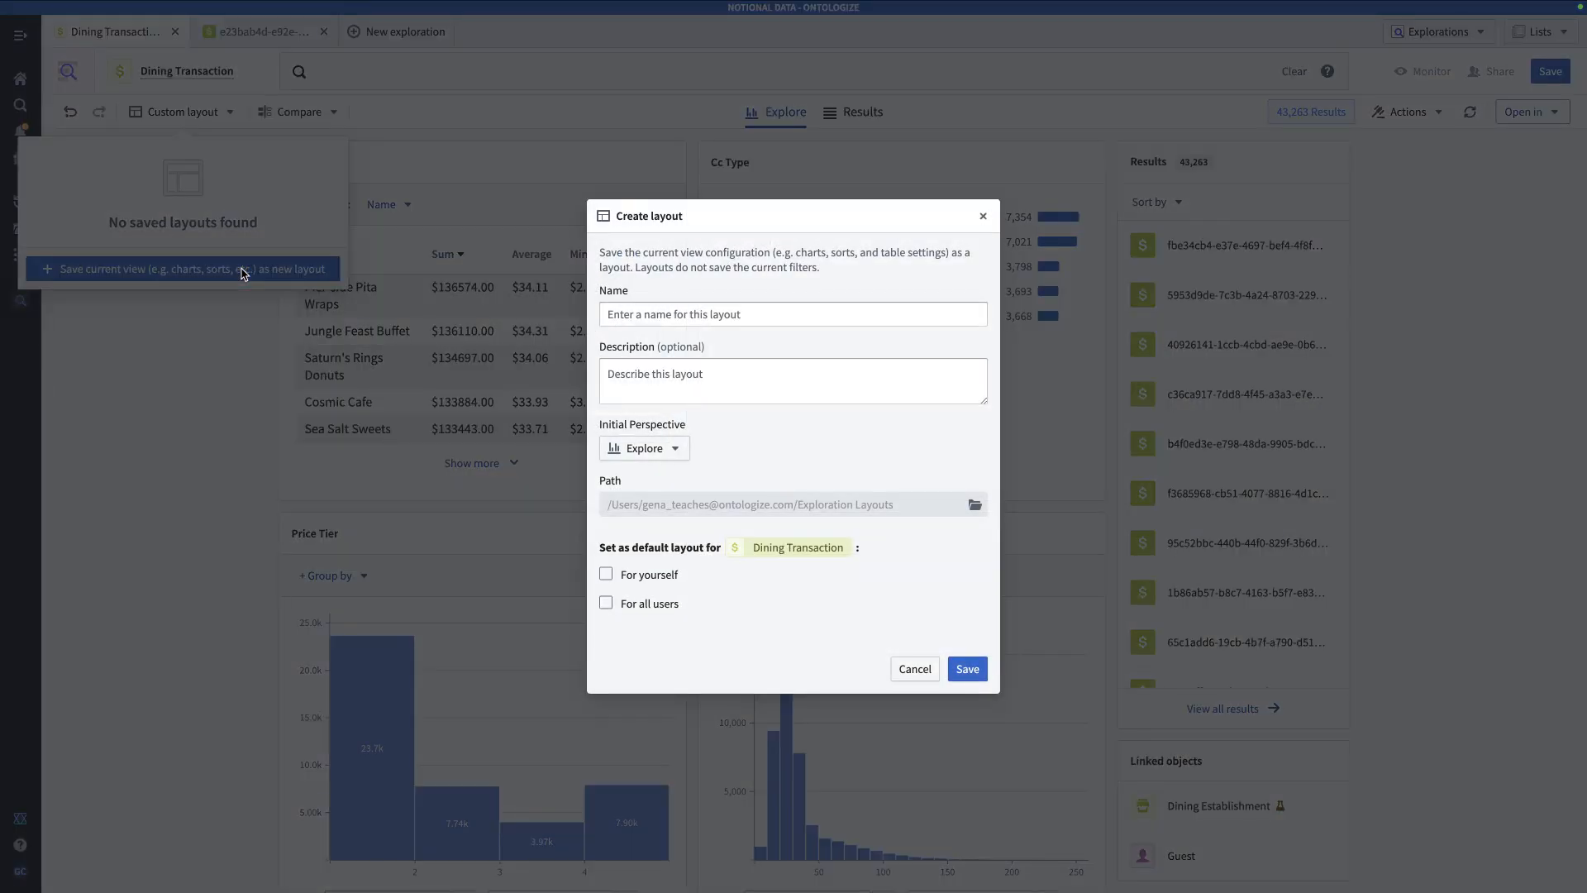
Save 'Gena's Layout', opening in Explore, as your default Dining Transaction layout
{"action": "left_click", "coordinate": [794, 314]}
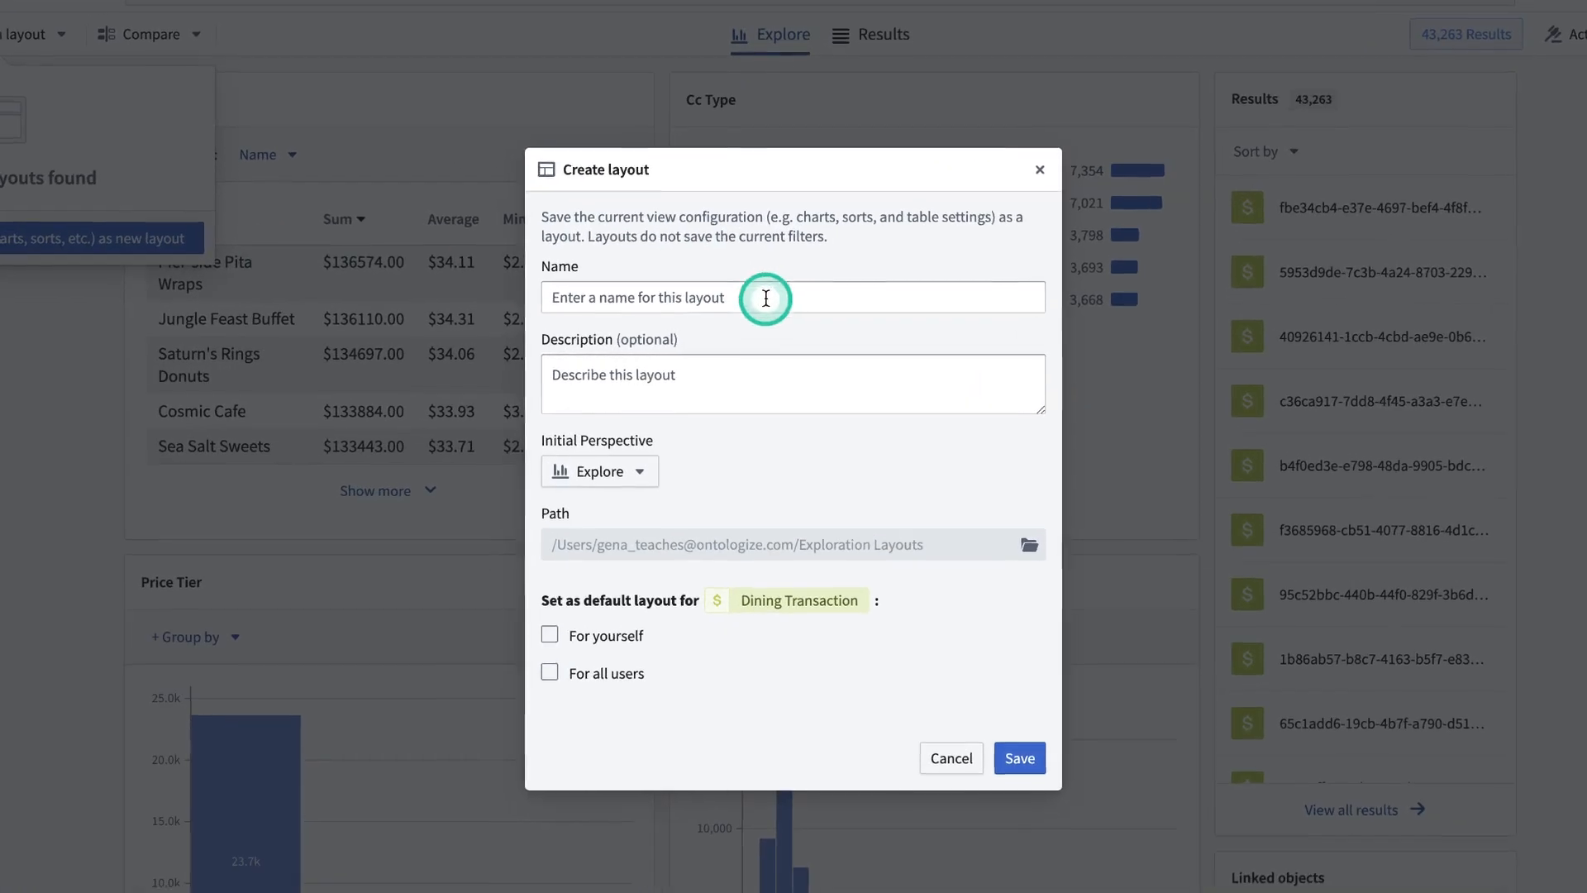
{"action": "left_click", "coordinate": [772, 298]}
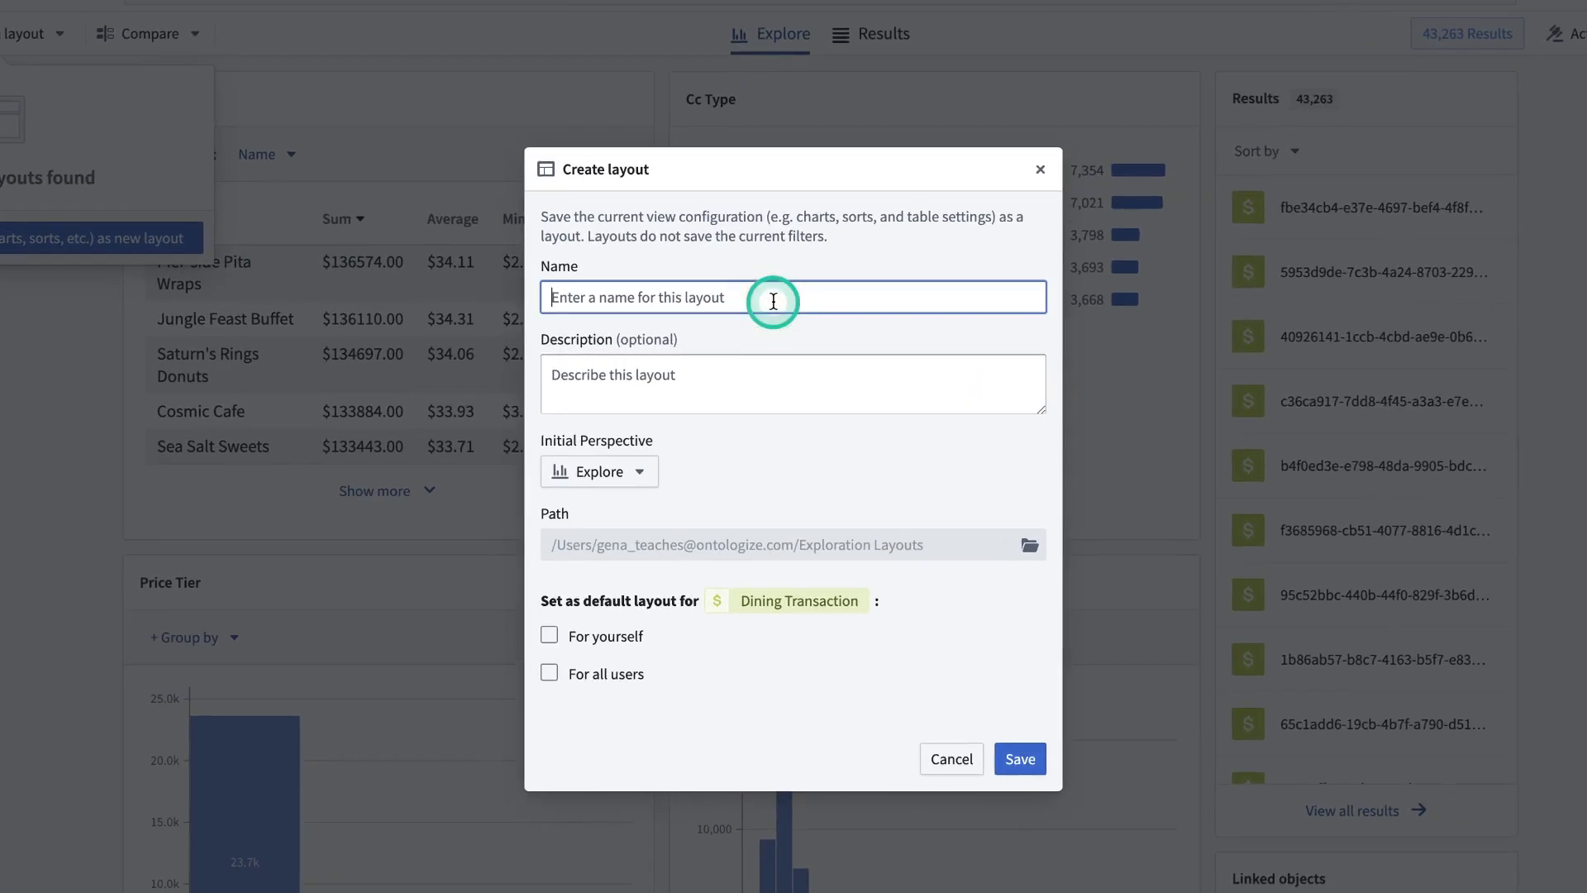
{"action": "type", "text": "Gena's Layout"}
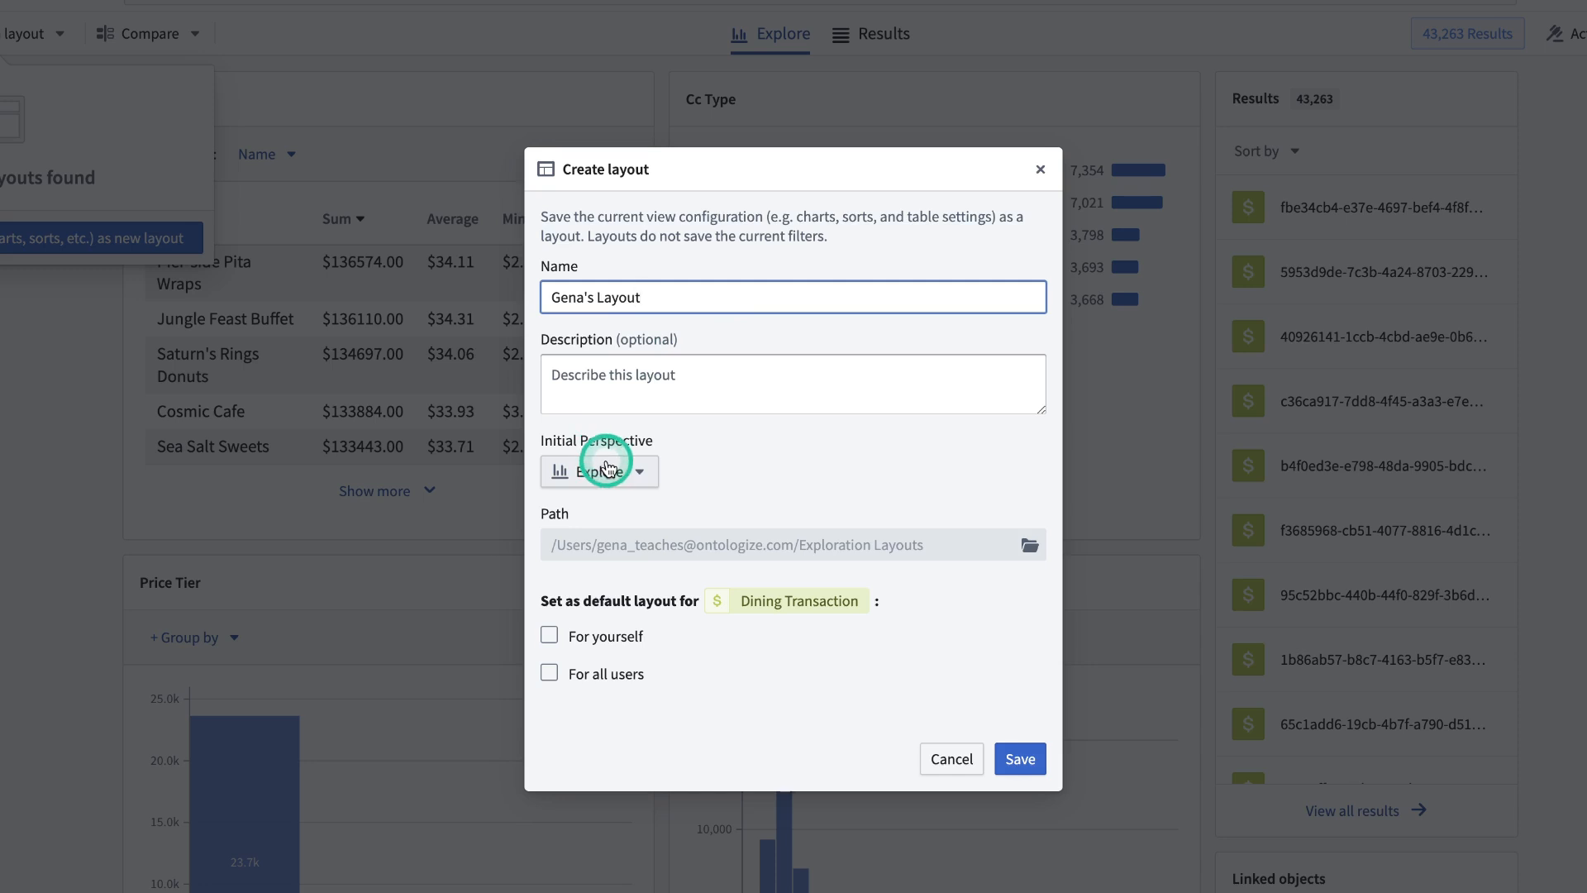
{"action": "left_click", "coordinate": [600, 471]}
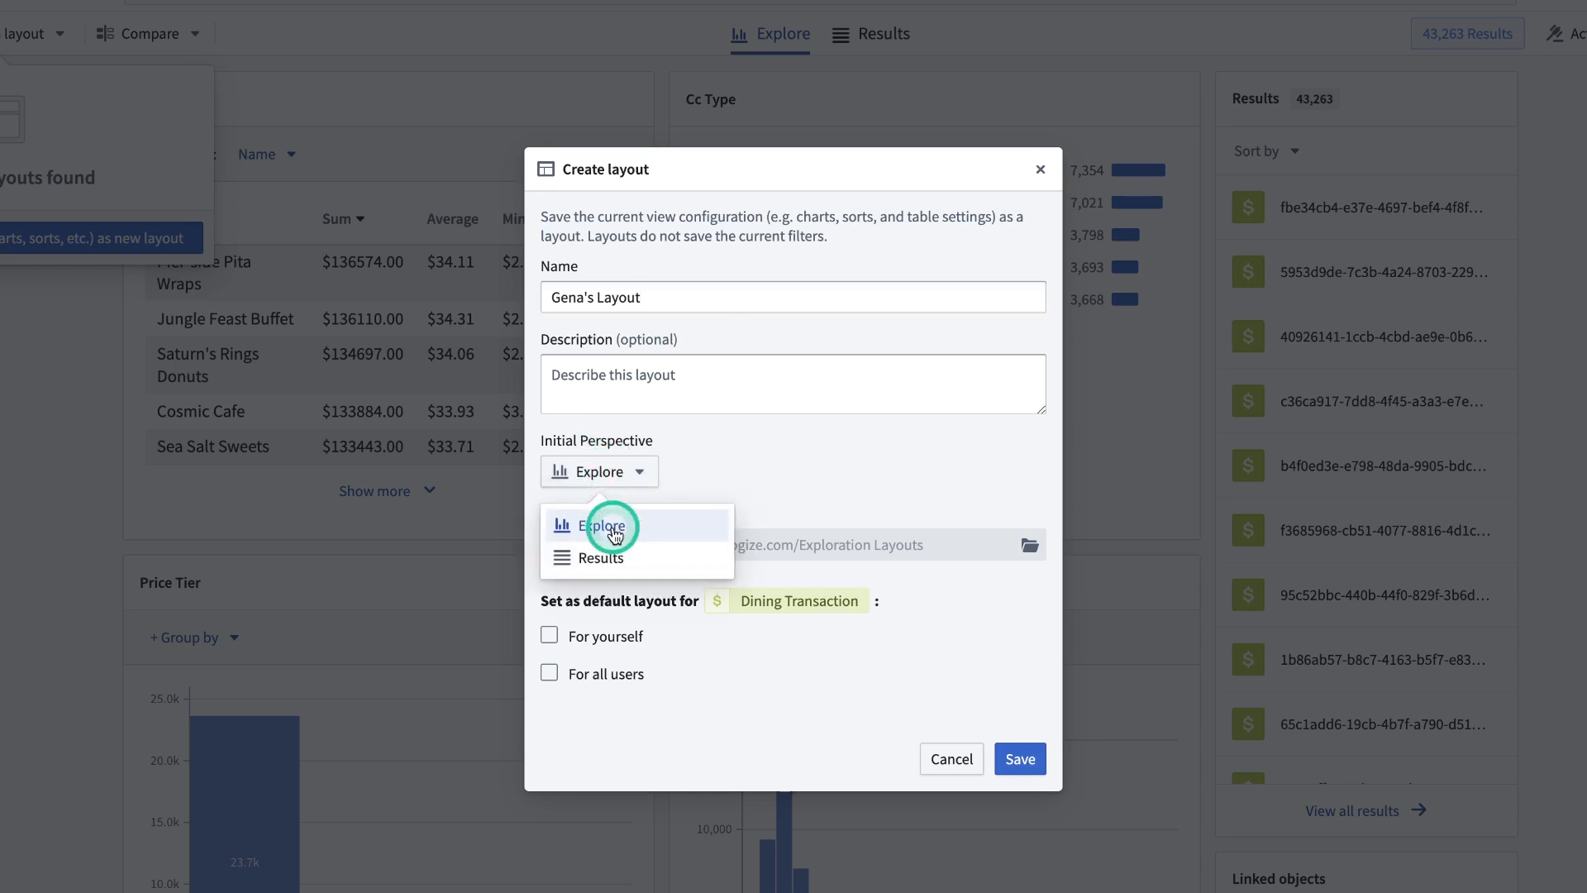
{"action": "mouse_move", "coordinate": [572, 514]}
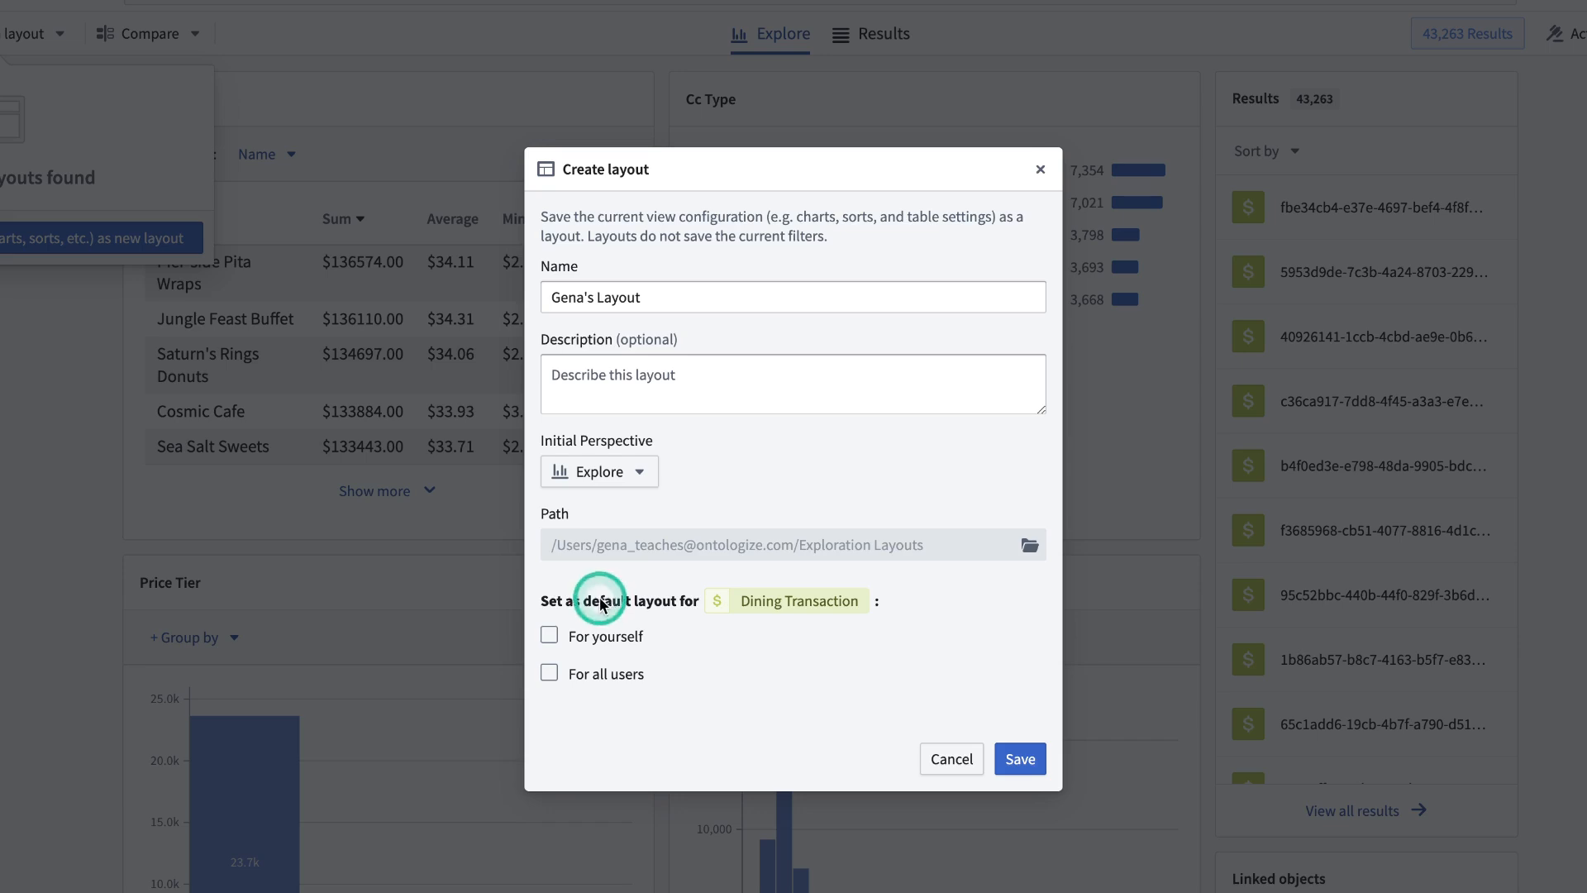
{"action": "mouse_move", "coordinate": [644, 606]}
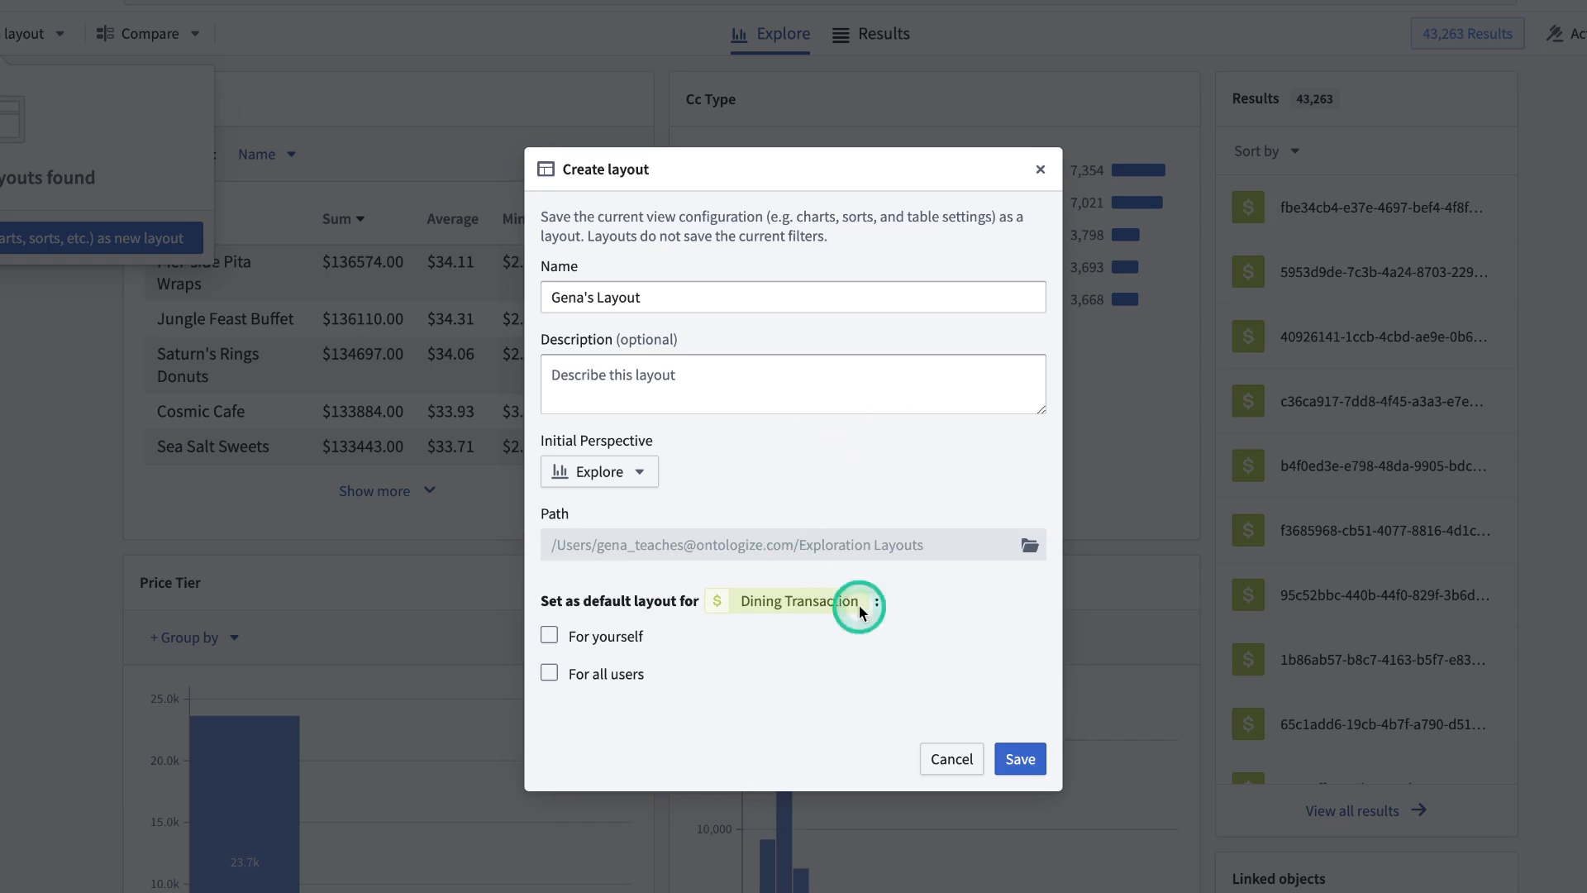
{"action": "mouse_move", "coordinate": [959, 592]}
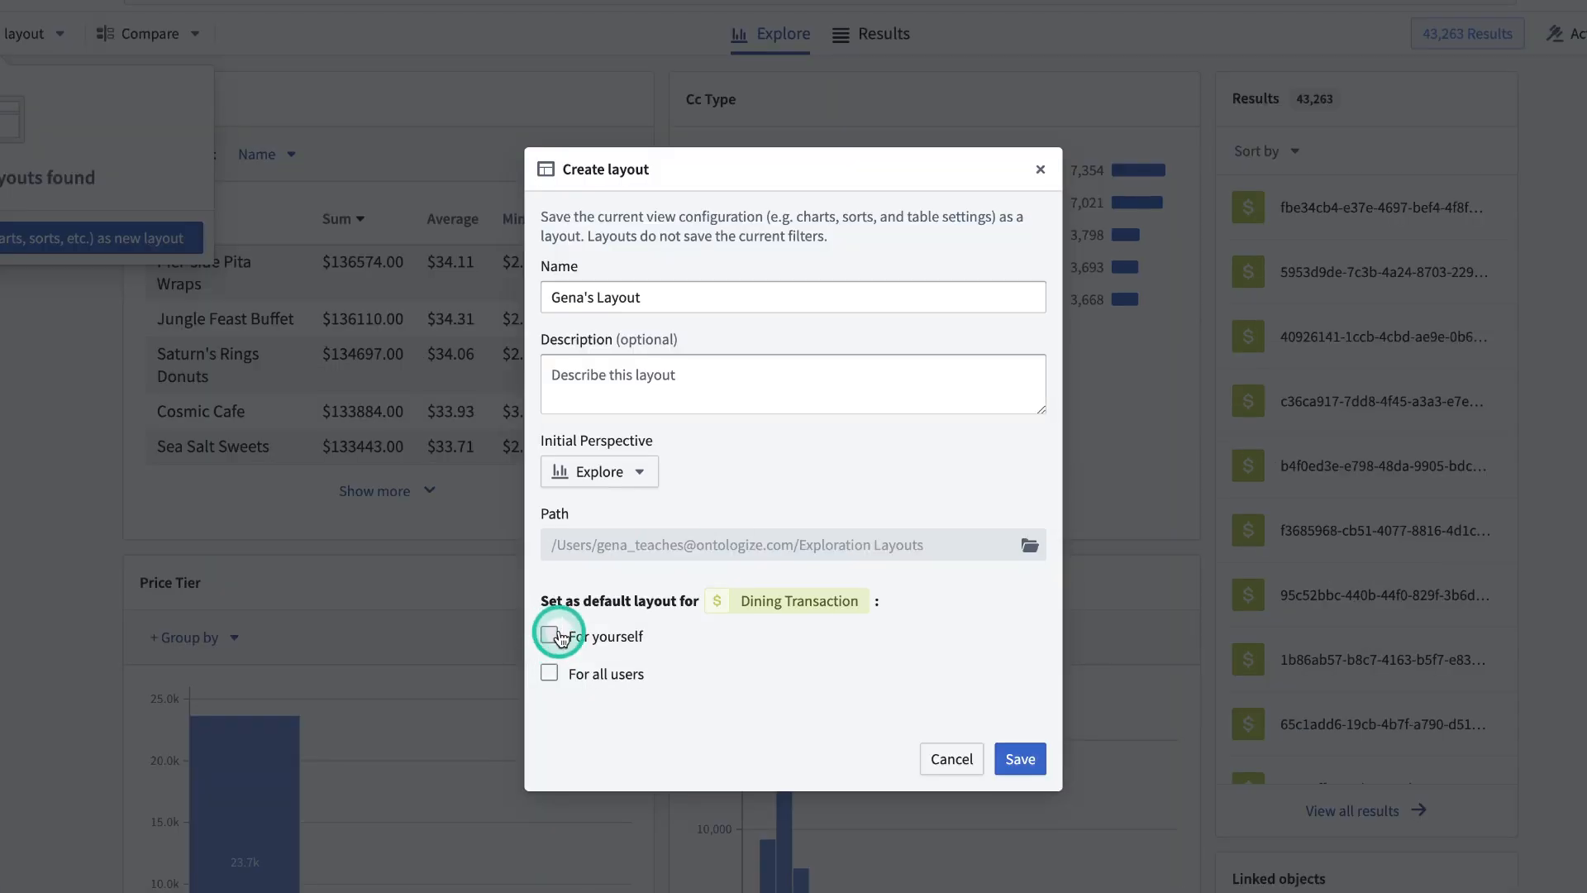
{"action": "left_click", "coordinate": [550, 637]}
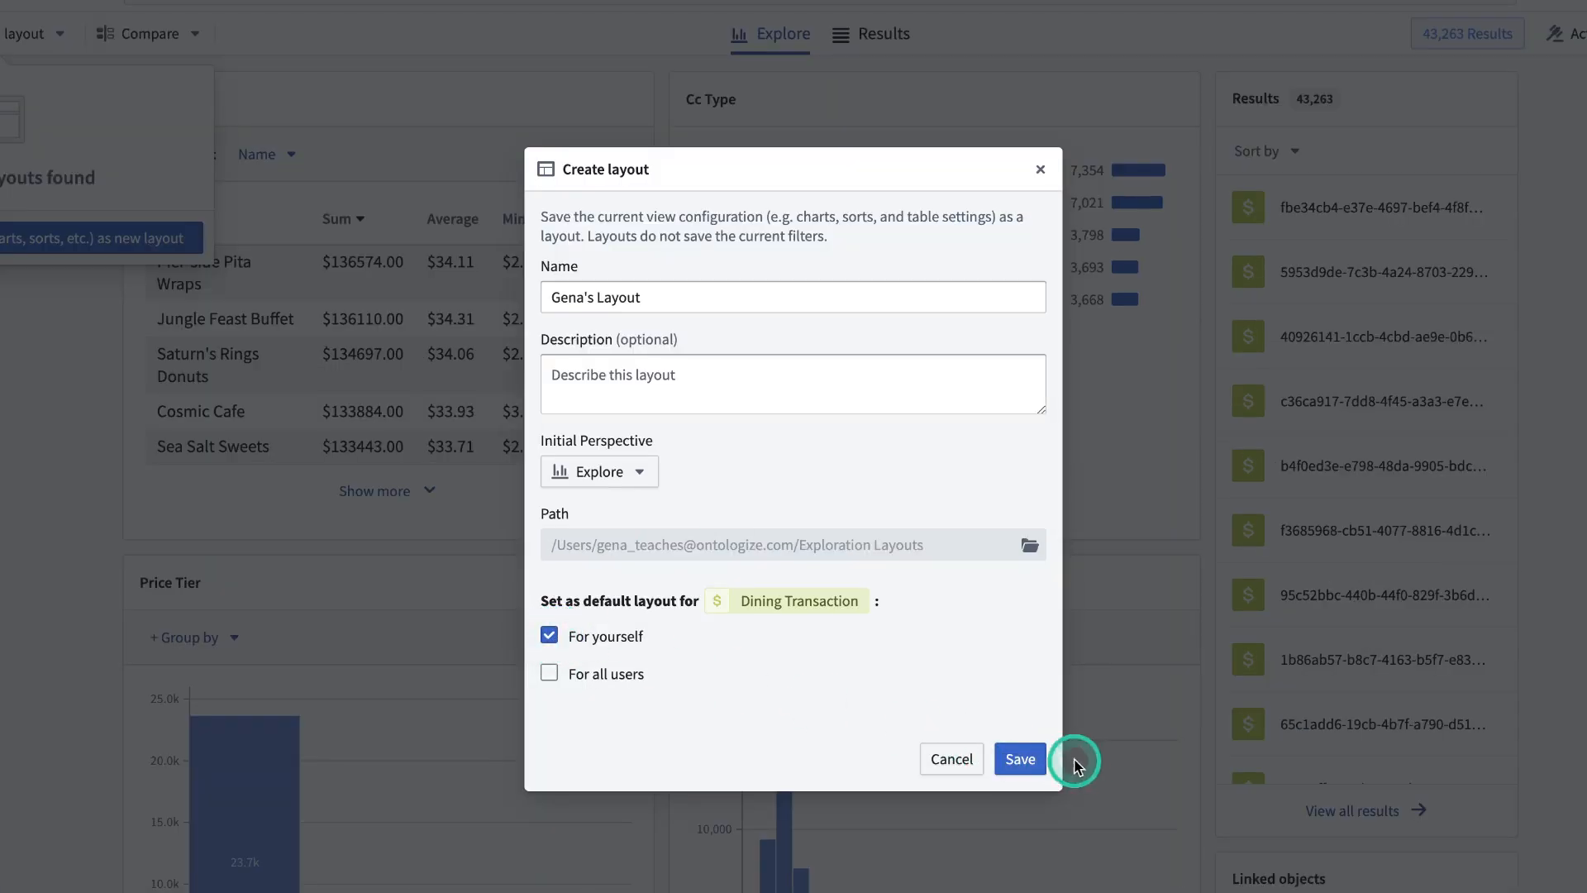
{"action": "left_click", "coordinate": [1020, 759]}
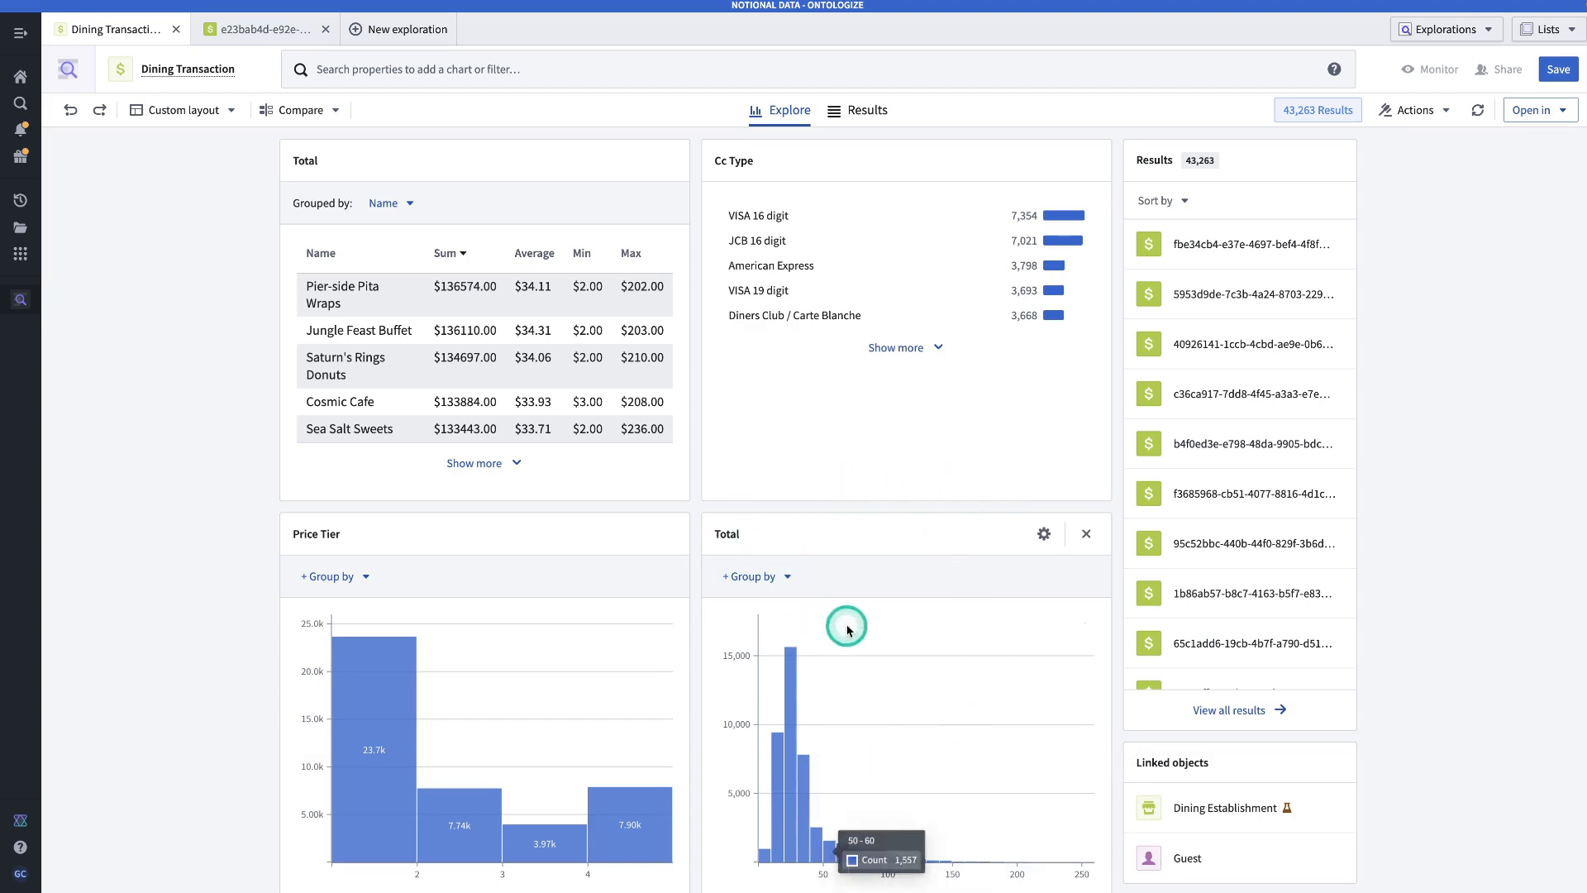
Filter the dining transactions to a Total of at least 200, leaving 18 results
{"action": "scroll", "scroll_direction": "down", "scroll_amount": 3}
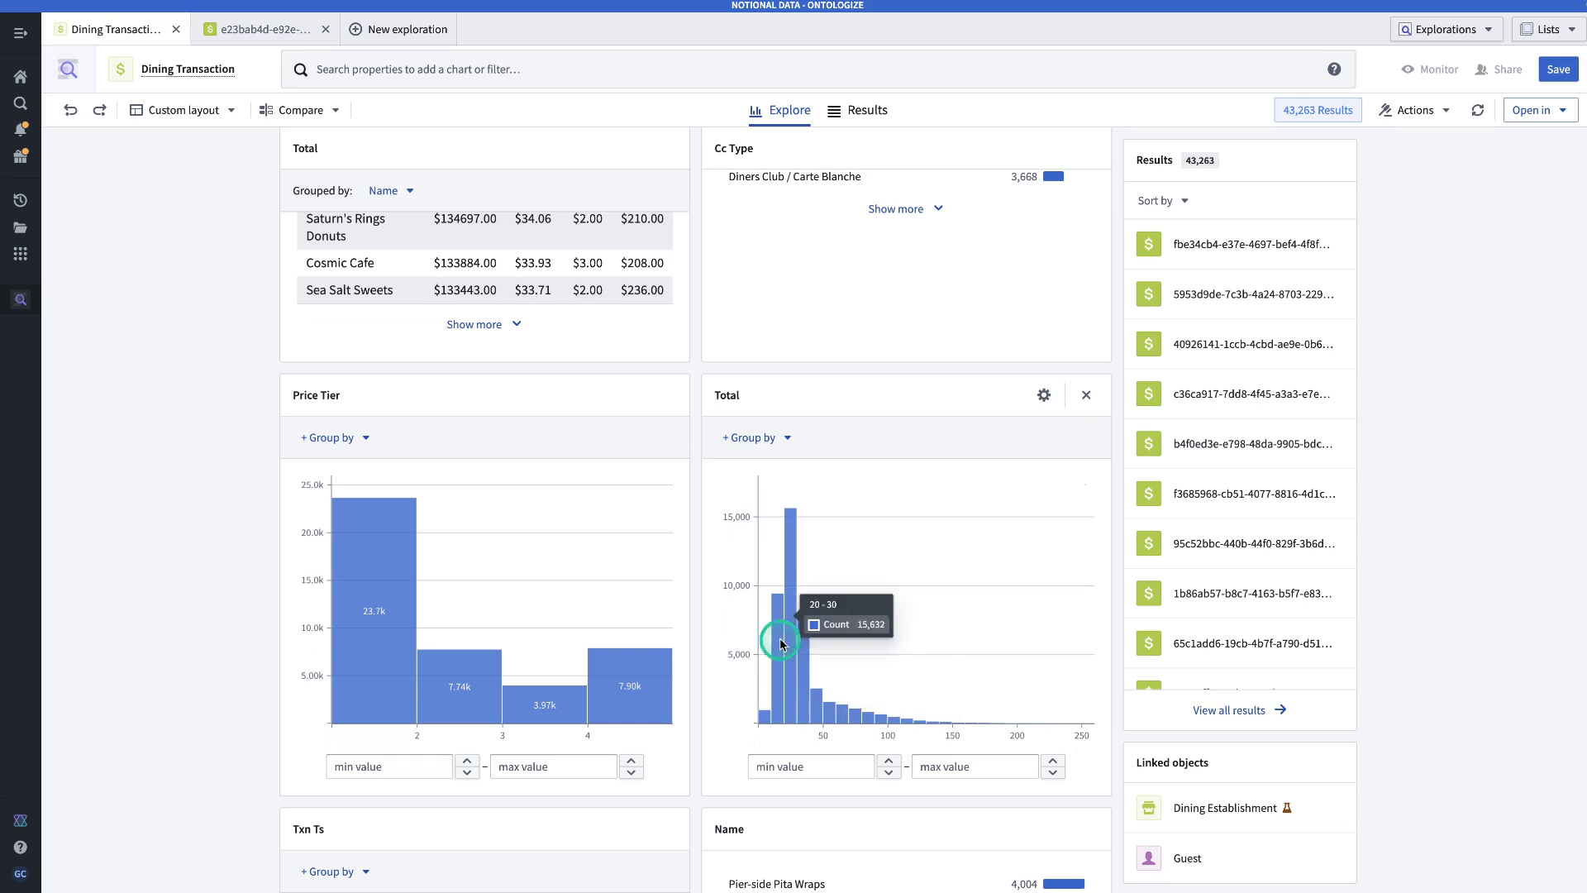
{"action": "left_click", "coordinate": [812, 766]}
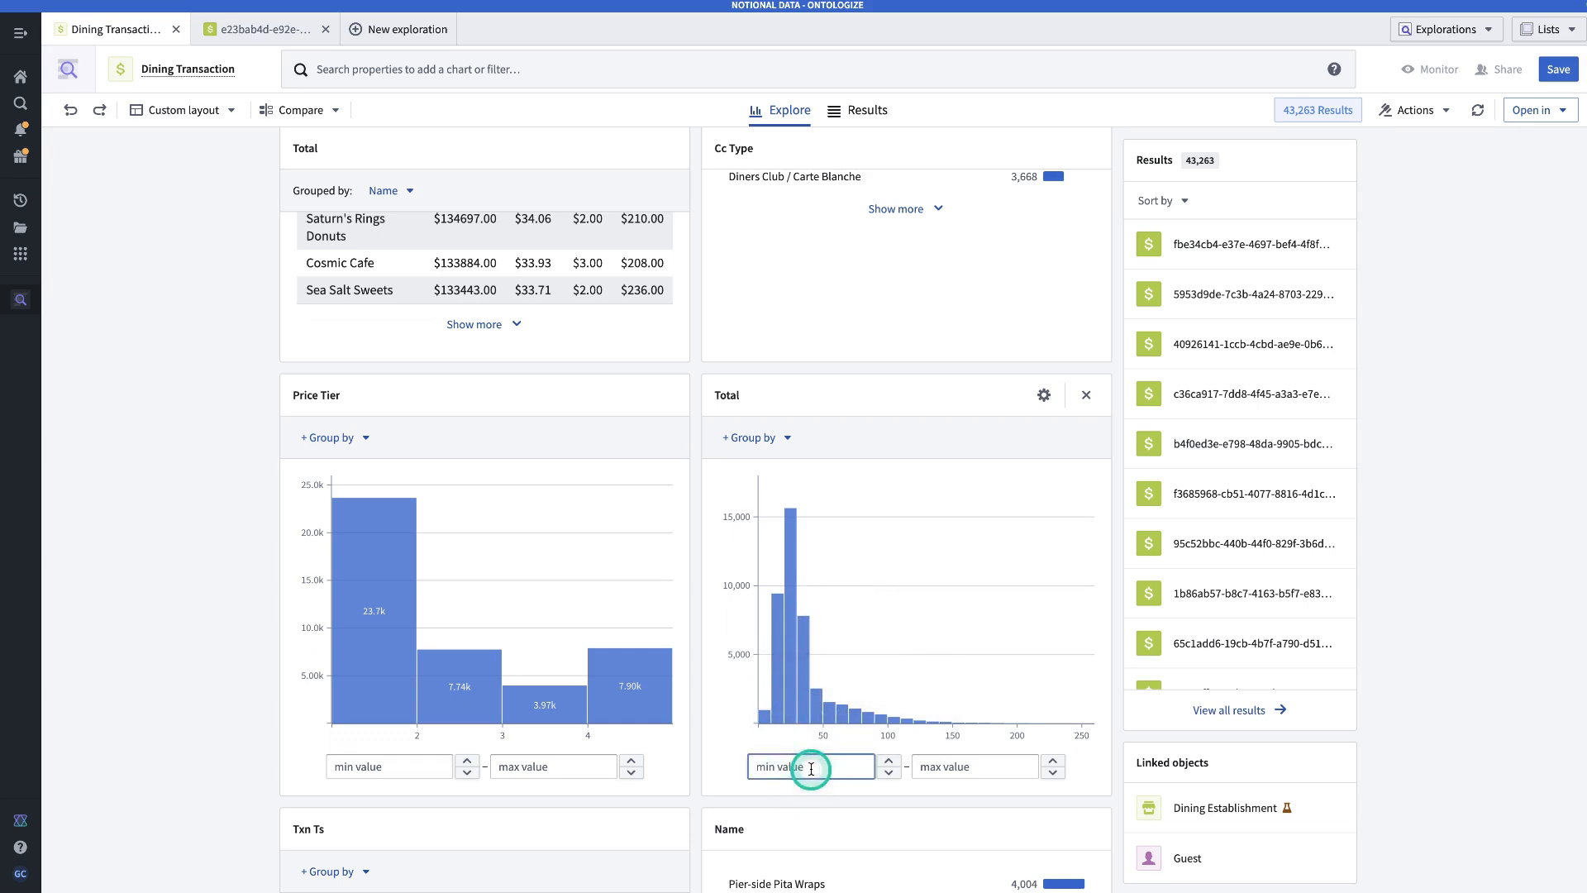
{"action": "type", "text": "200"}
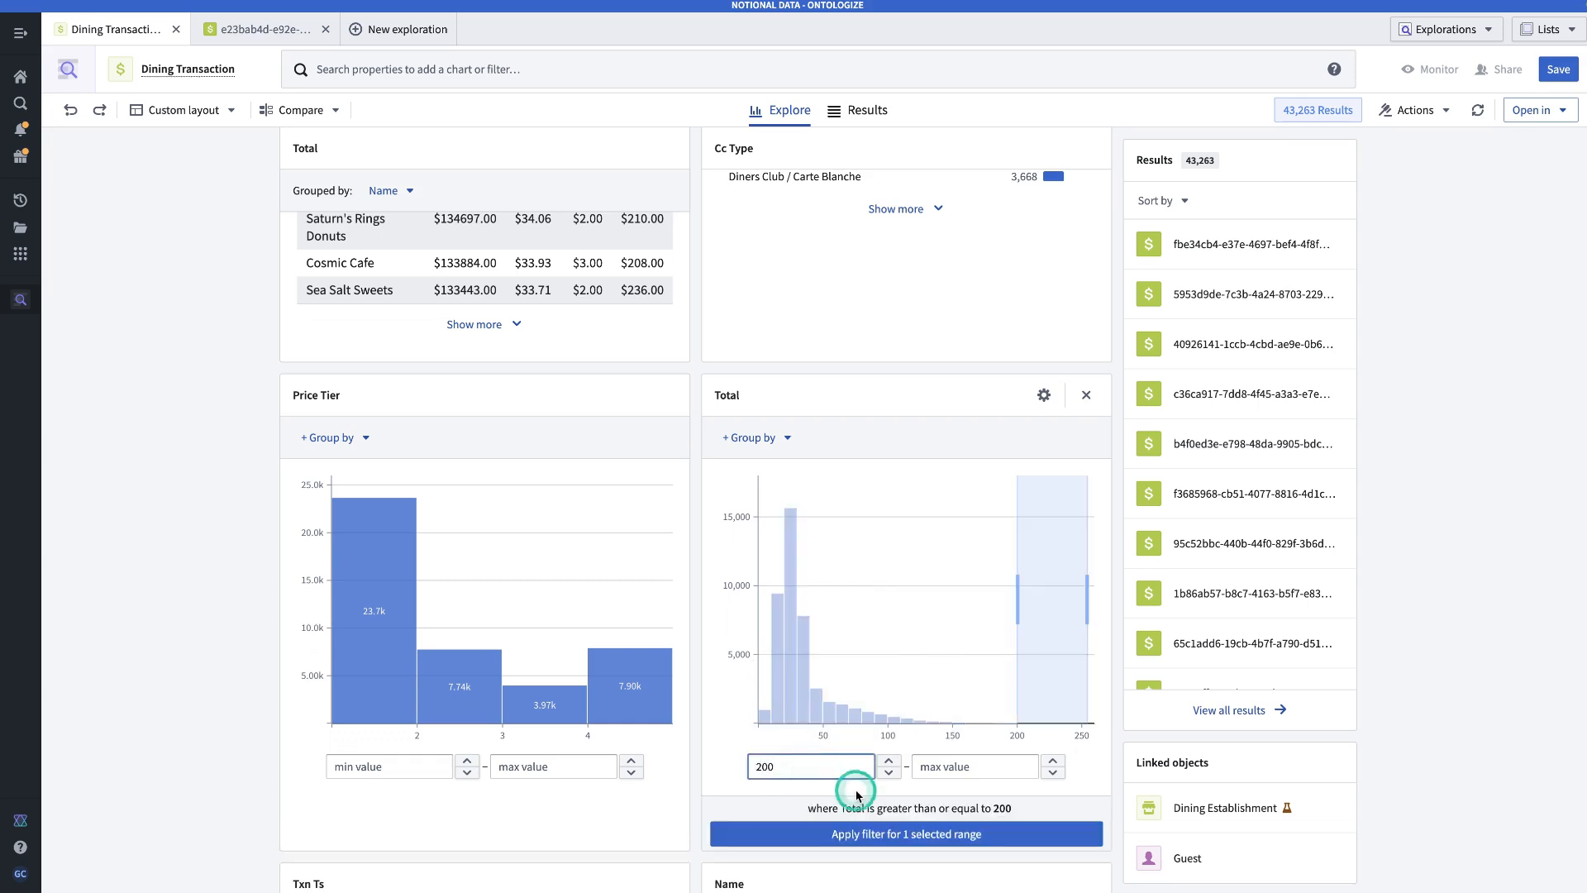
{"action": "left_click", "coordinate": [906, 833]}
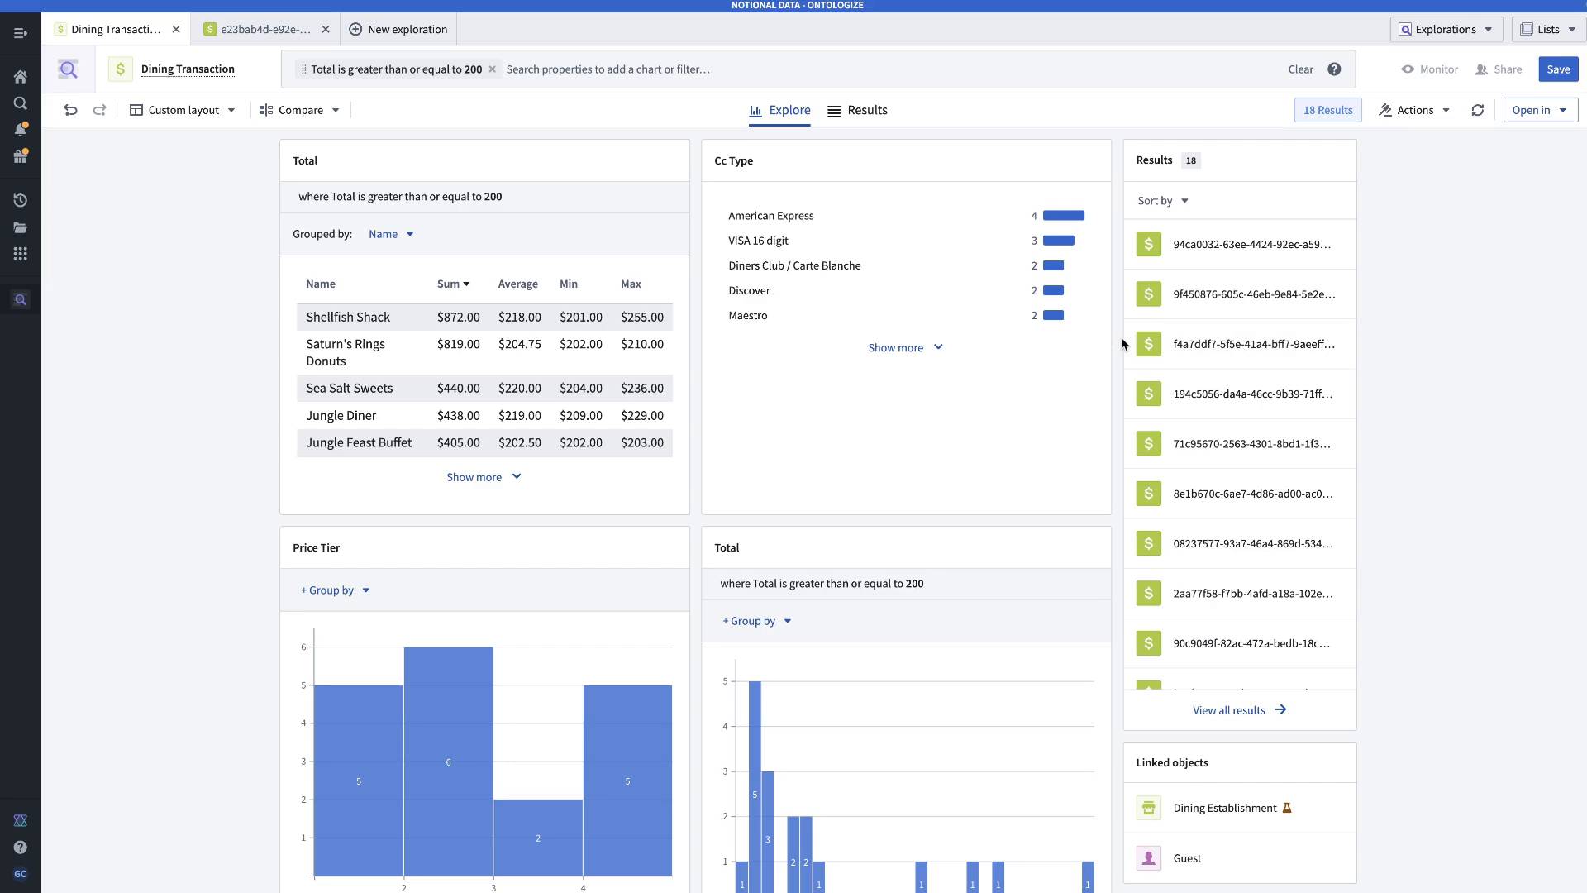
{"action": "left_click", "coordinate": [1019, 397]}
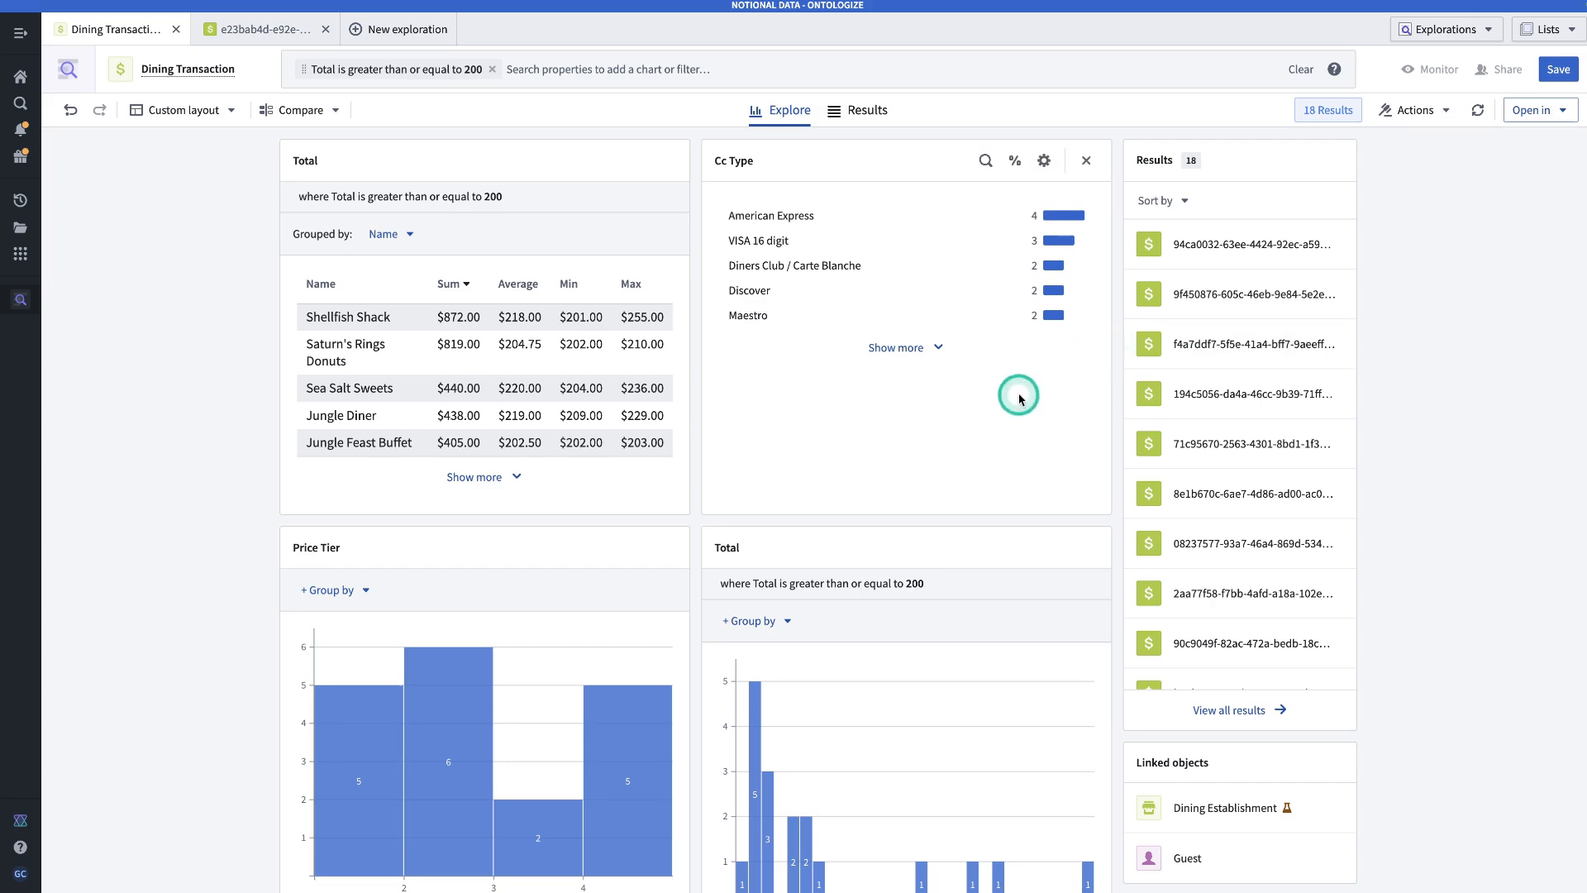
{"action": "scroll", "scroll_direction": "down", "scroll_amount": 3}
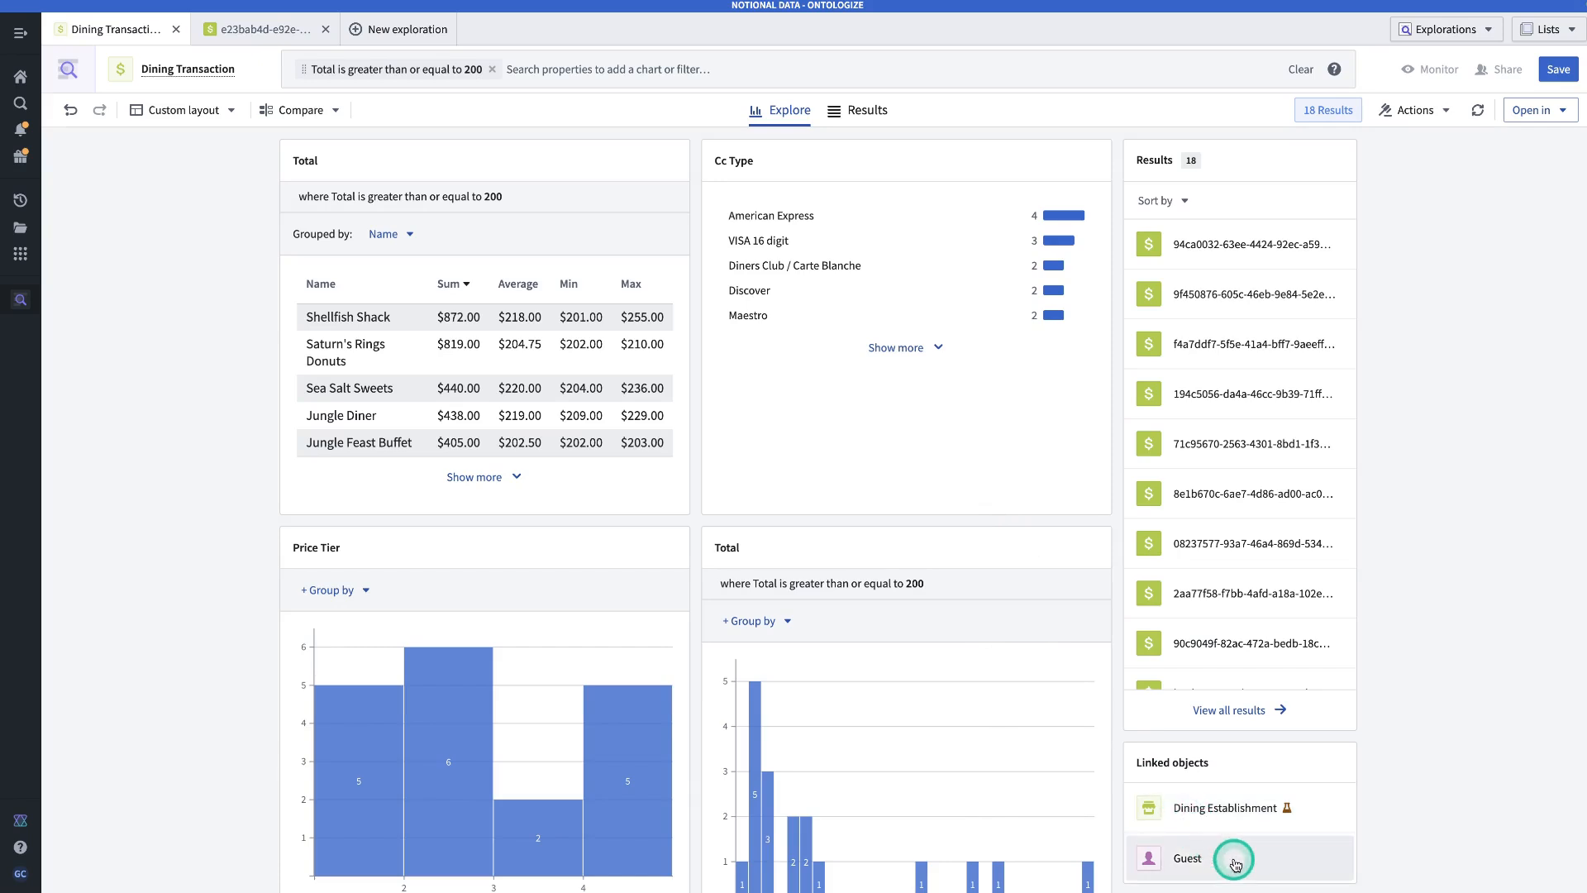
Pivot to the 10 Guests linked to the 200+ dining transactions
{"action": "left_click", "coordinate": [1230, 858]}
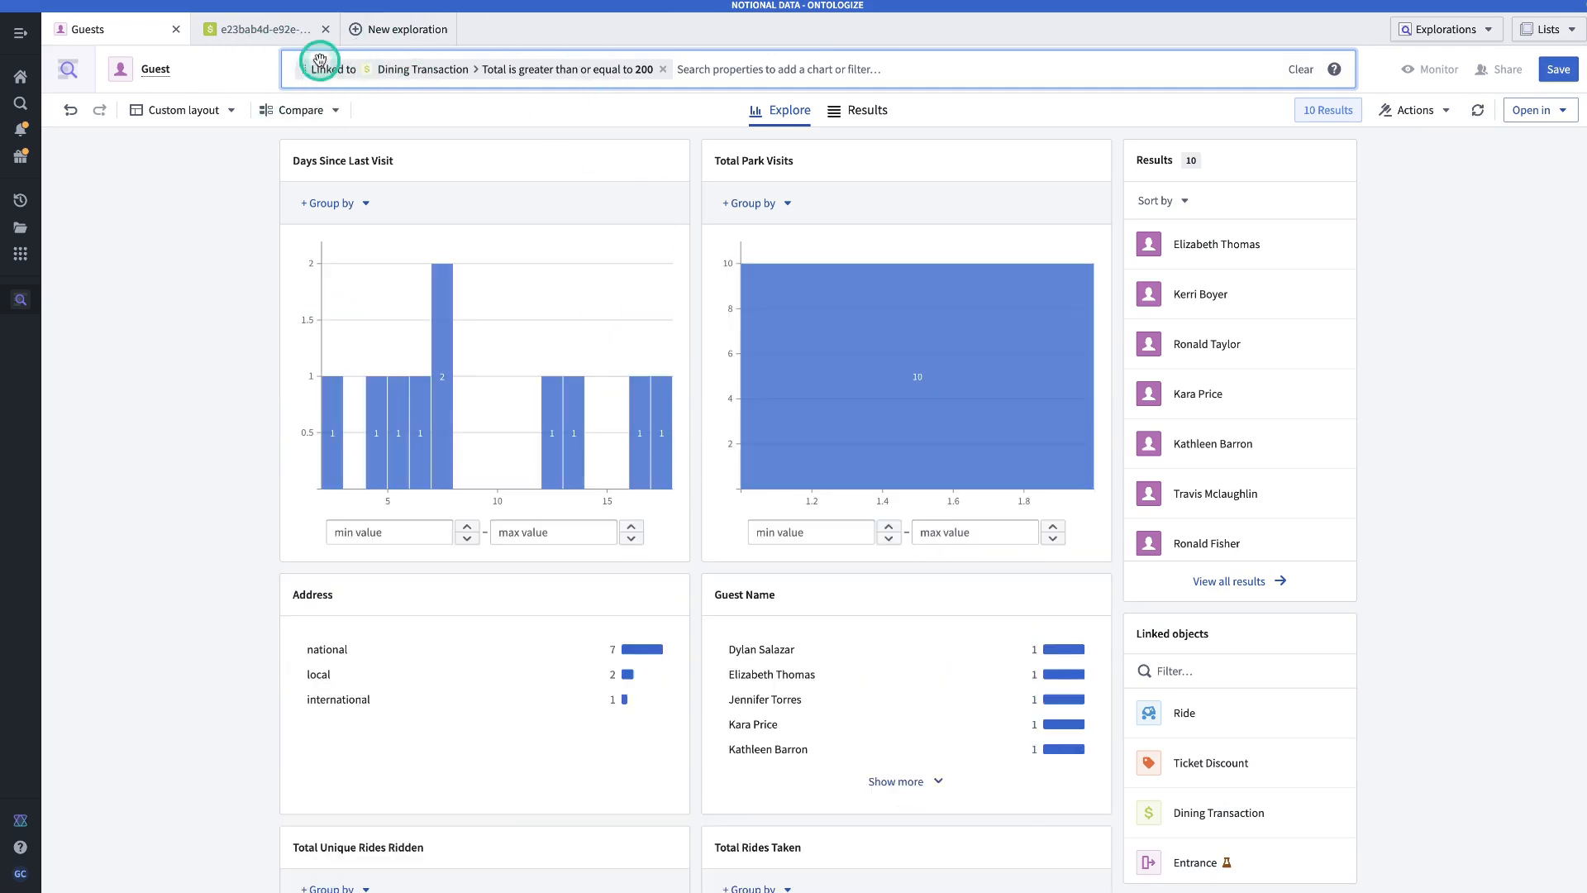
{"action": "mouse_move", "coordinate": [433, 70]}
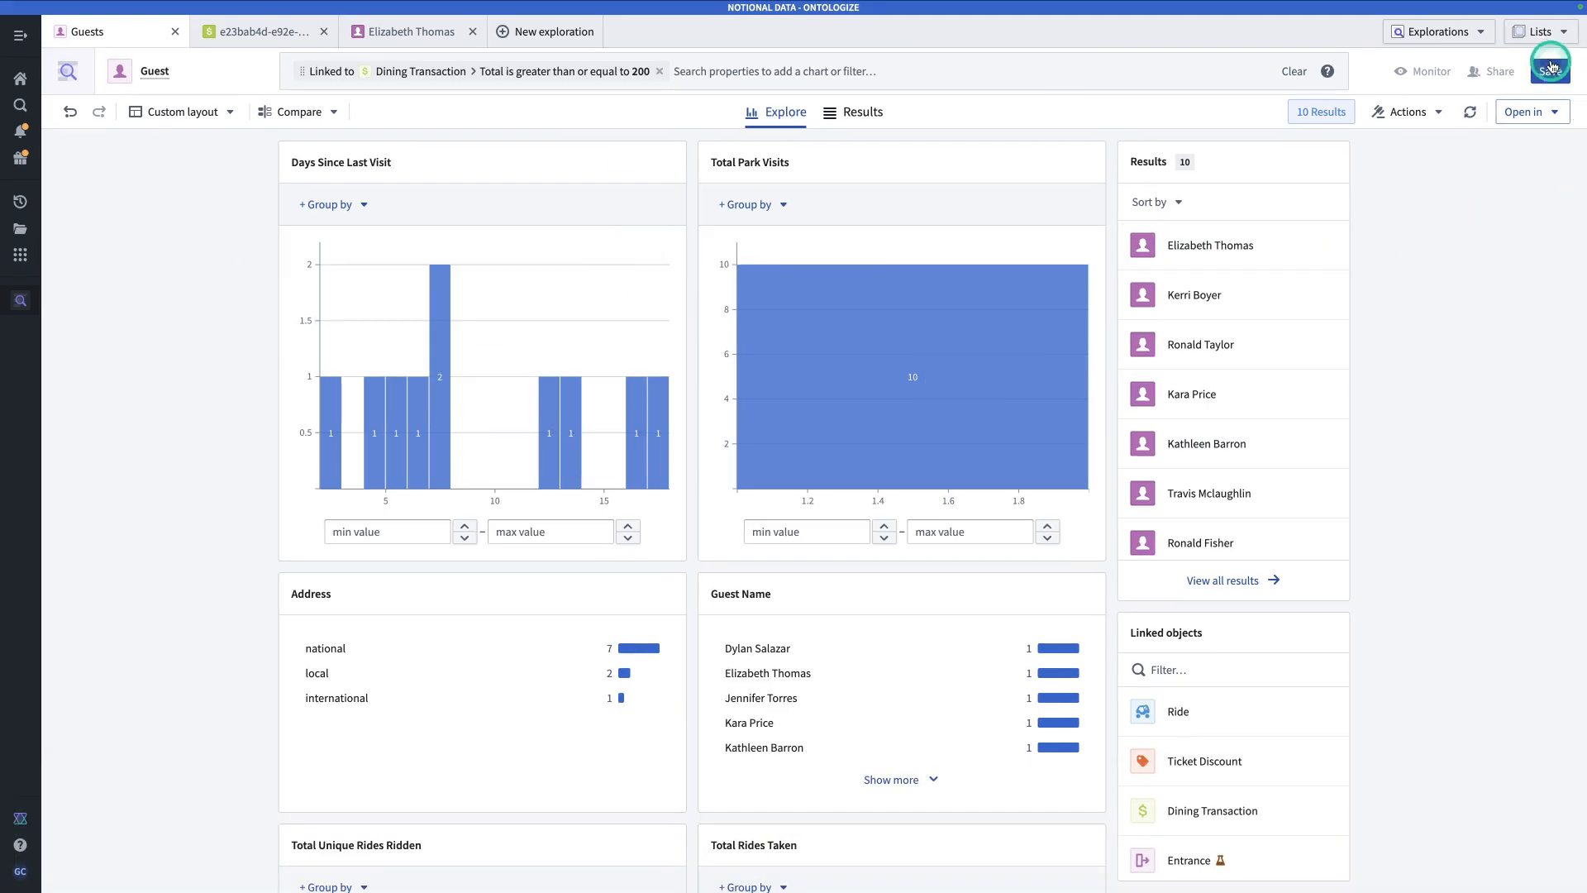
Save the guests as a private exploration named 'Guests Spending 200+ on Food'
{"action": "left_click", "coordinate": [1547, 70]}
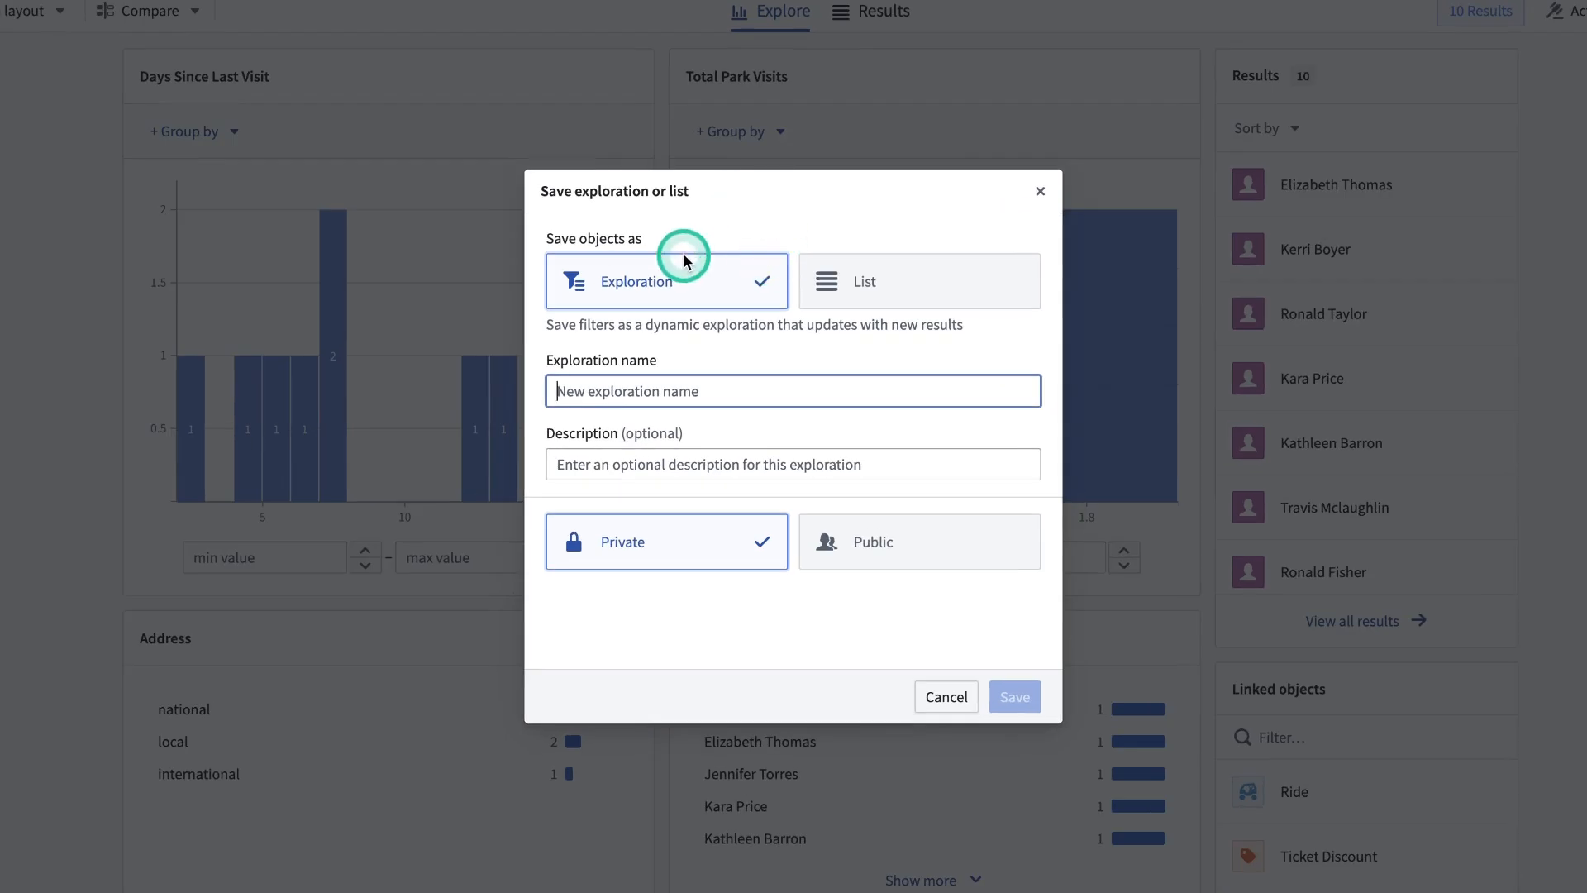
{"action": "mouse_move", "coordinate": [866, 260]}
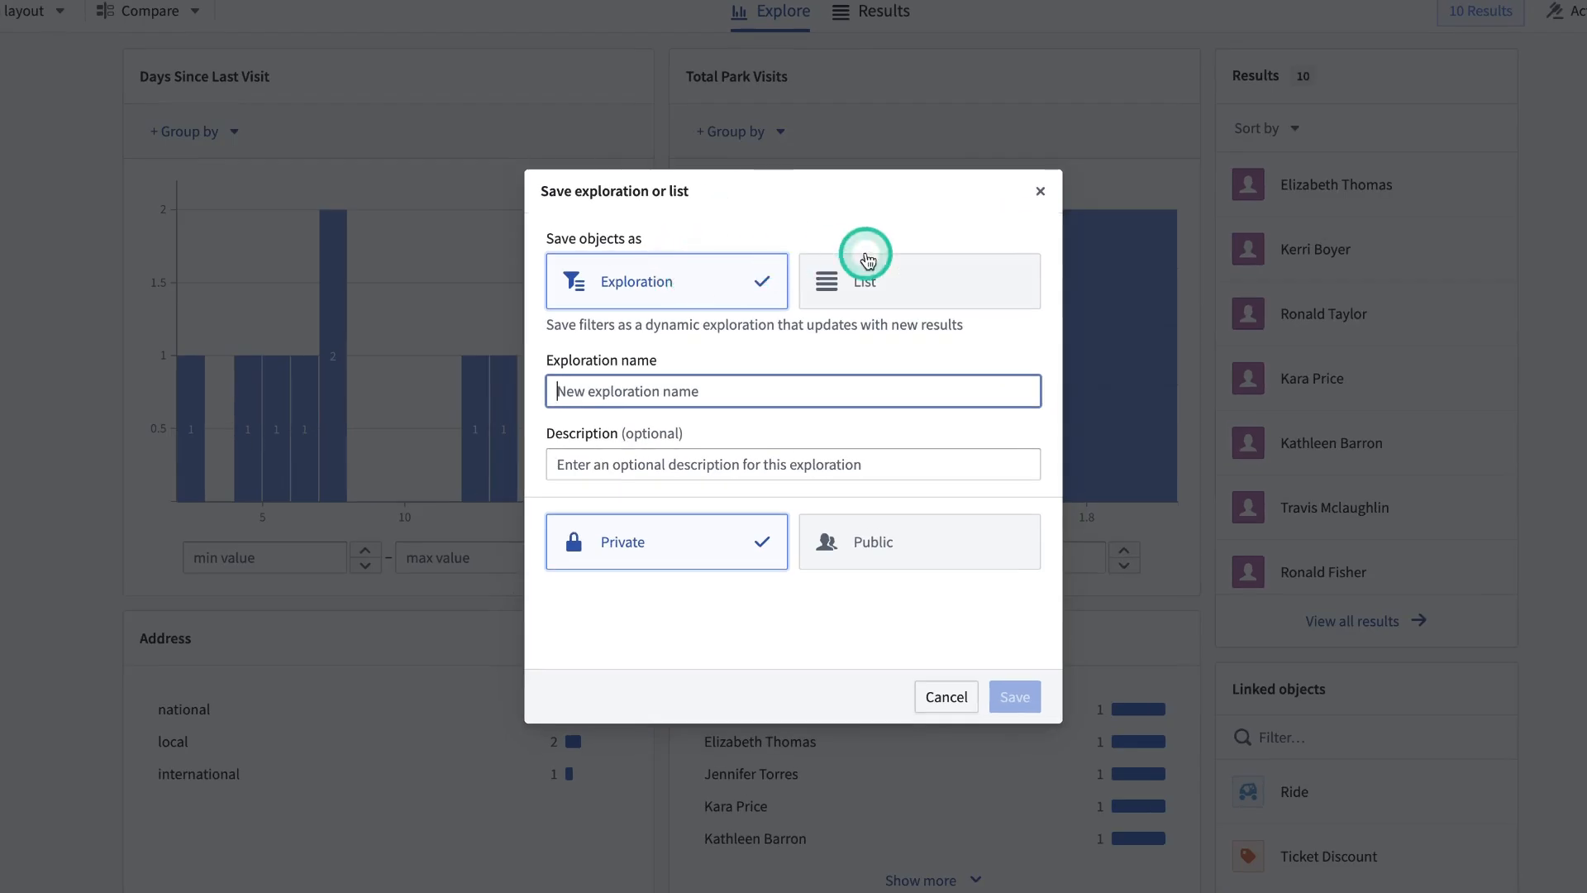
{"action": "mouse_move", "coordinate": [566, 218]}
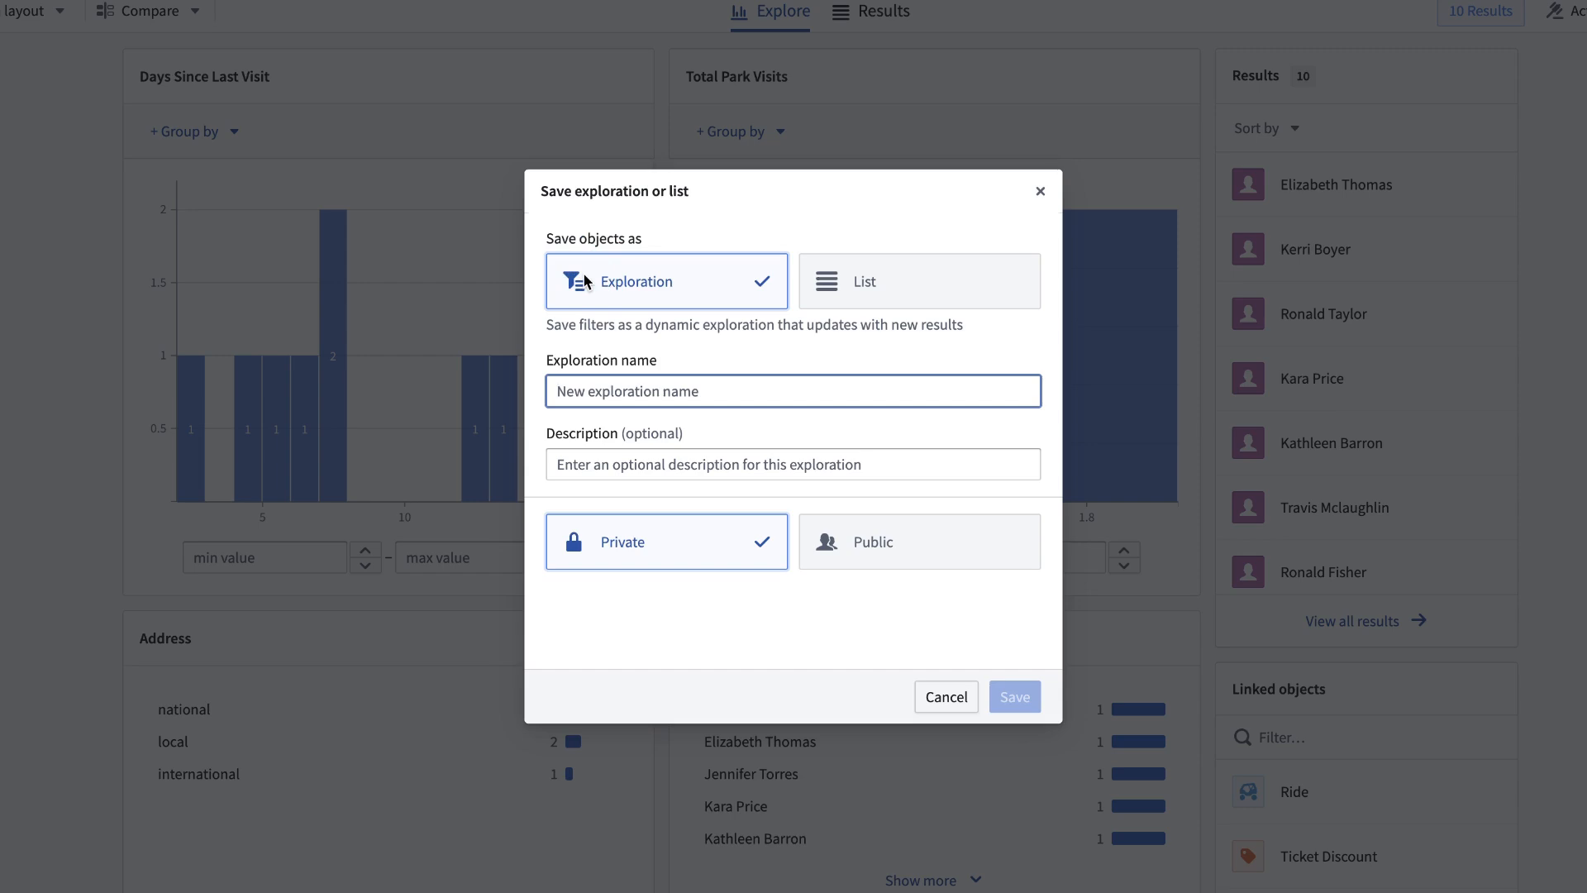
{"action": "left_click", "coordinate": [919, 281]}
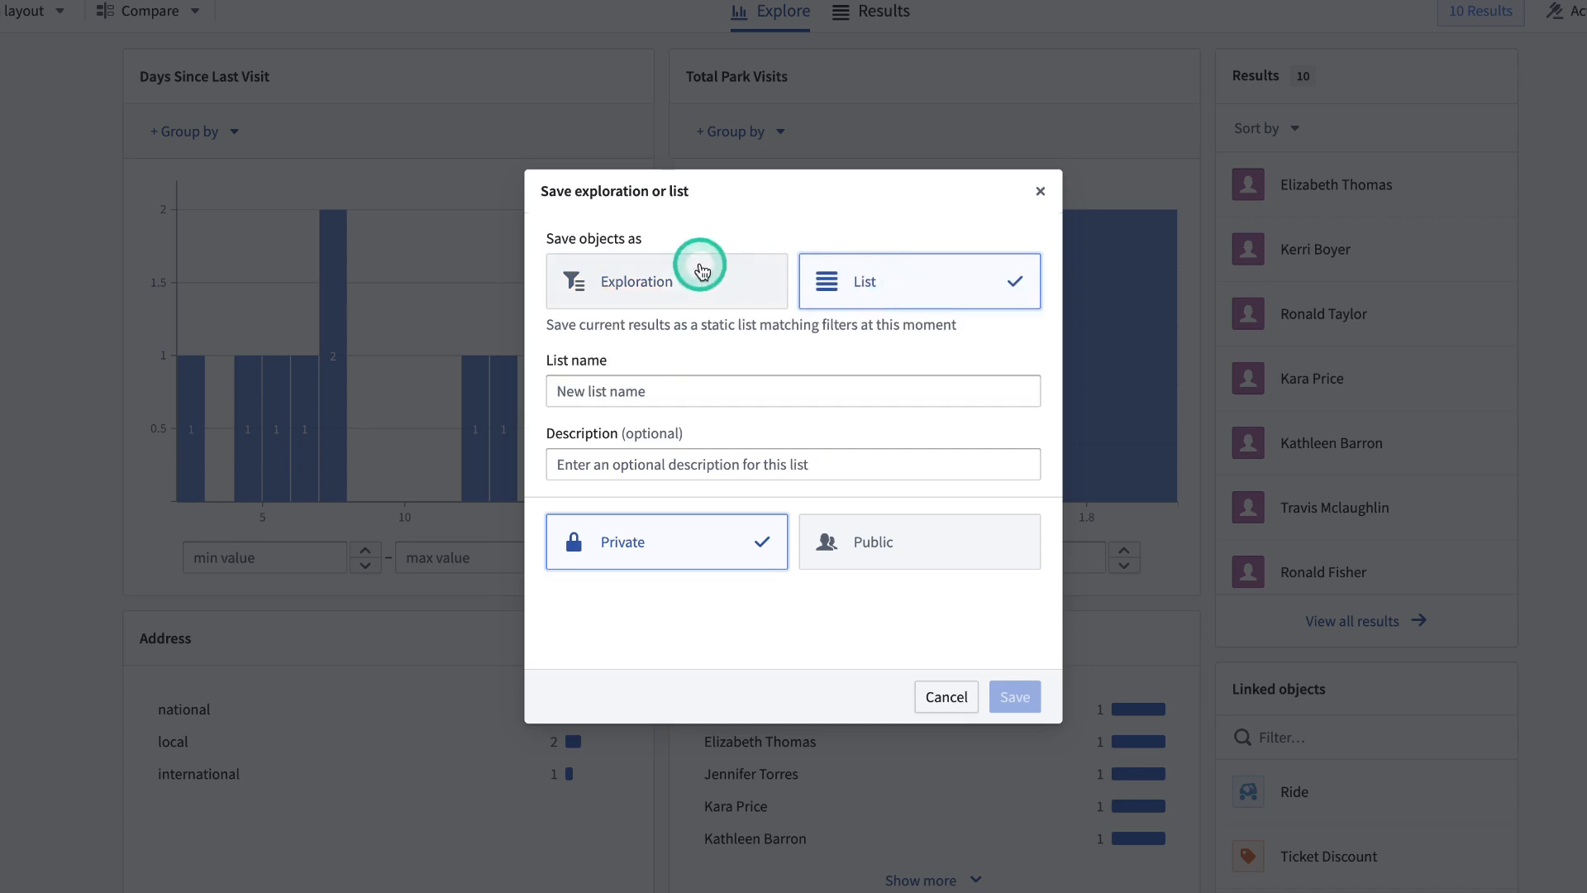
{"action": "left_click", "coordinate": [698, 271]}
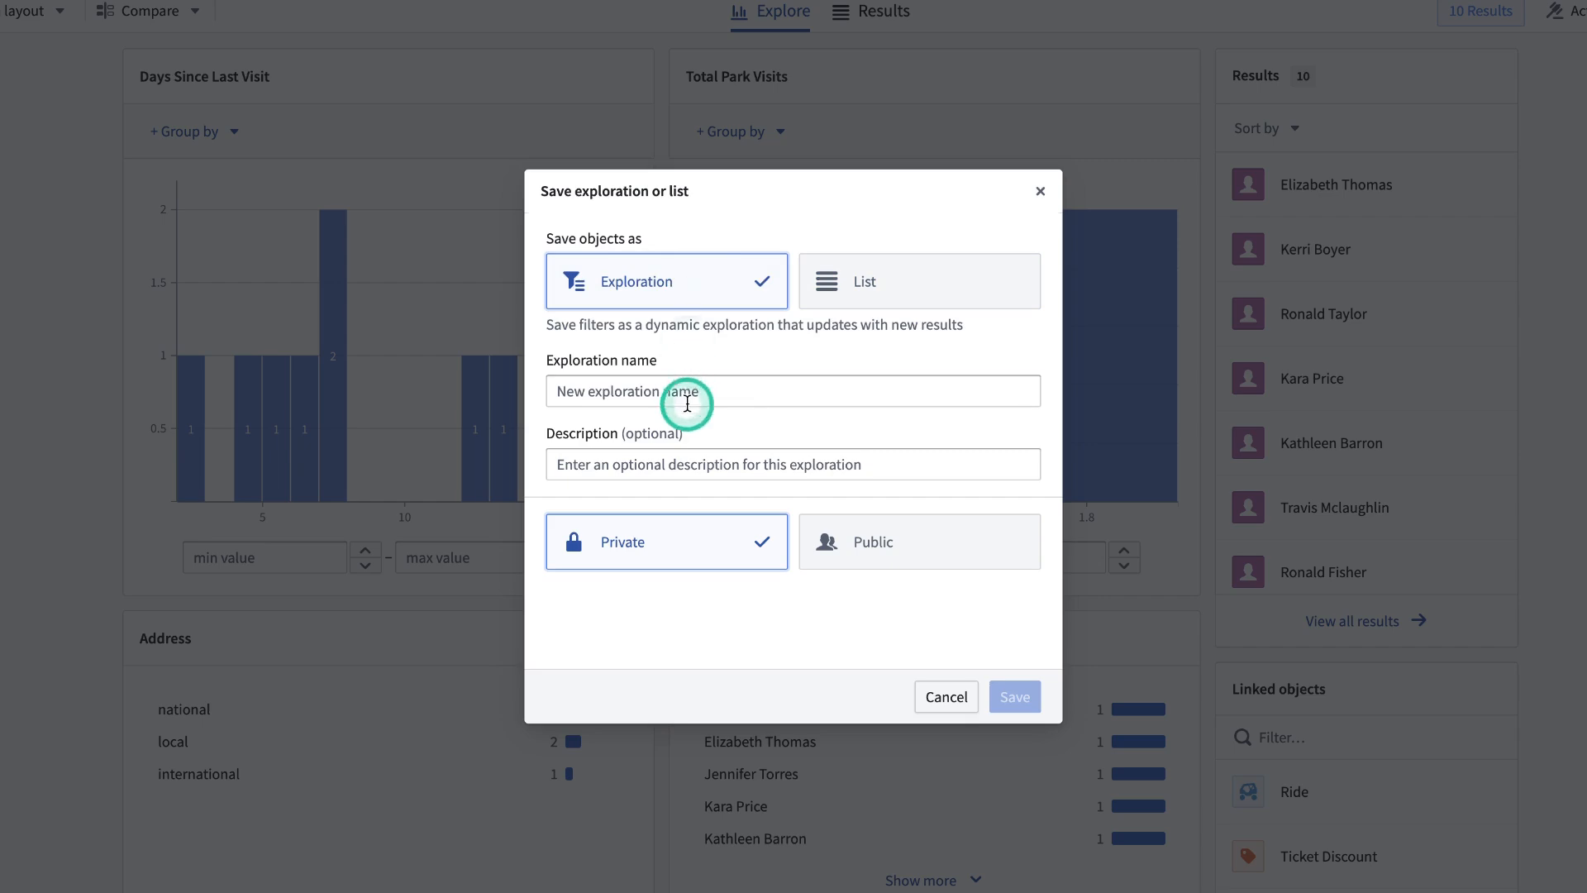
{"action": "type", "text": "Guests Spending"}
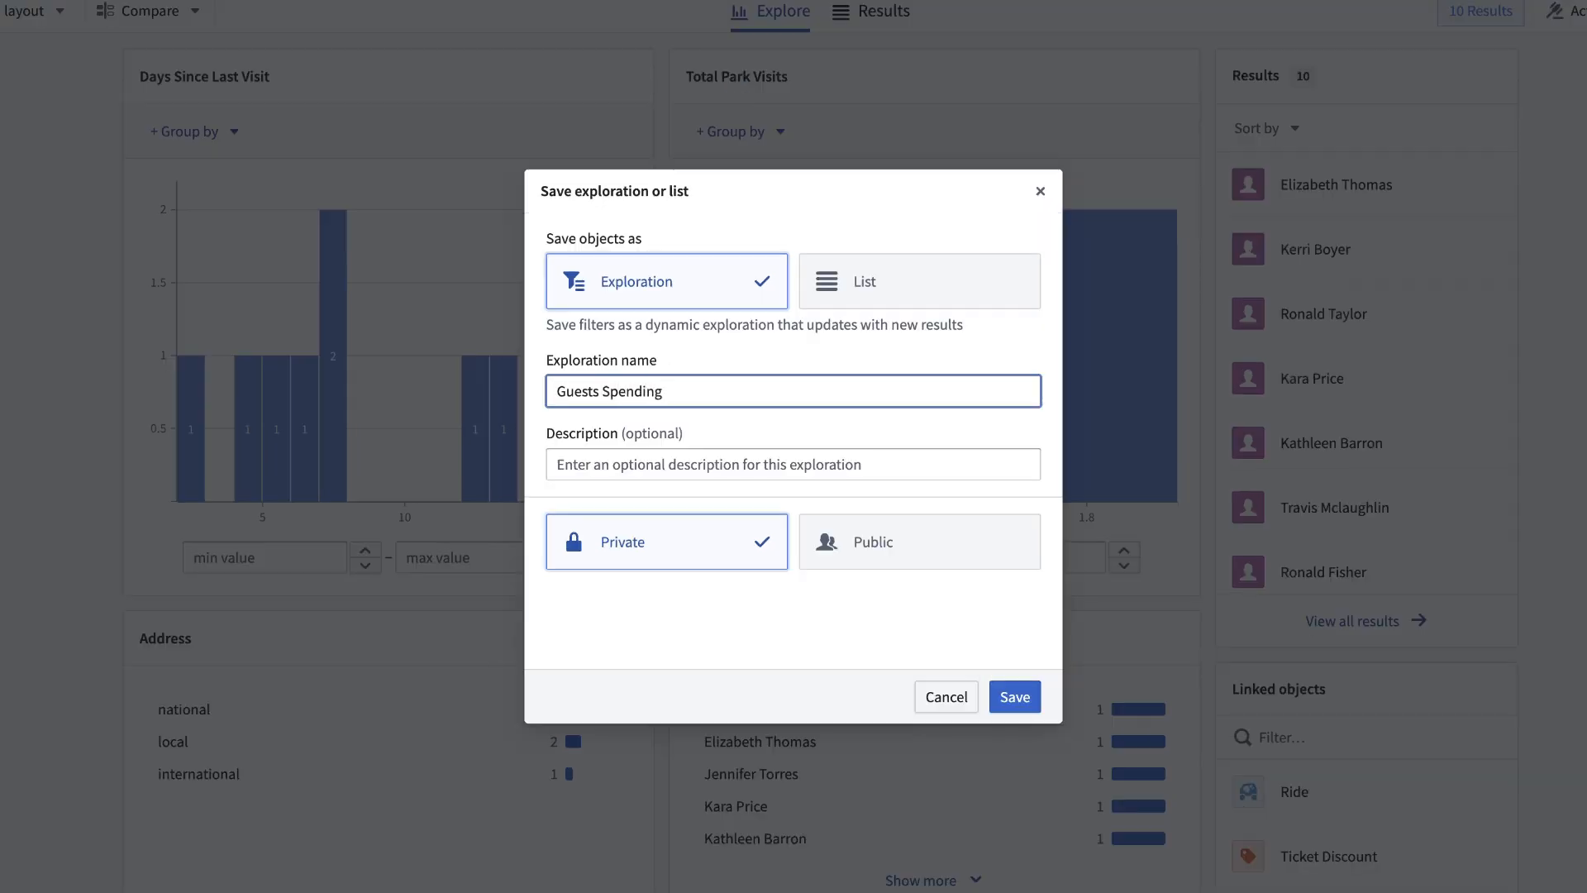
{"action": "type", "text": "200+ on"}
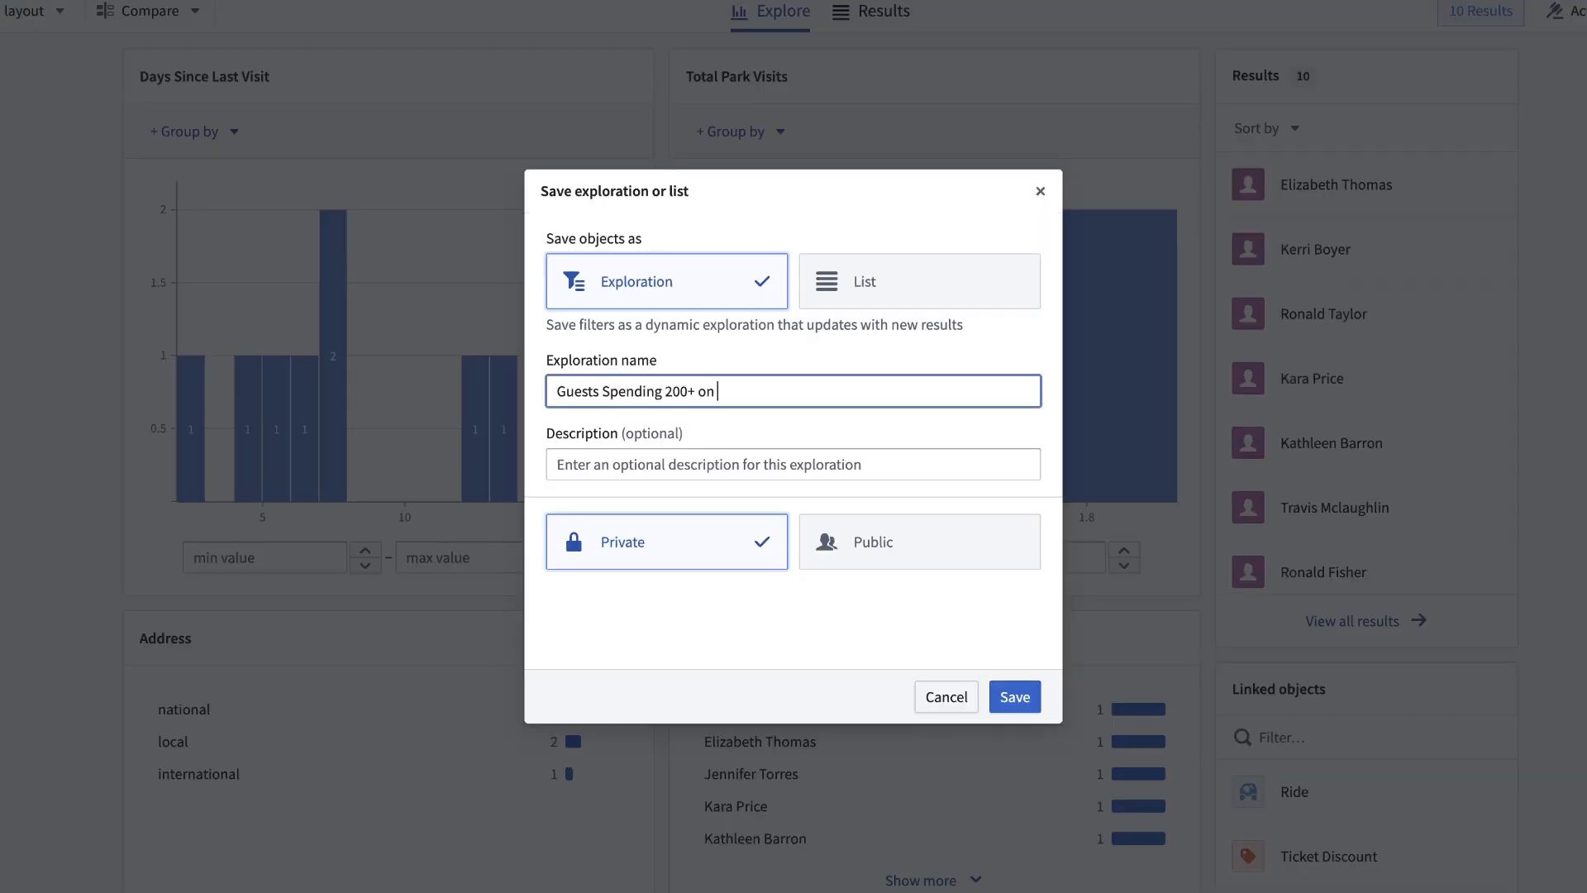
{"action": "type", "text": "Food"}
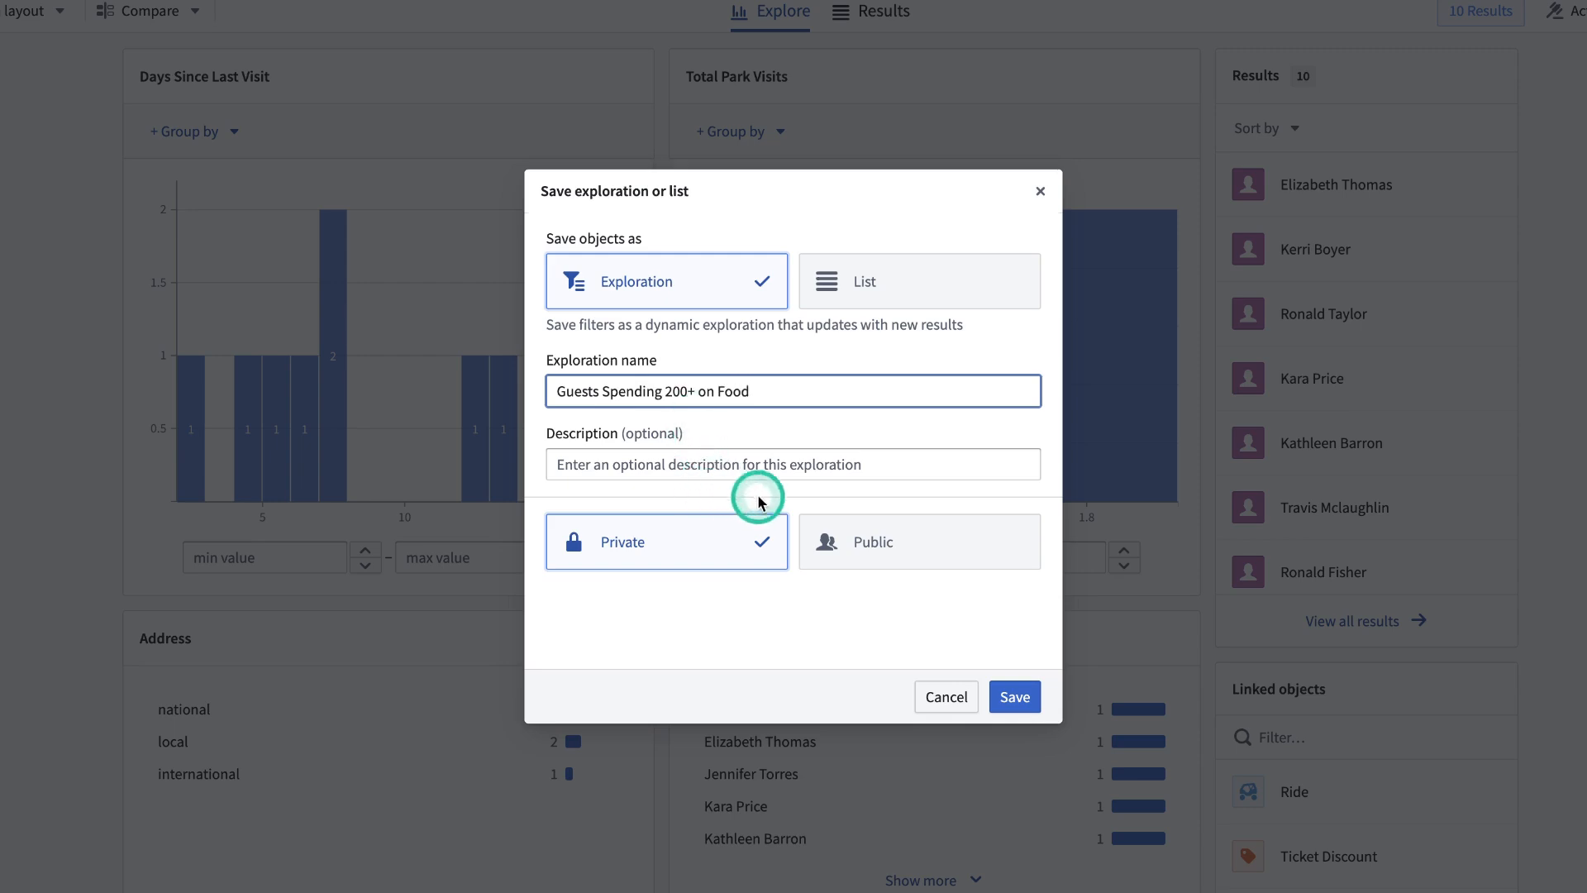
{"action": "mouse_move", "coordinate": [603, 580]}
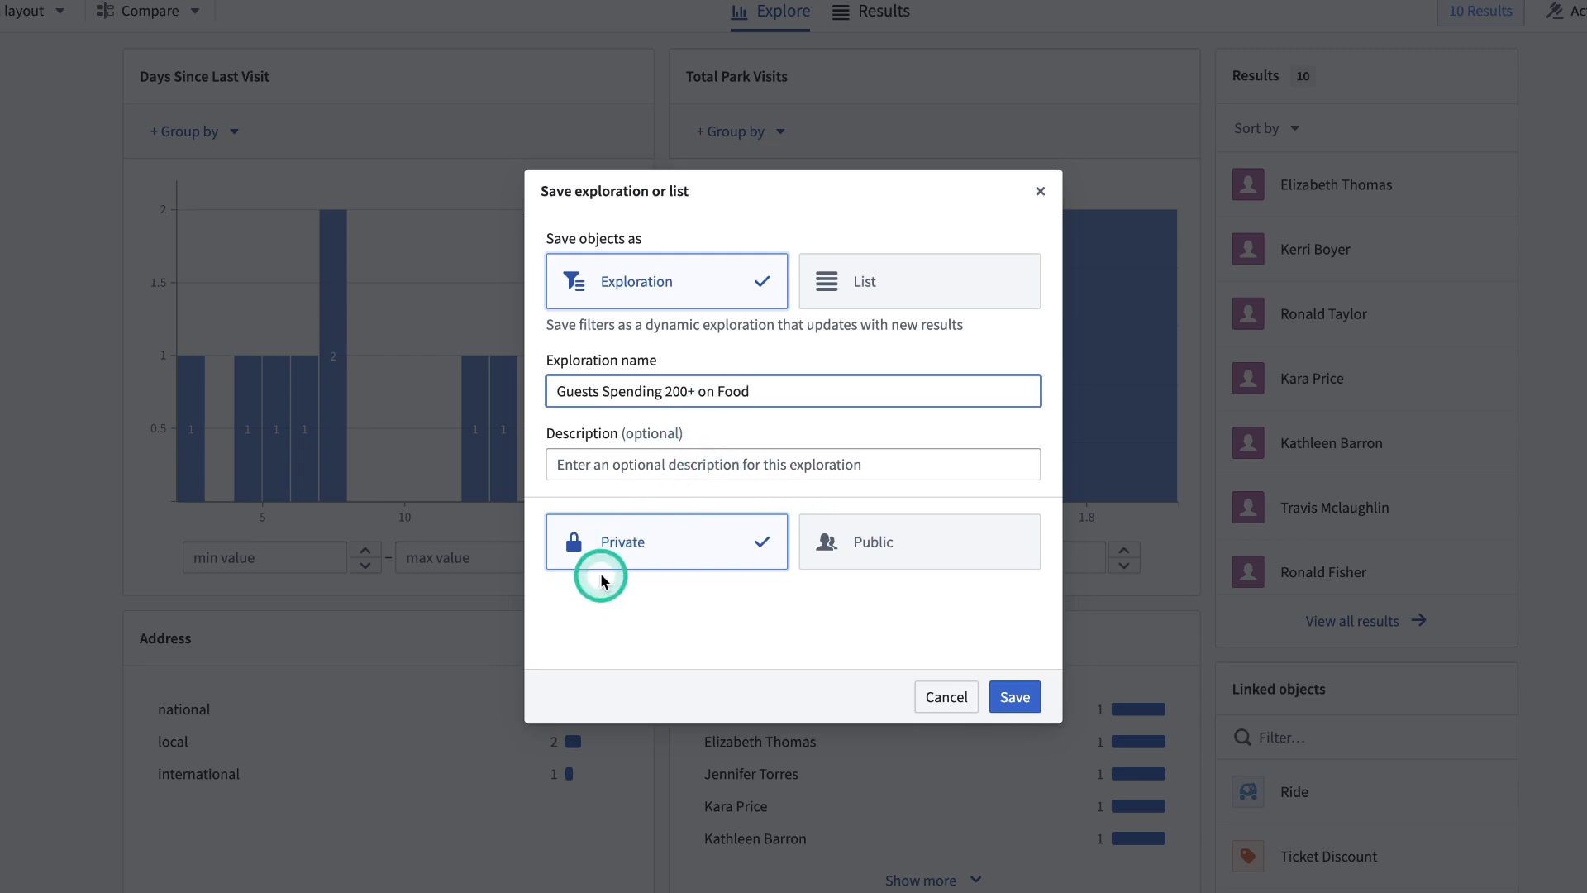
{"action": "mouse_move", "coordinate": [678, 576]}
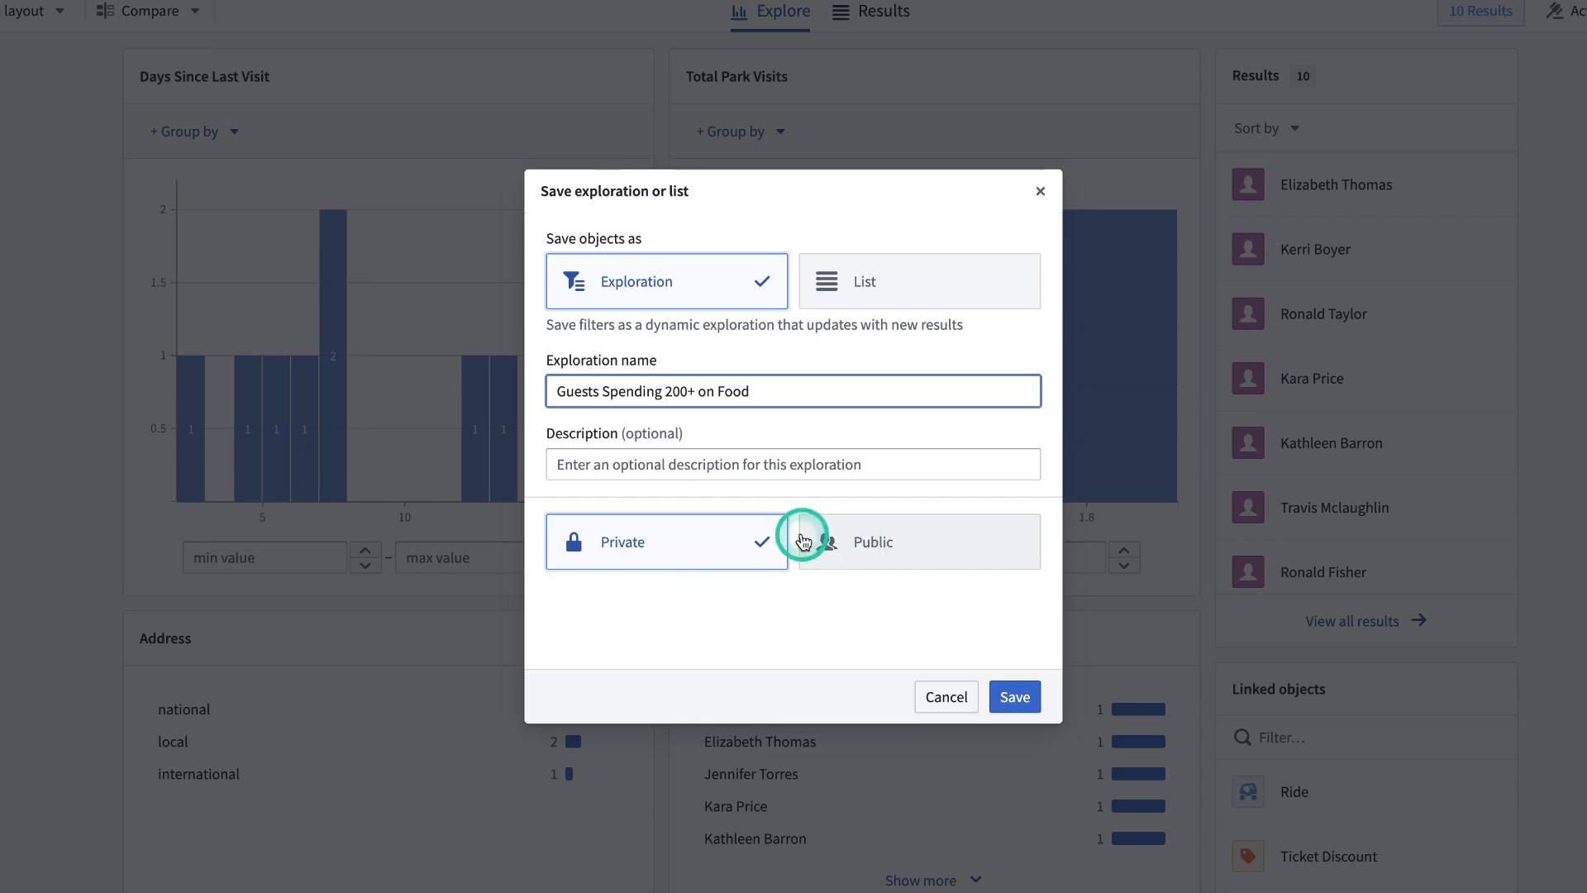
{"action": "left_click", "coordinate": [1014, 697]}
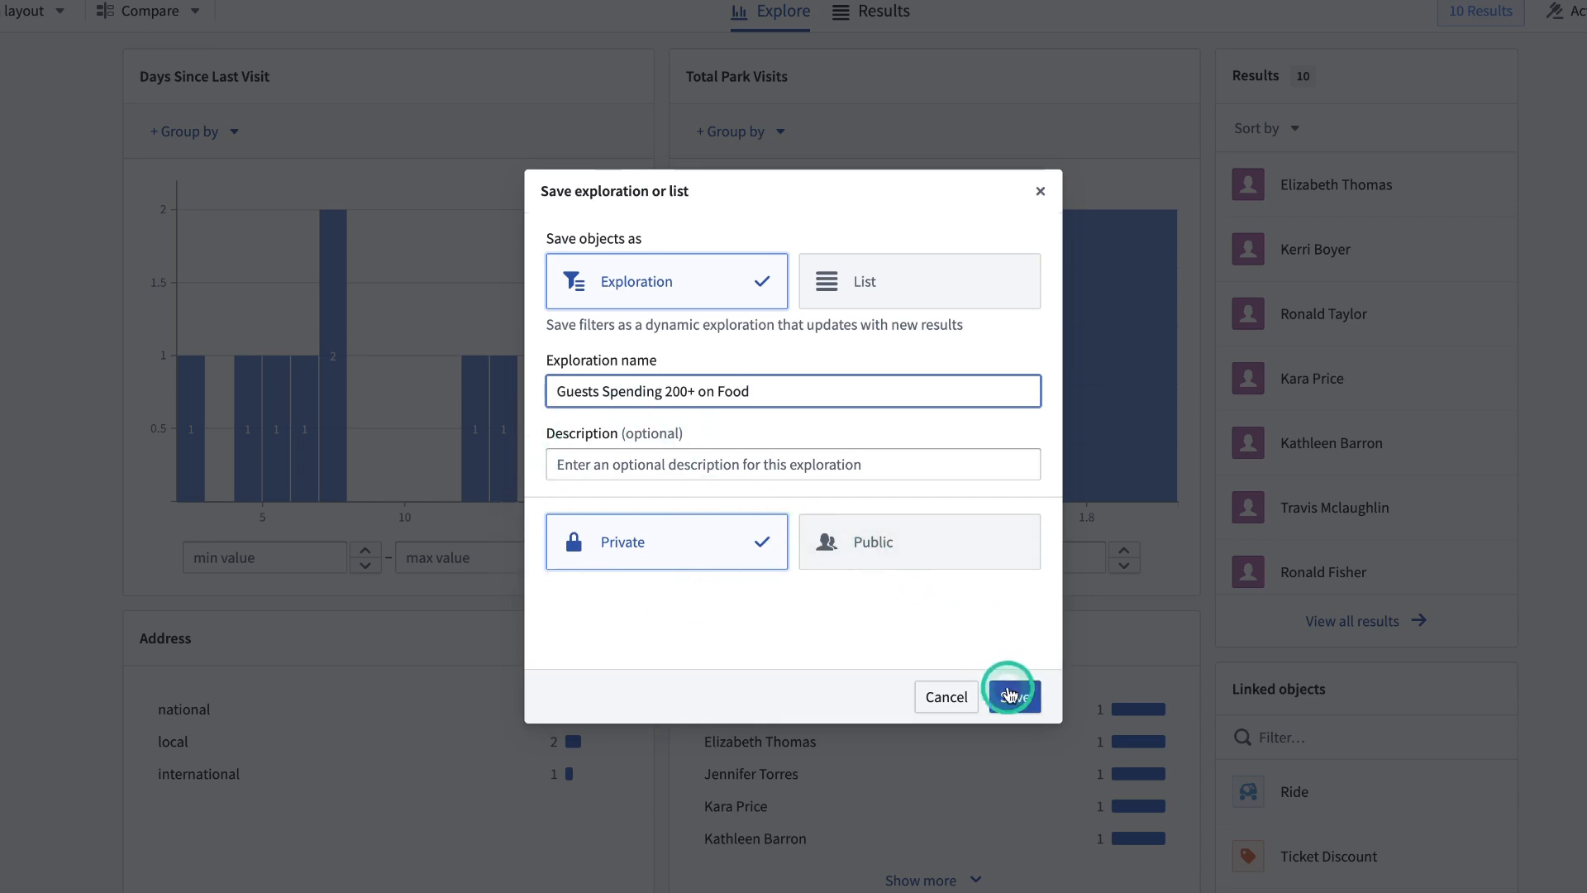
{"action": "left_click", "coordinate": [1013, 696]}
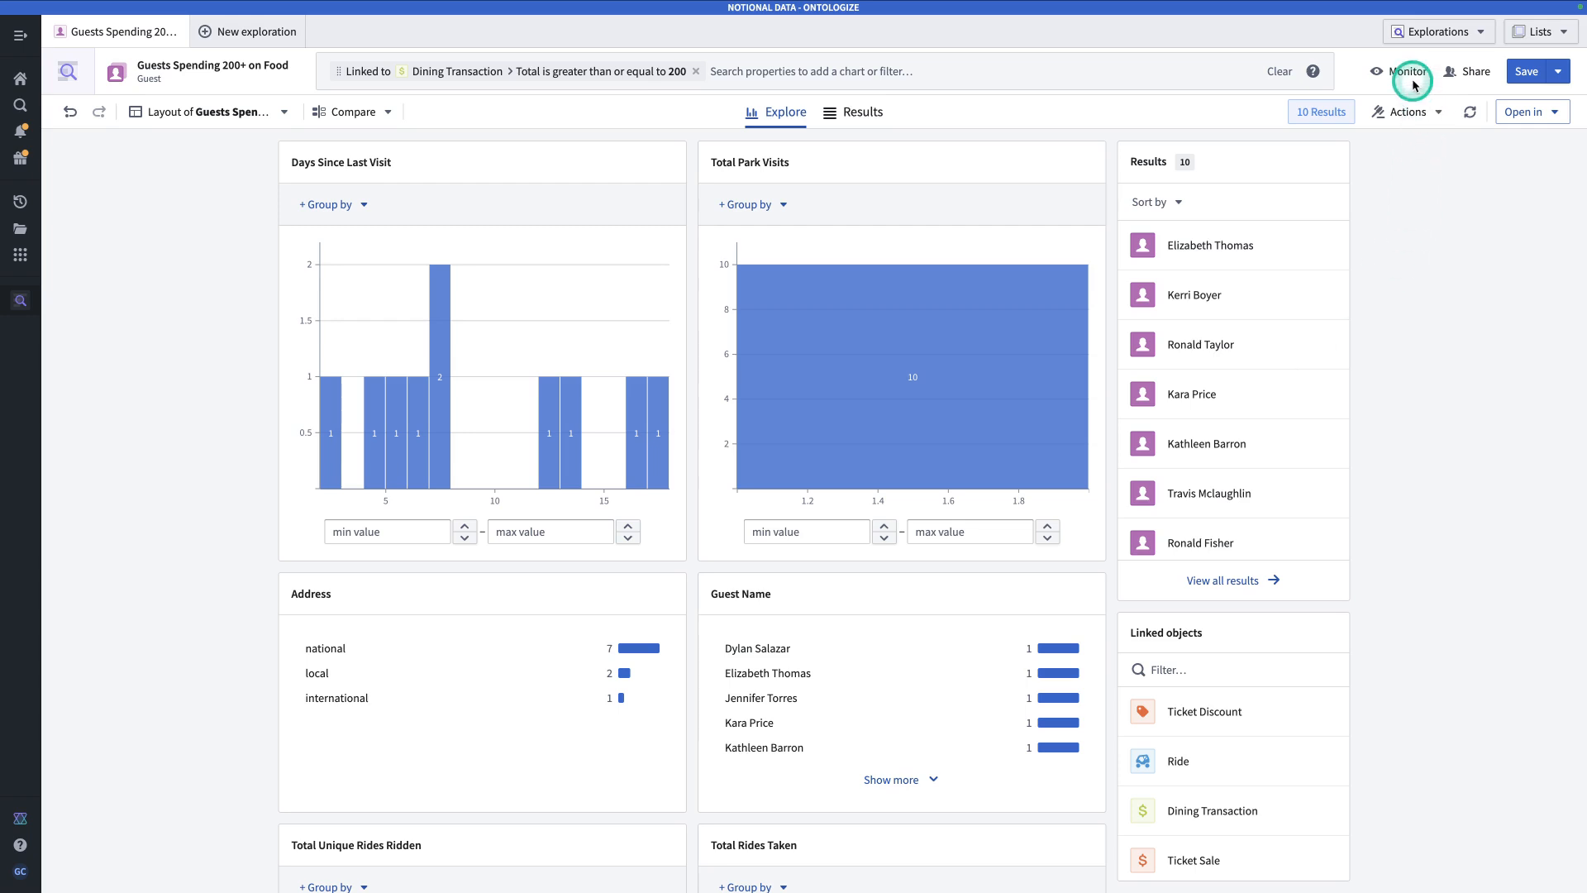
{"action": "mouse_move", "coordinate": [1409, 95]}
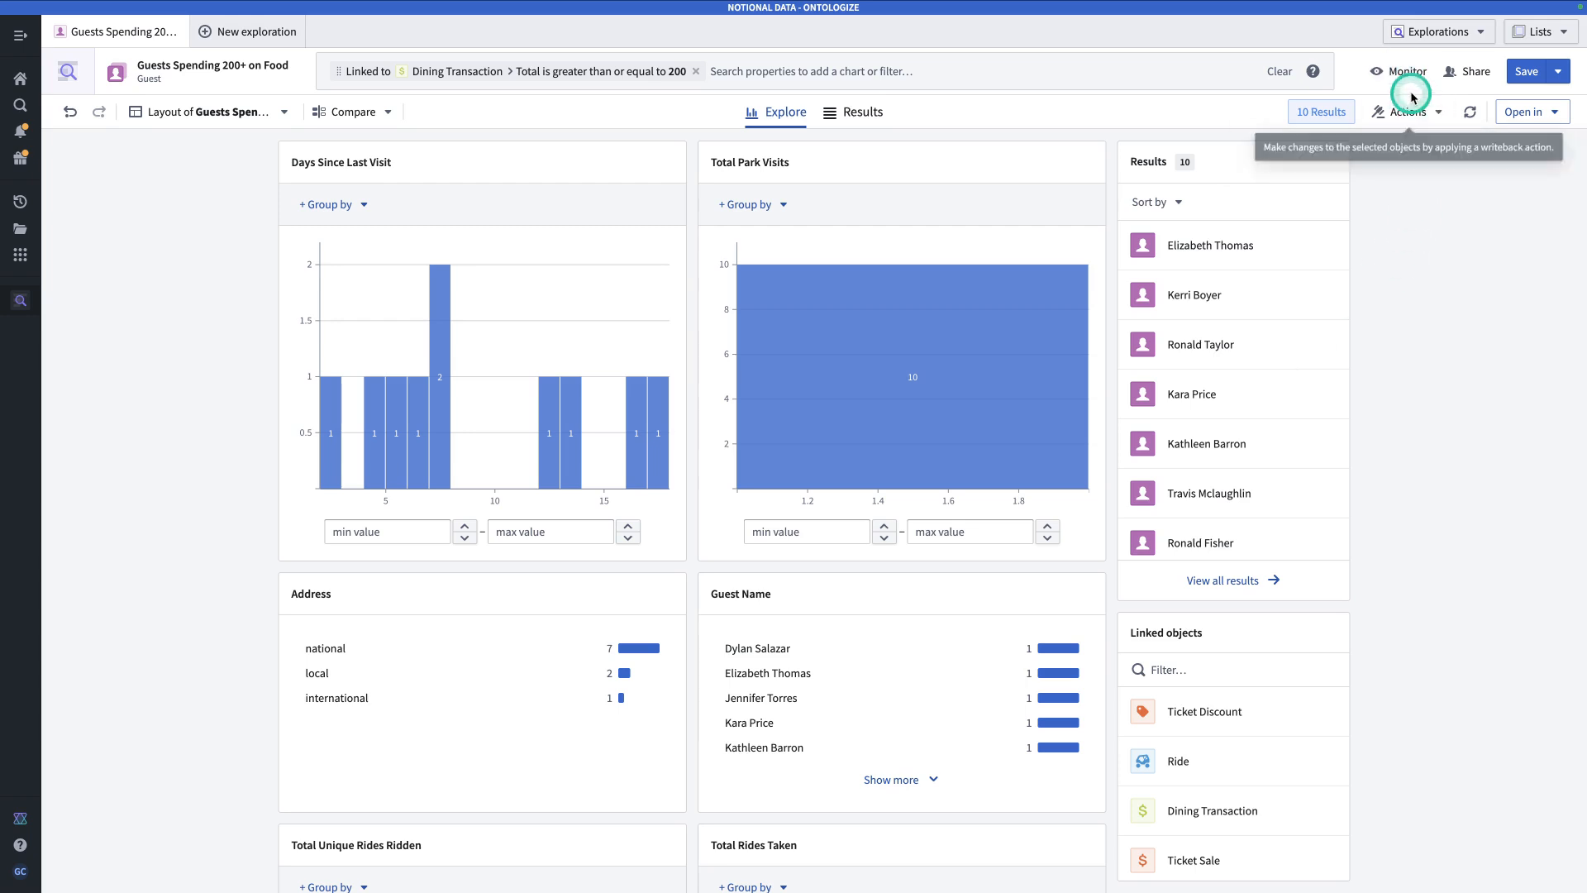
Open a dining transaction and a guest record in their own tabs
{"action": "left_click", "coordinate": [1410, 71]}
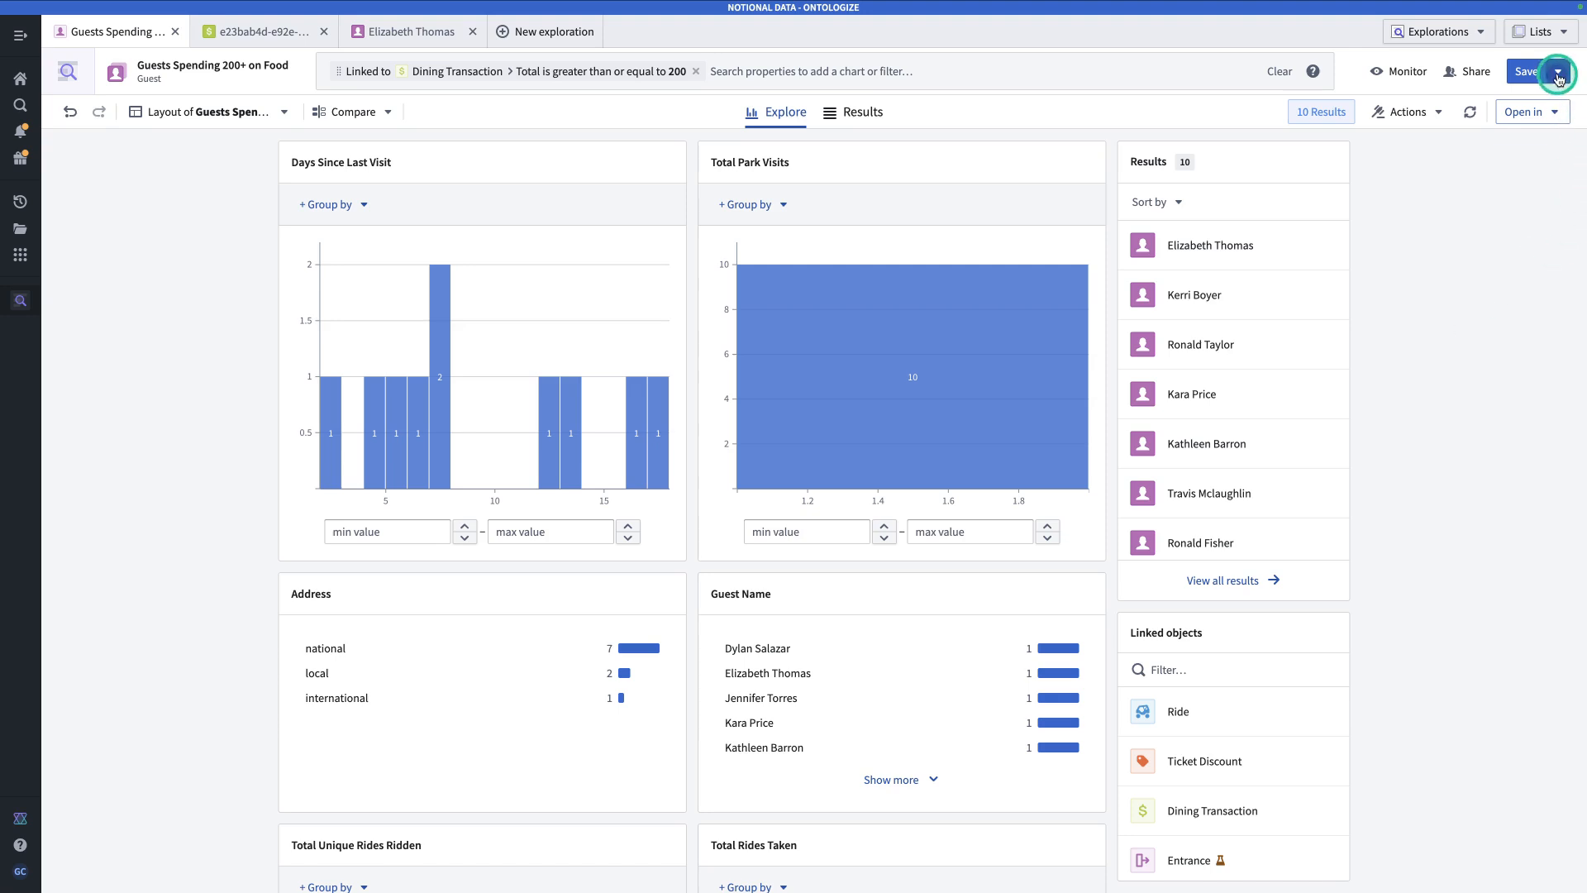
{"action": "left_click", "coordinate": [1560, 72]}
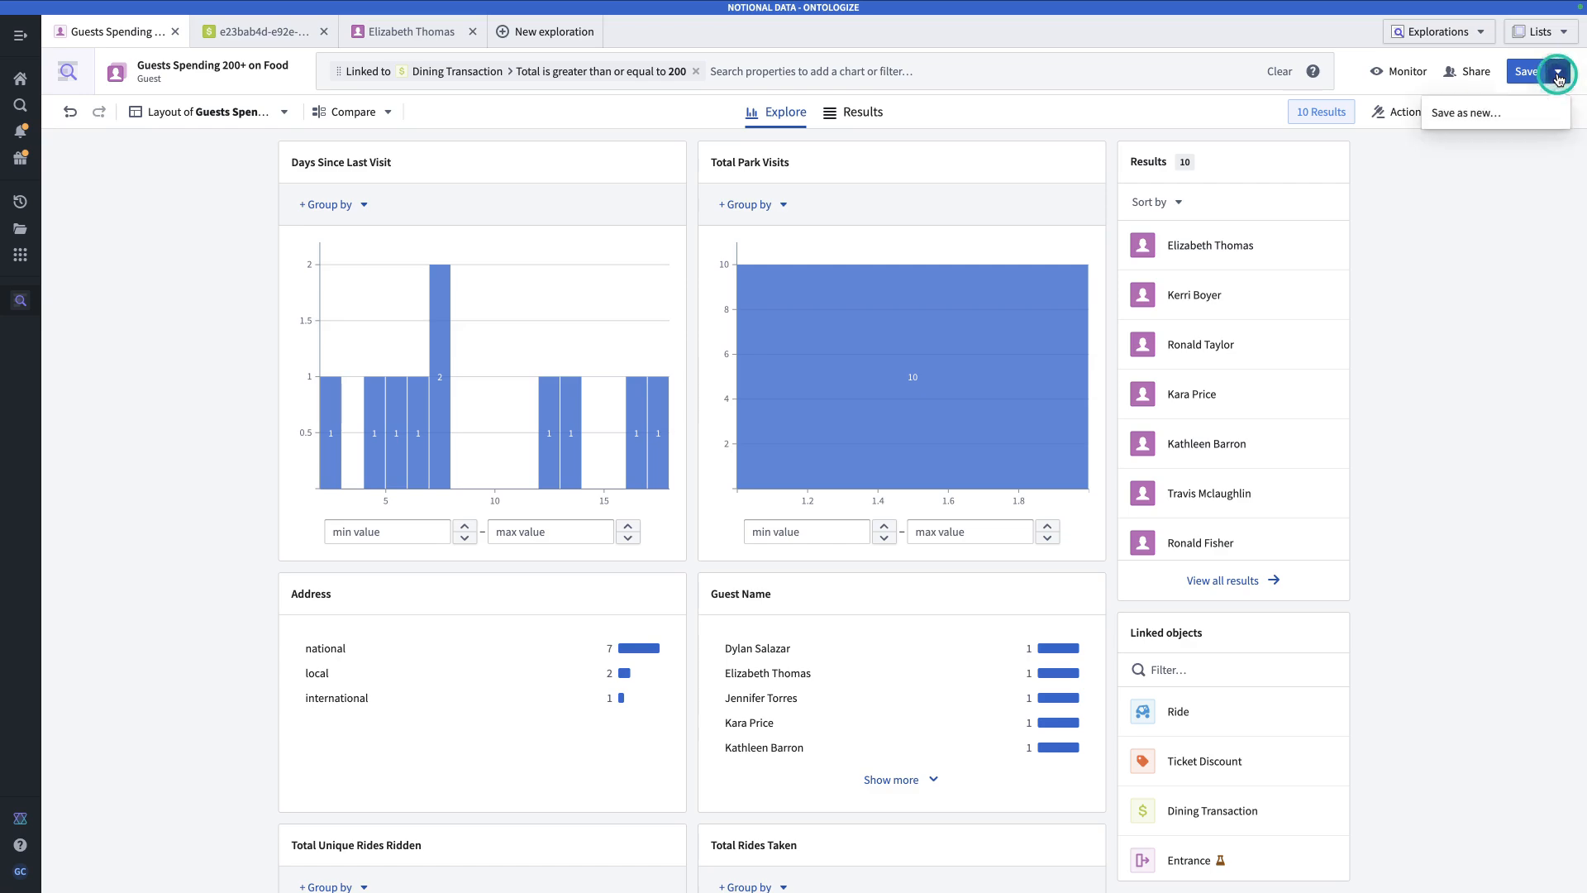
Save the ten guests as a new list 'Guests Spending 200+ on Food - Static'
{"action": "left_click", "coordinate": [1468, 114]}
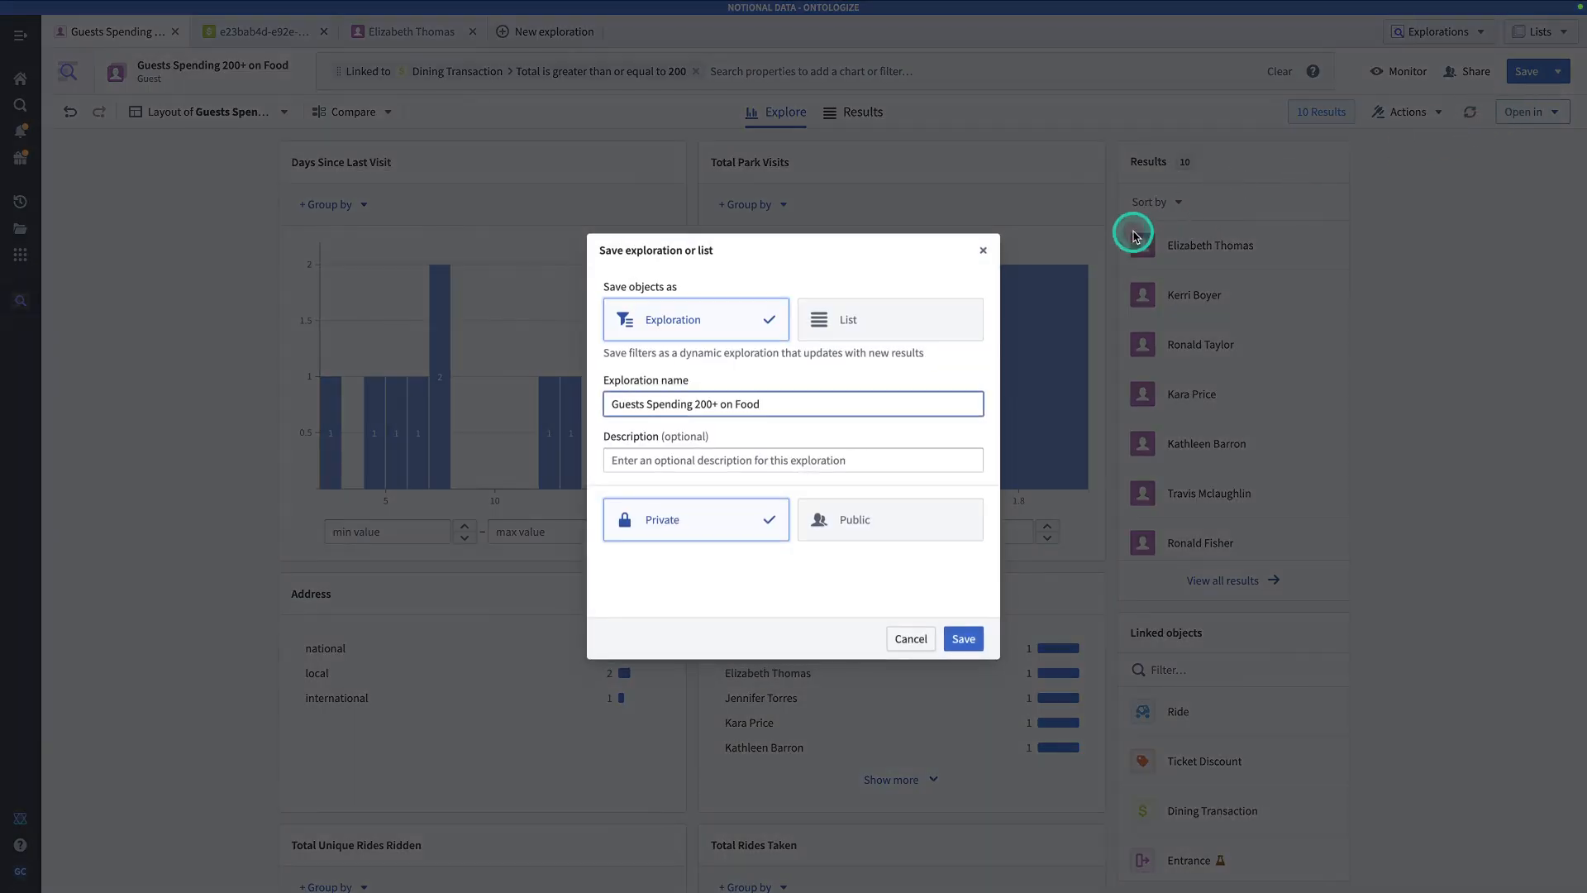
{"action": "left_click", "coordinate": [881, 319]}
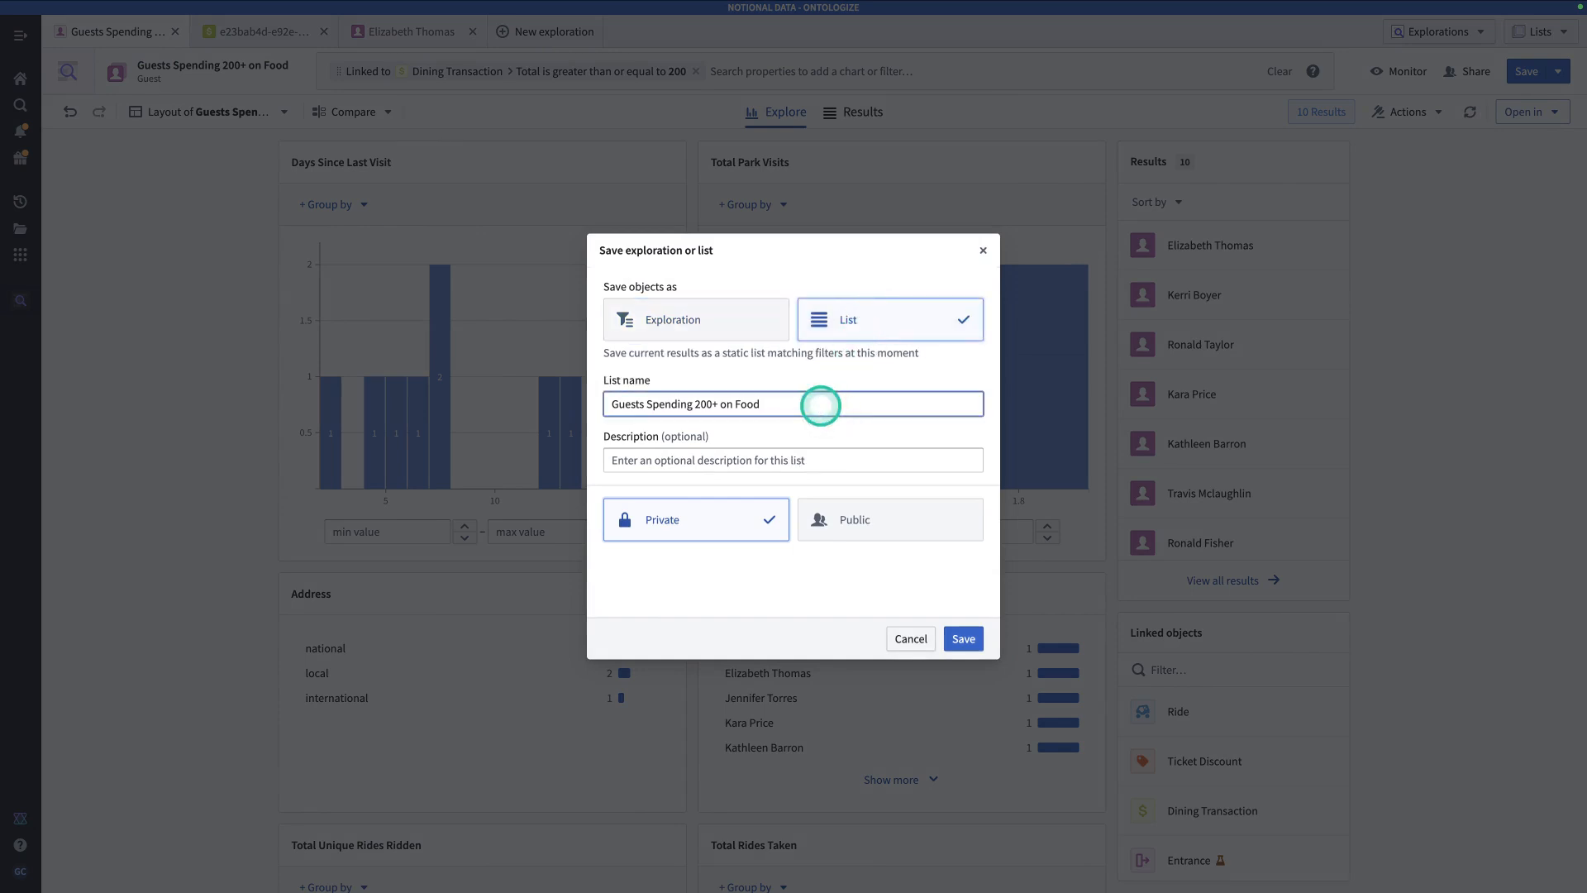
{"action": "type", "text": "- S"}
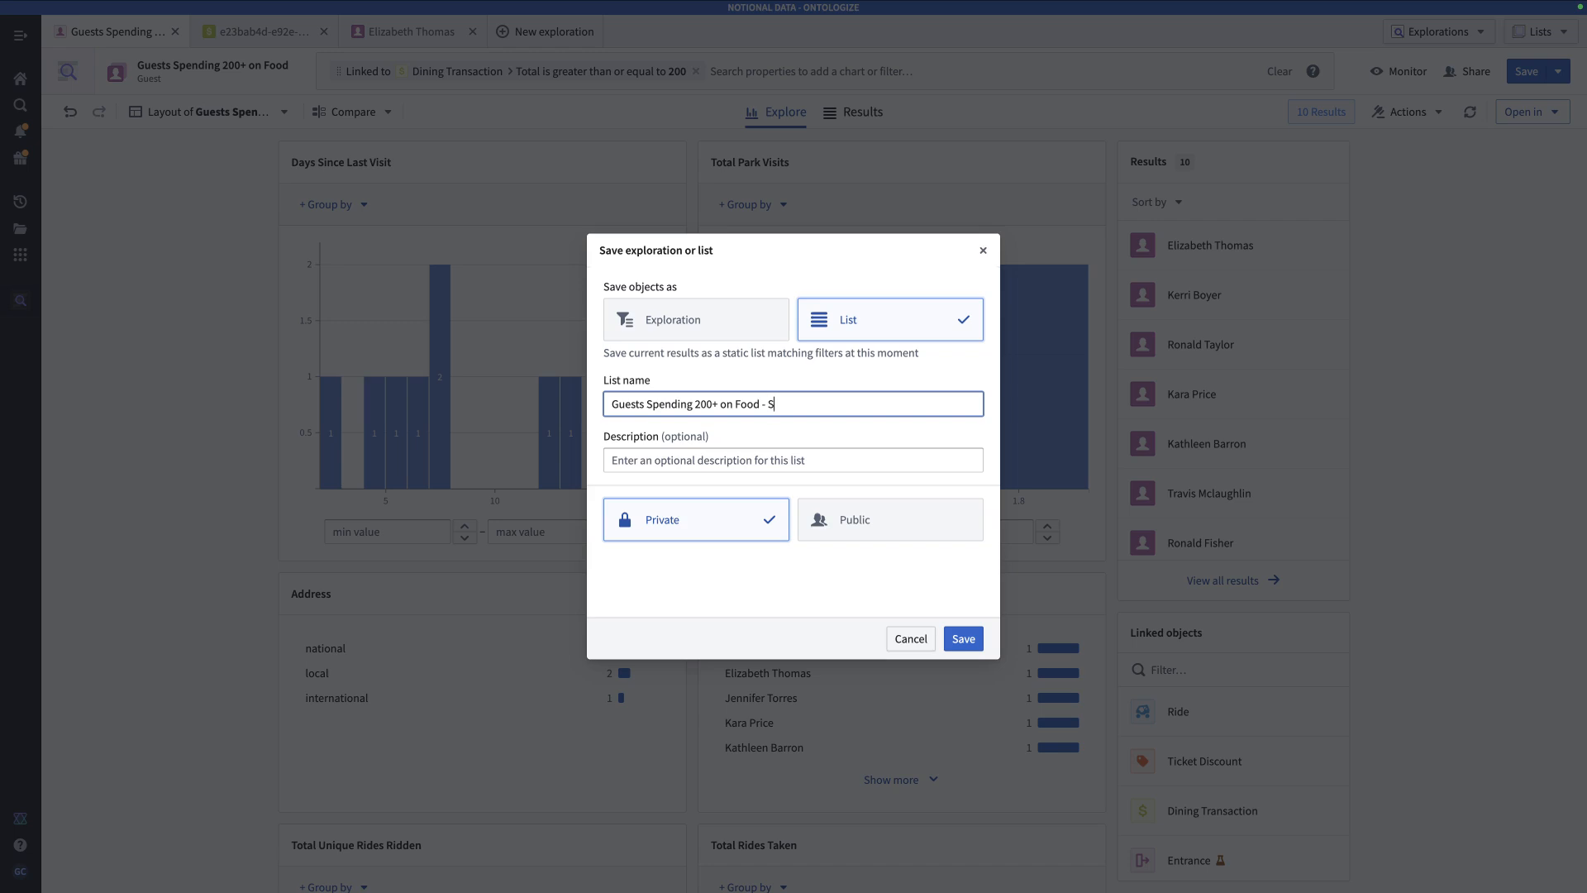
{"action": "type", "text": "tatic"}
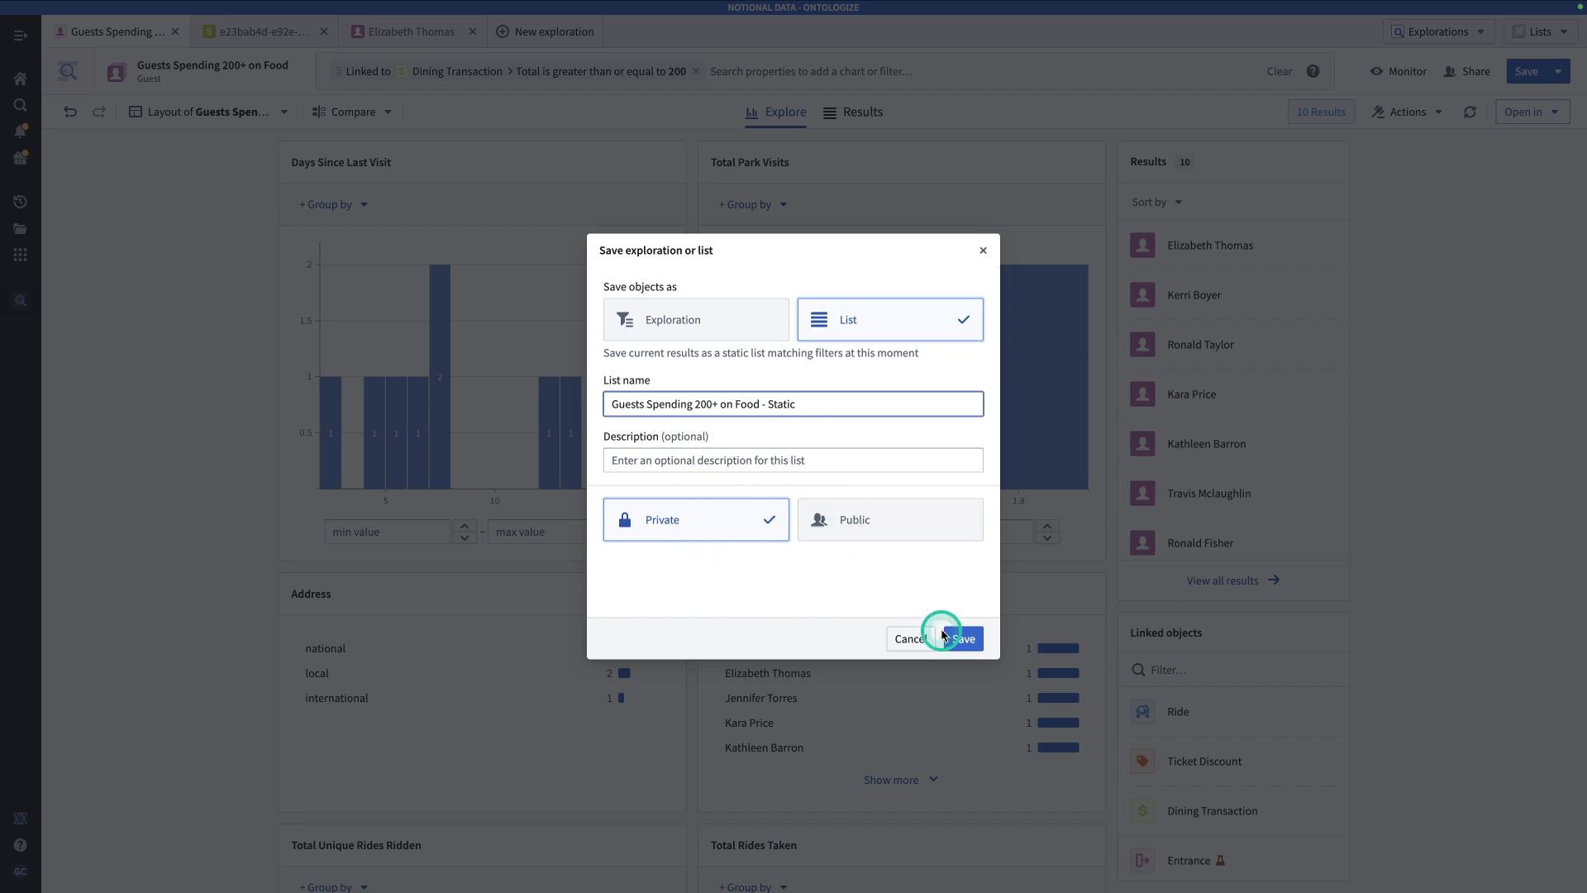
{"action": "left_click", "coordinate": [961, 638]}
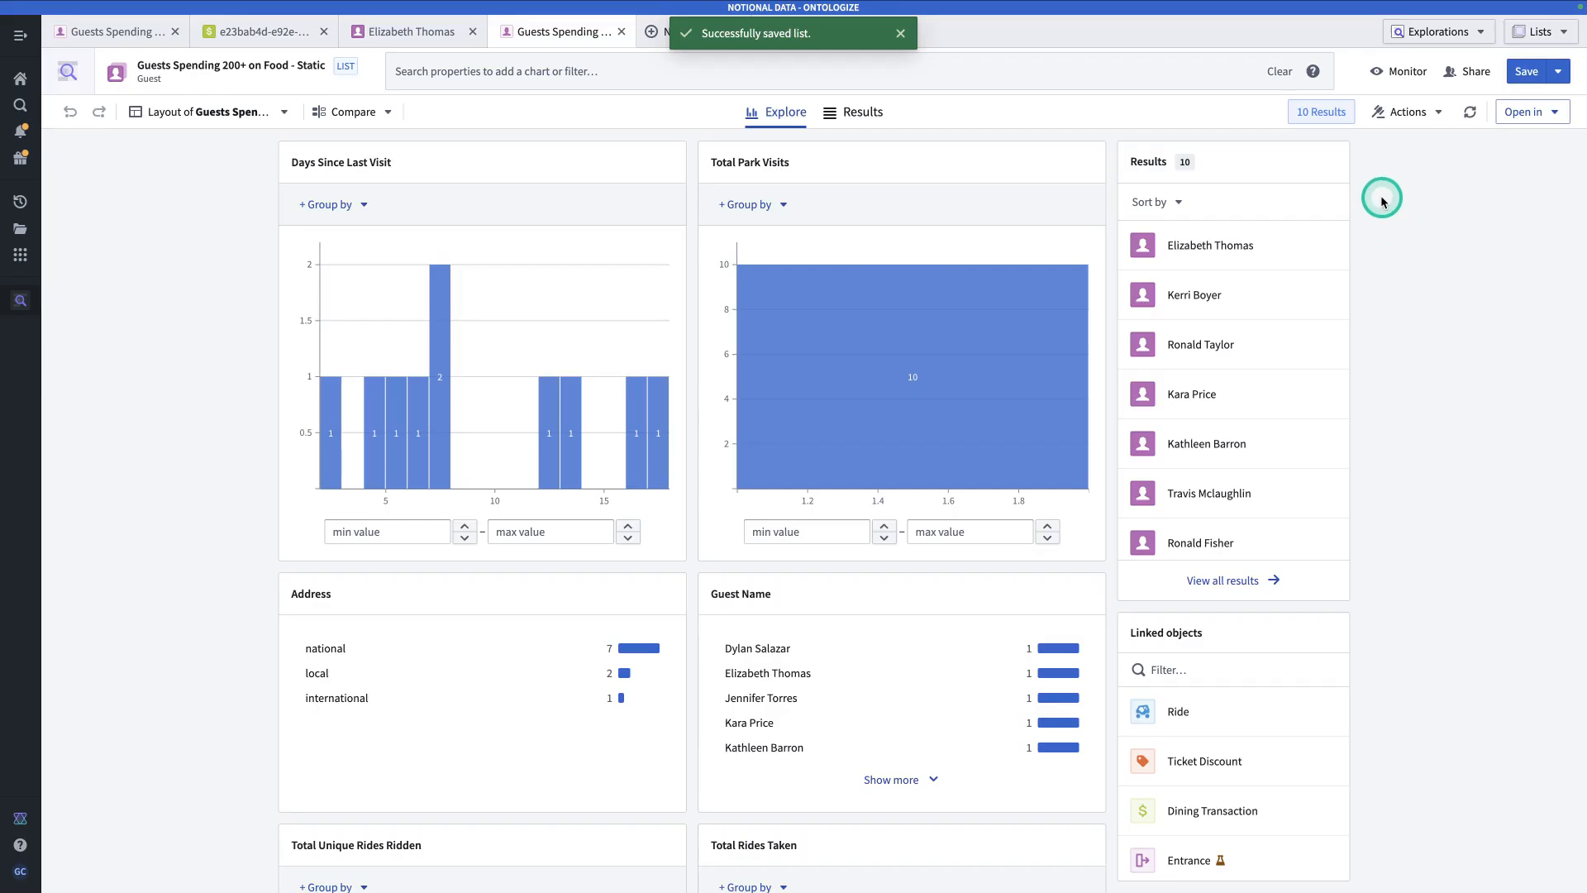
Dismiss the toast, reopen the 200+ food spenders exploration, and browse saved lists
{"action": "left_click", "coordinate": [901, 35]}
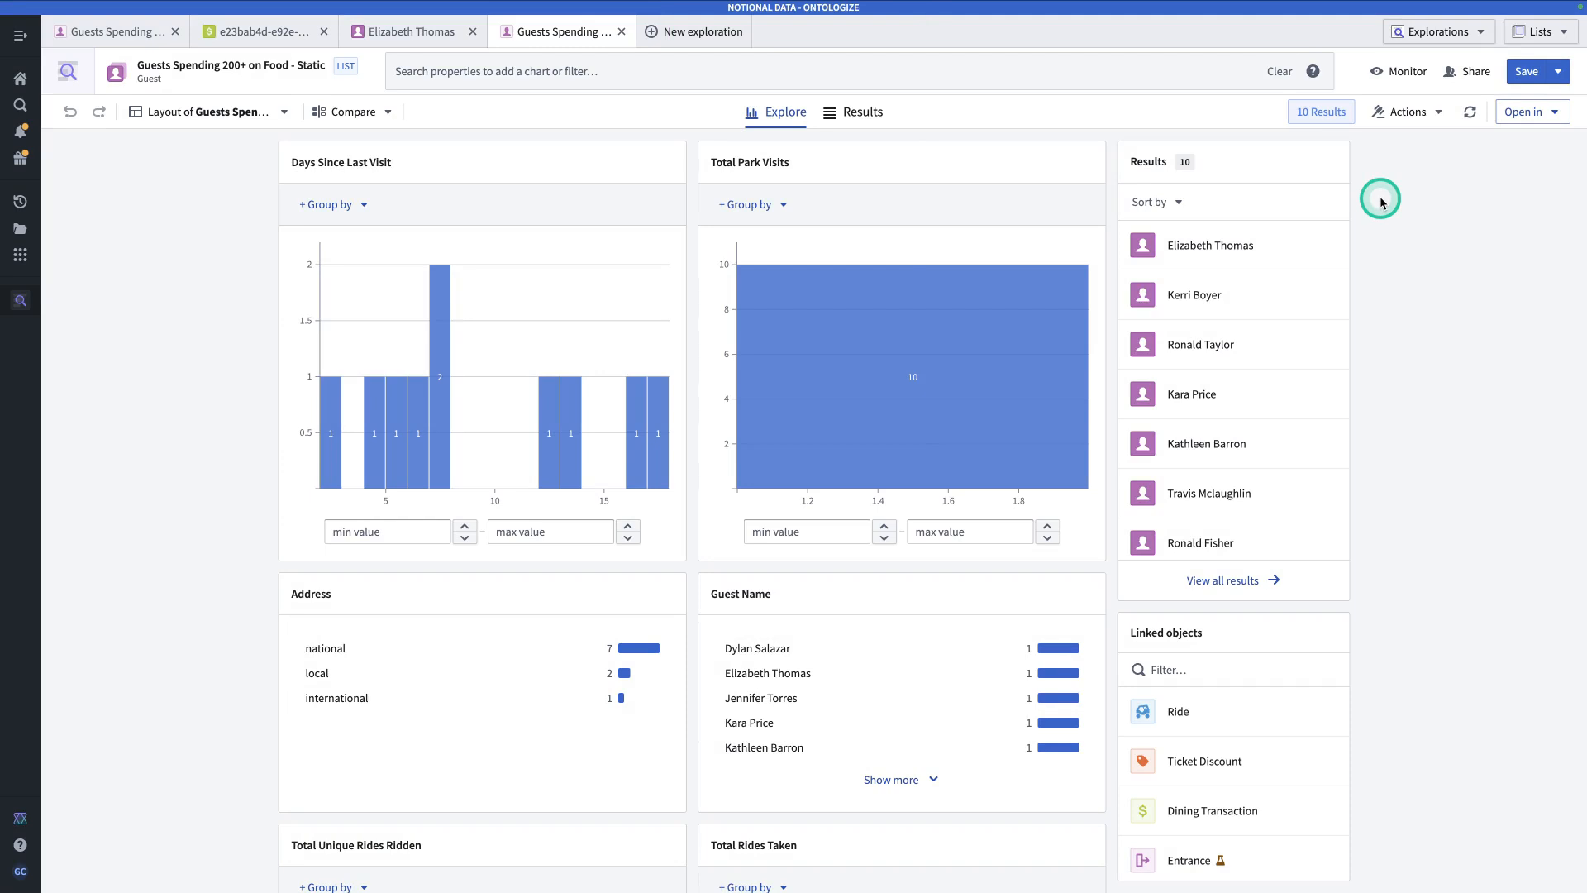
{"action": "mouse_move", "coordinate": [1412, 77]}
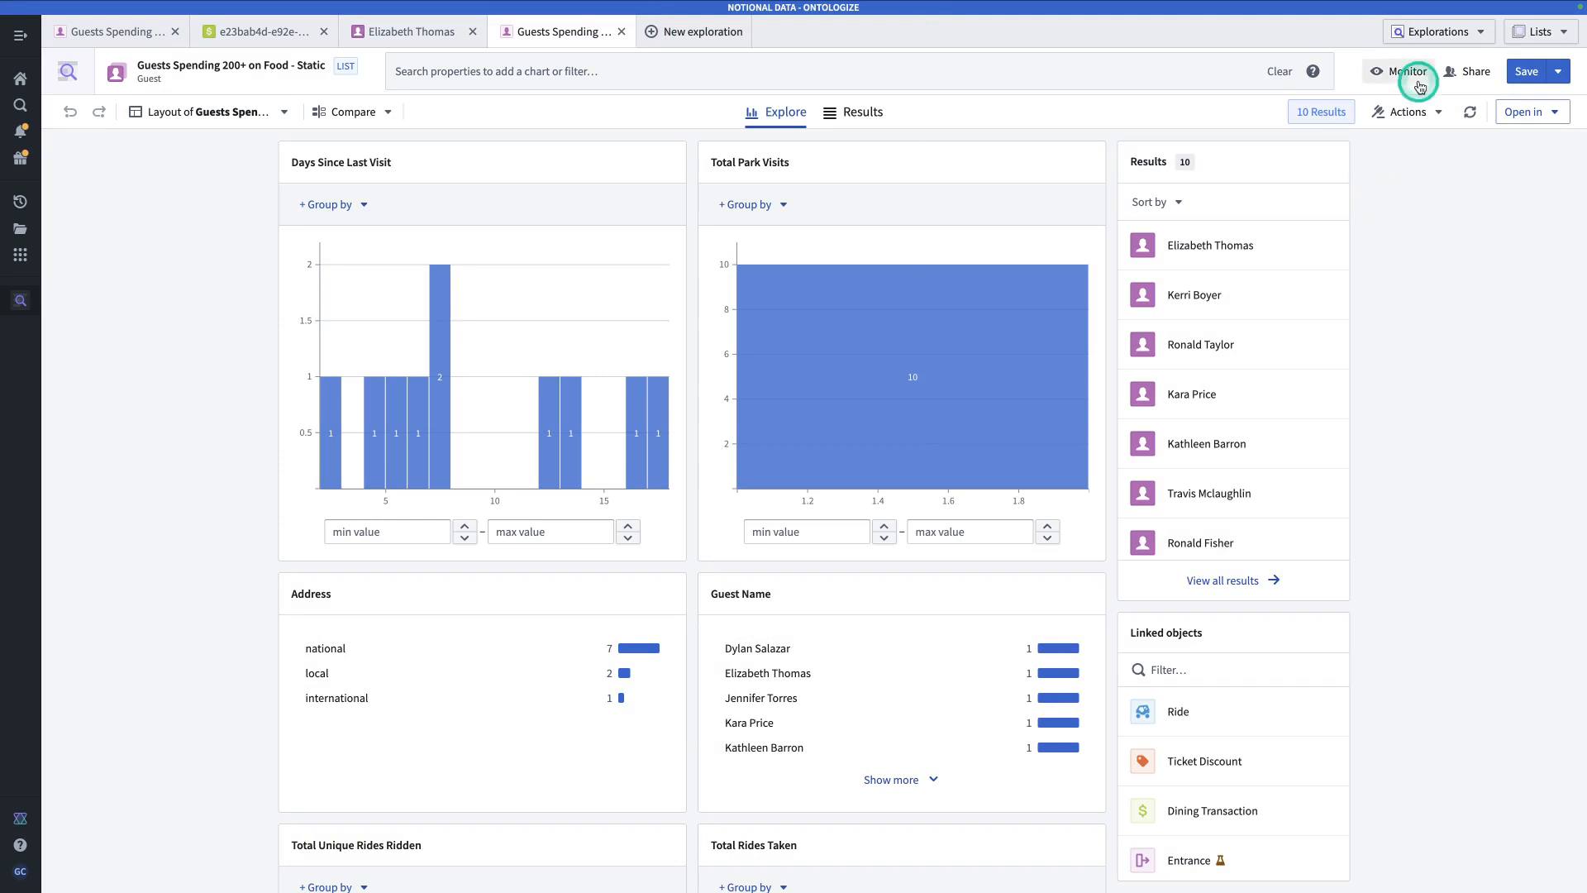
{"action": "left_click", "coordinate": [1438, 30]}
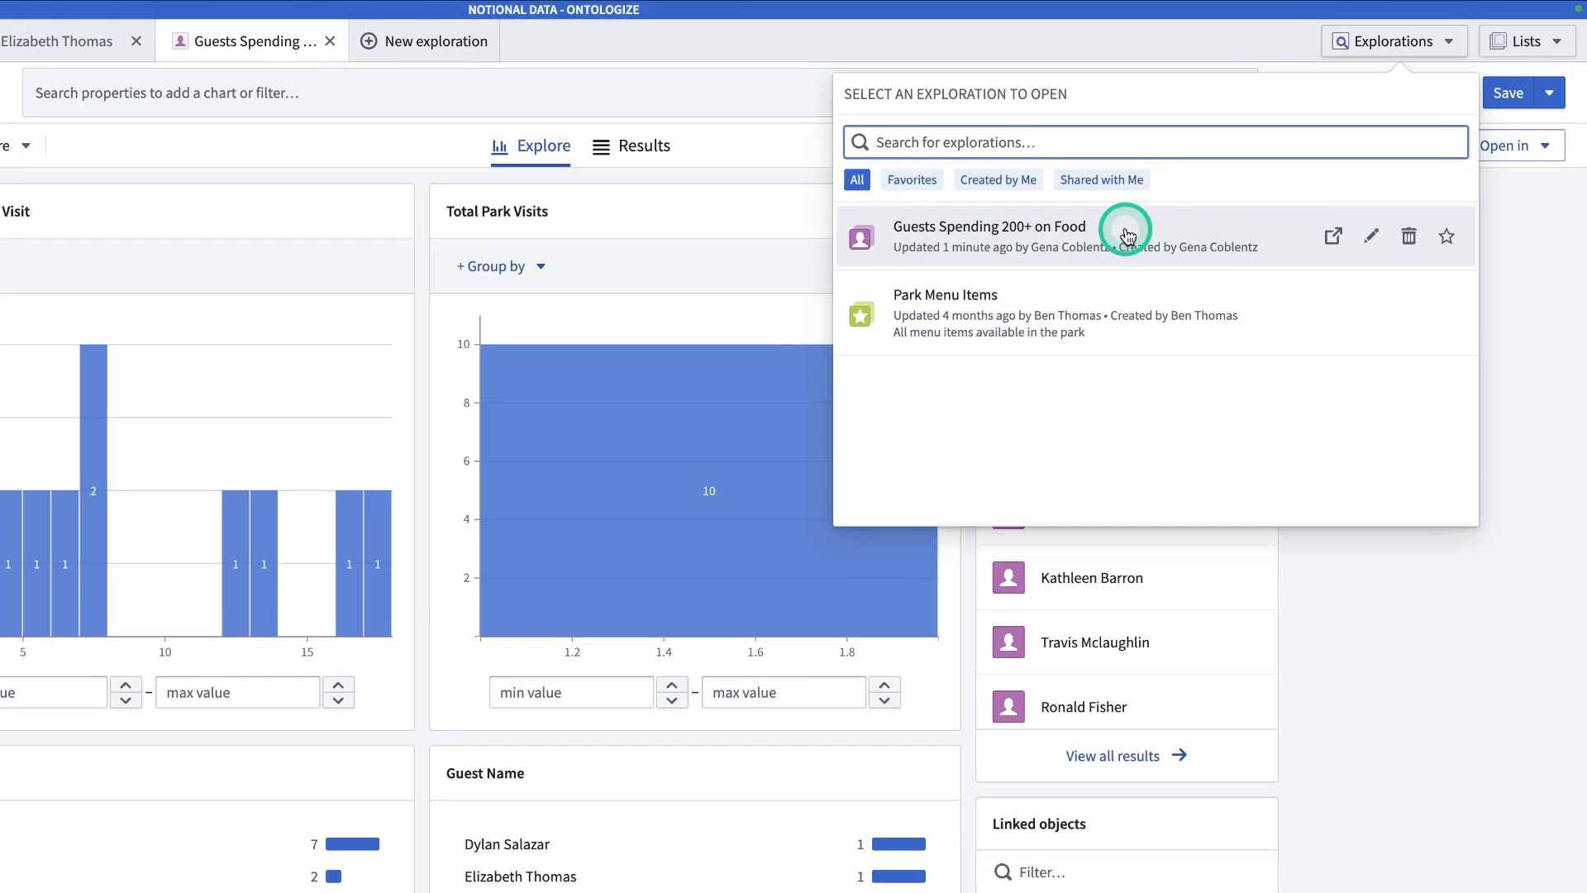
{"action": "mouse_move", "coordinate": [1100, 322]}
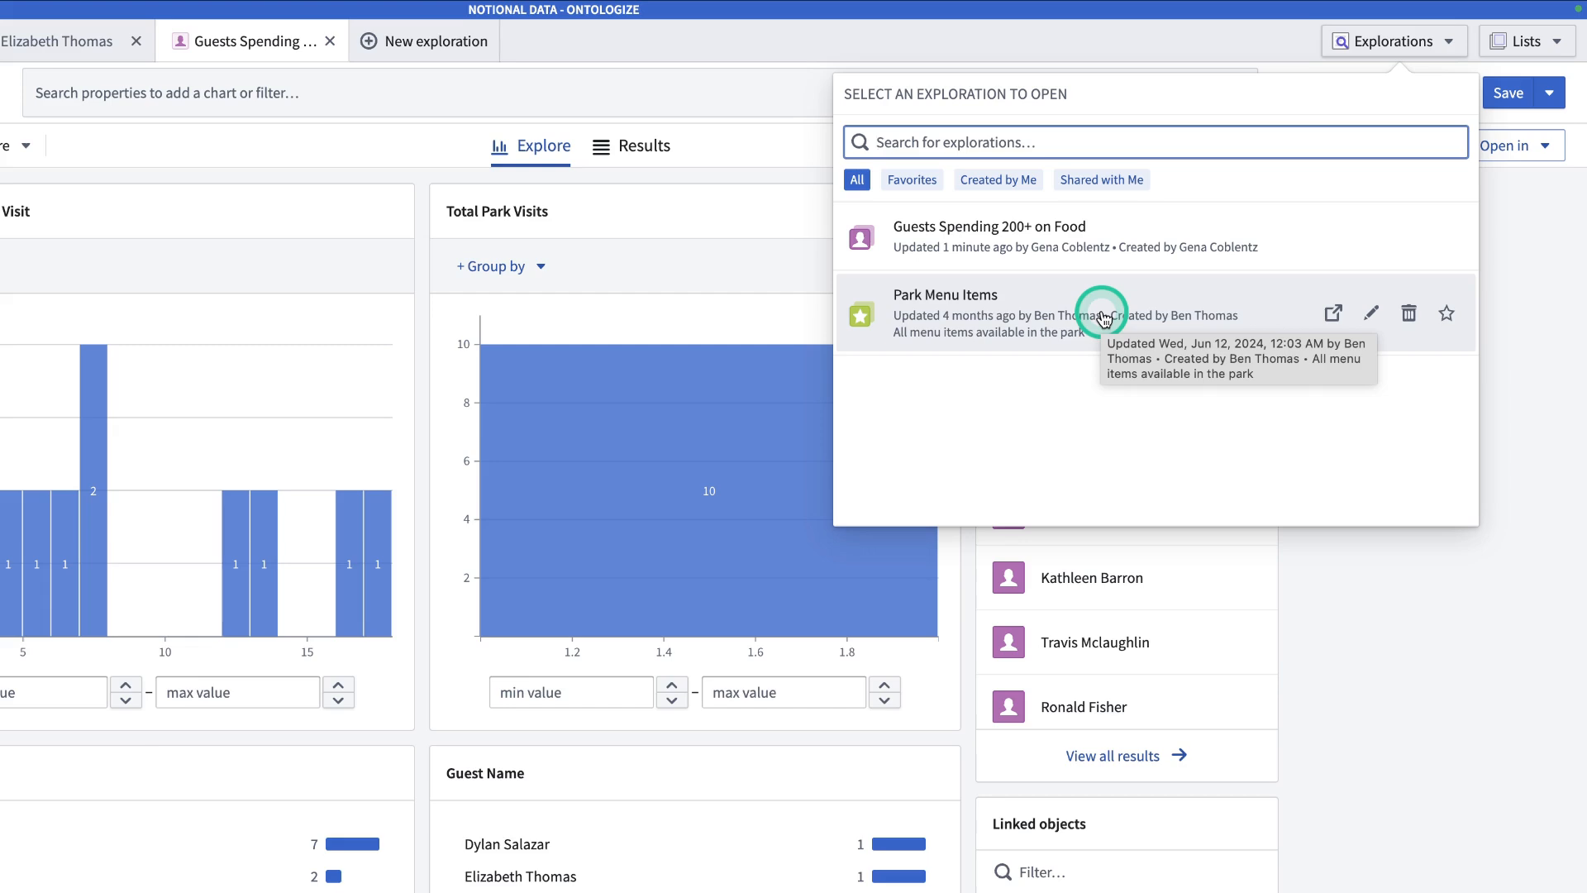
{"action": "mouse_move", "coordinate": [1060, 291]}
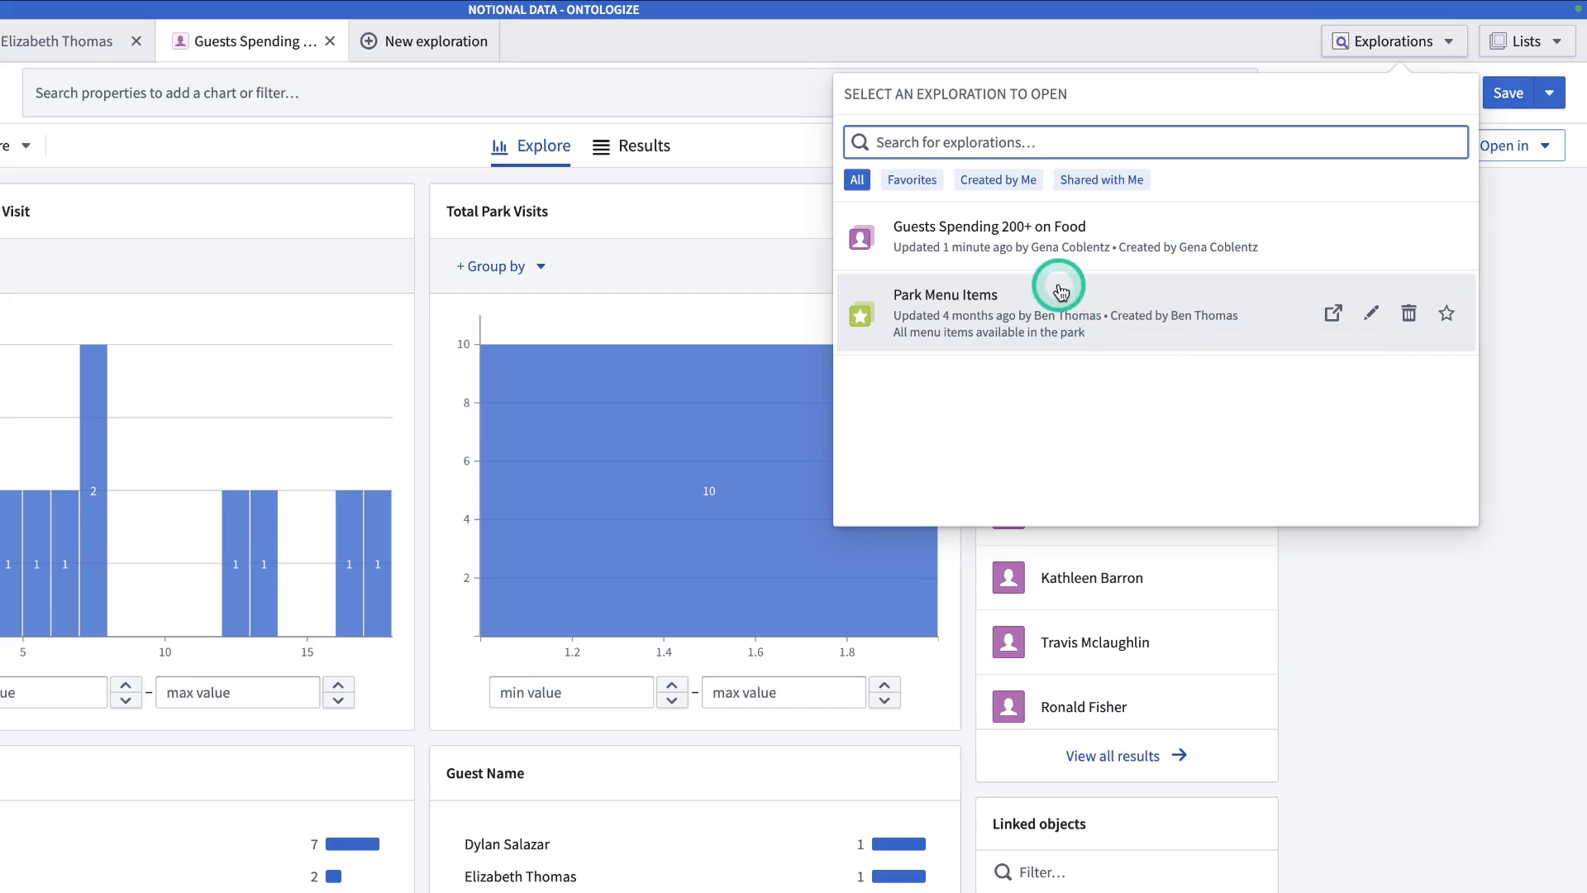
{"action": "left_click", "coordinate": [1058, 289]}
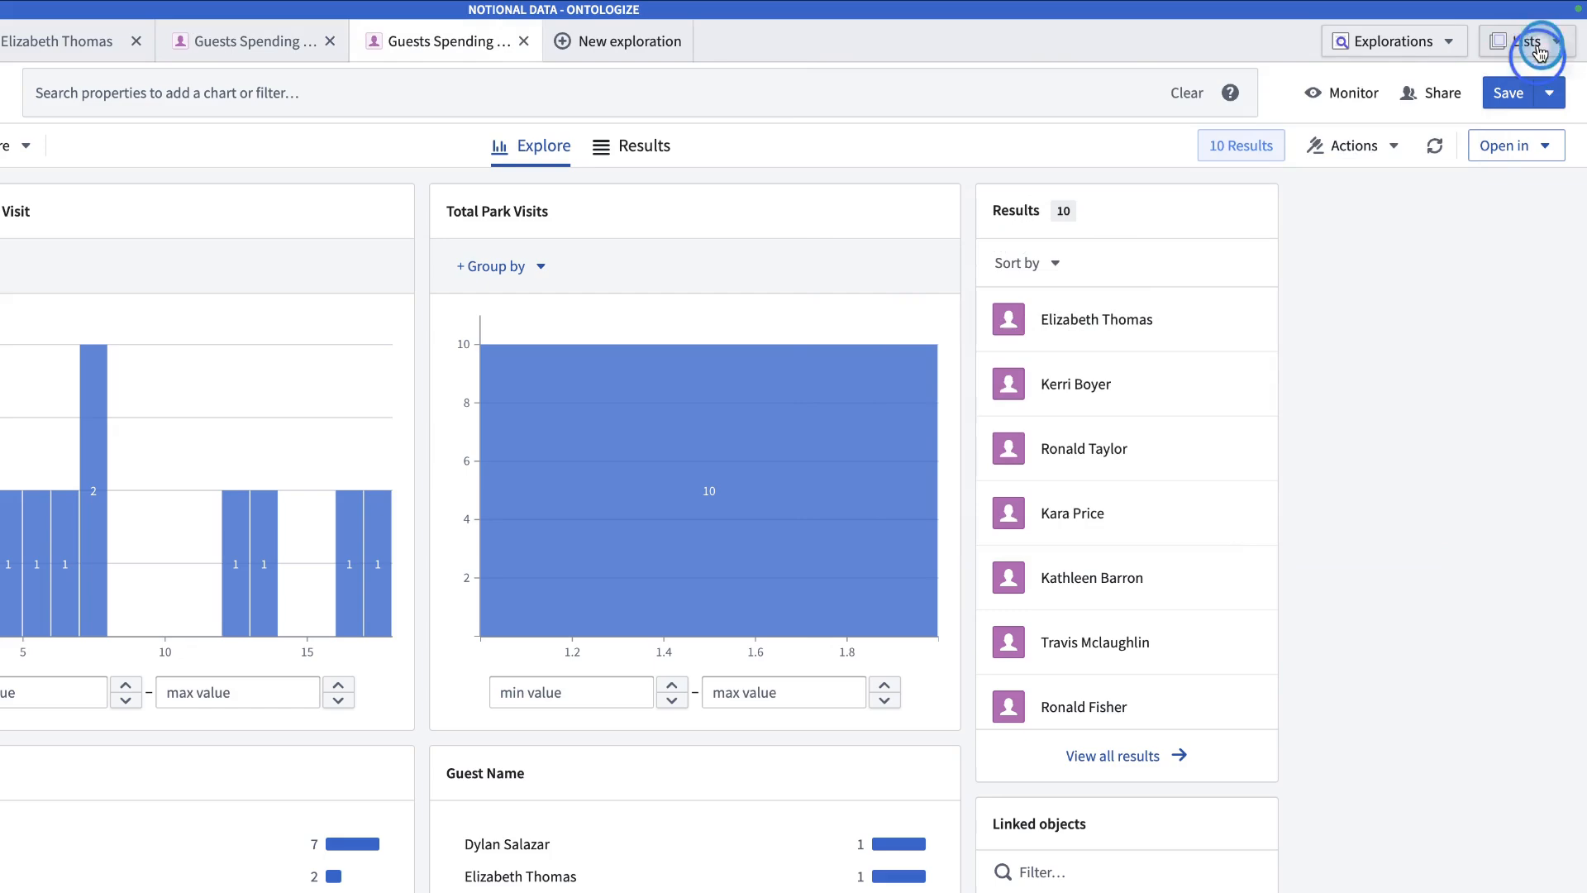
{"action": "left_click", "coordinate": [1524, 40]}
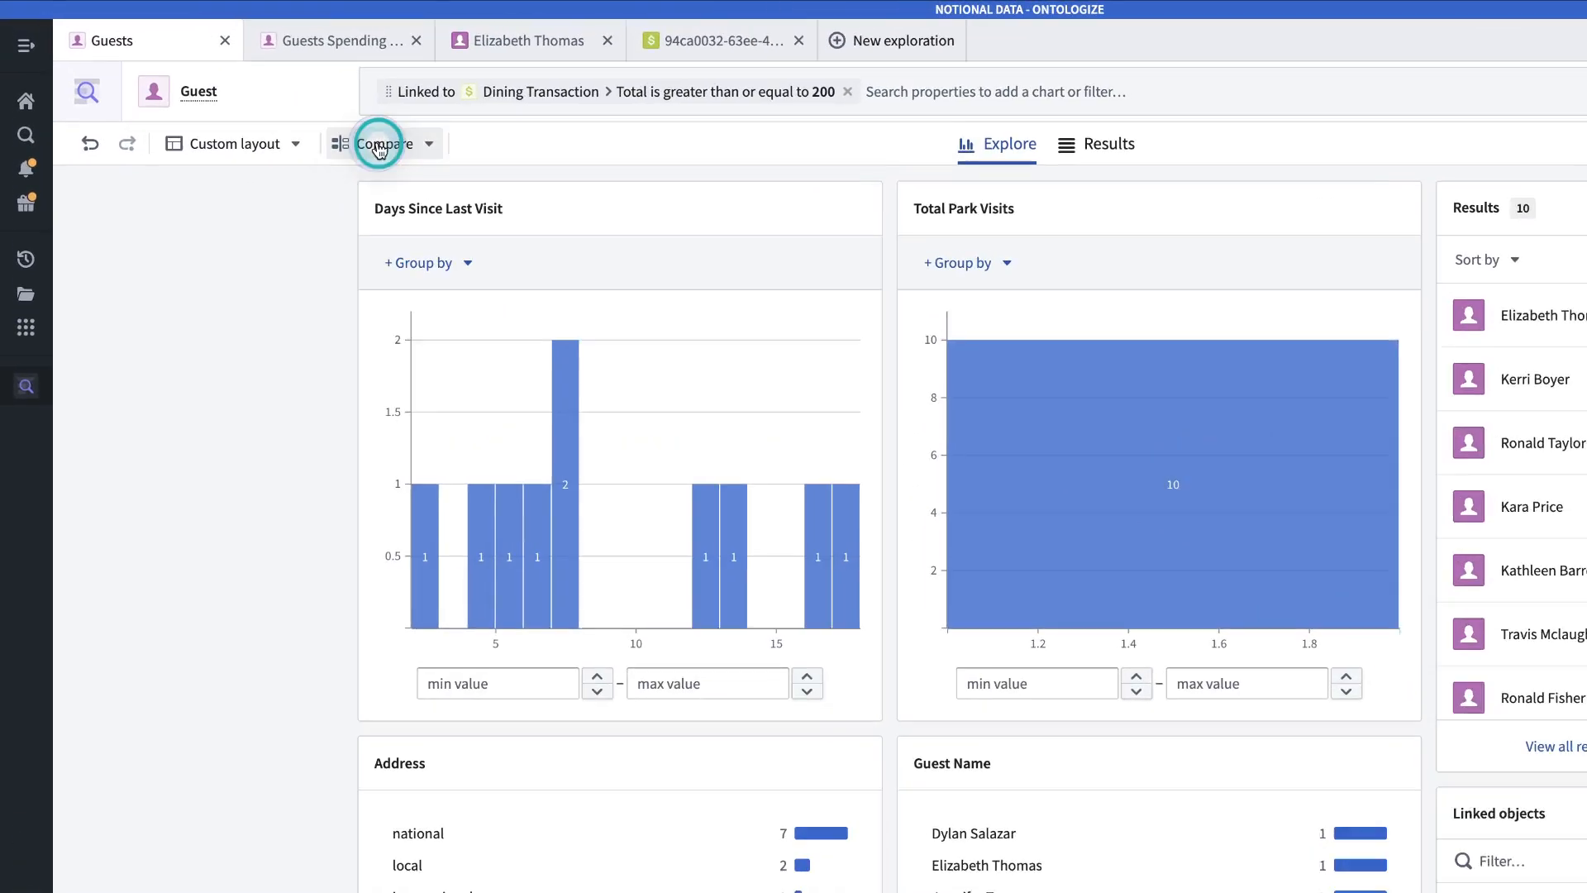
Start a new comparison set titled 'Guests Spending Less than 10'
{"action": "left_click", "coordinate": [380, 143]}
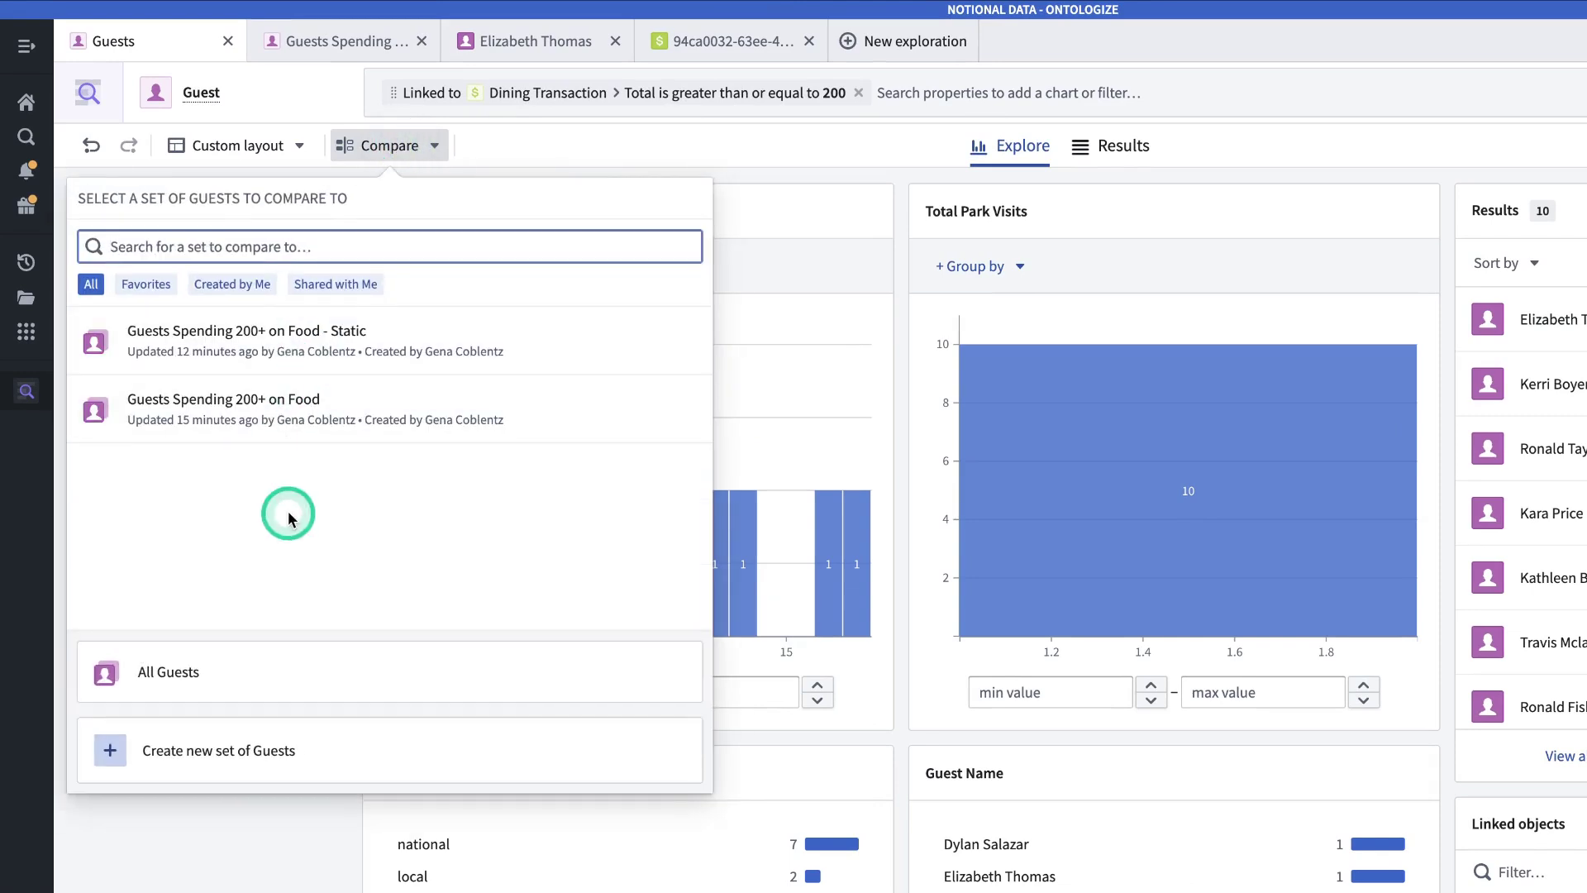
{"action": "mouse_move", "coordinate": [437, 463]}
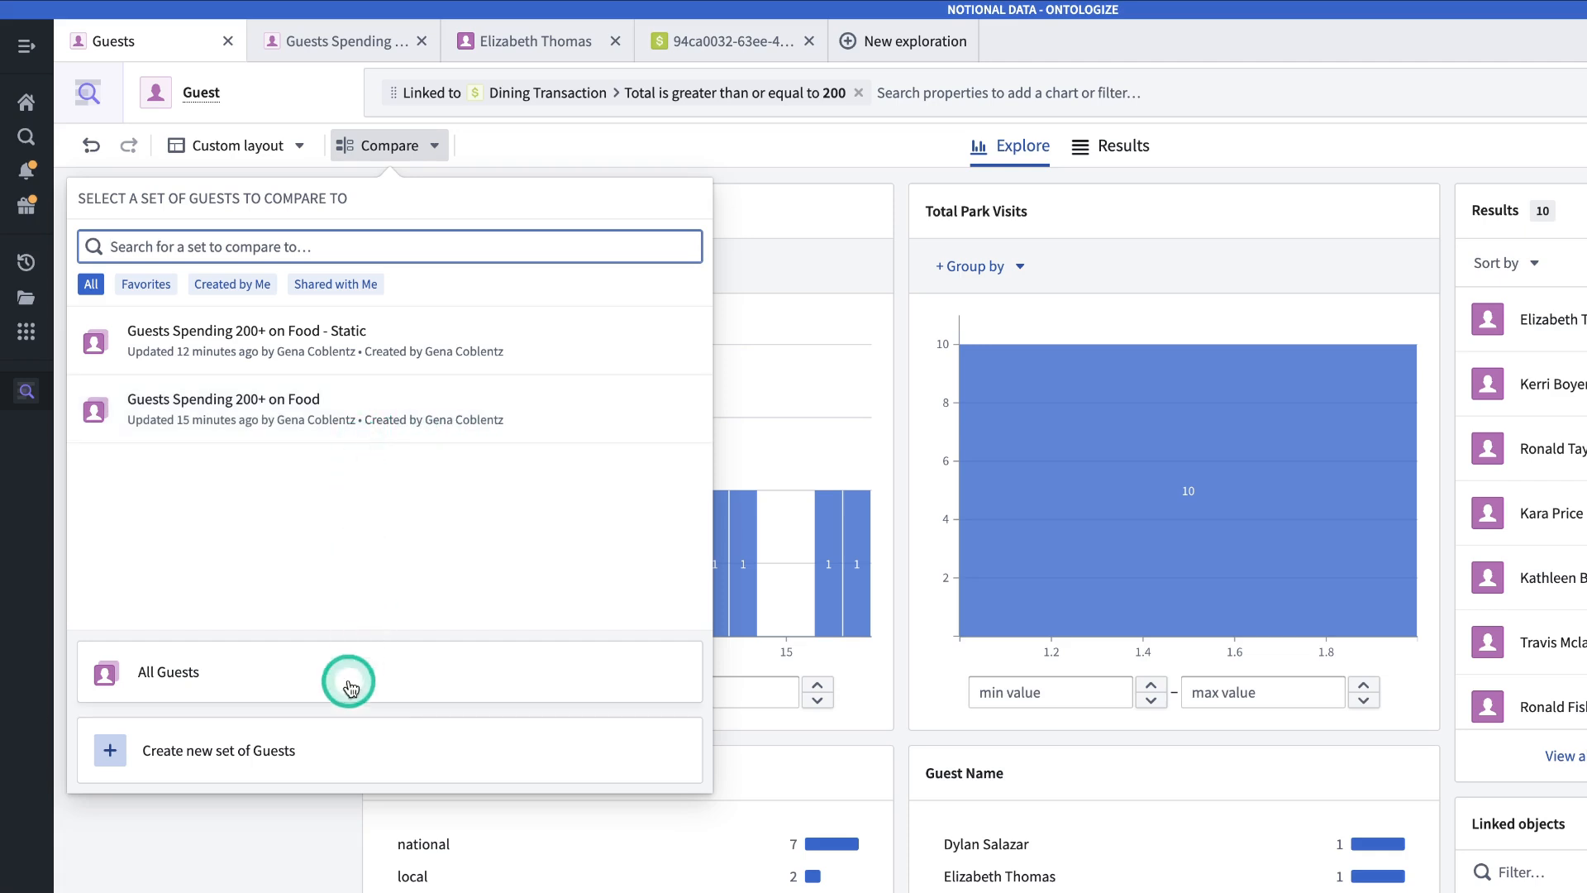
{"action": "mouse_move", "coordinate": [347, 744]}
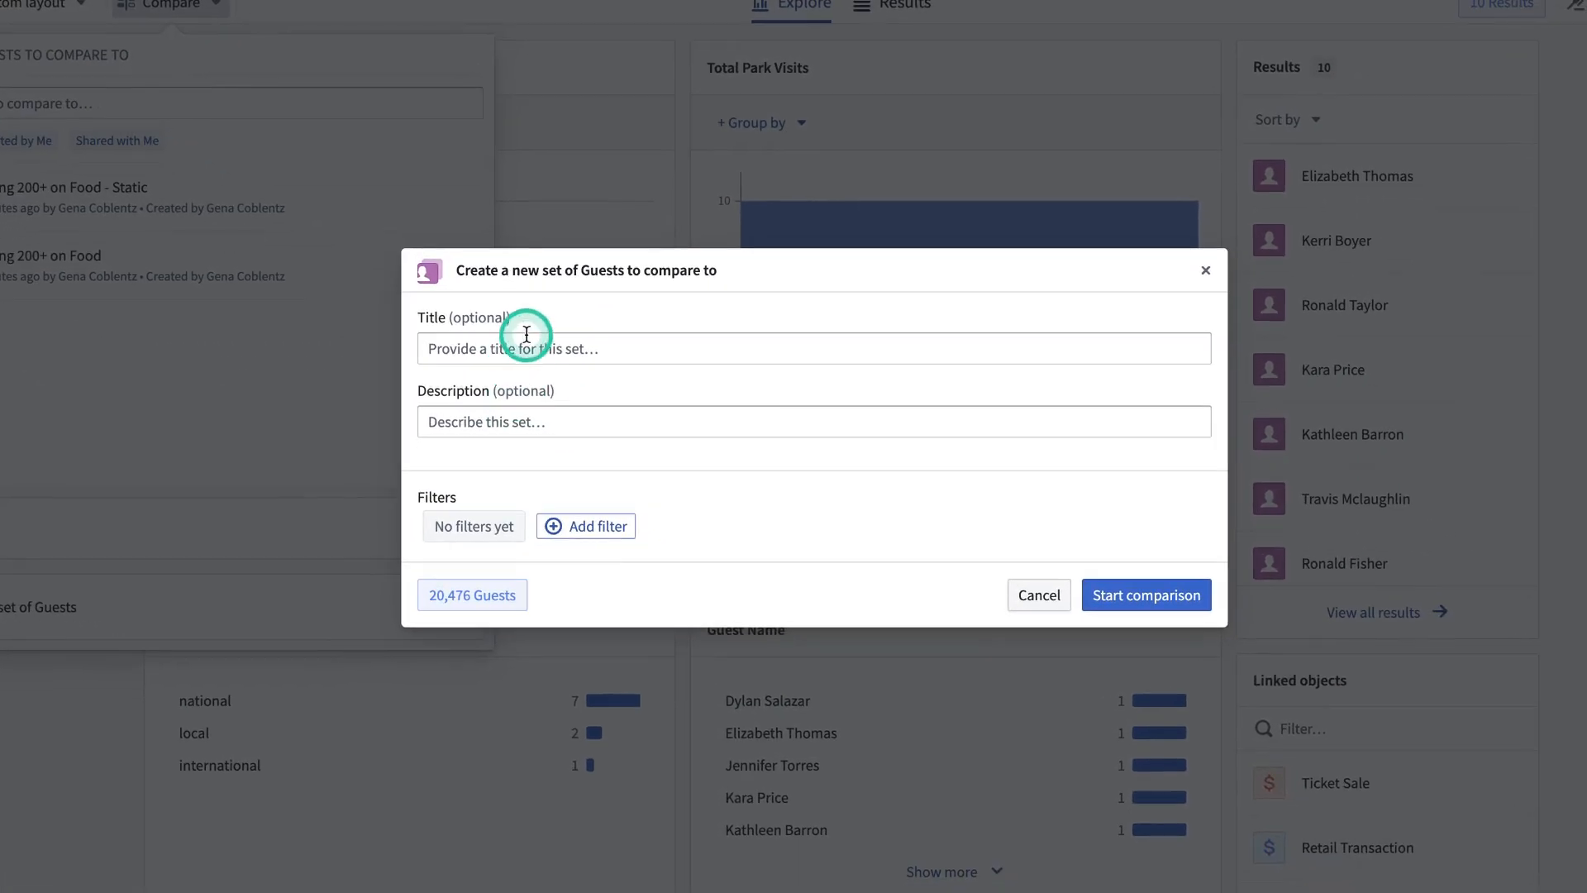
{"action": "left_click", "coordinate": [531, 343]}
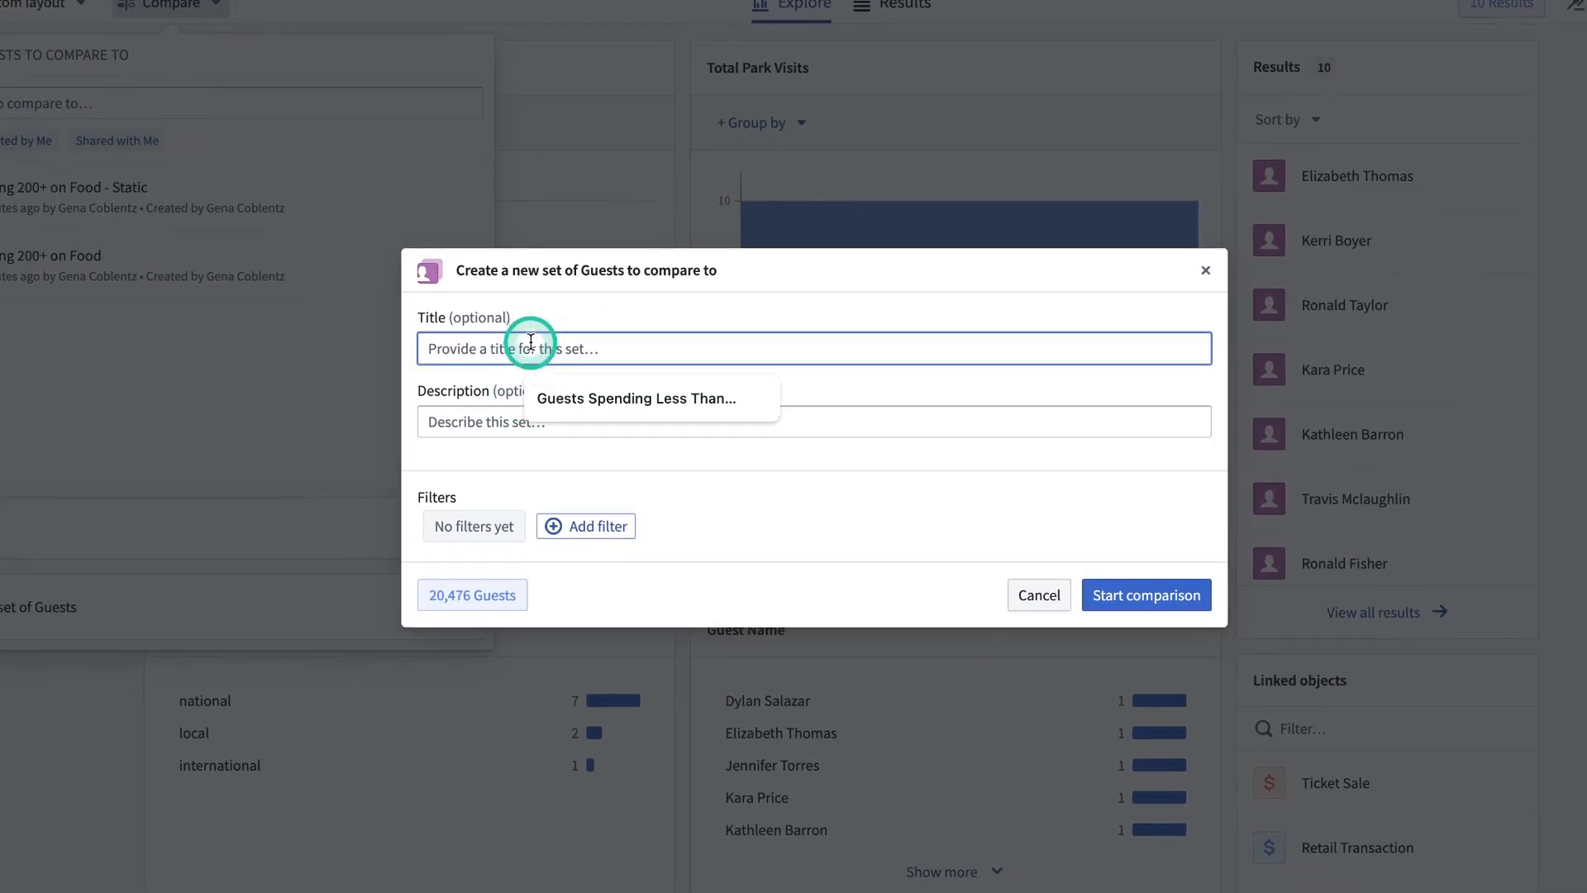
{"action": "type", "text": "Guests Spending Less than 10"}
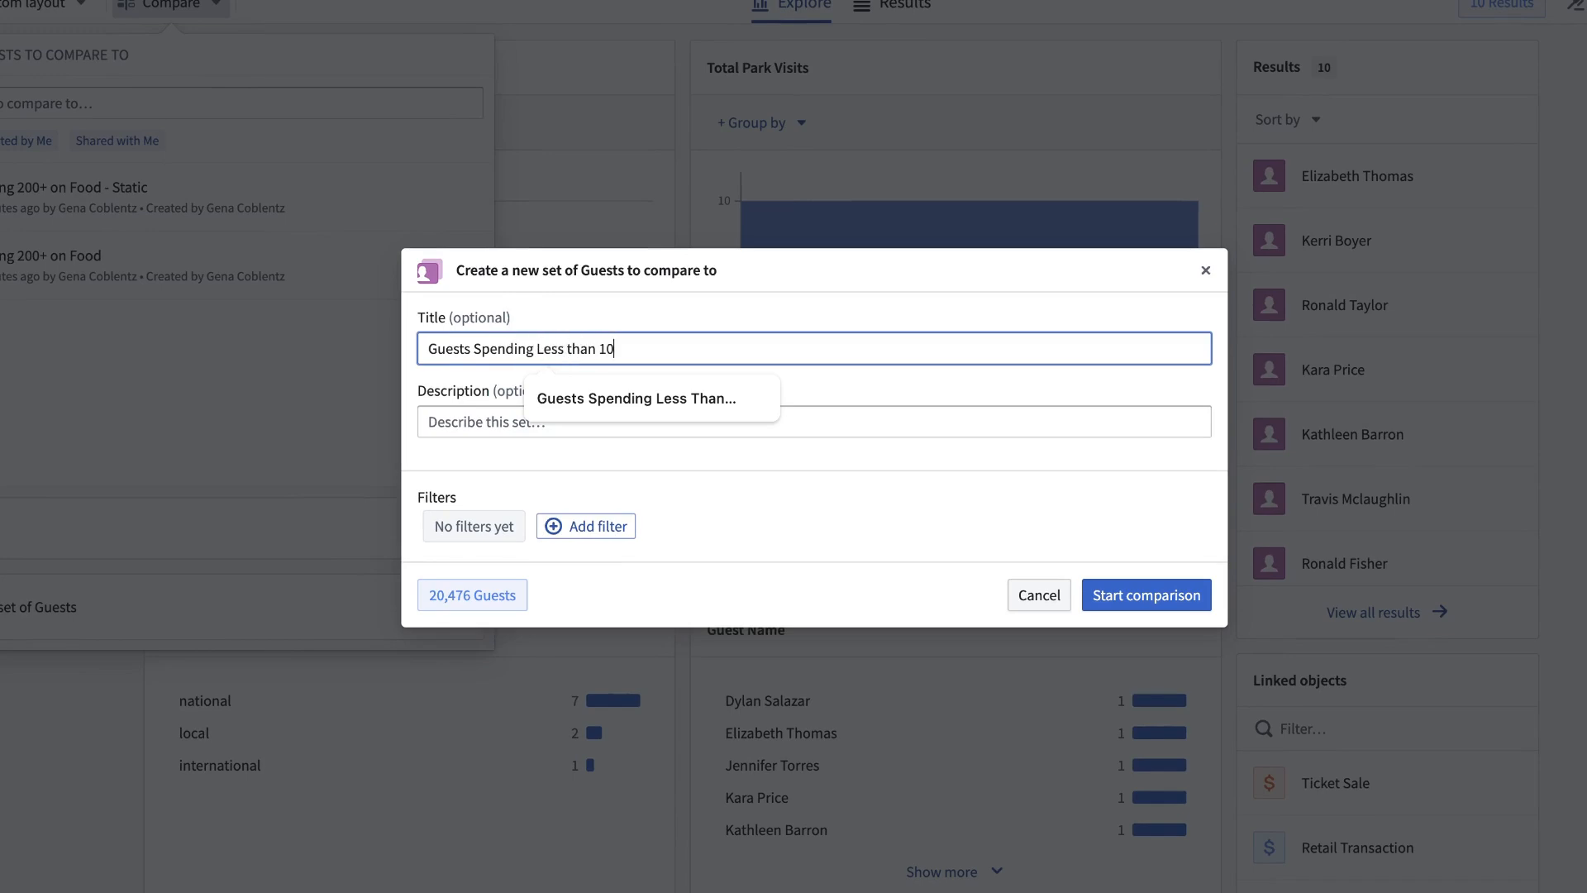
{"action": "left_click", "coordinate": [609, 526]}
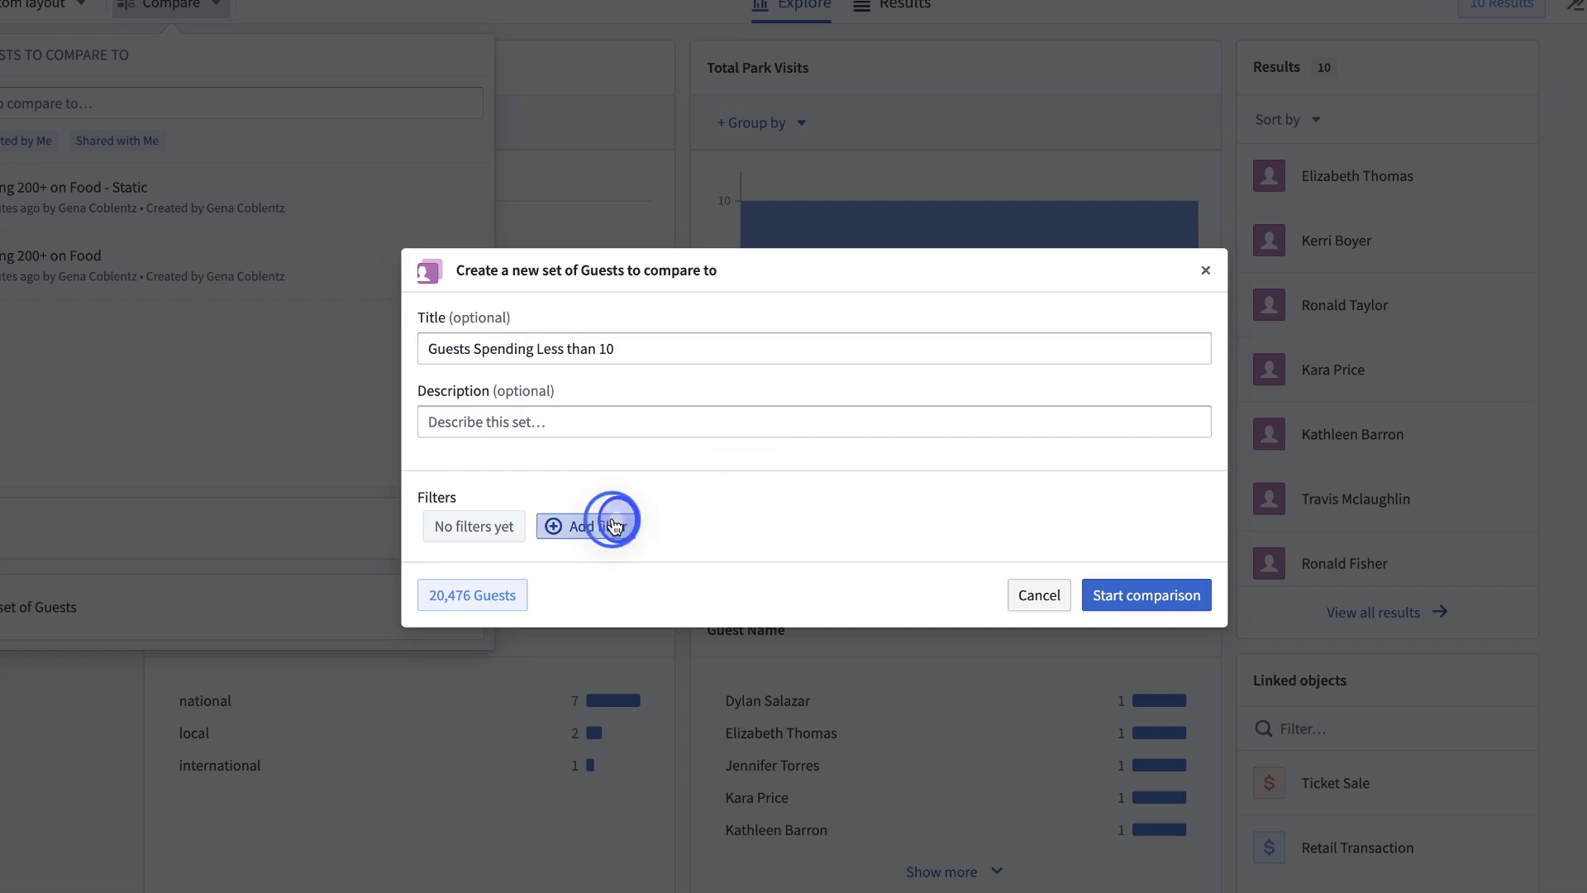
Filter the set to guests whose Dining Transaction Total is at most 10
{"action": "left_click", "coordinate": [595, 526]}
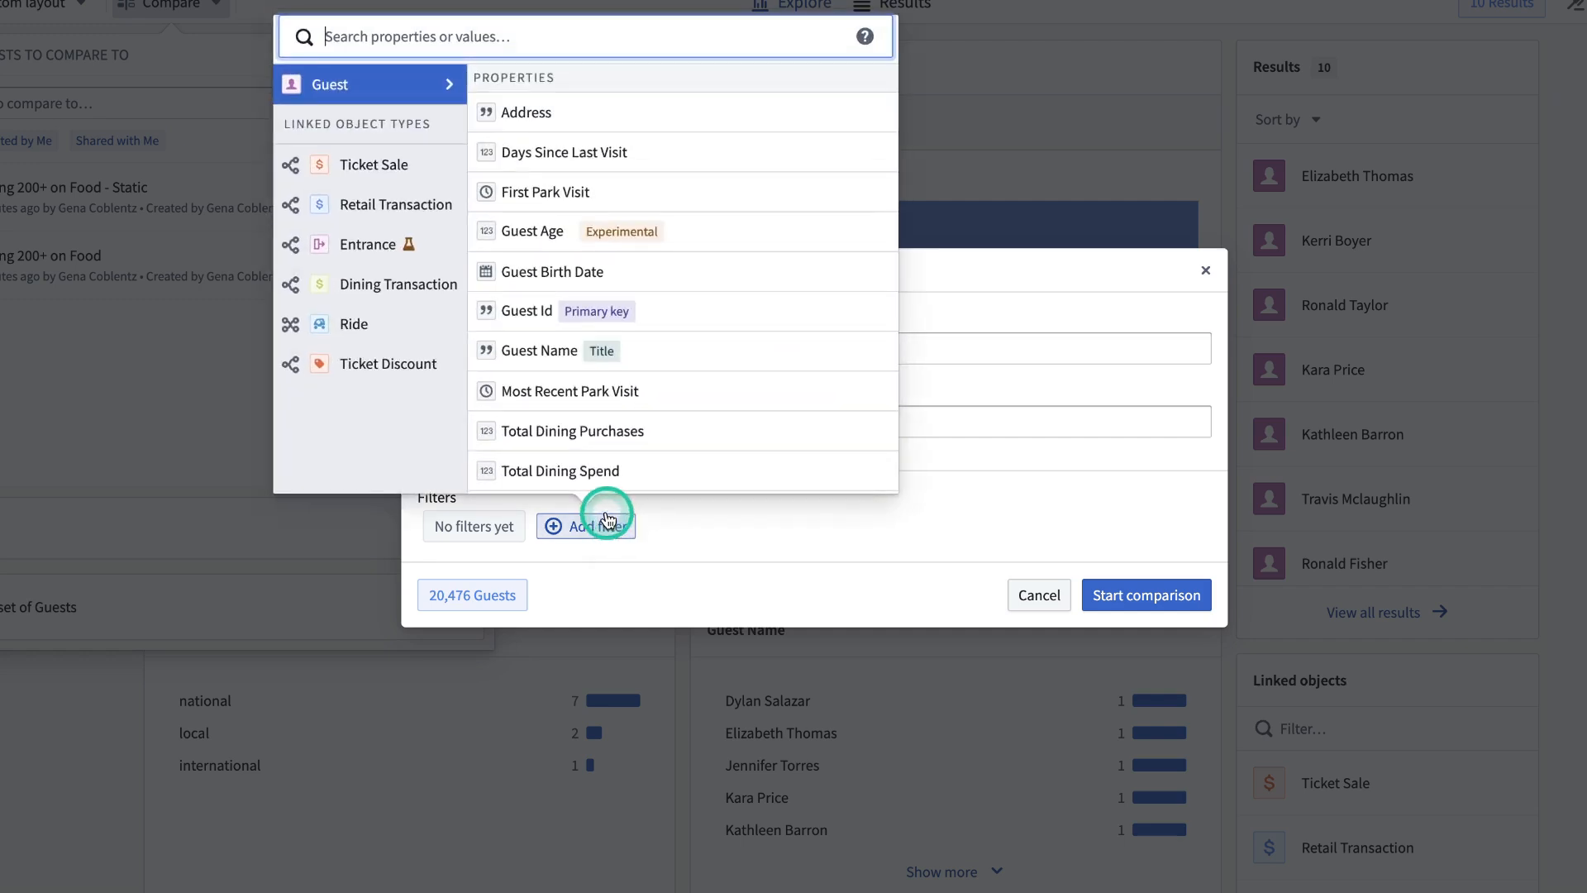
{"action": "mouse_move", "coordinate": [601, 248]}
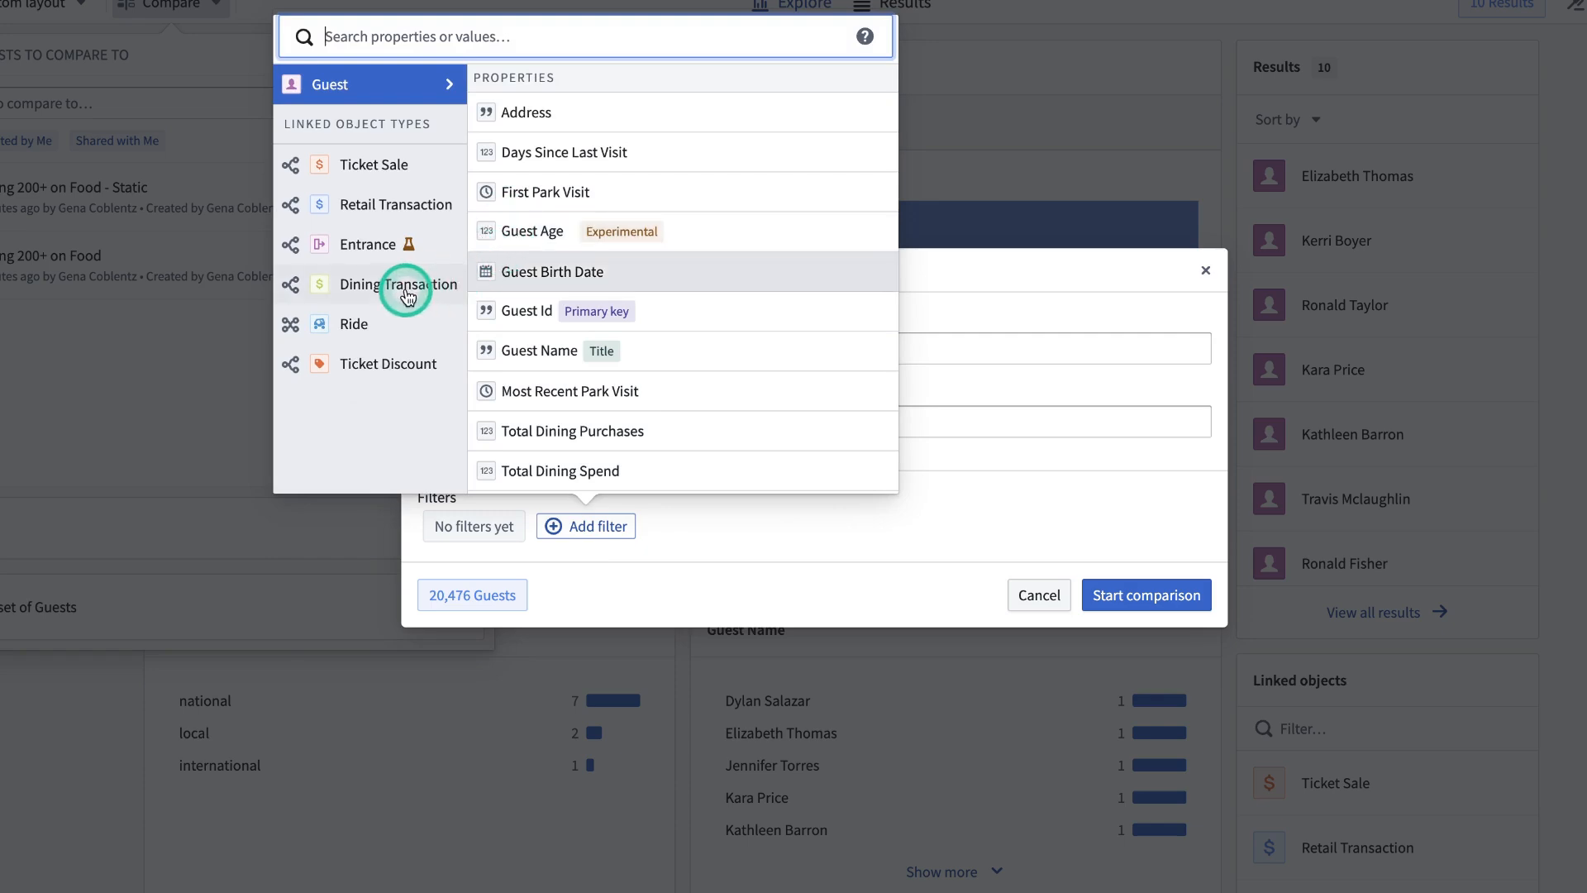
{"action": "left_click", "coordinate": [385, 284]}
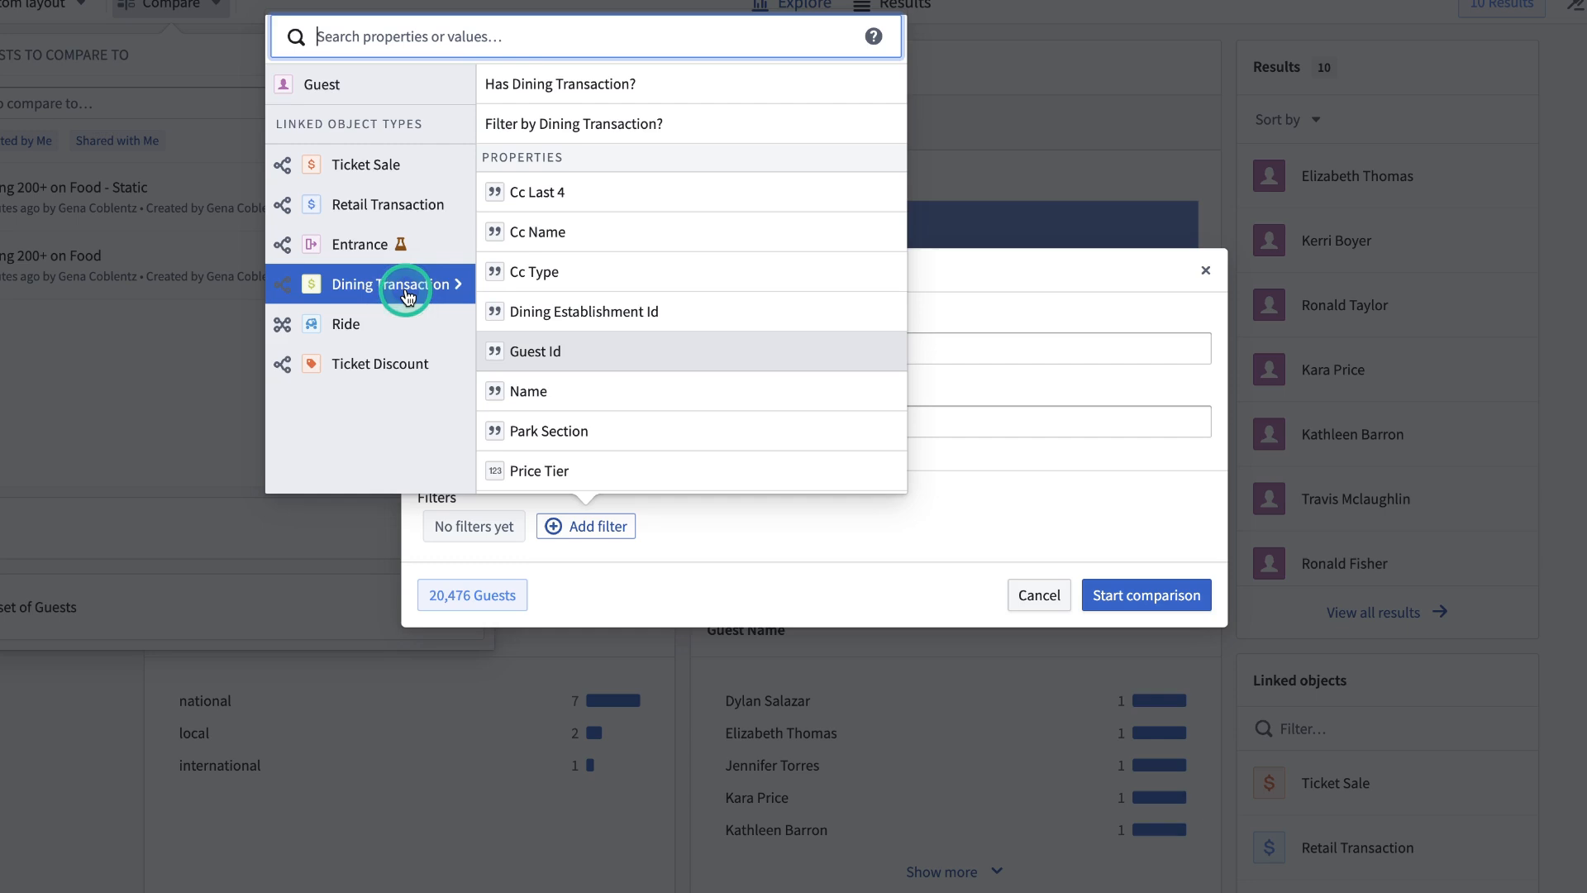
{"action": "scroll", "scroll_direction": "down", "scroll_amount": 3}
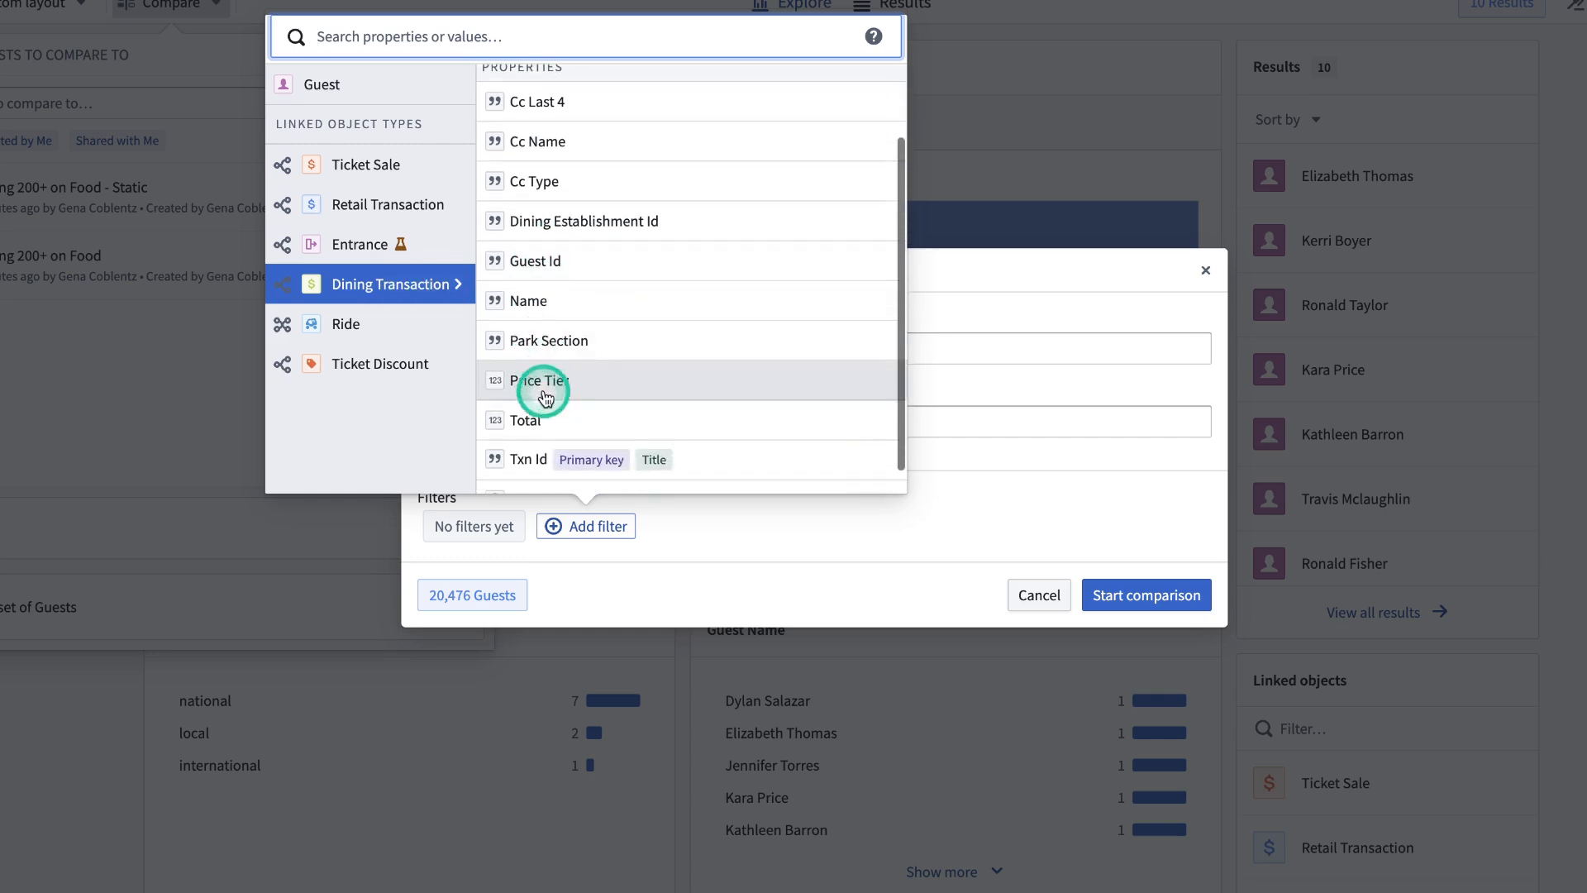
{"action": "left_click", "coordinate": [525, 420]}
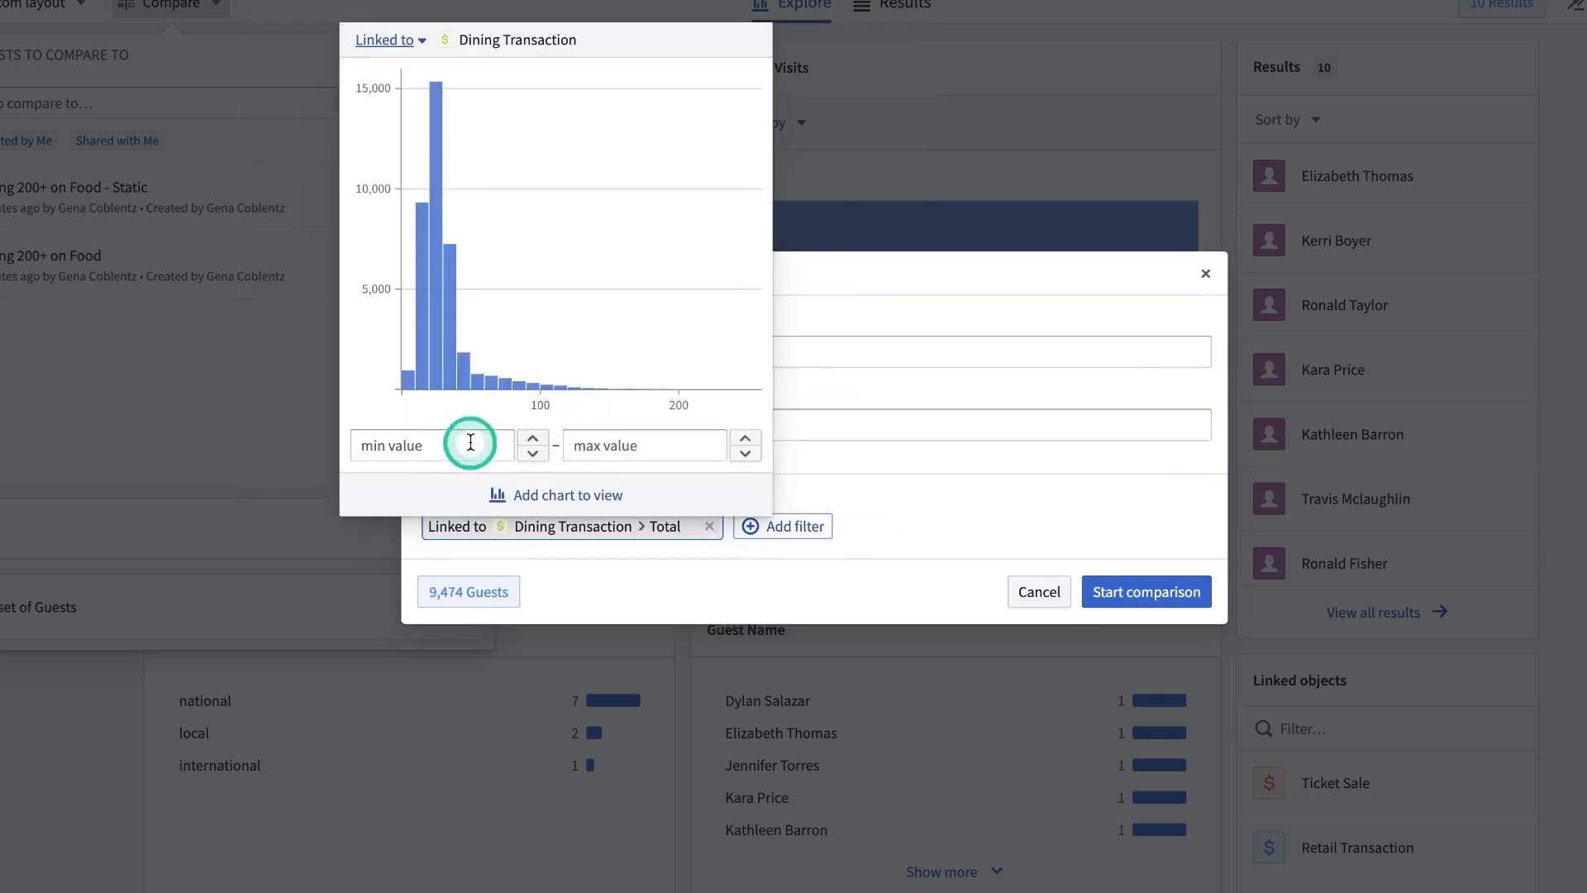
{"action": "type", "text": "1"}
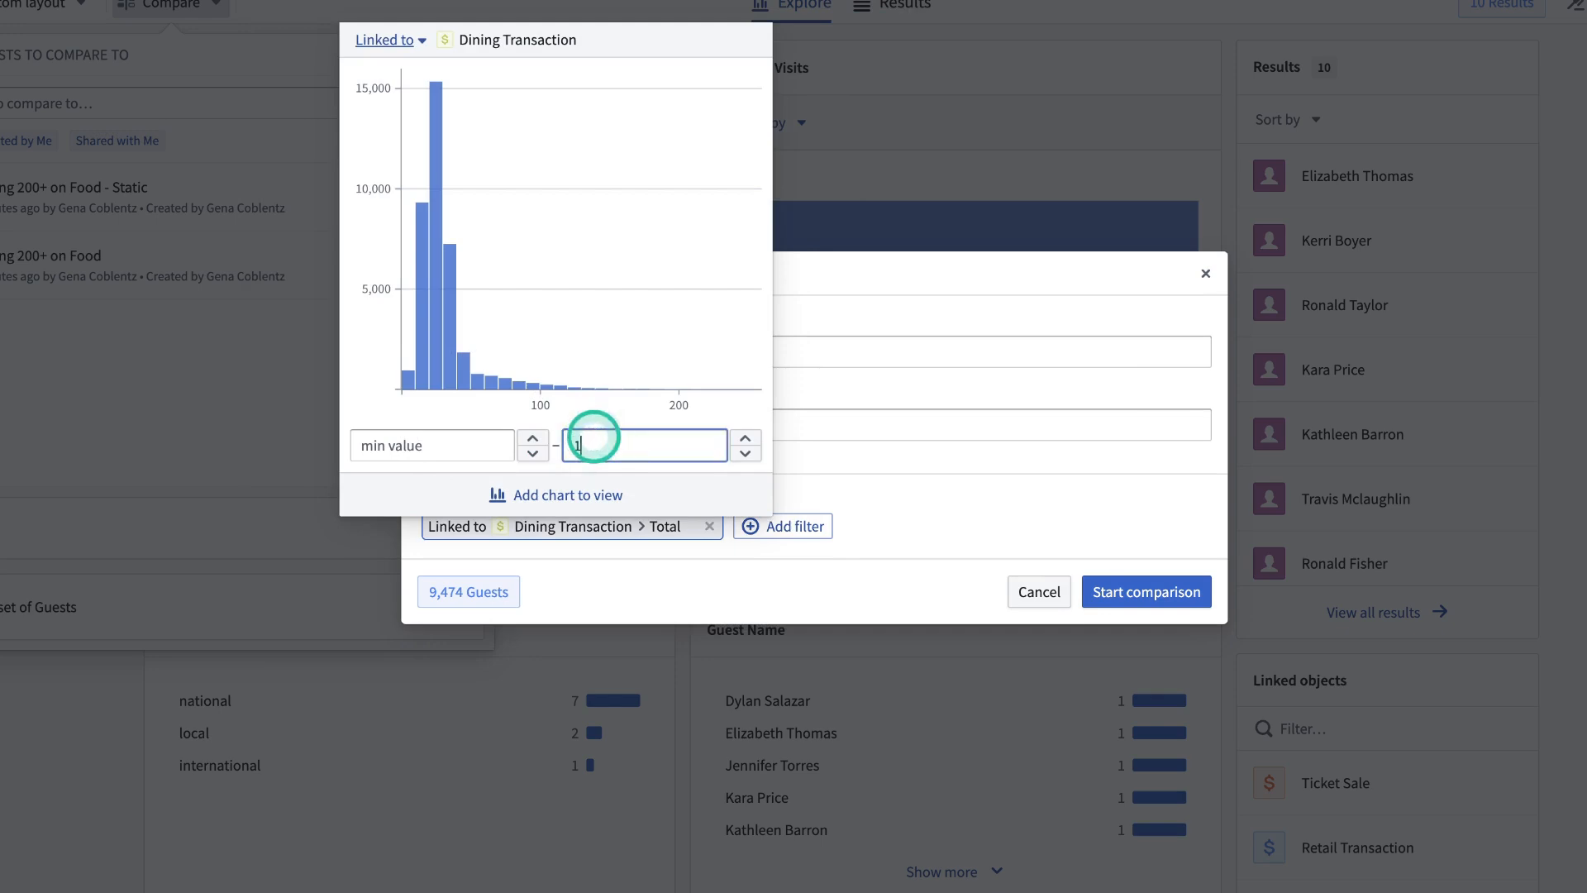
{"action": "type", "text": "0"}
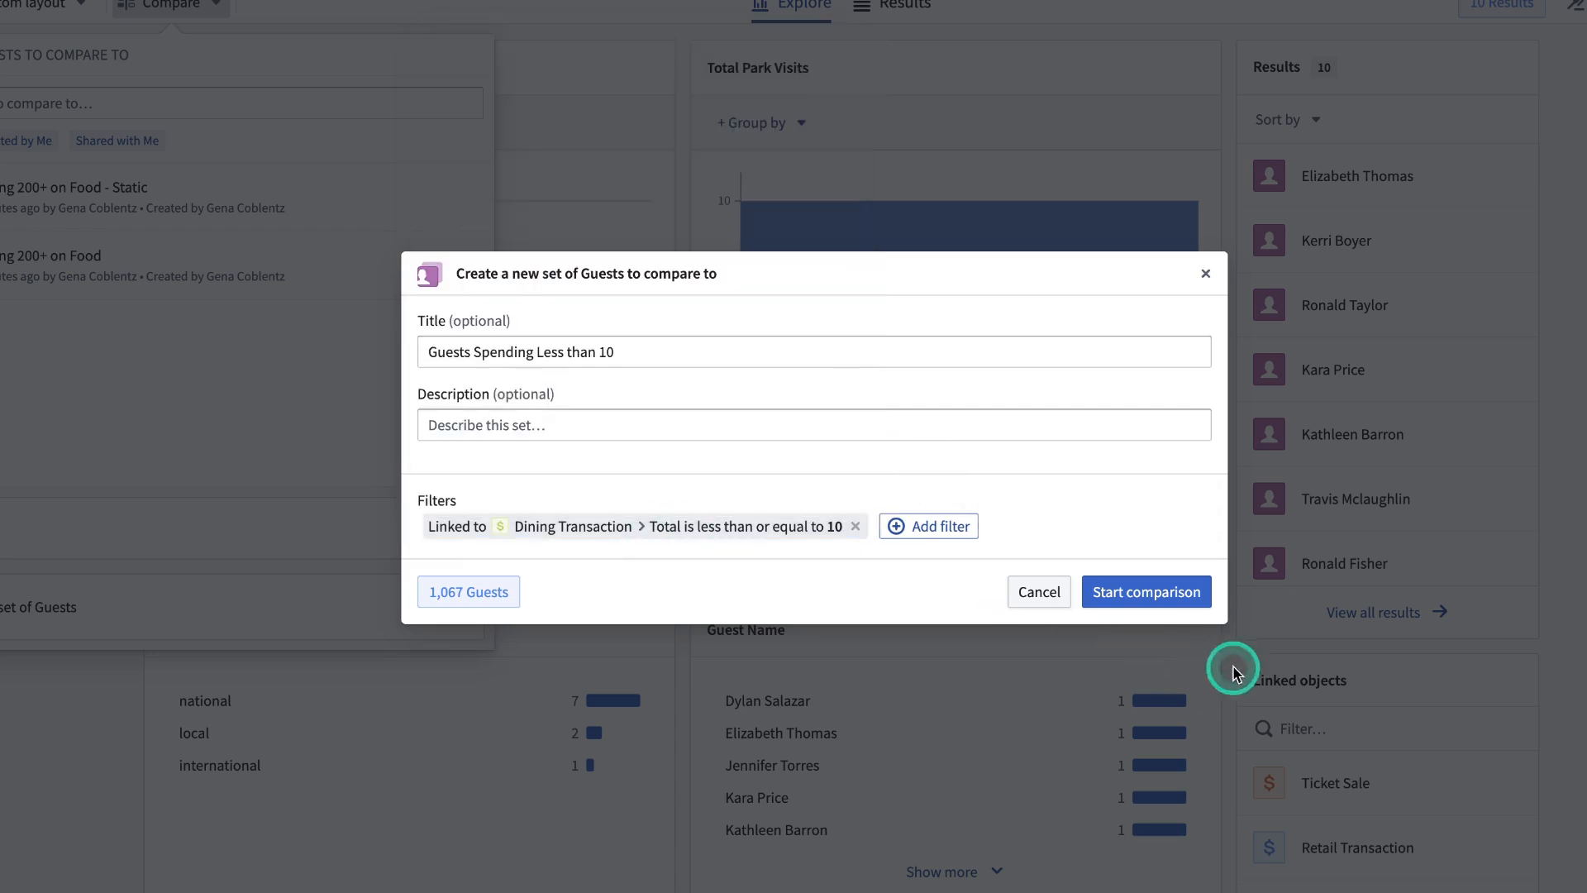
Run the comparison of 10 guests versus low spenders and scroll the charts
{"action": "left_click", "coordinate": [1147, 592]}
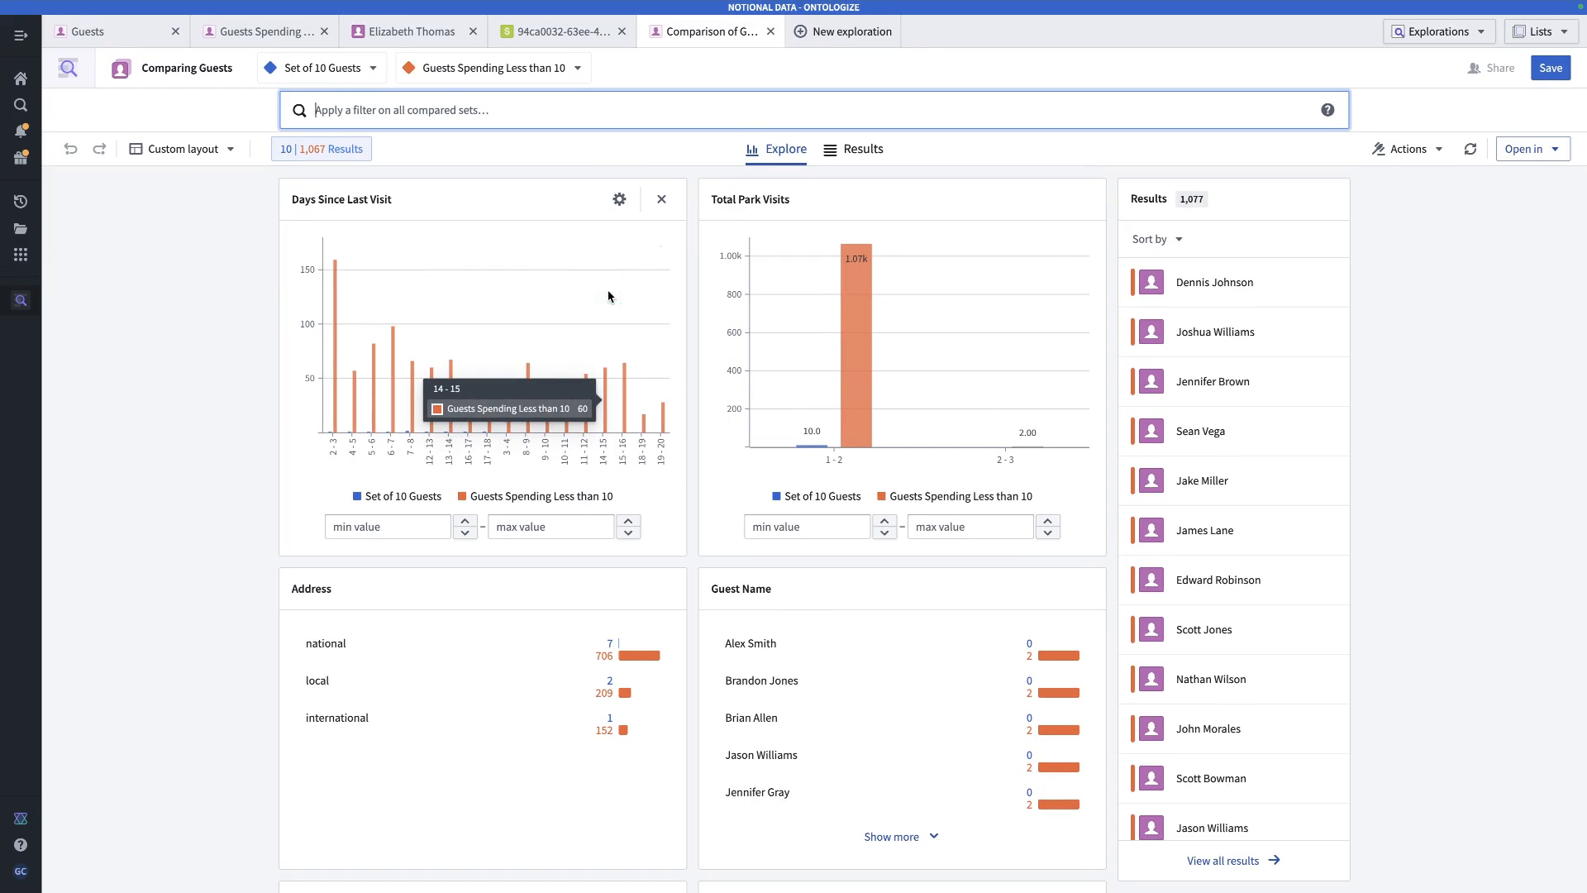
{"action": "left_click", "coordinate": [613, 297]}
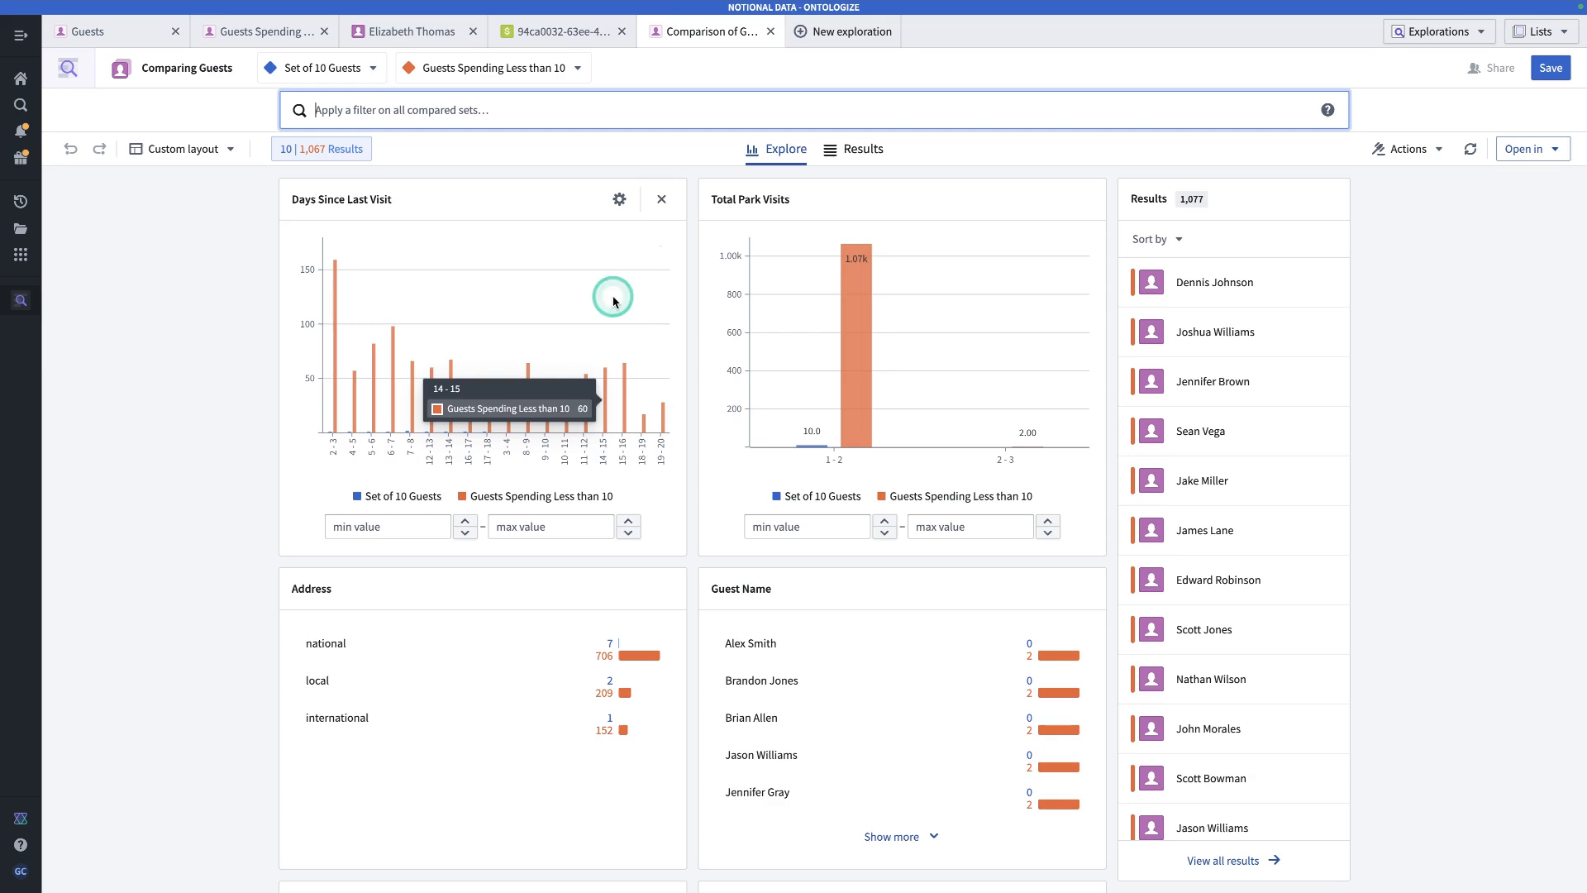
{"action": "scroll", "scroll_direction": "down", "scroll_amount": 3}
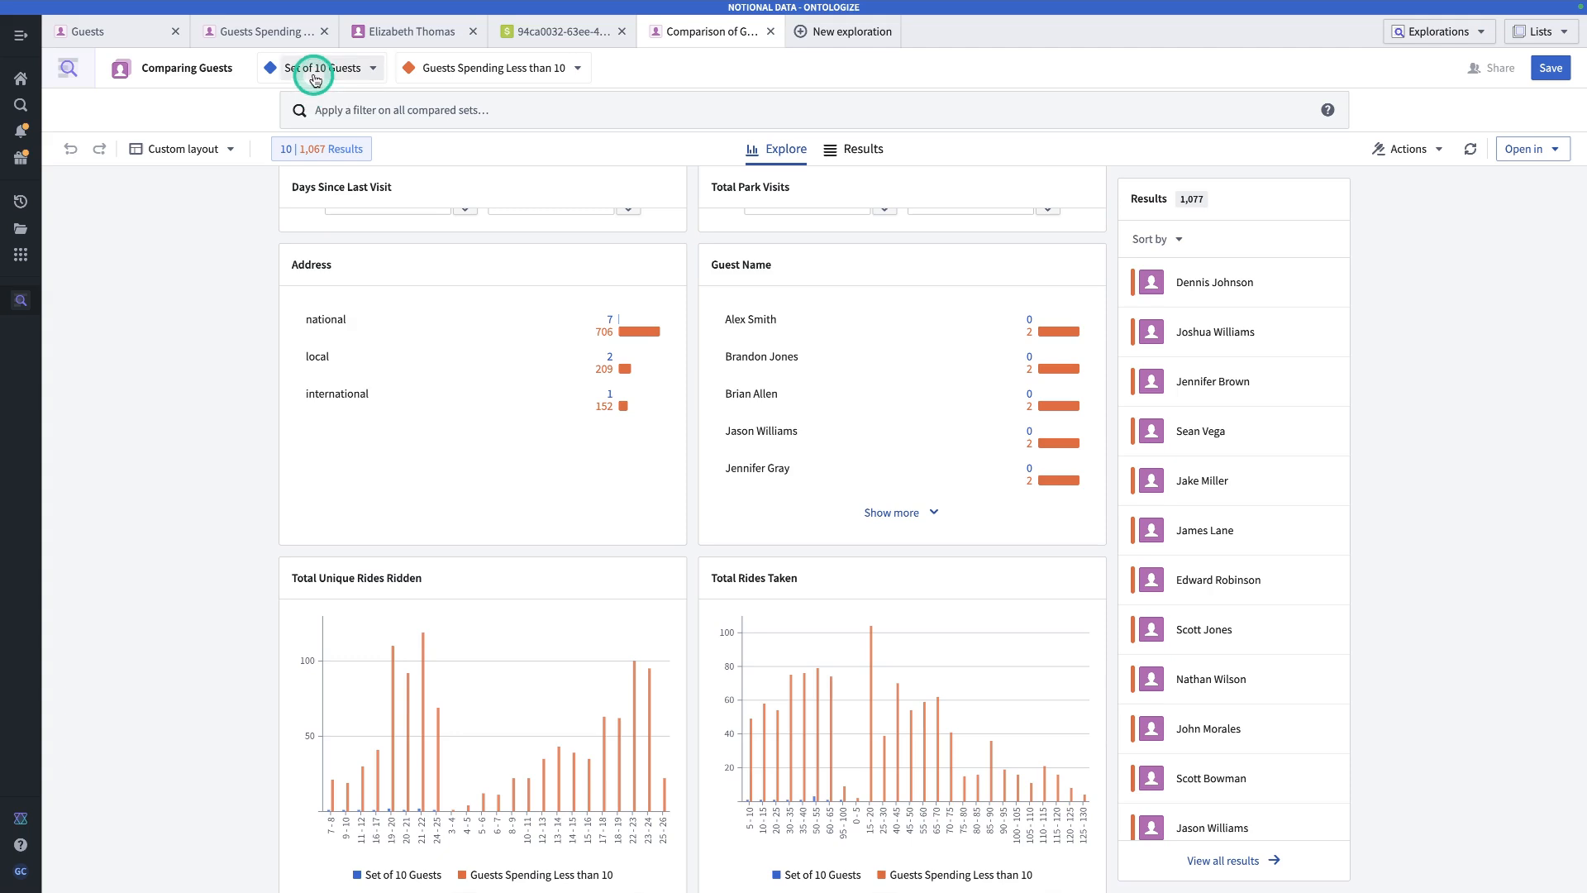
Turn the first set into 'Guests Spending more than 75' with dining total at least 75
{"action": "left_click", "coordinate": [320, 68]}
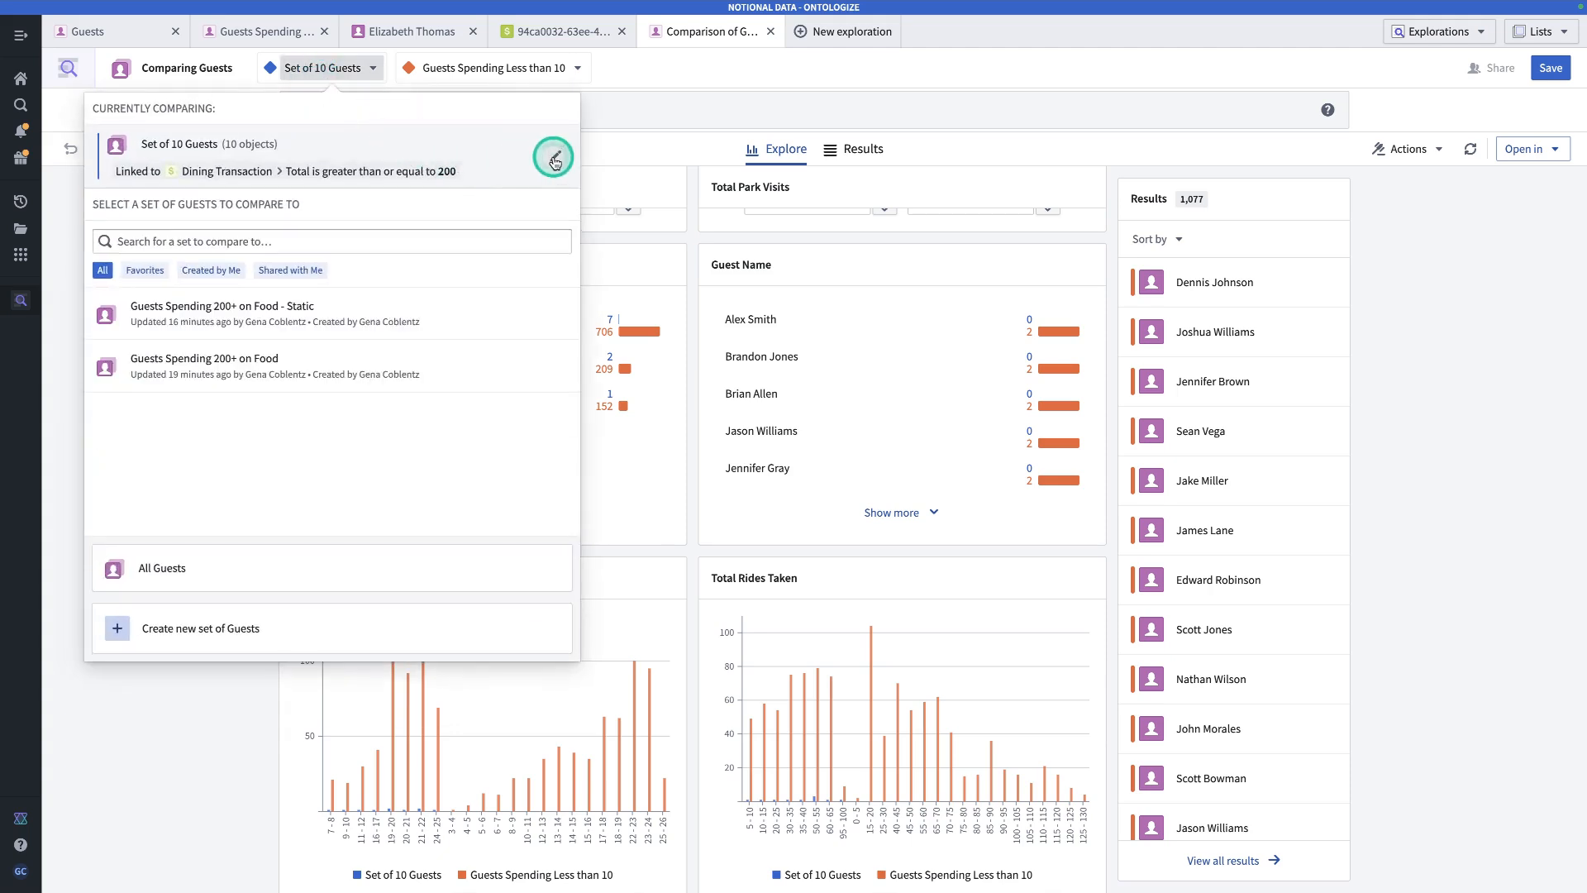
{"action": "left_click", "coordinate": [554, 158]}
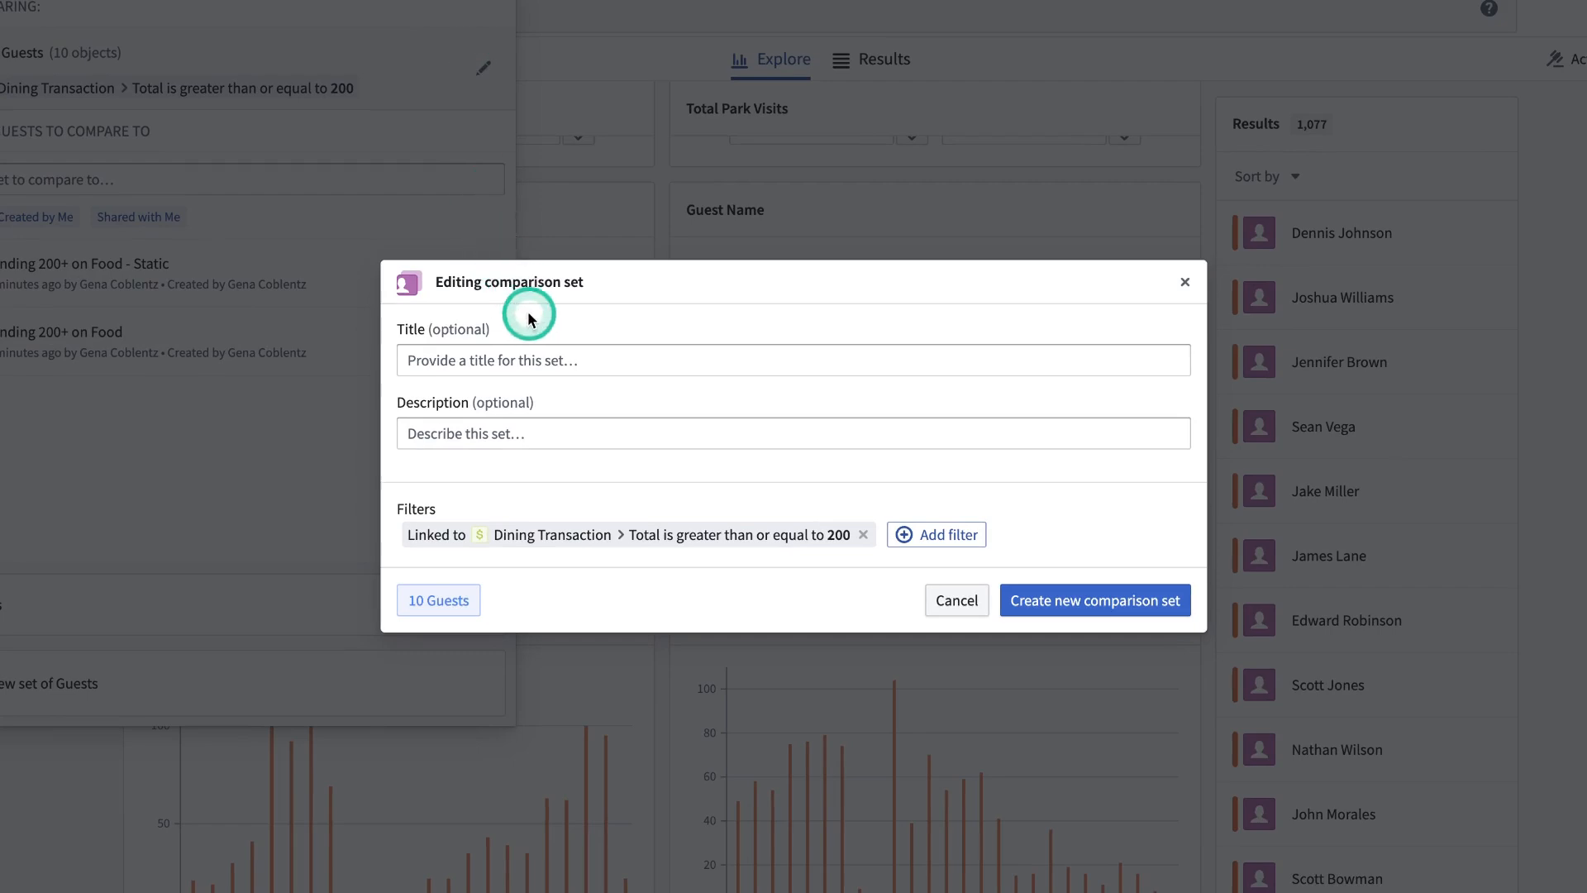
{"action": "left_click", "coordinate": [552, 360]}
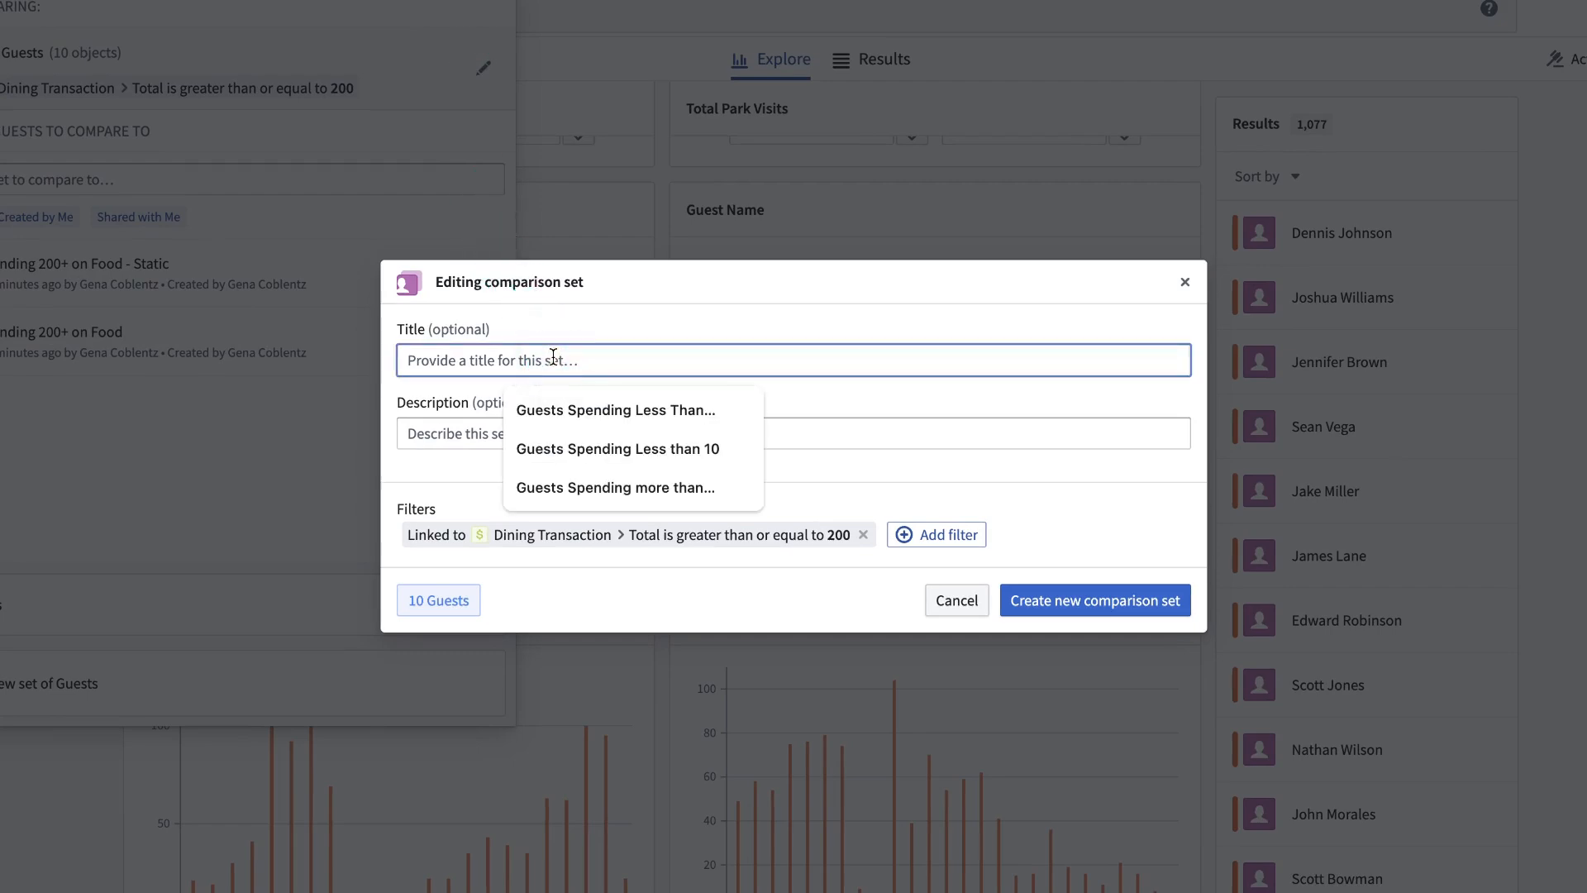
{"action": "type", "text": "Guests Spending more than 75"}
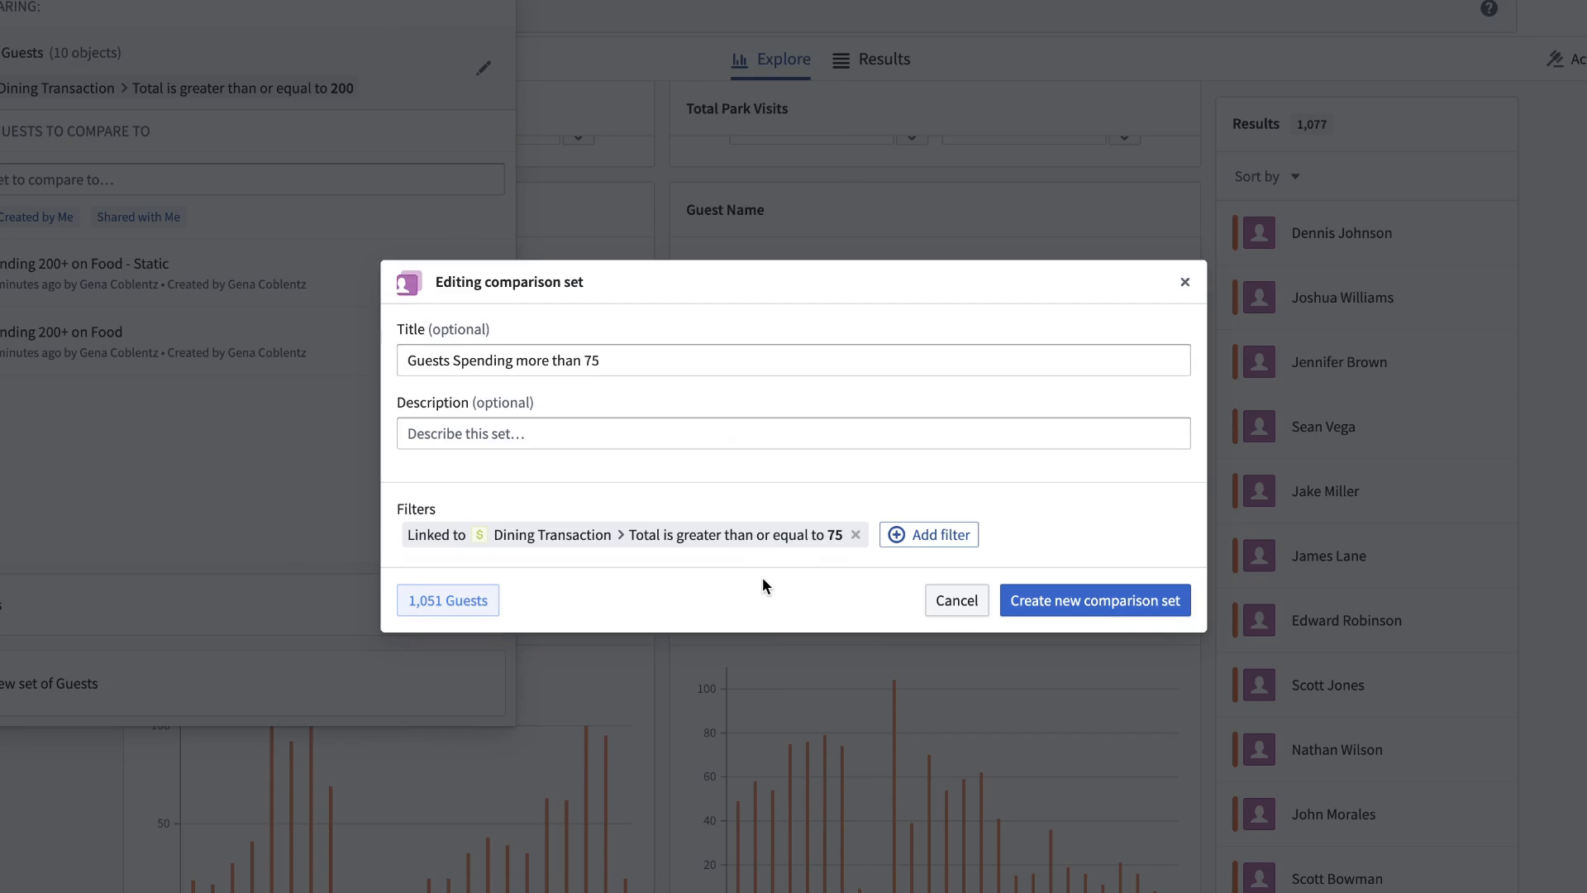
{"action": "left_click", "coordinate": [1074, 600]}
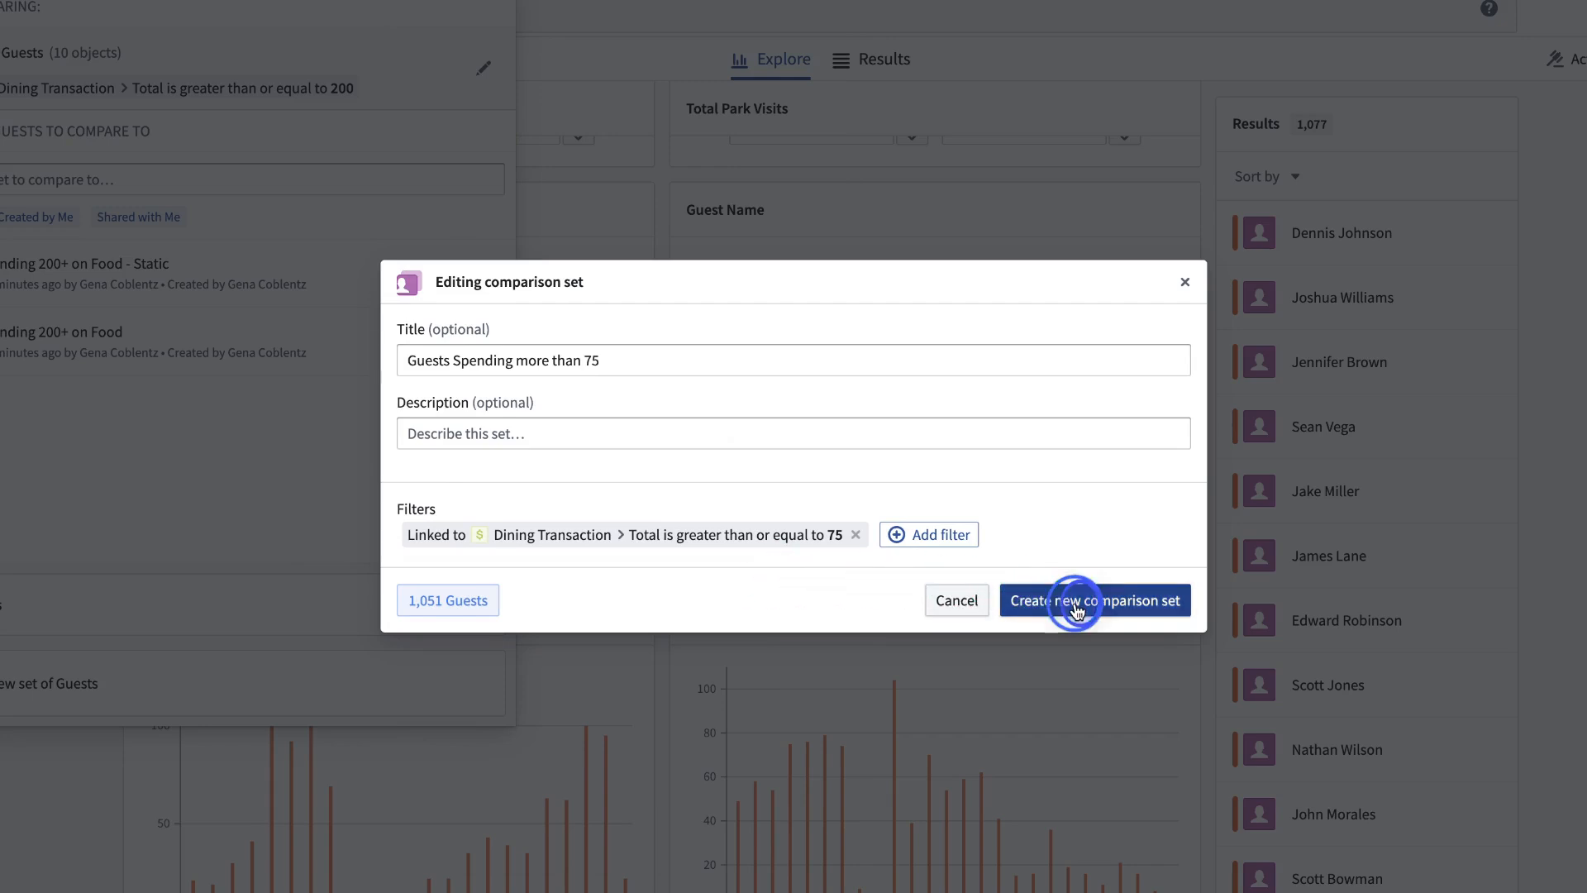
{"action": "left_click", "coordinate": [1095, 600]}
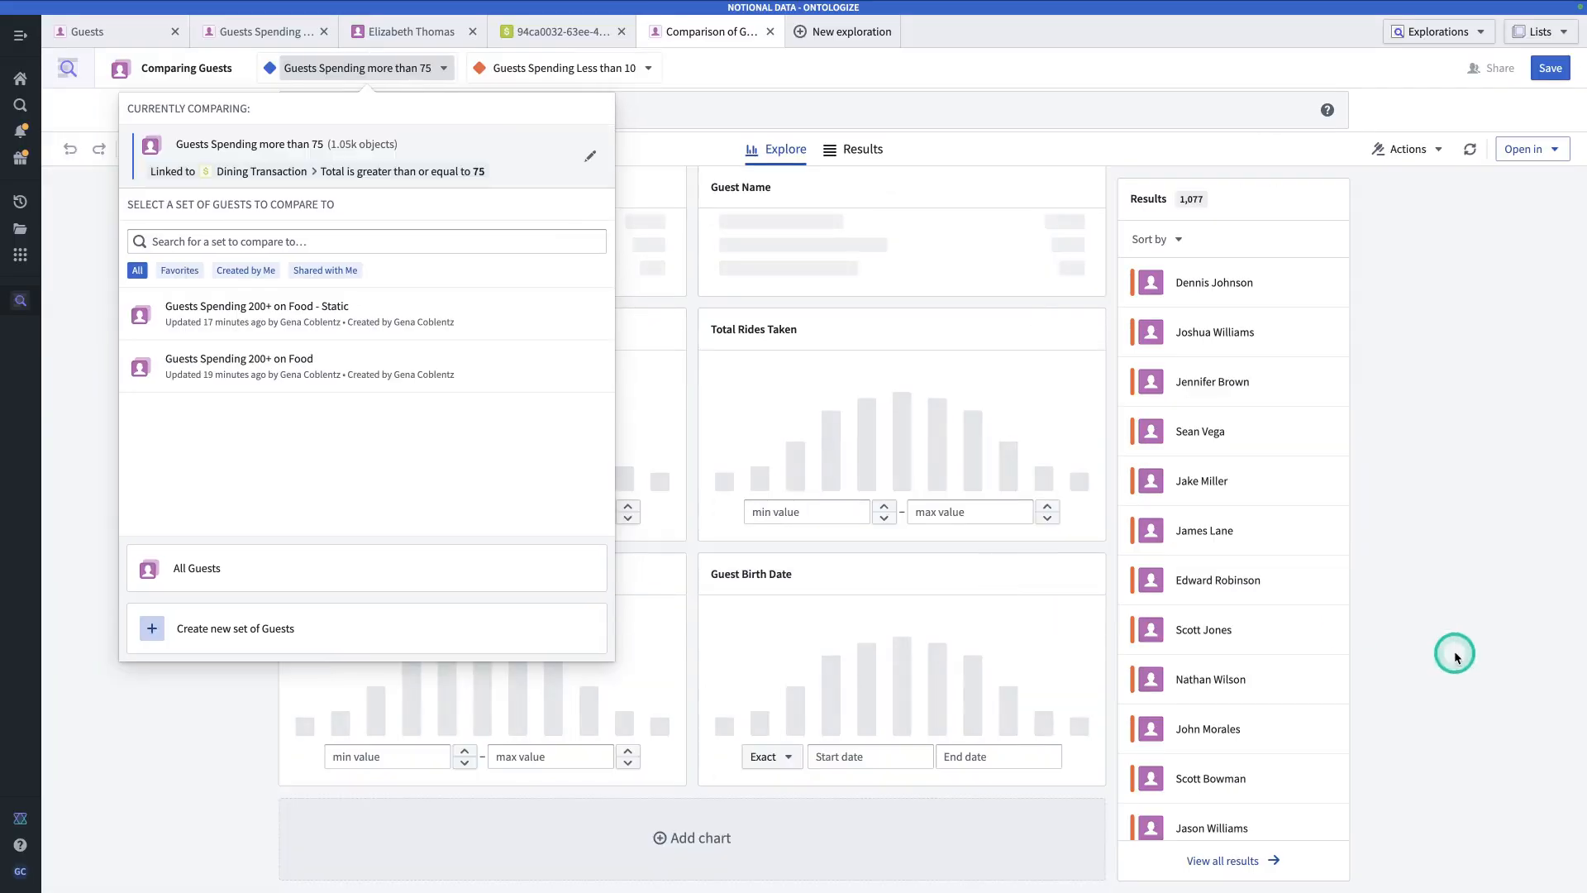
Review the charts comparing guests spending more than 75 (1,051) with those under 10 (1,067)
{"action": "left_click", "coordinate": [334, 68]}
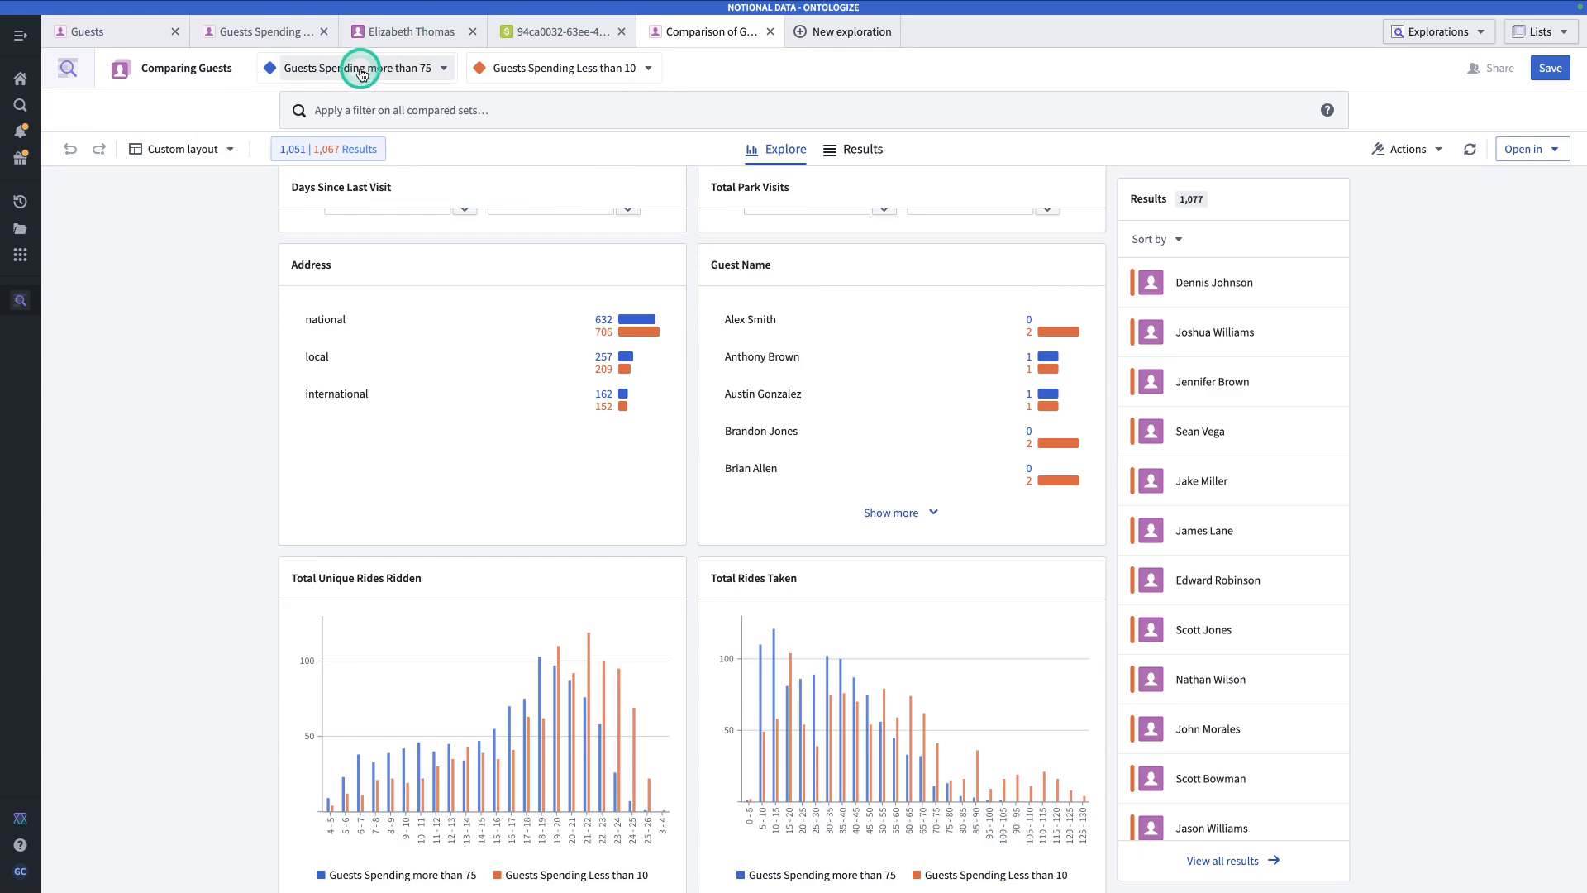
{"action": "mouse_move", "coordinate": [548, 65]}
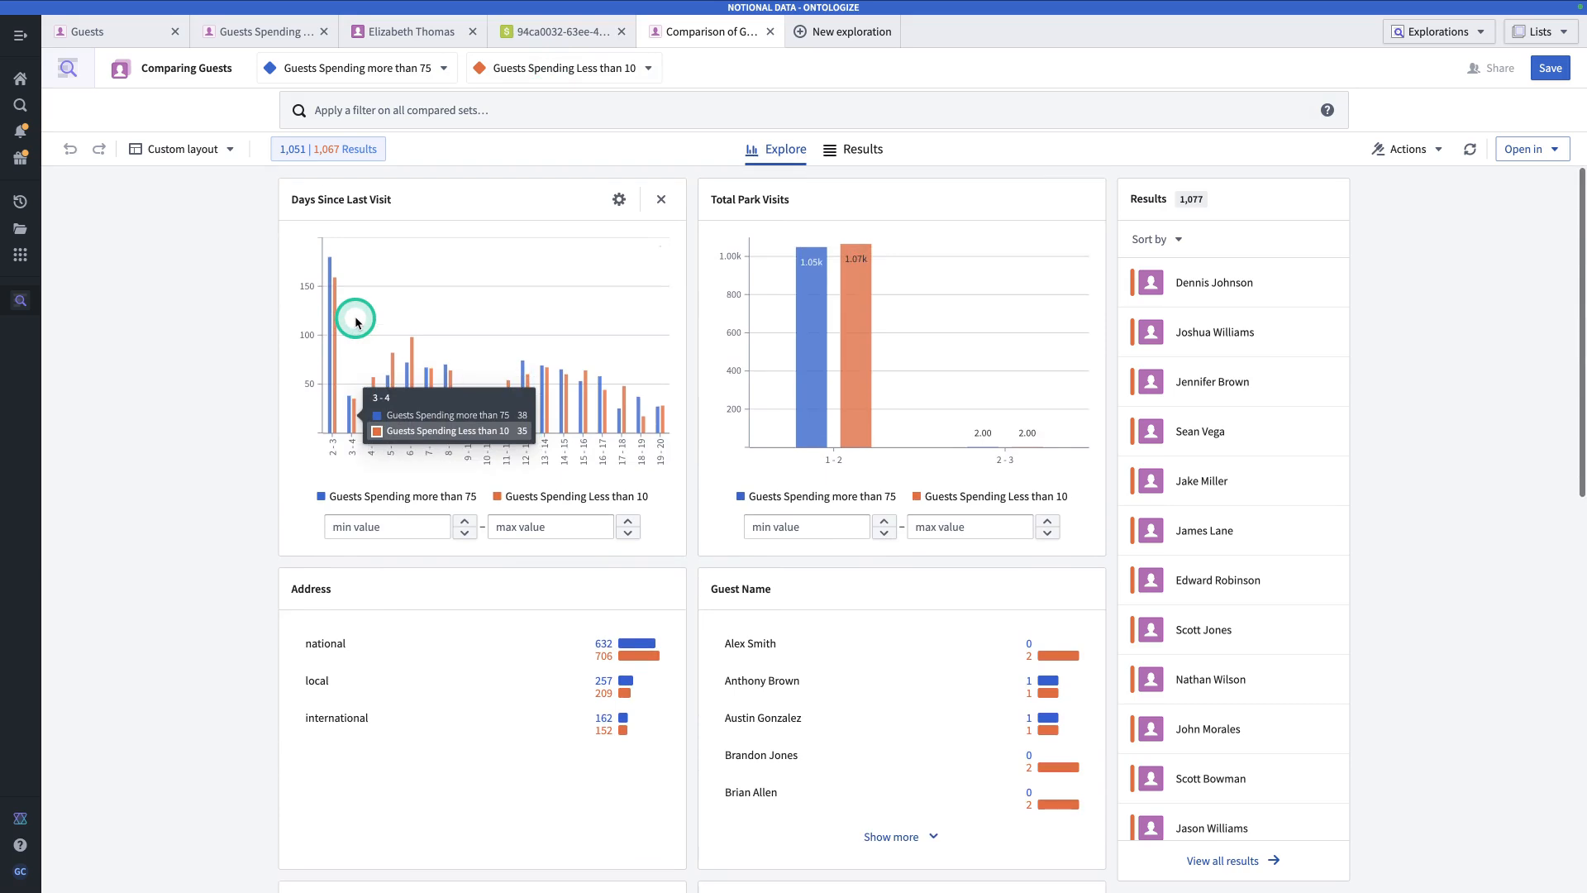
{"action": "scroll", "scroll_direction": "down", "scroll_amount": 3}
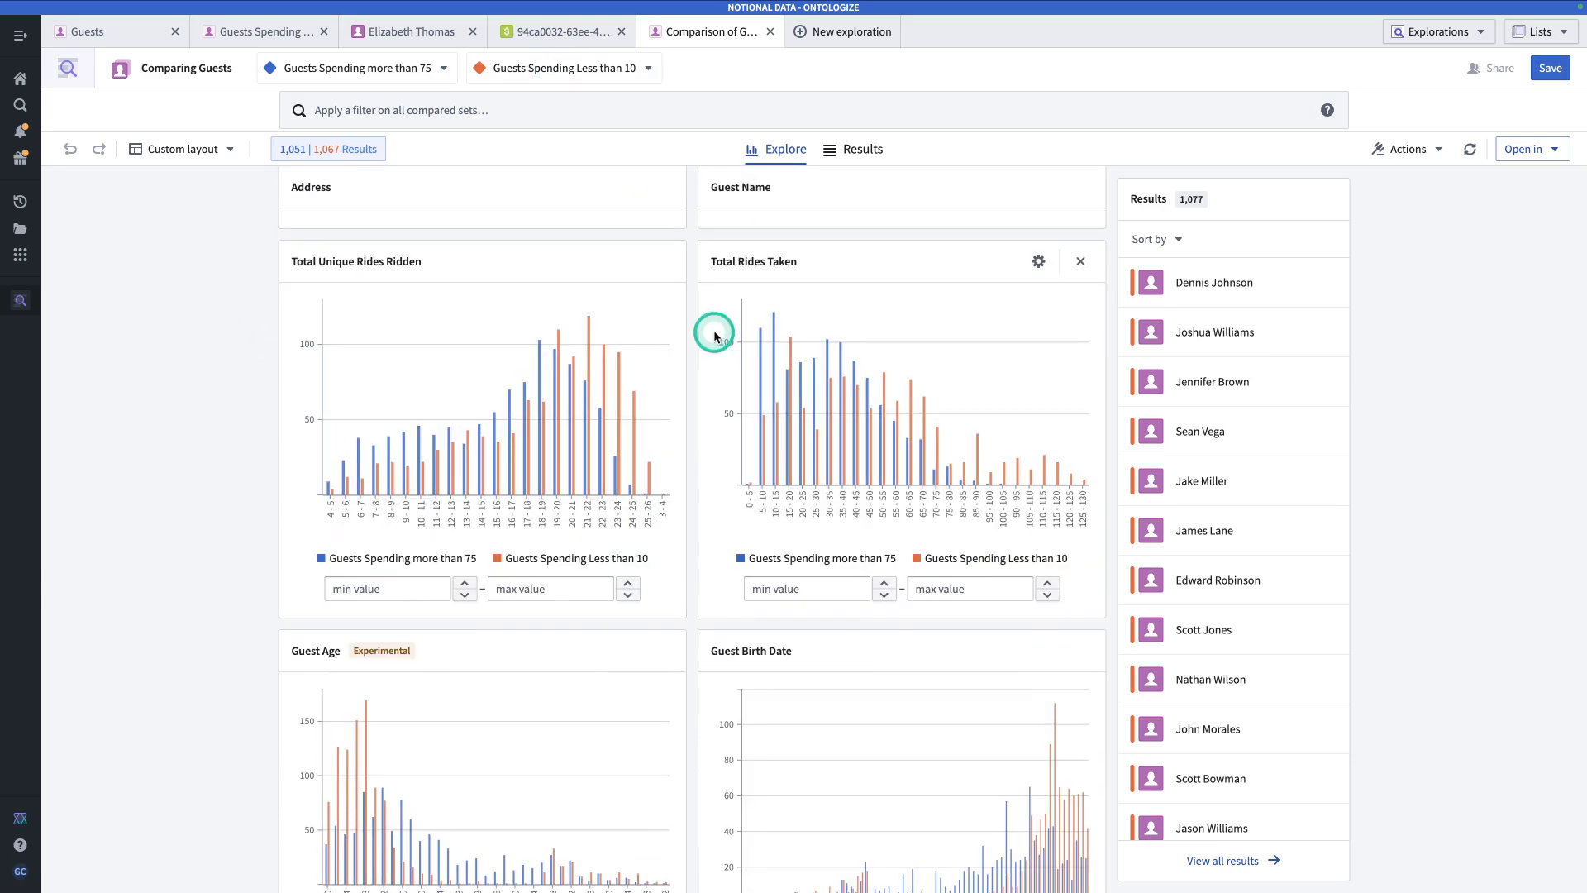
{"action": "mouse_move", "coordinate": [894, 354]}
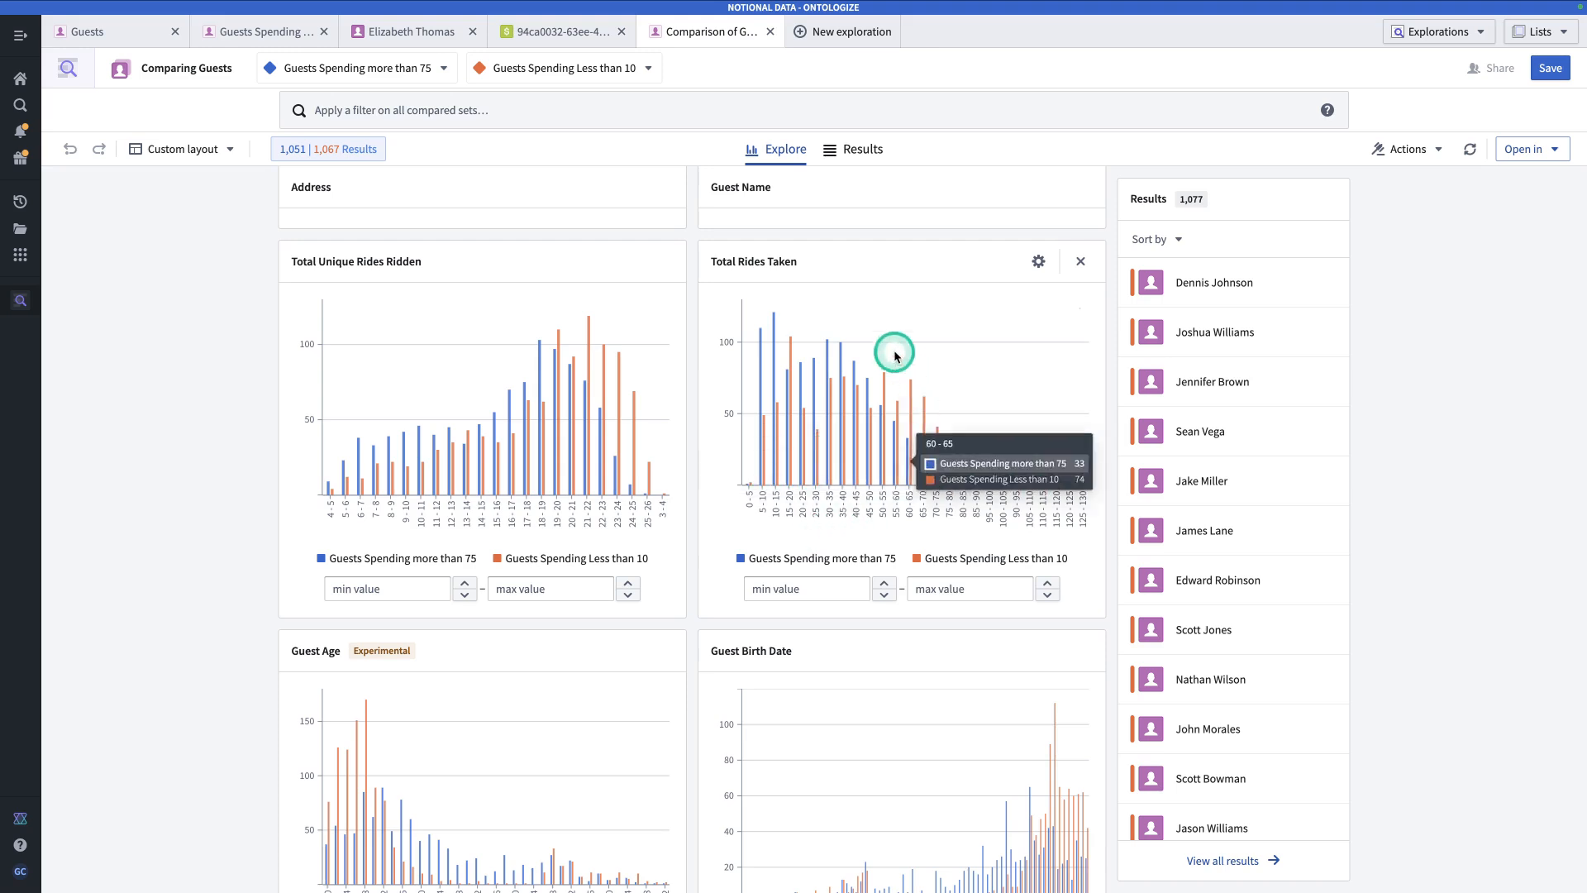
{"action": "mouse_move", "coordinate": [756, 531]}
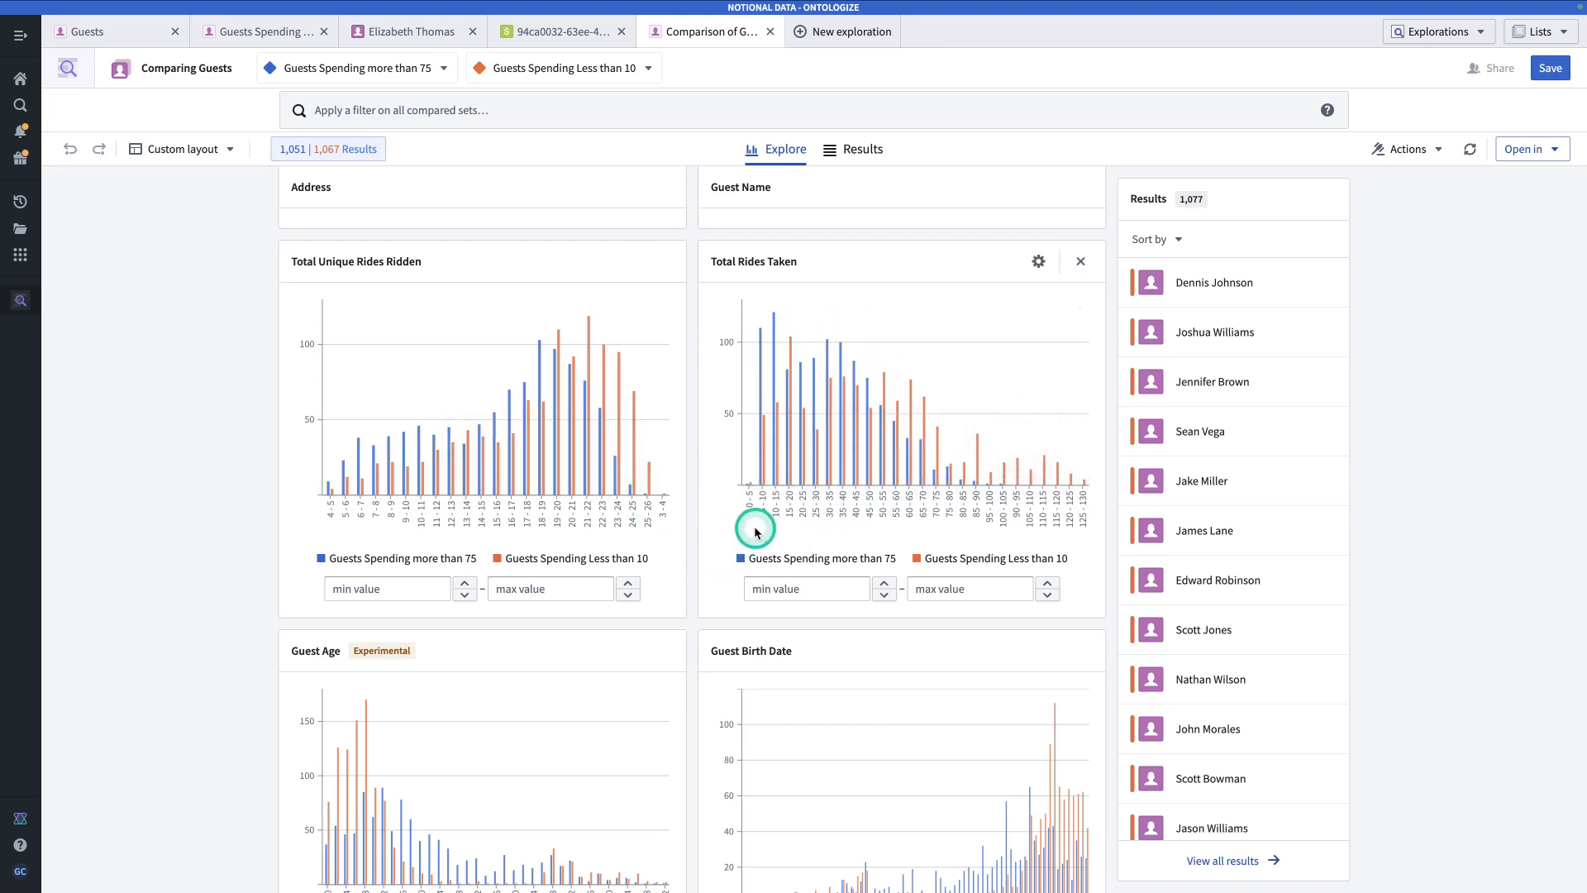
{"action": "mouse_move", "coordinate": [992, 505]}
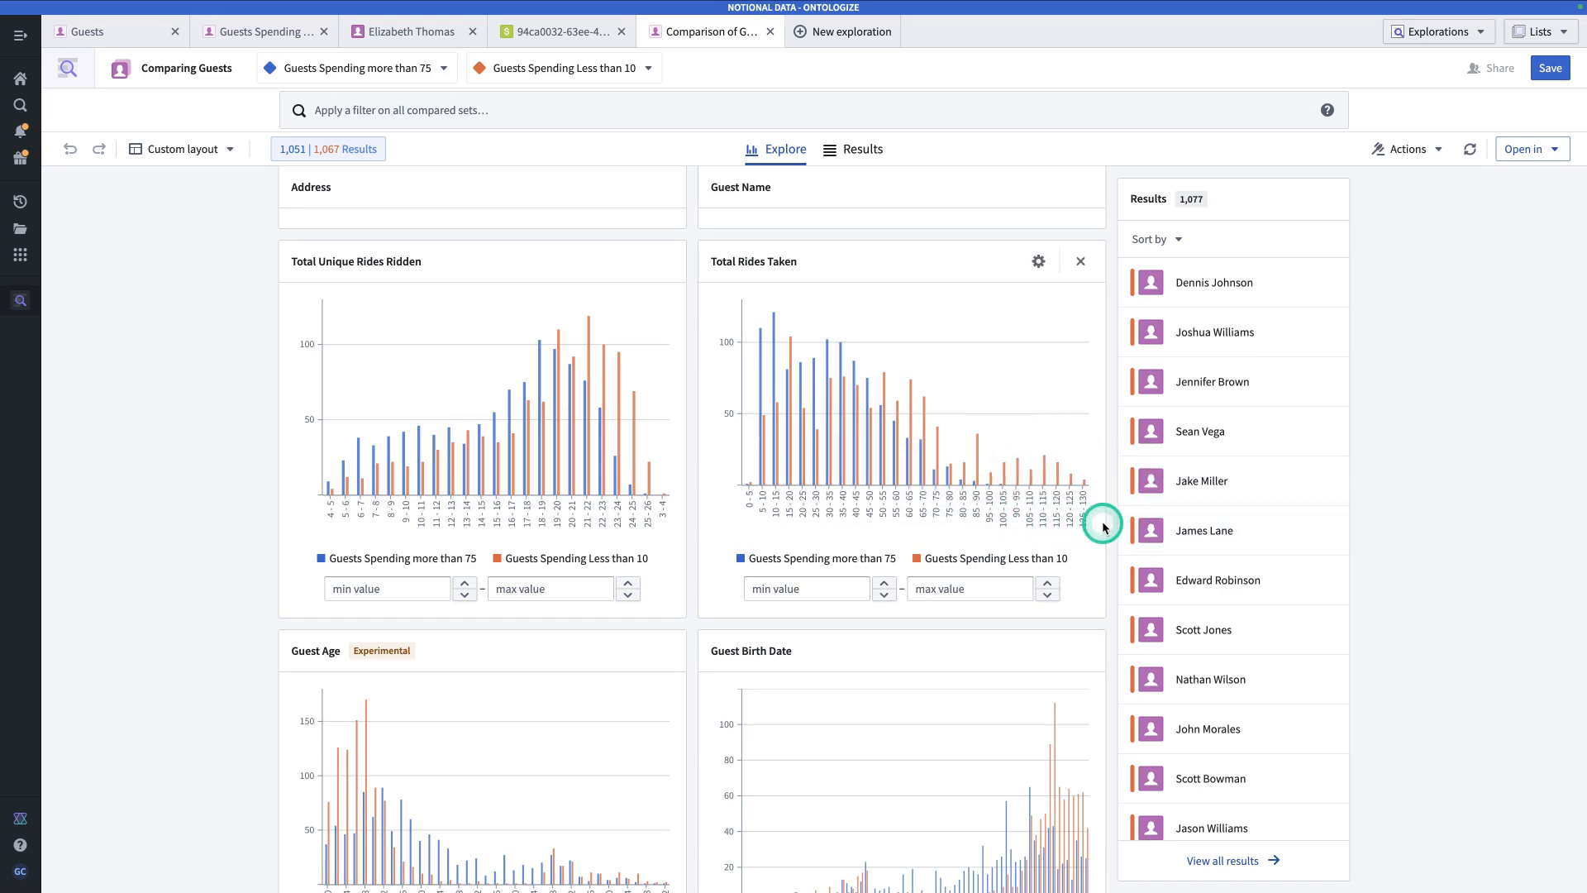
{"action": "mouse_move", "coordinate": [1074, 501]}
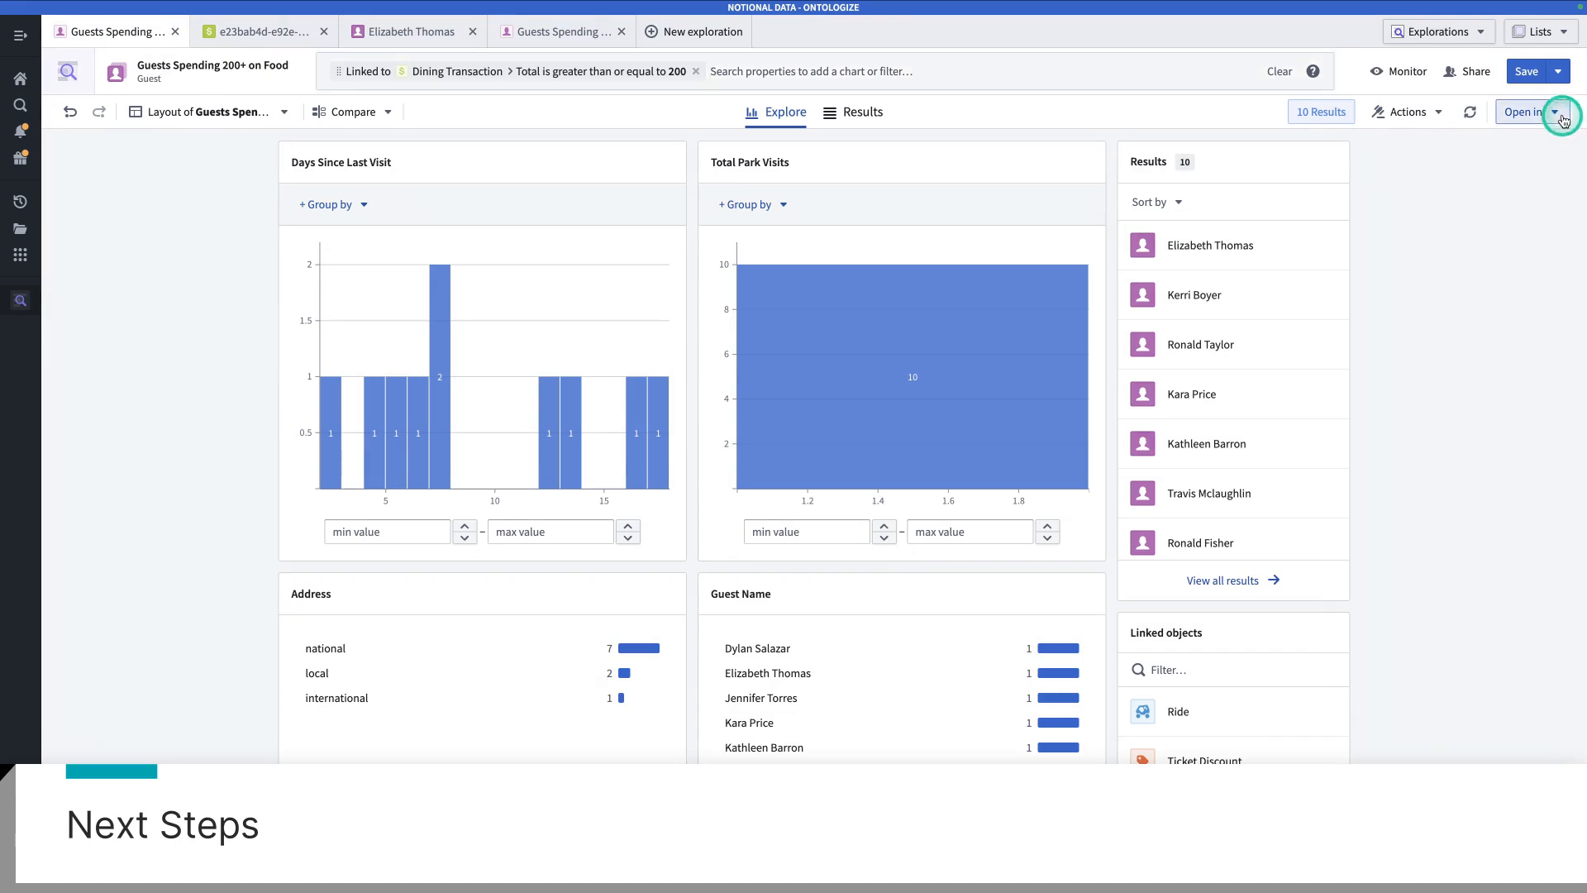
{"action": "left_click", "coordinate": [1560, 111]}
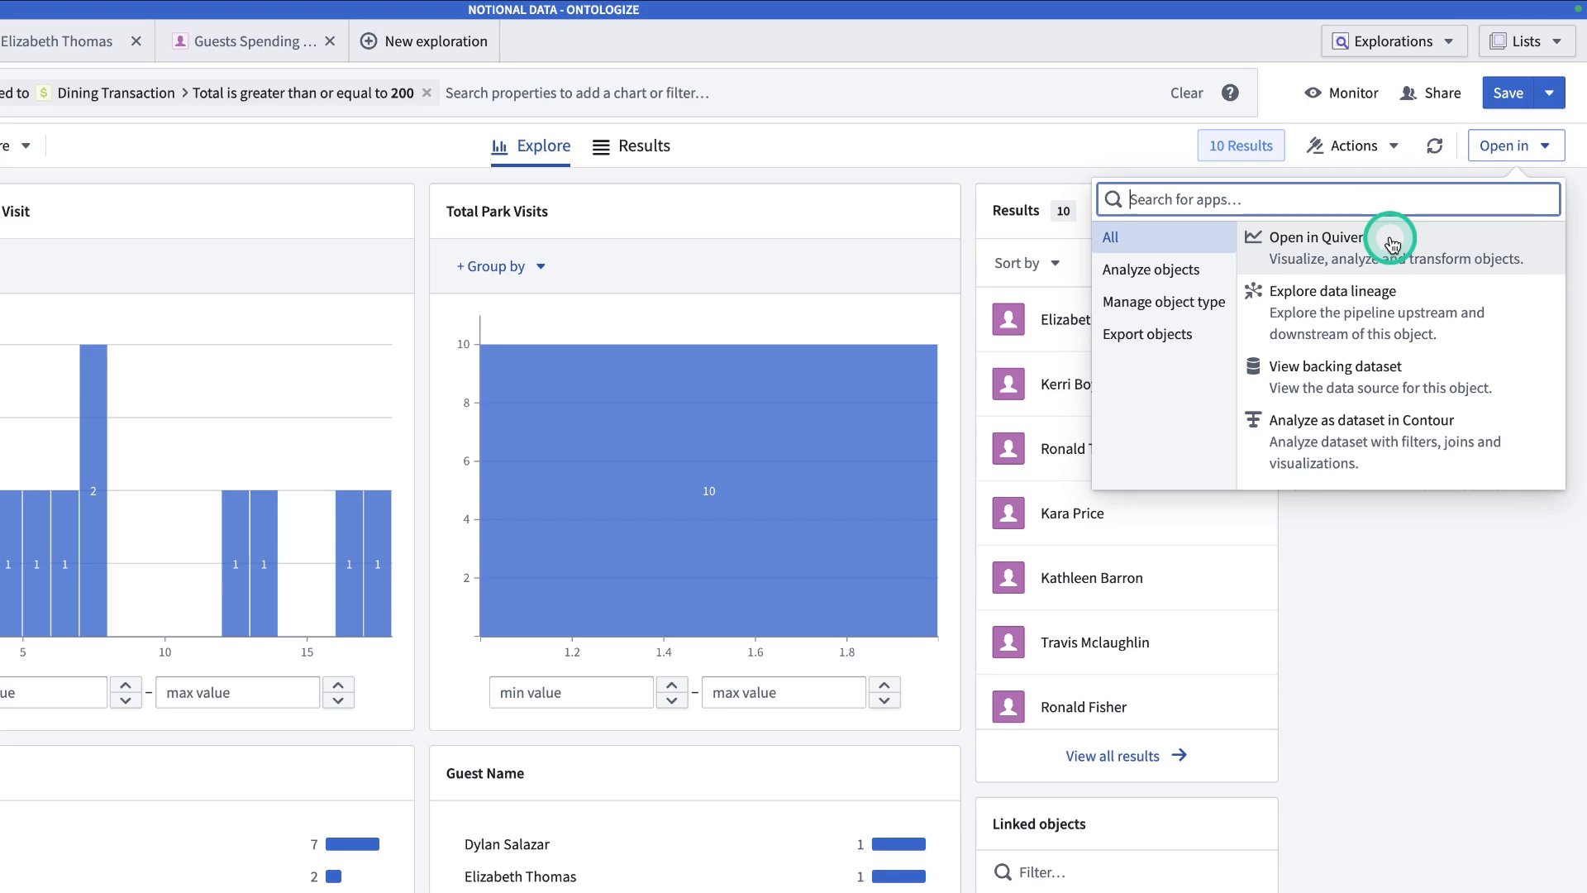
{"action": "mouse_move", "coordinate": [1370, 324]}
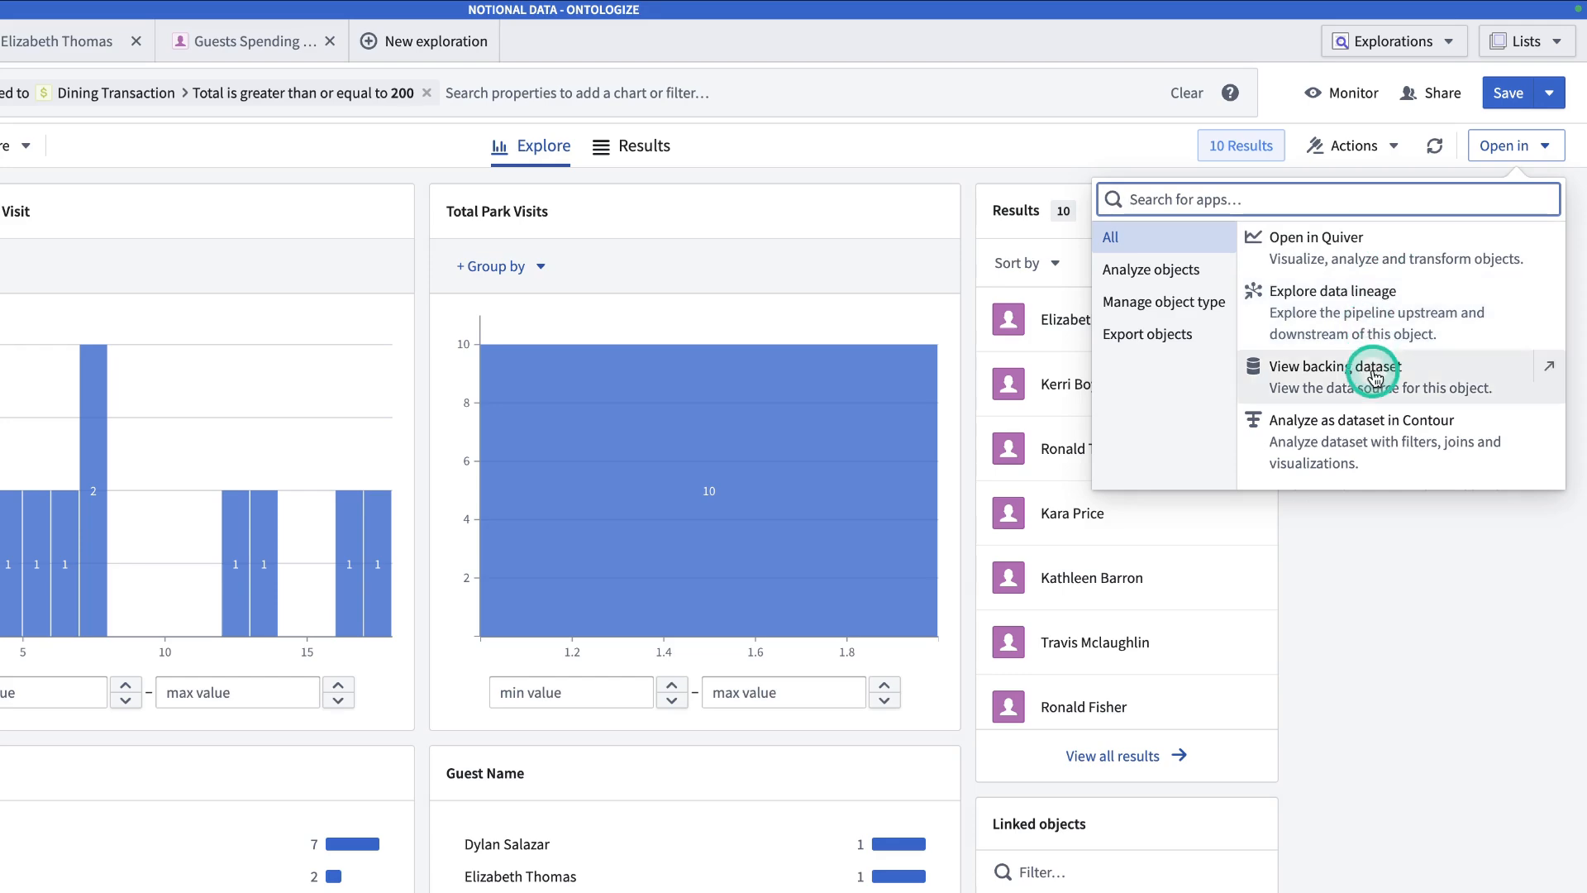
{"action": "mouse_move", "coordinate": [1385, 420]}
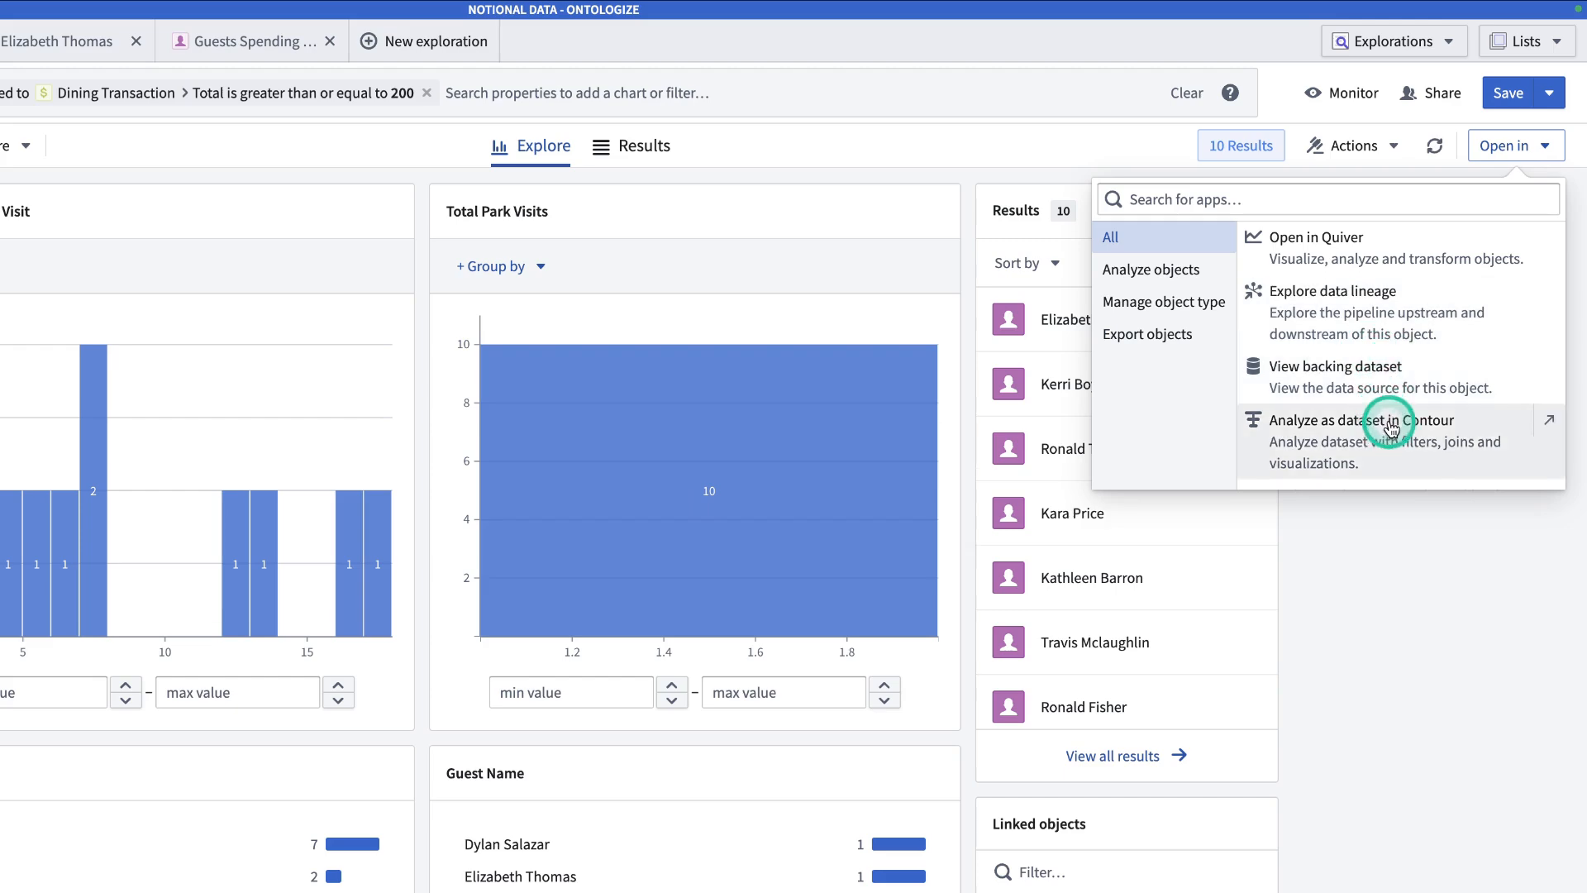
{"action": "left_click", "coordinate": [1388, 428]}
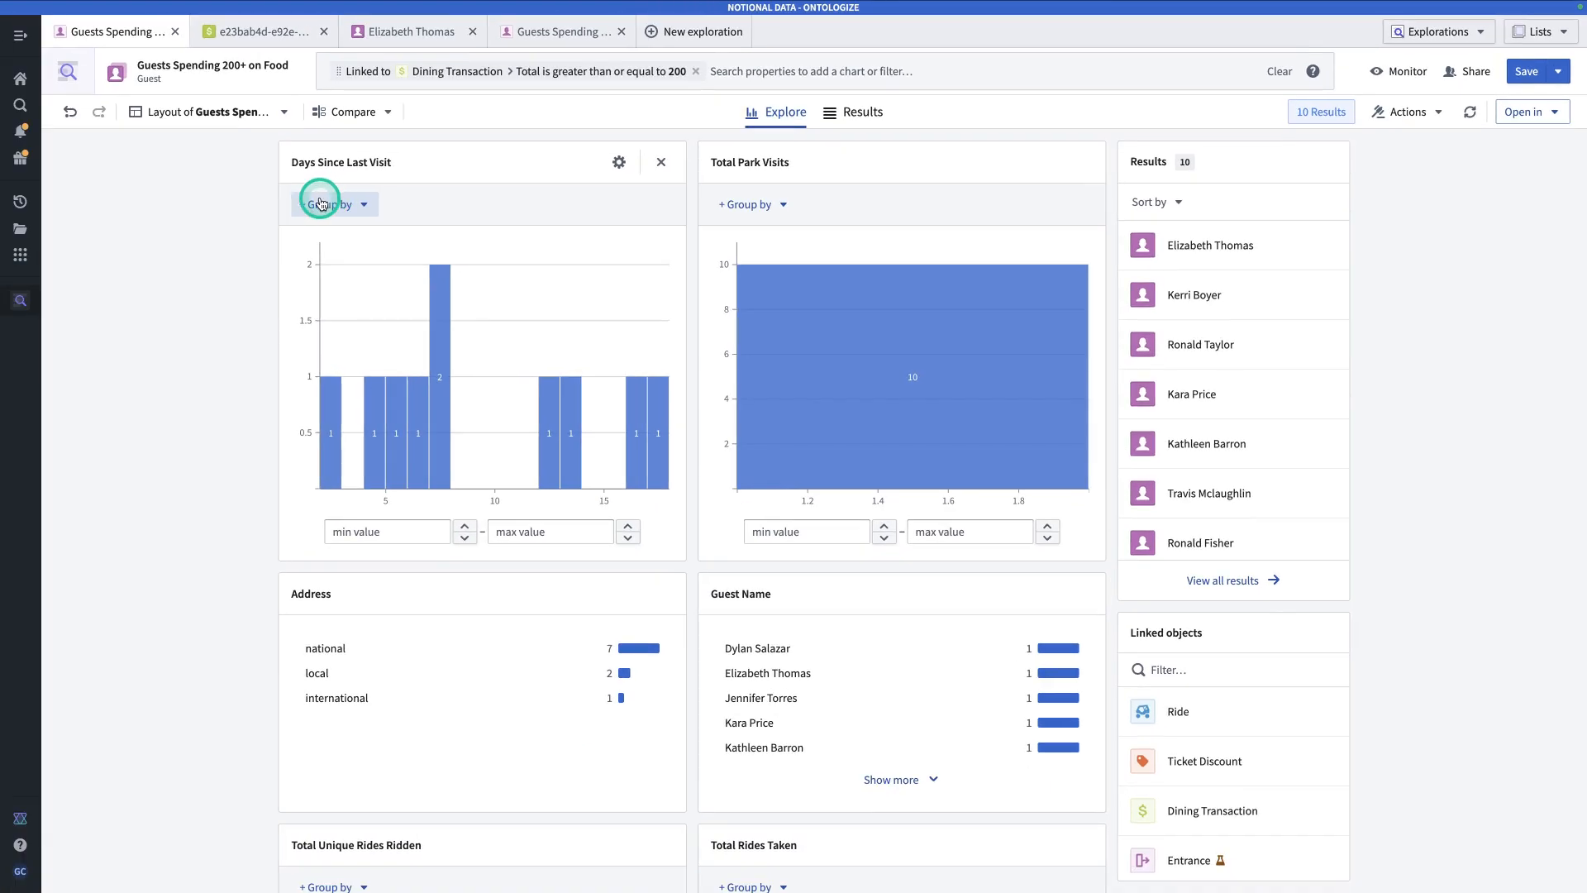
{"action": "mouse_move", "coordinate": [190, 160]}
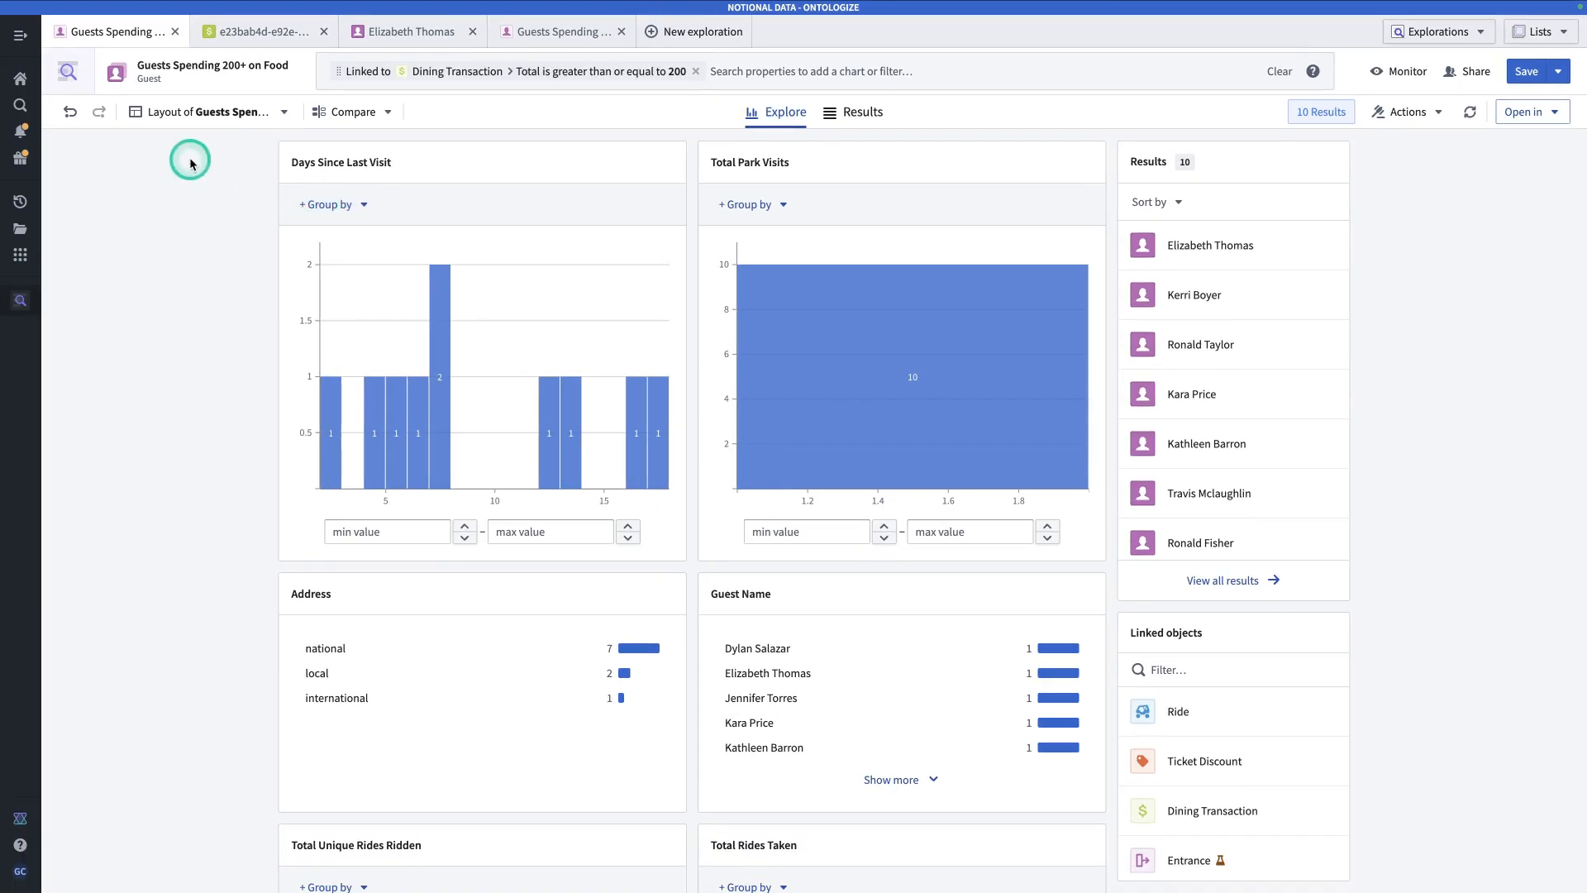
{"action": "mouse_move", "coordinate": [70, 112]}
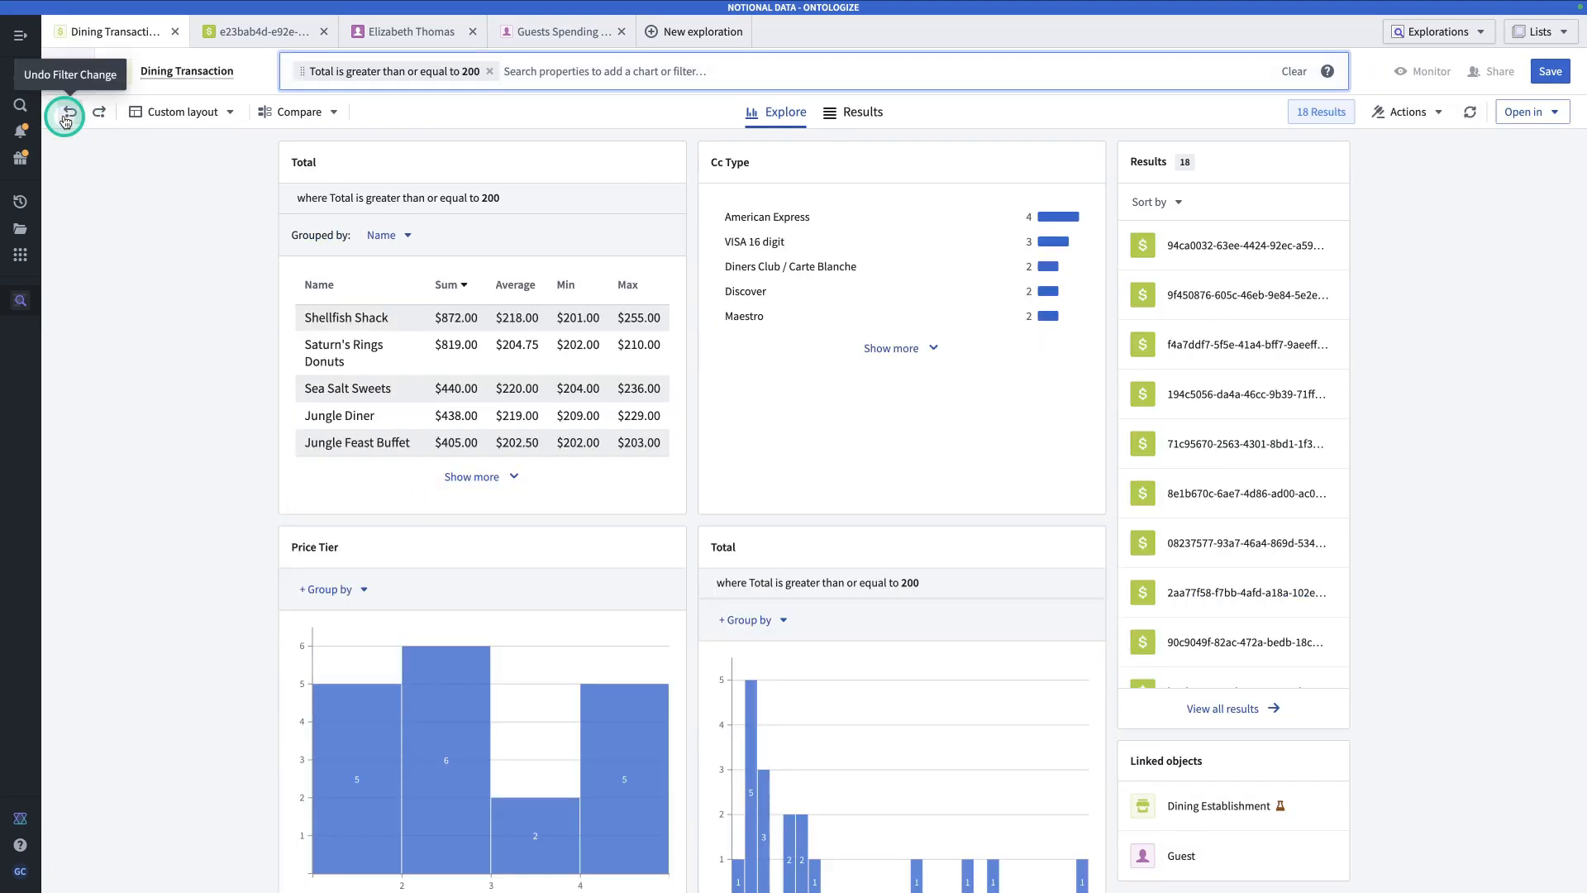
Undo the Total ≥ 200 filter to show all 43,263 dining transactions
{"action": "left_click", "coordinate": [65, 117]}
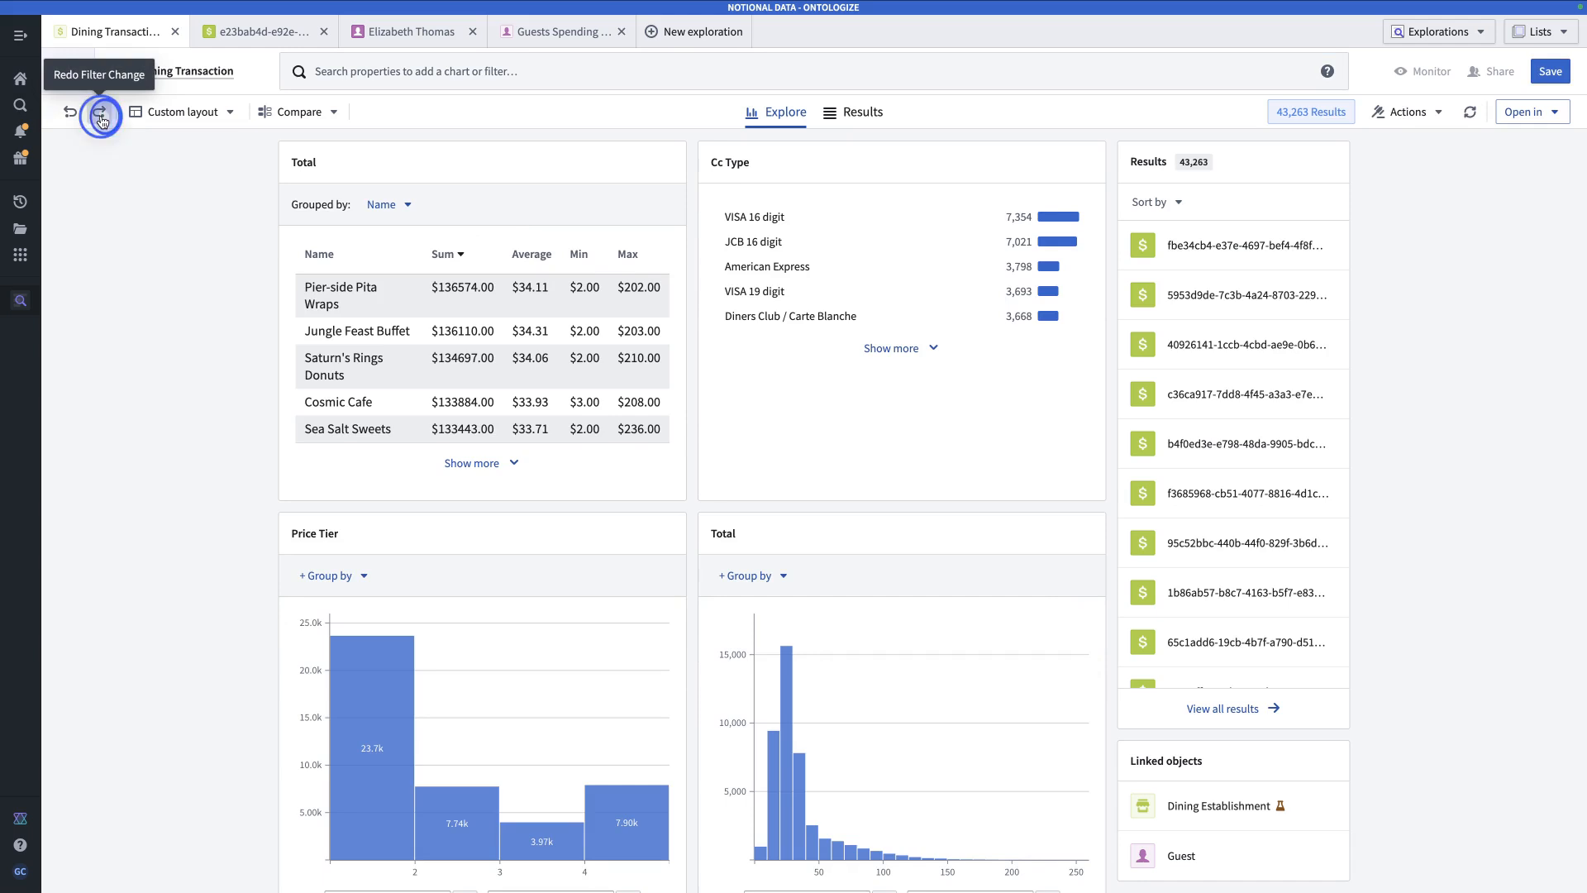